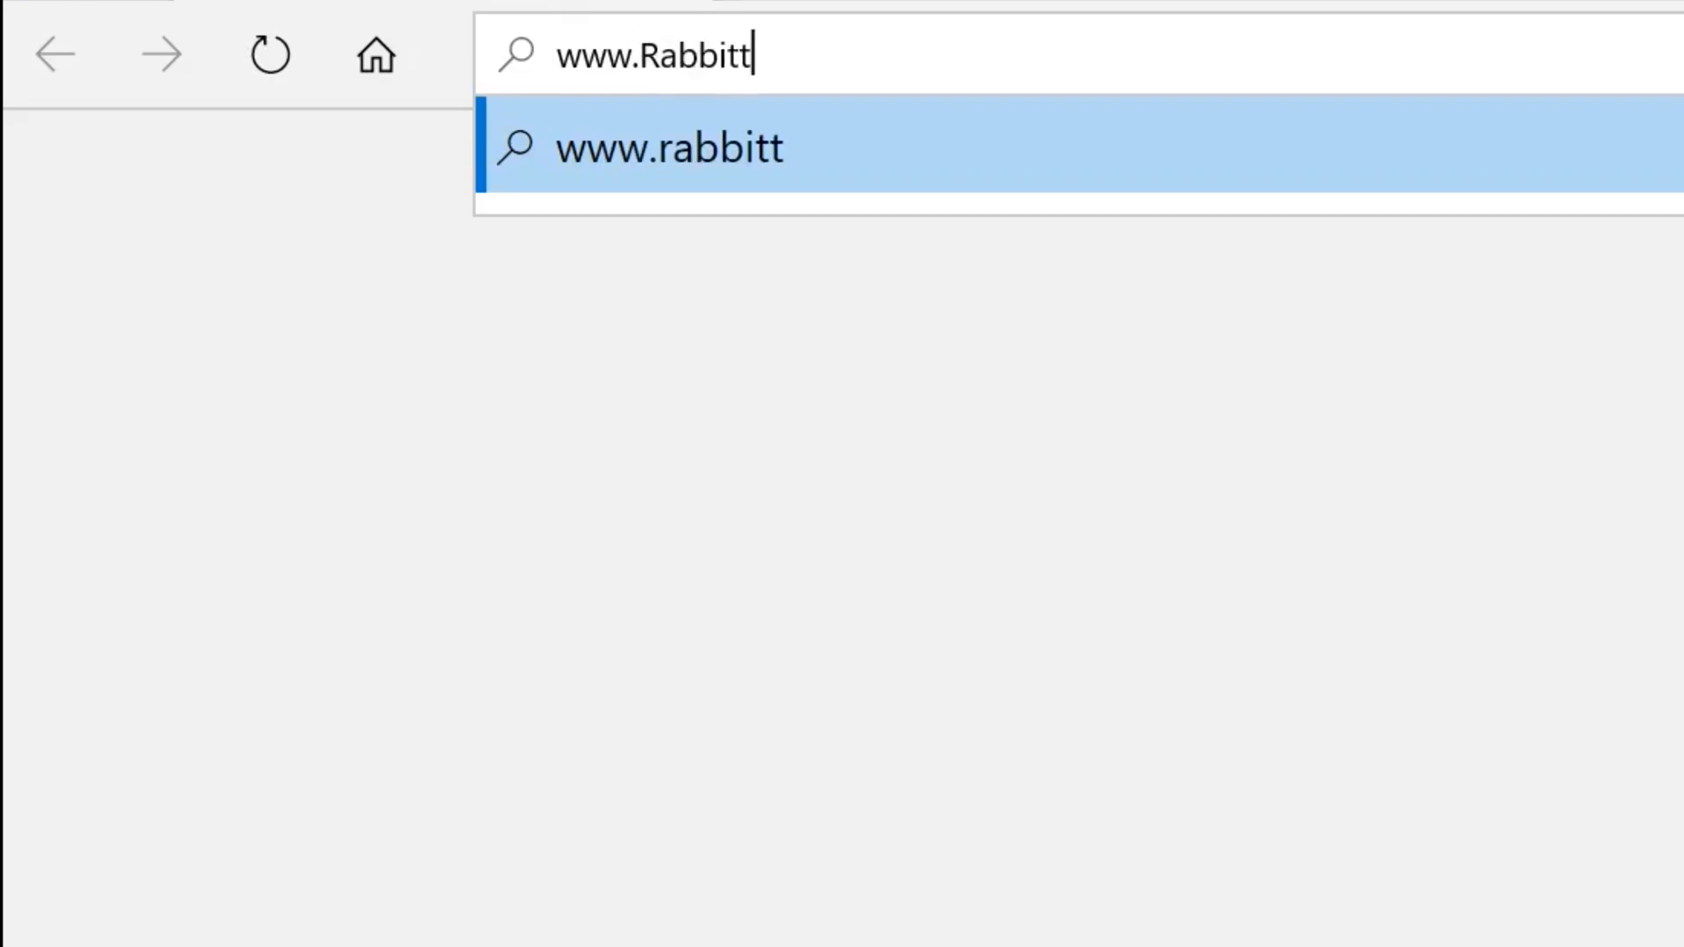
pyautogui.write('Design.net')
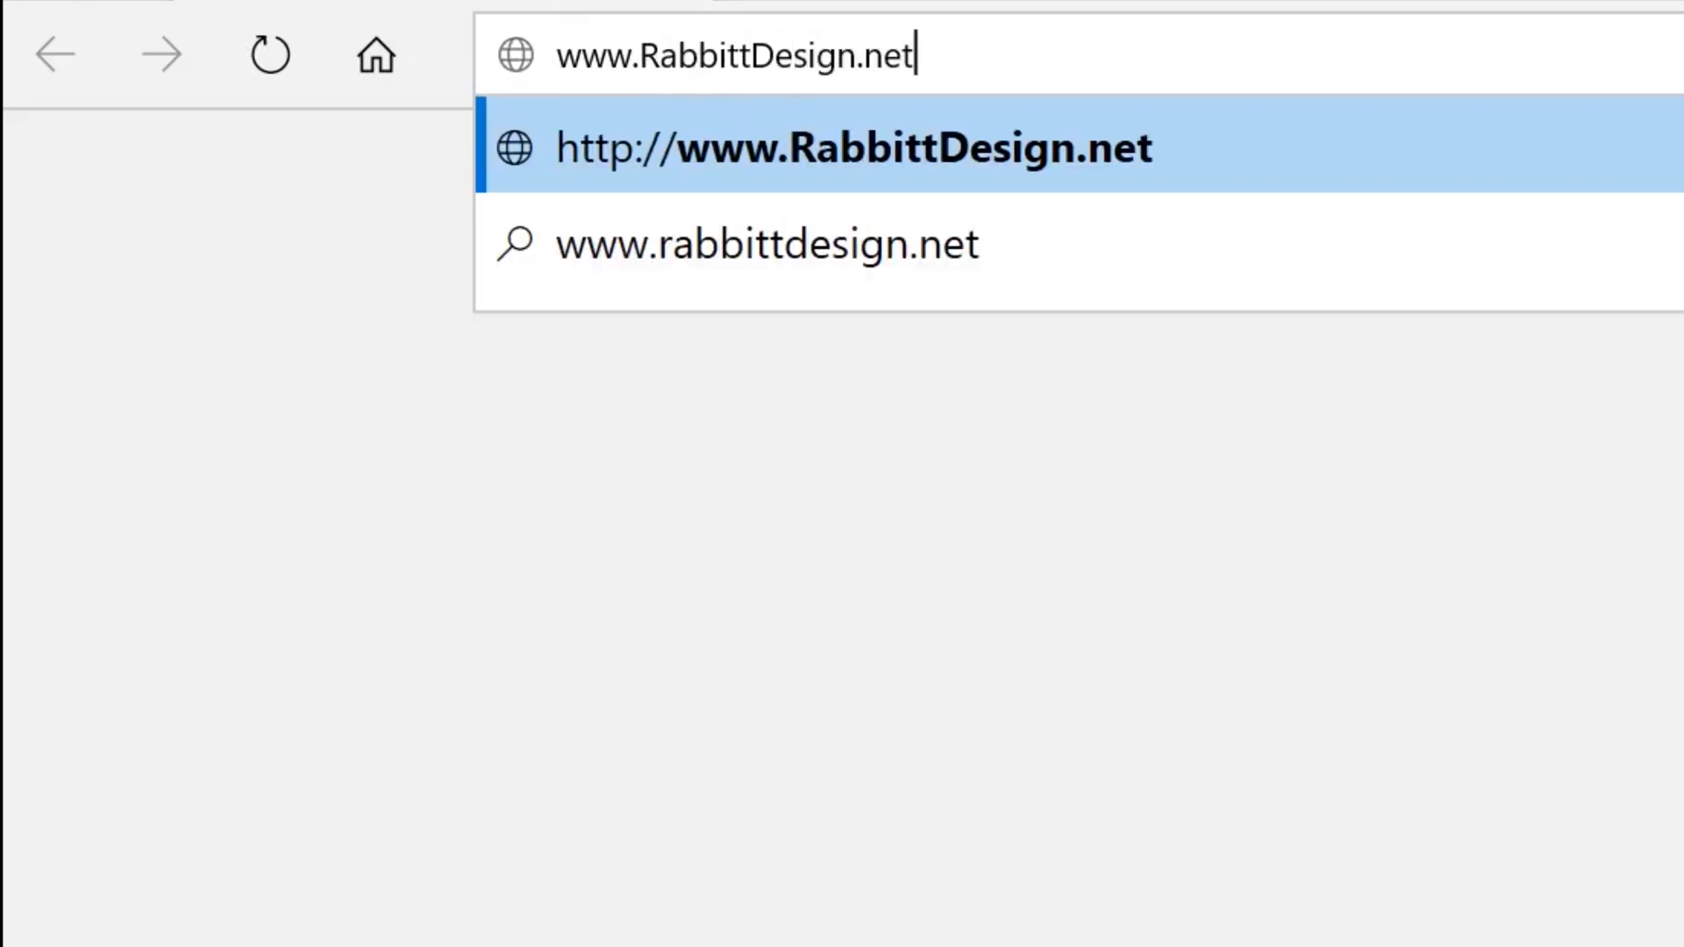
pyautogui.click(849, 148)
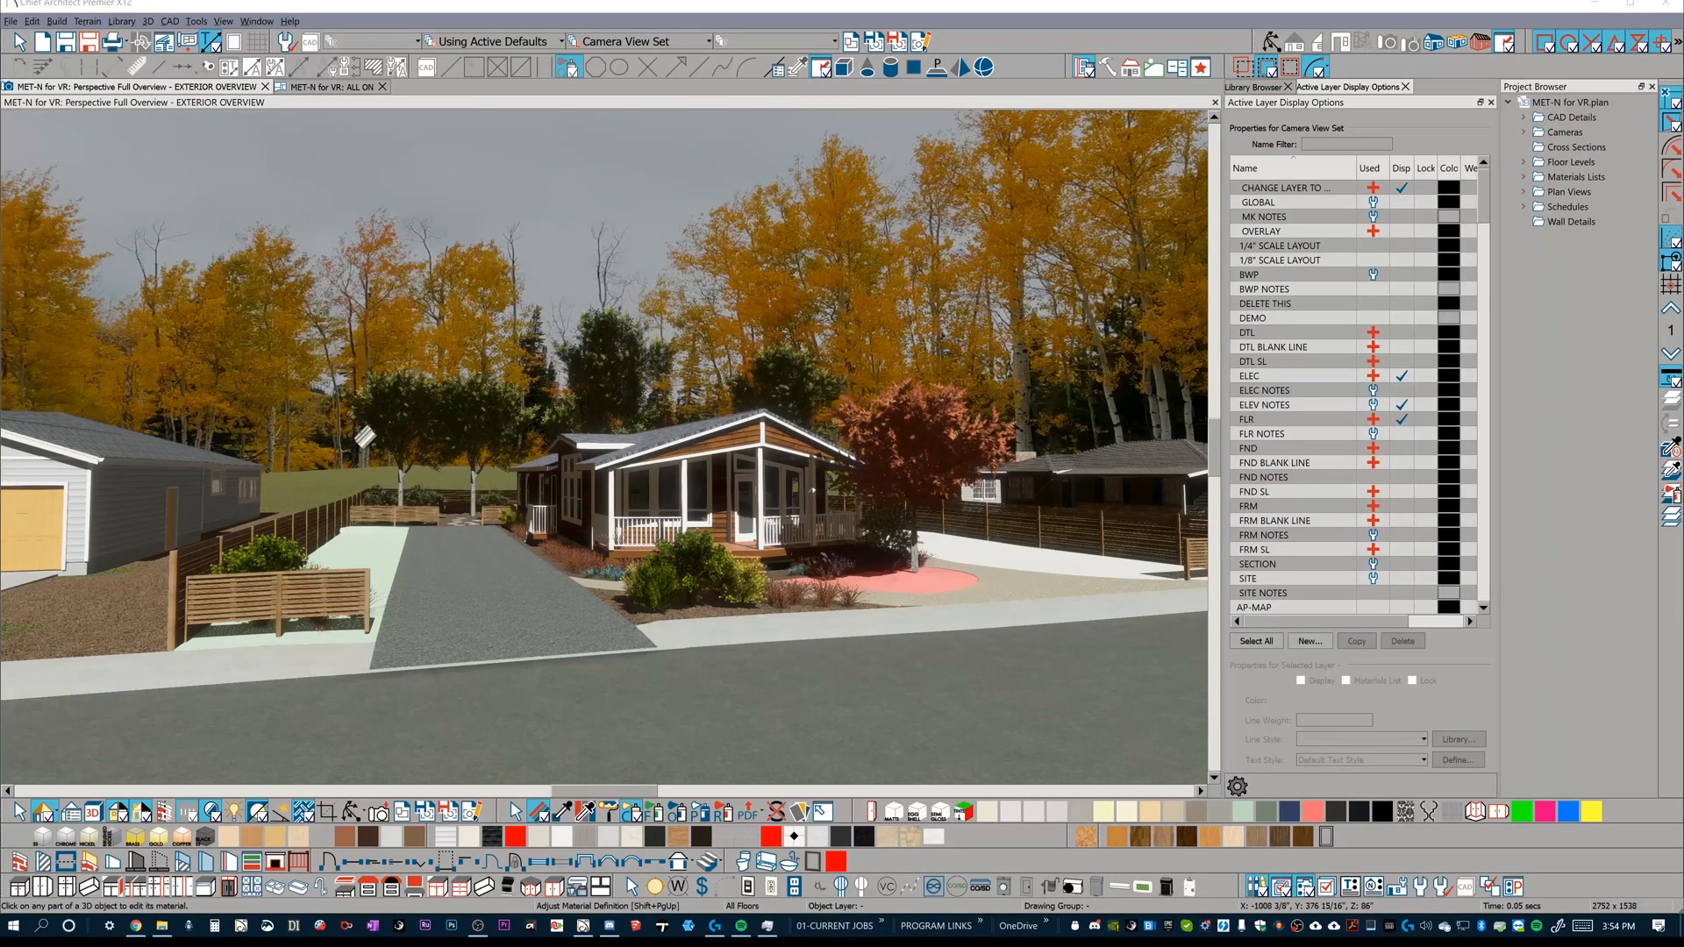
pyautogui.moveTo(608, 506)
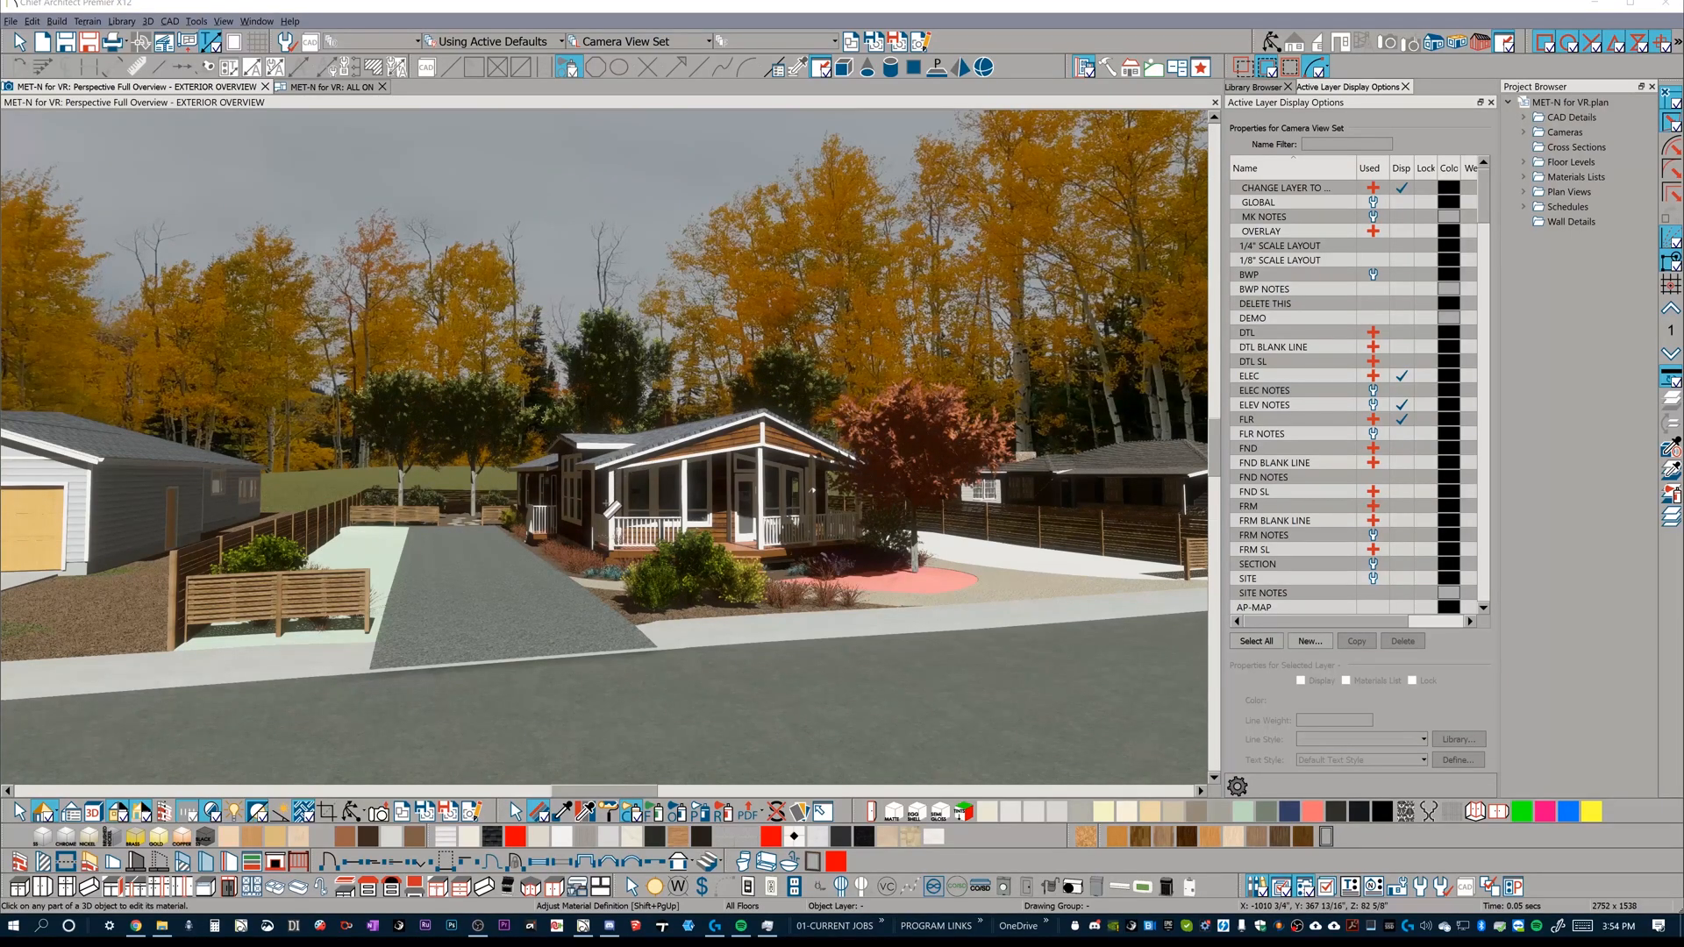
pyautogui.moveTo(605, 509)
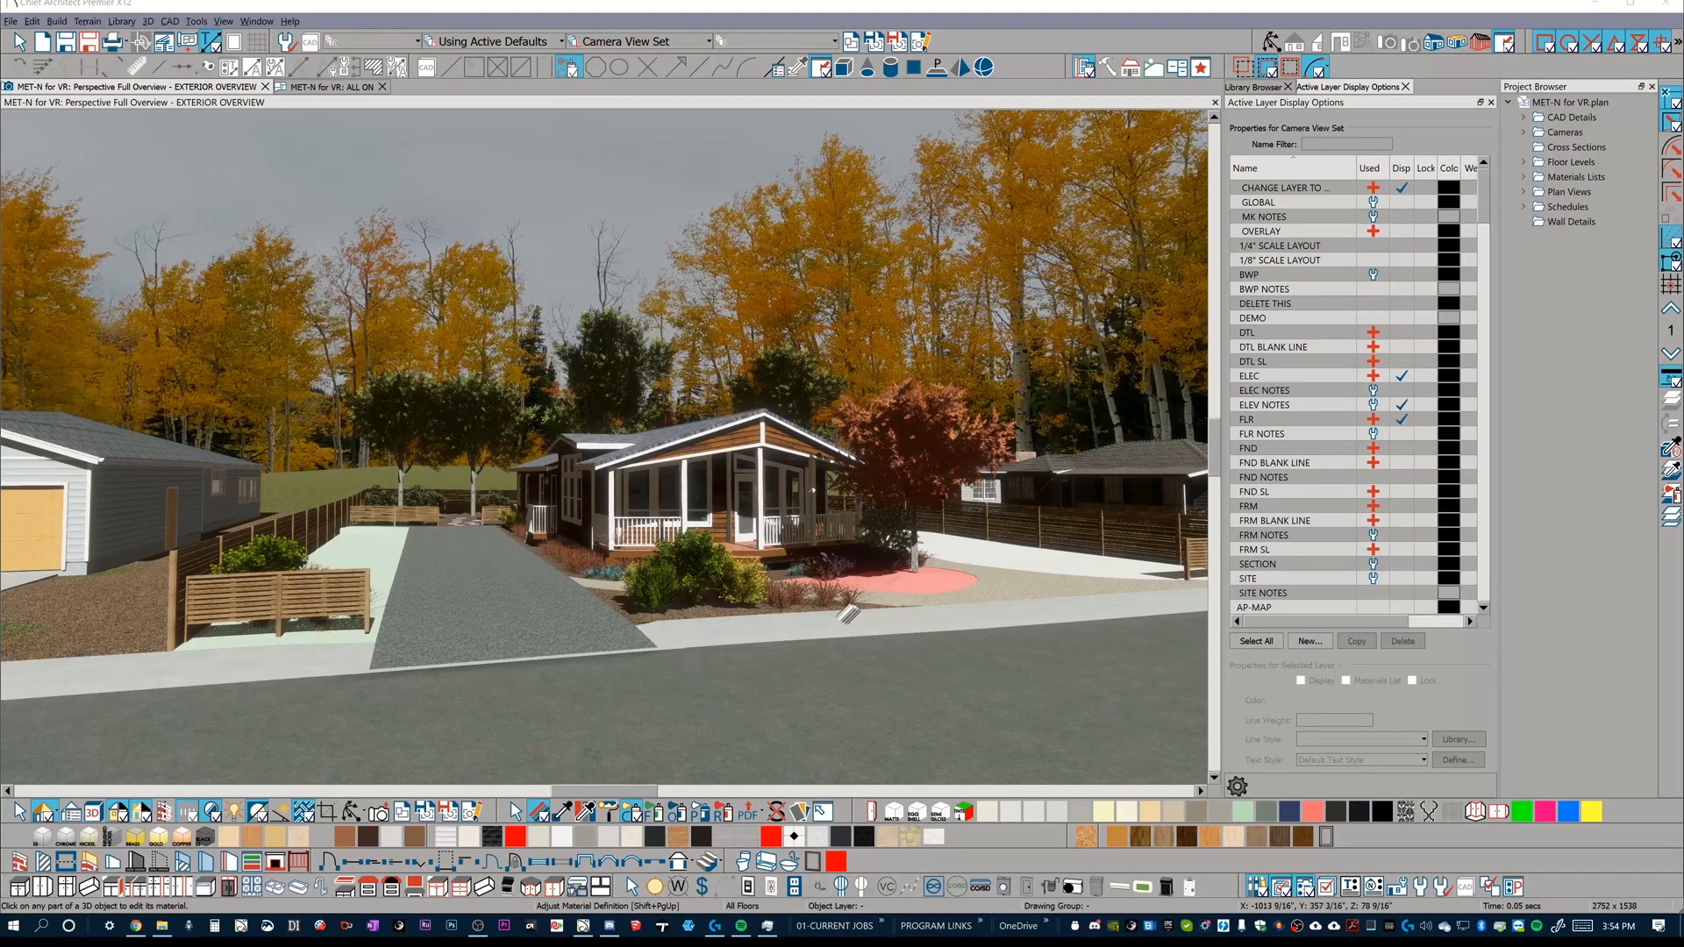
pyautogui.moveTo(704, 644)
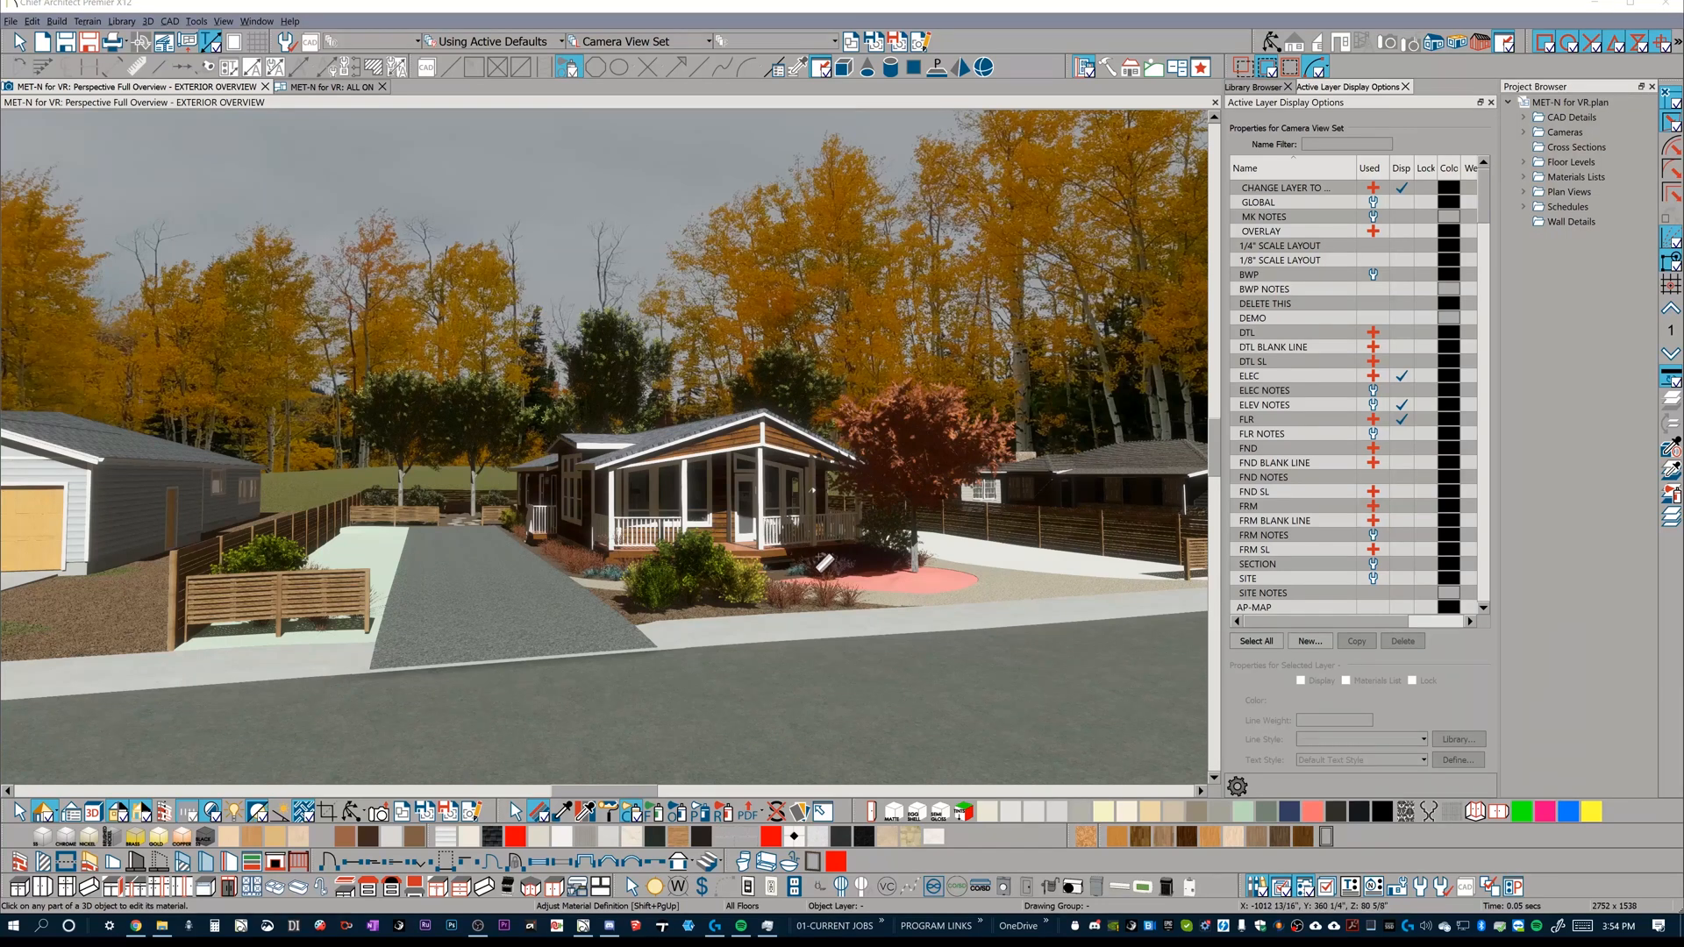
pyautogui.moveTo(784, 581)
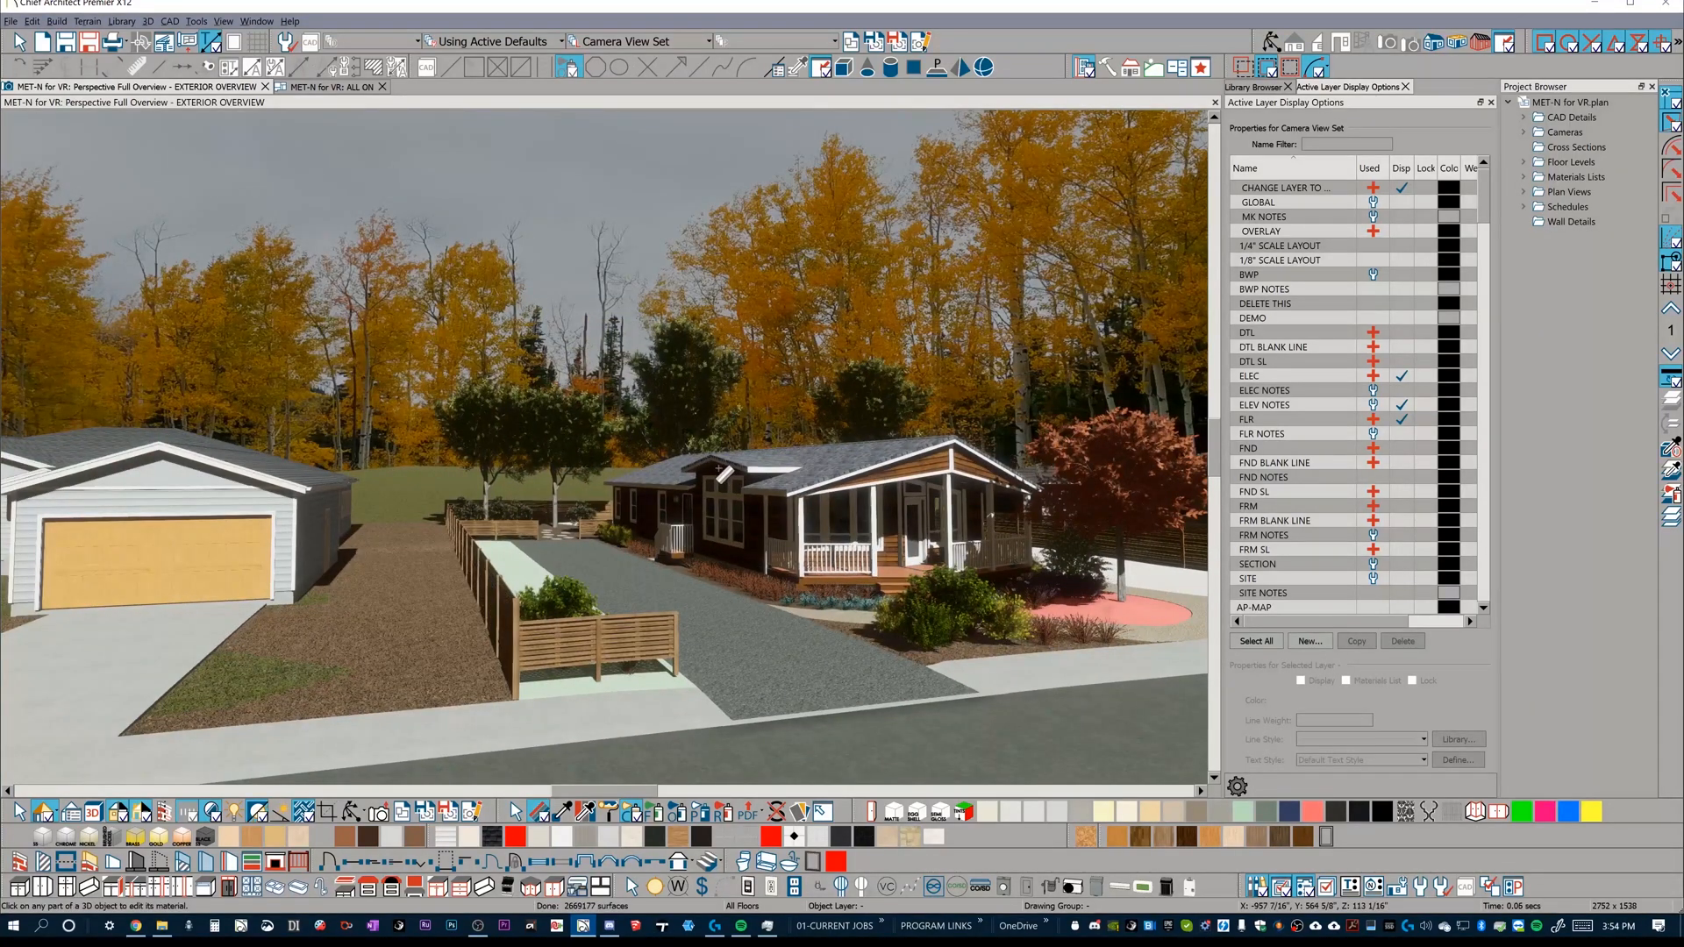
pyautogui.moveTo(769, 400)
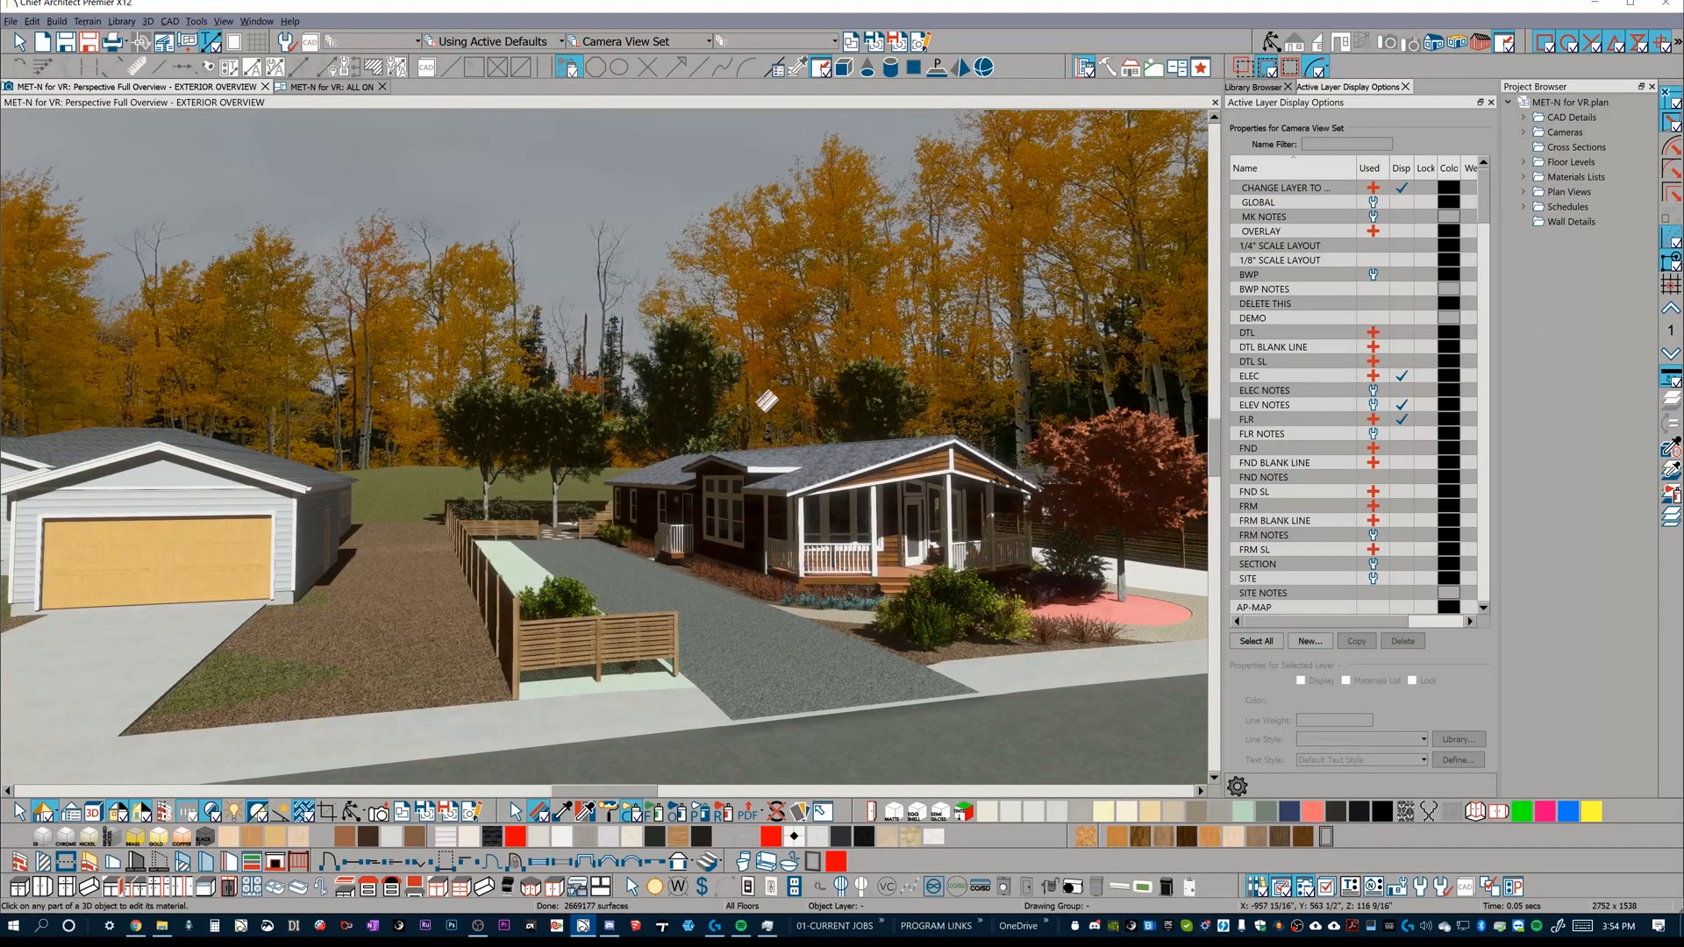
pyautogui.moveTo(730, 581)
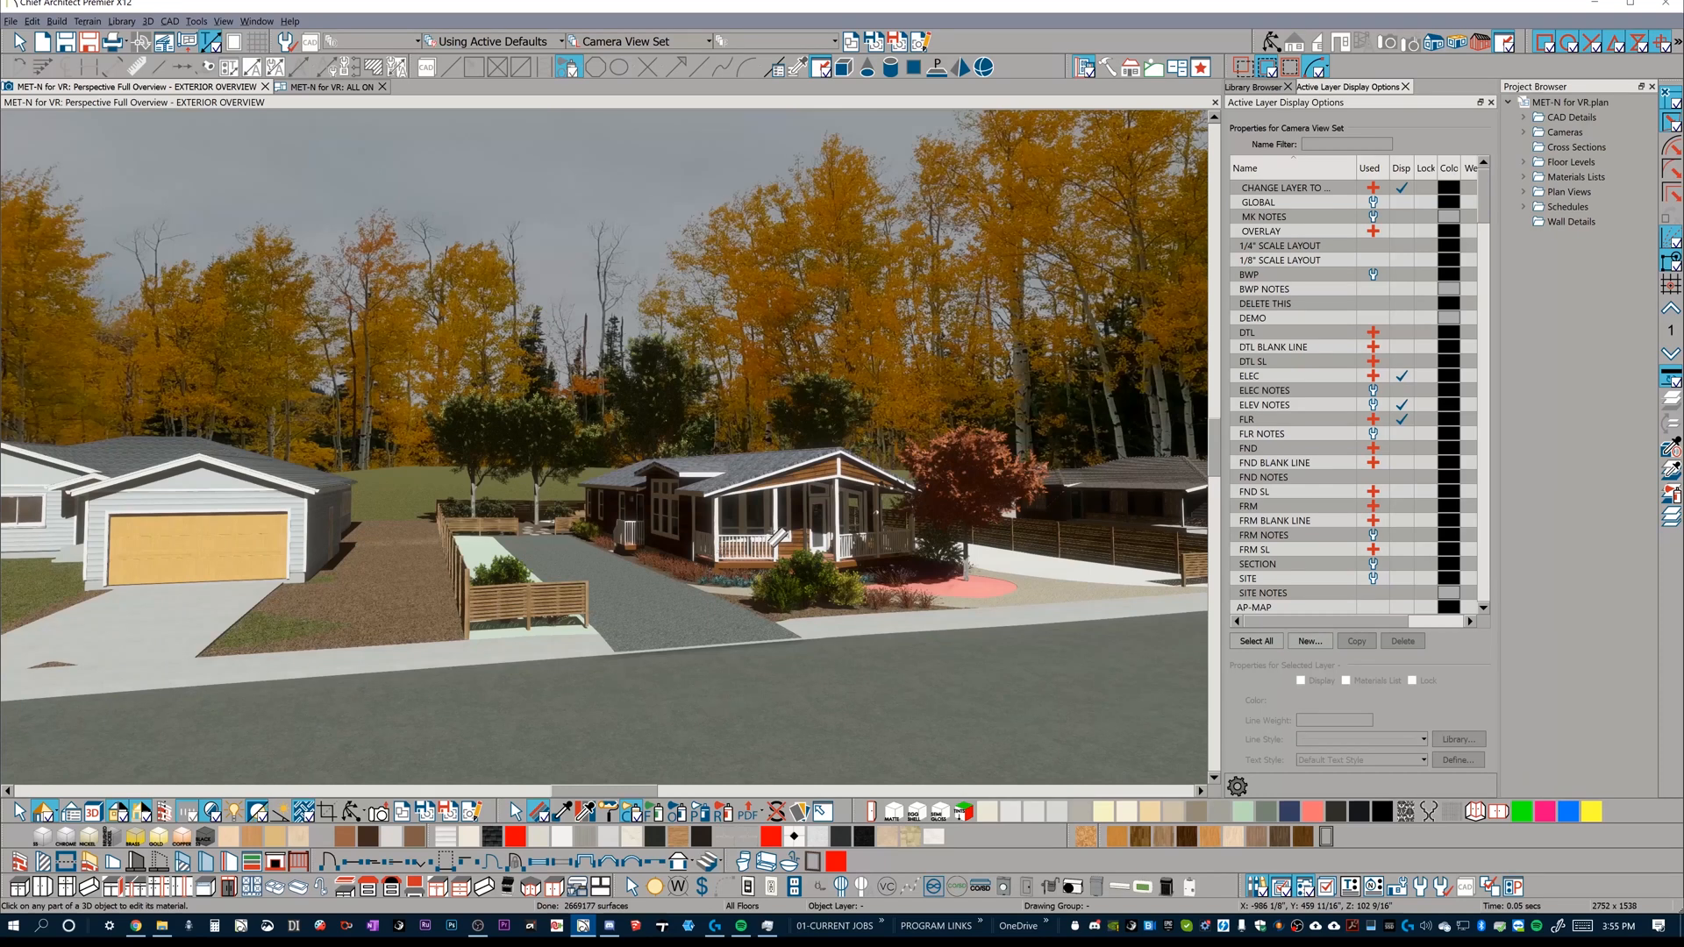
pyautogui.moveTo(772, 537)
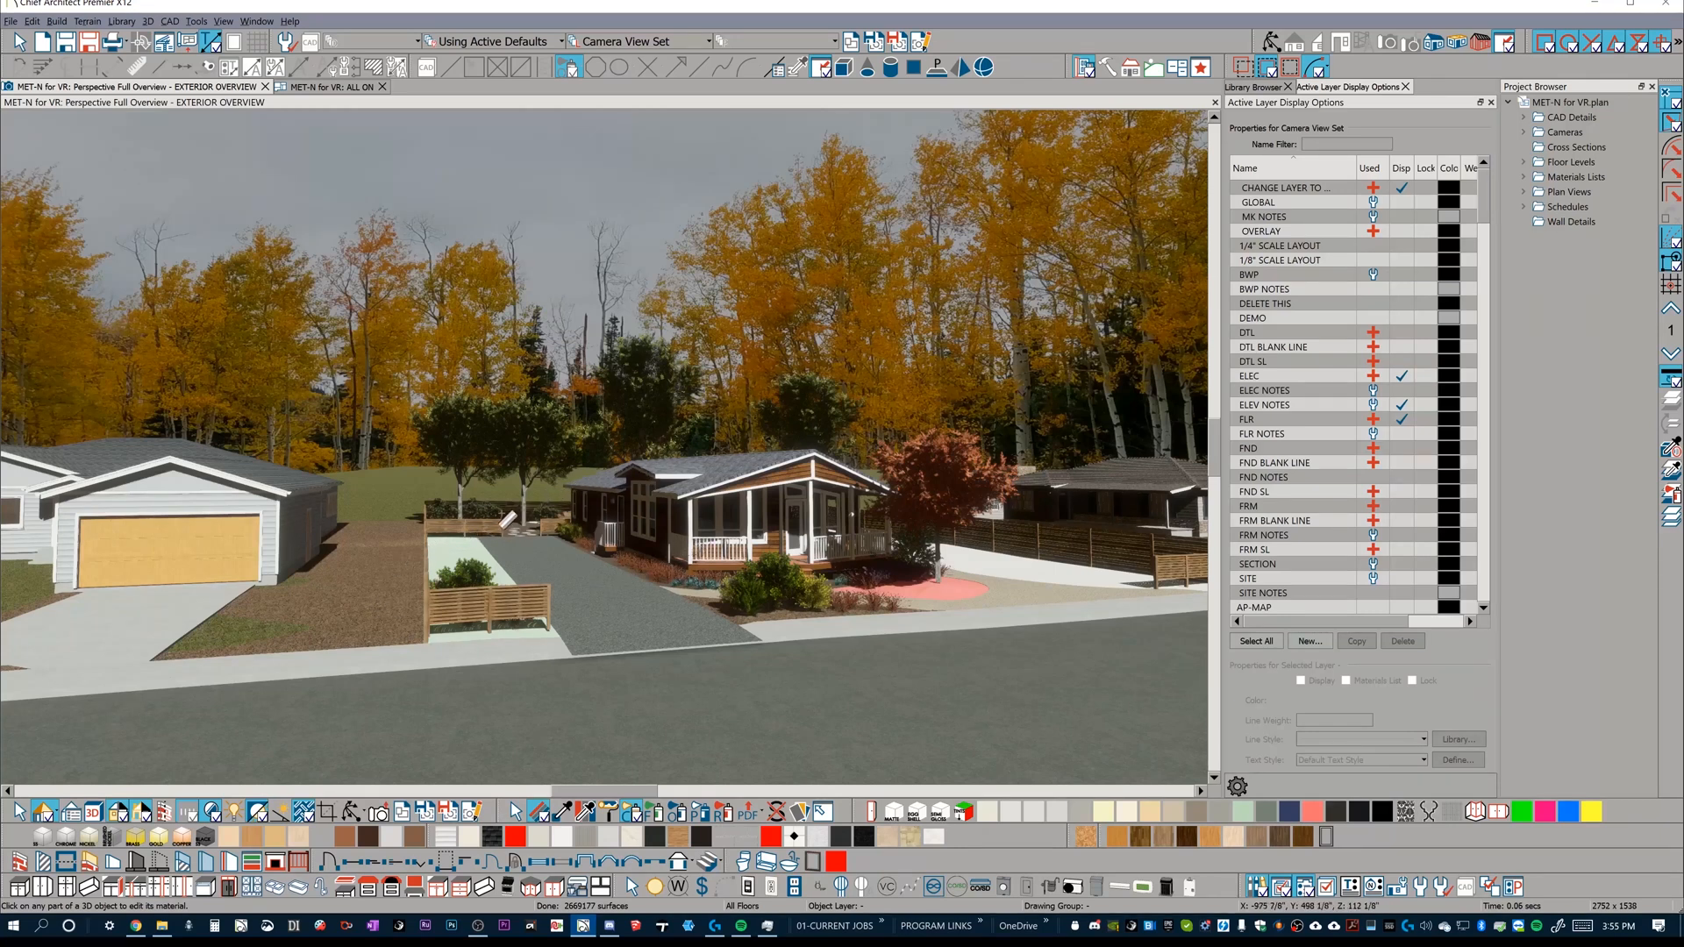
pyautogui.moveTo(901, 581)
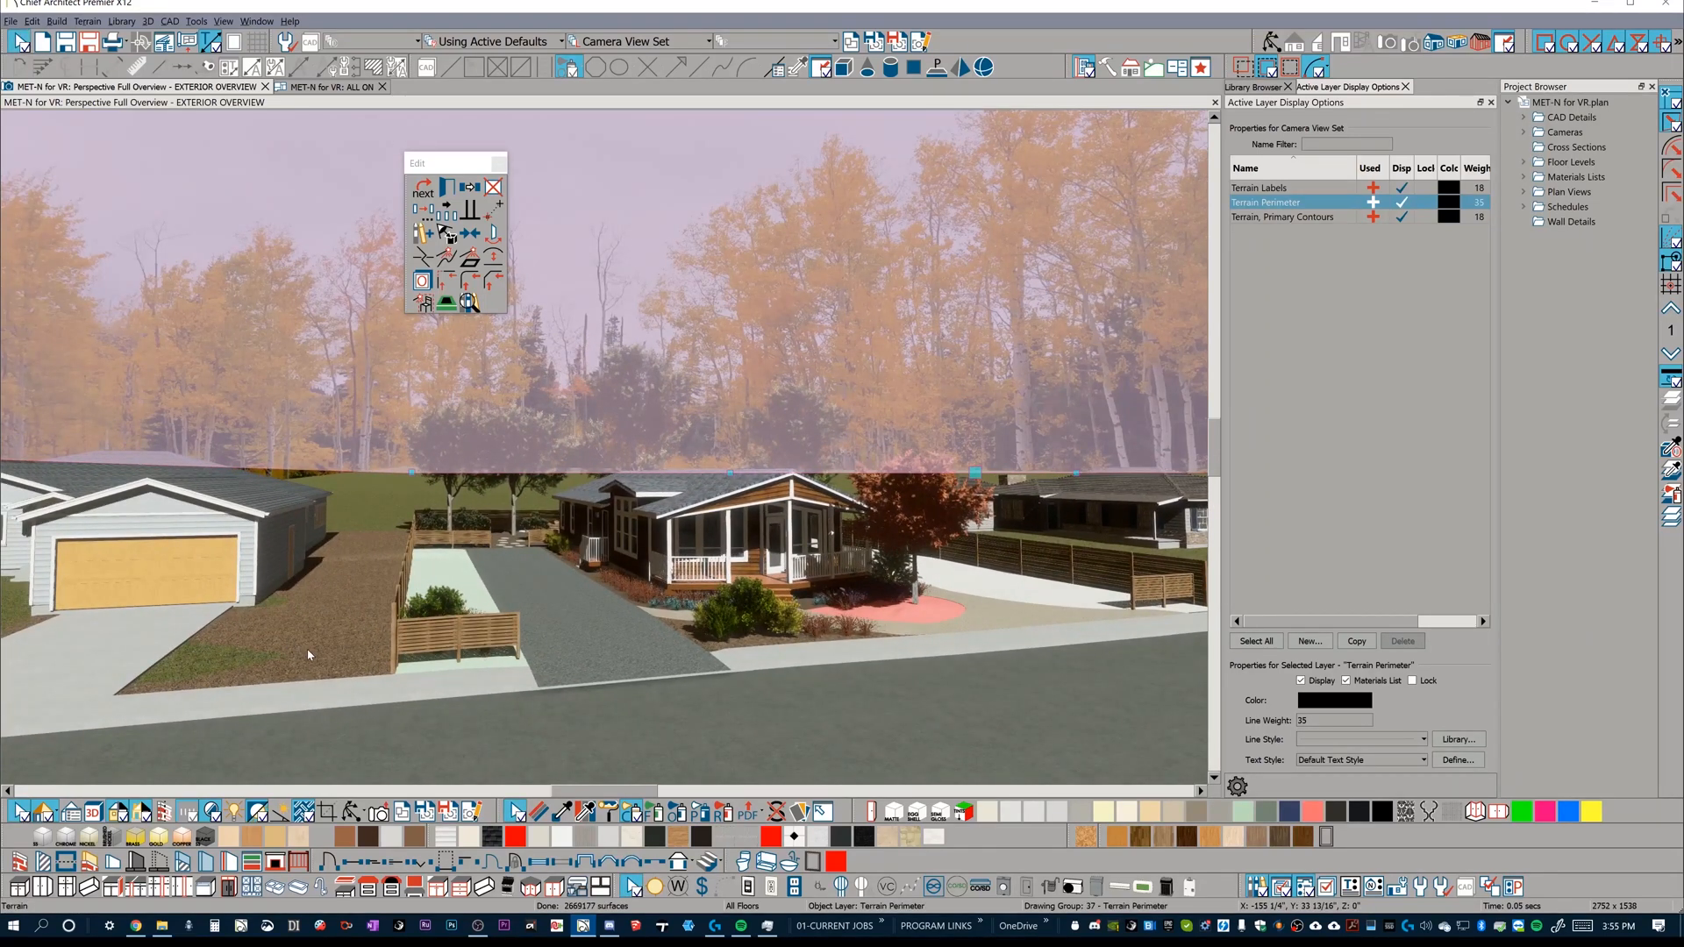
pyautogui.moveTo(638, 491)
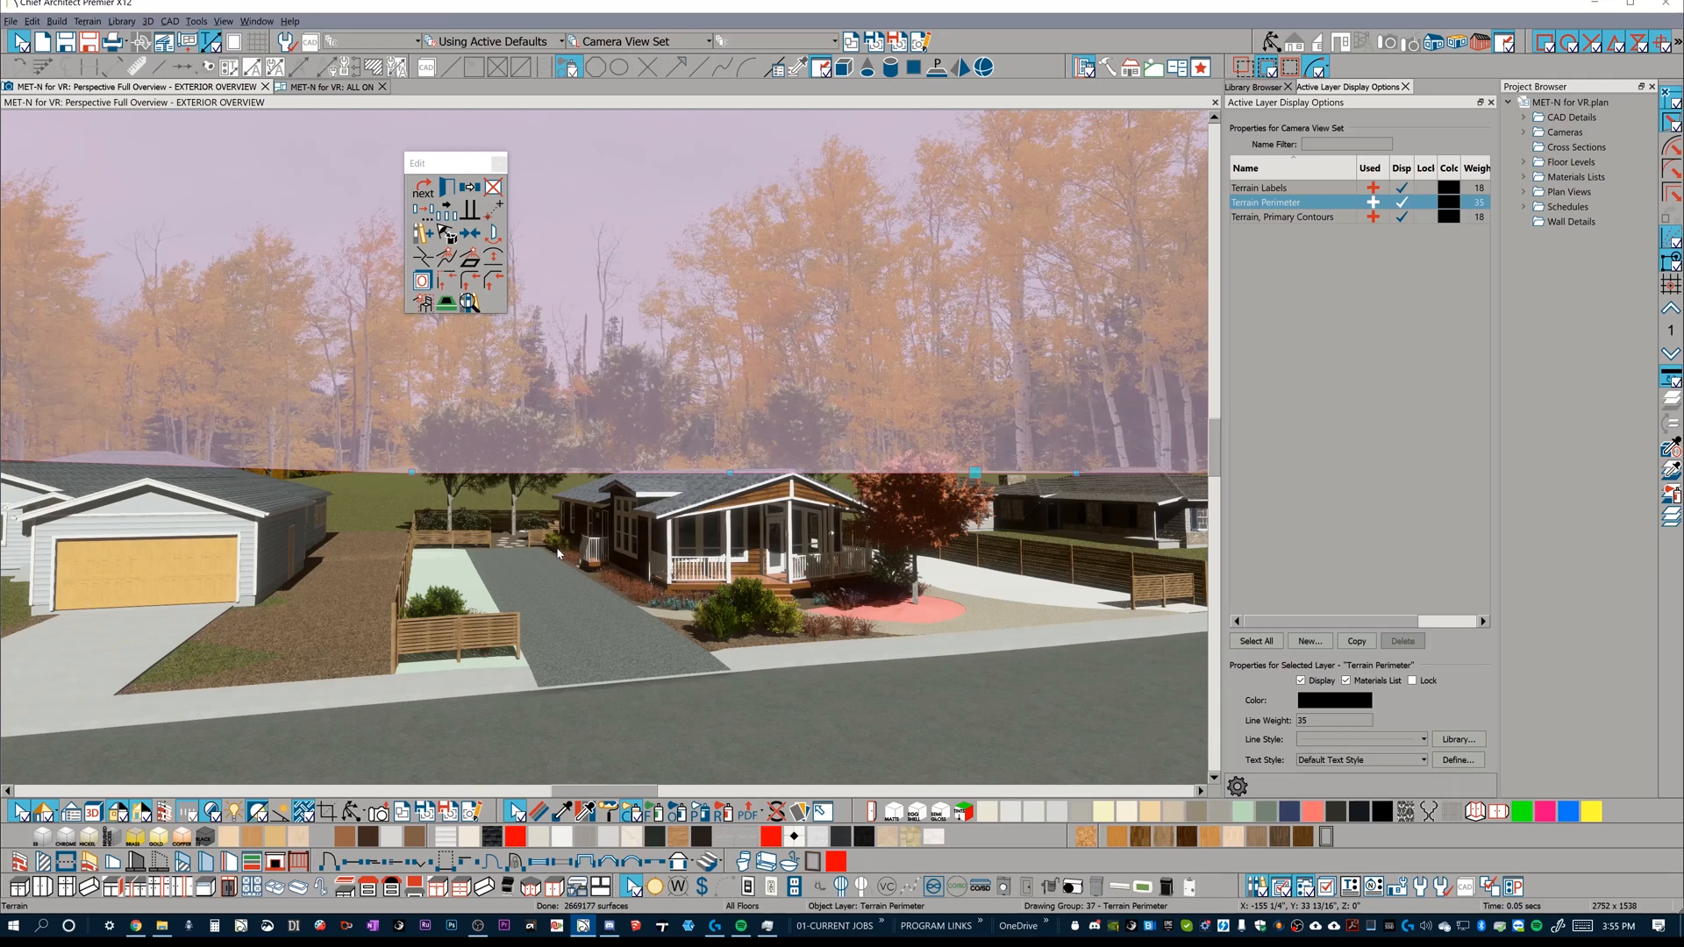
pyautogui.moveTo(328, 544)
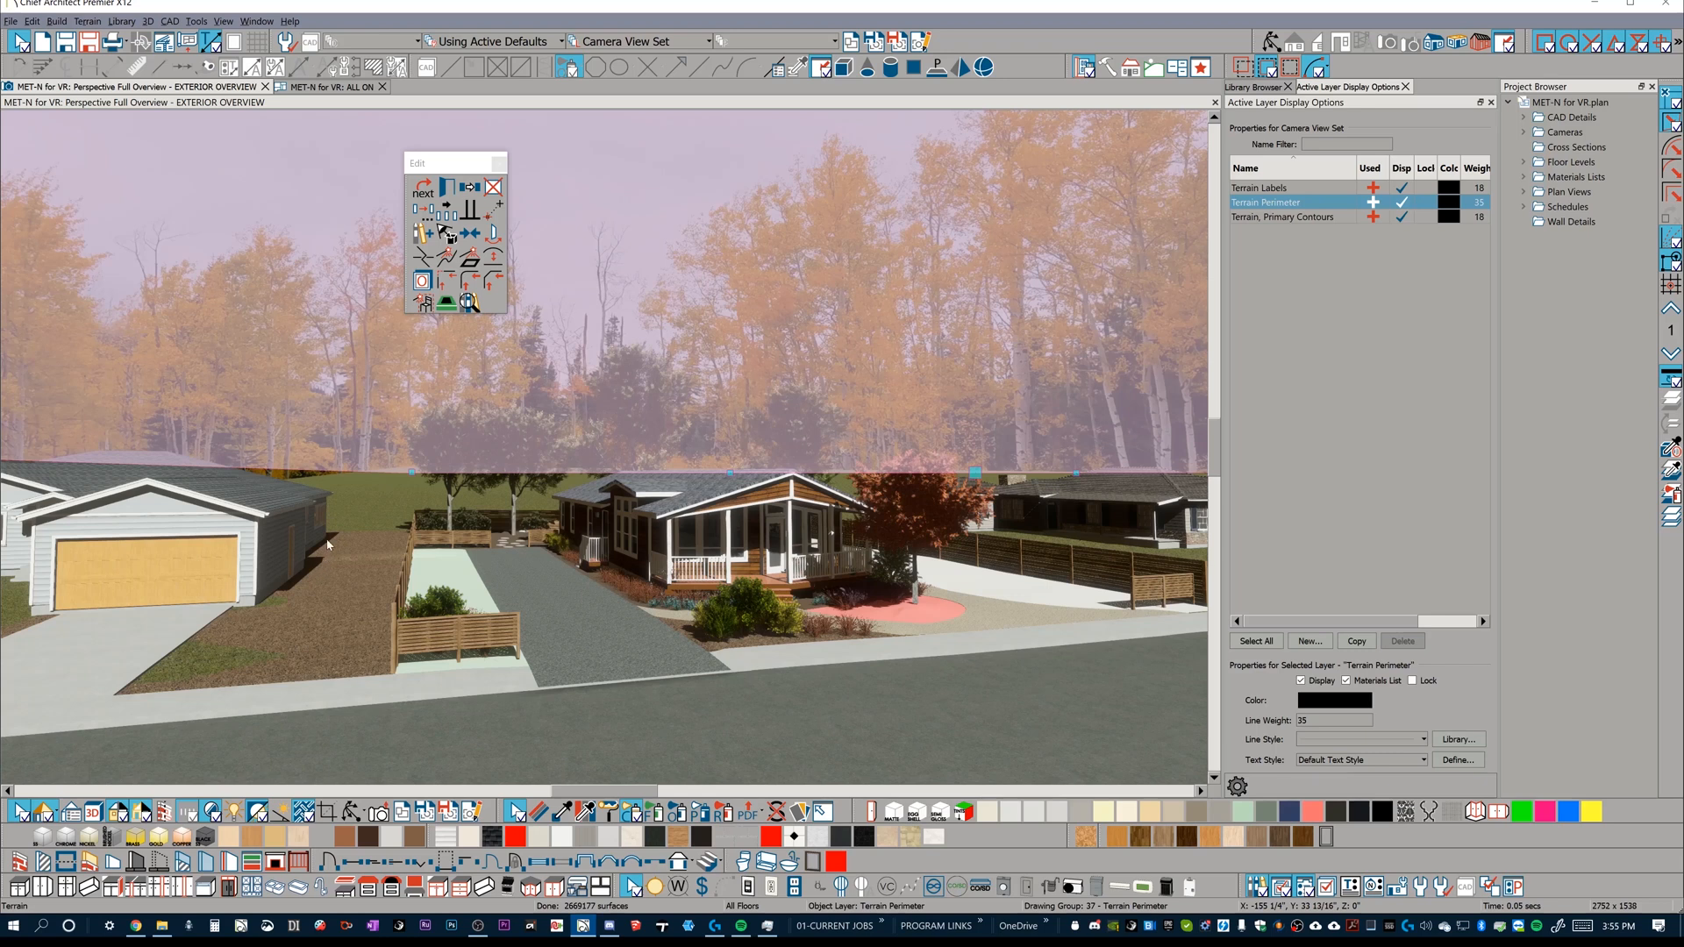
# Step: Select the terrain region beside the garage driveway in the camera view
pyautogui.click(351, 567)
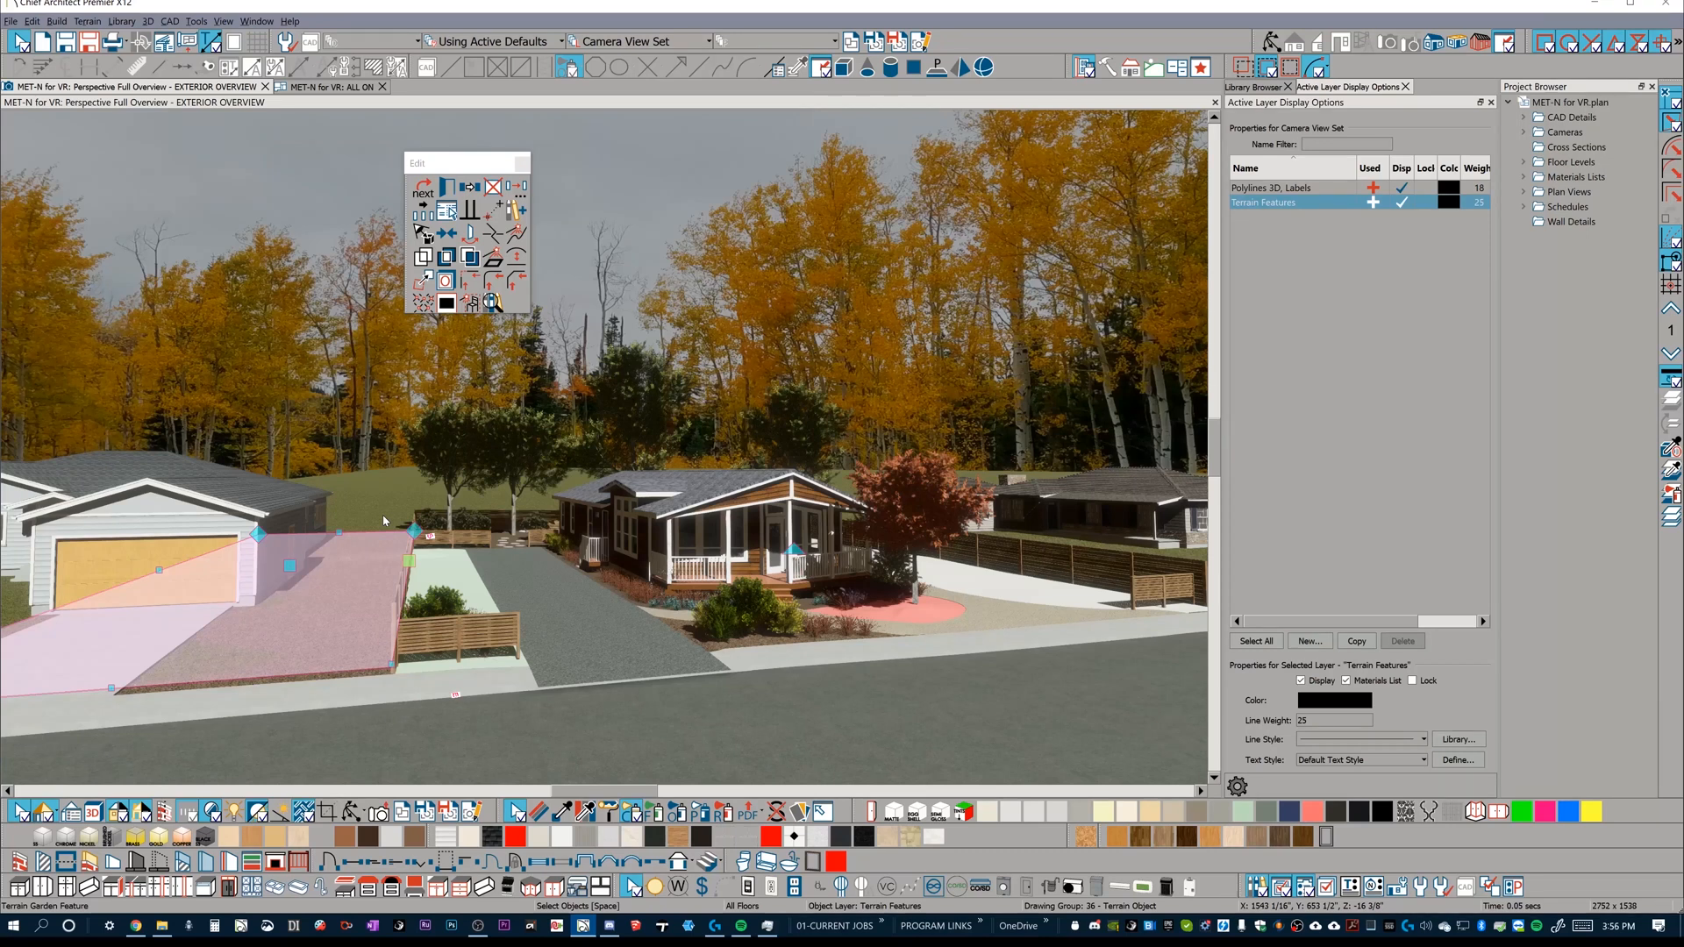
pyautogui.moveTo(384, 491)
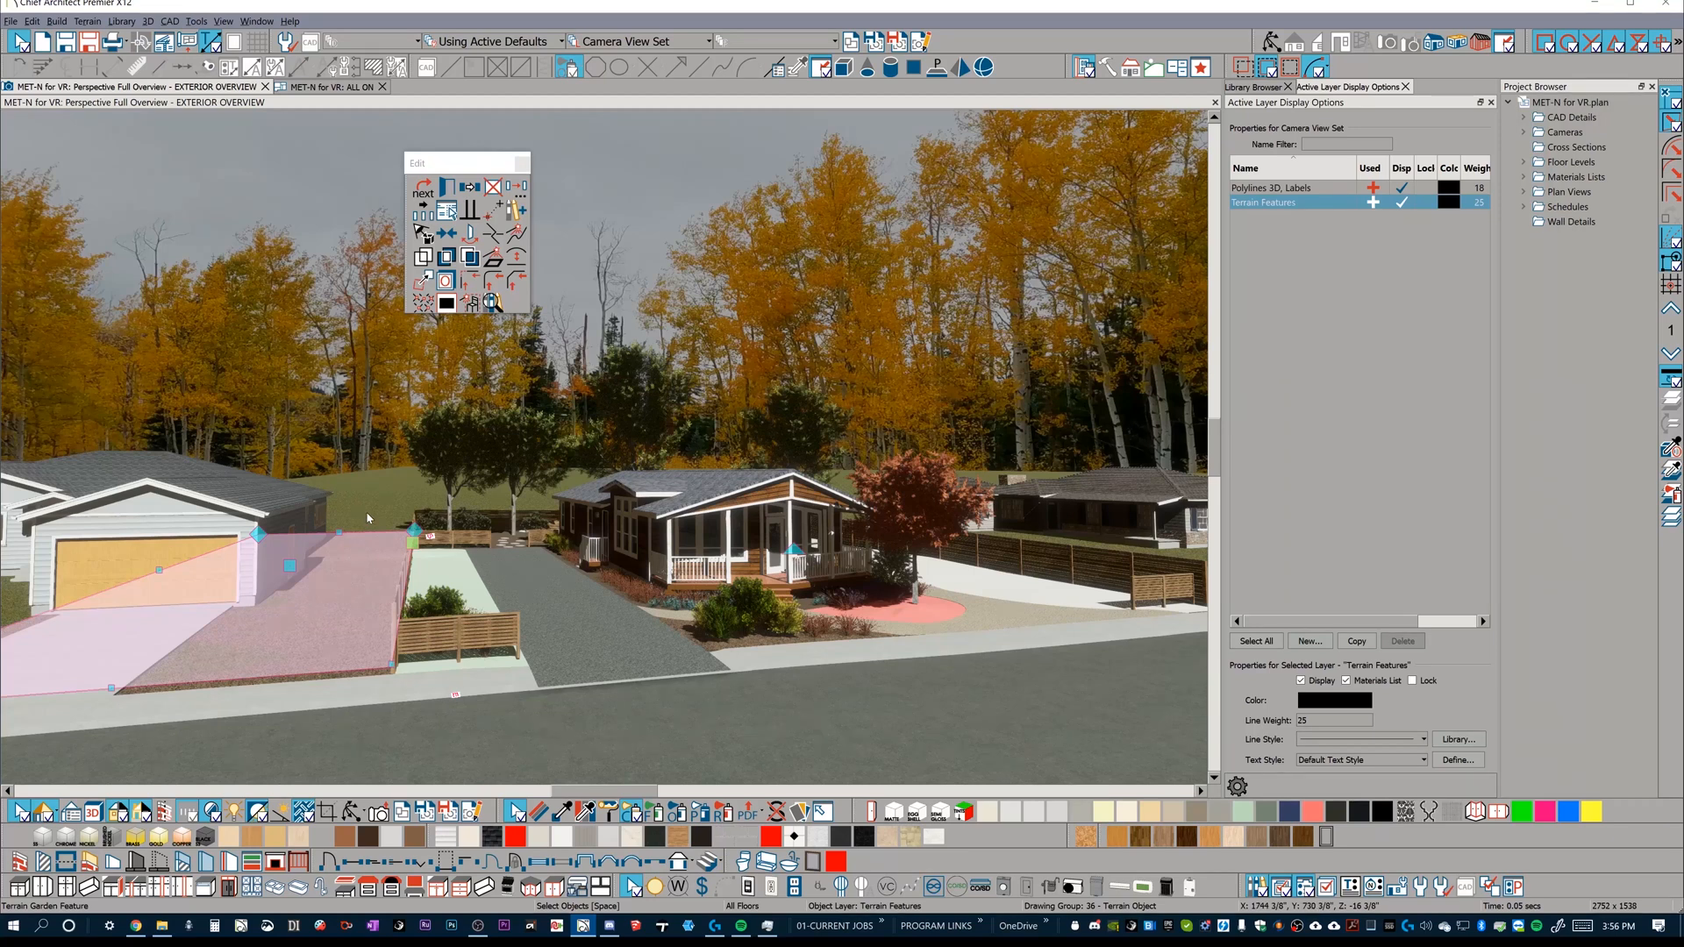
pyautogui.moveTo(379, 497)
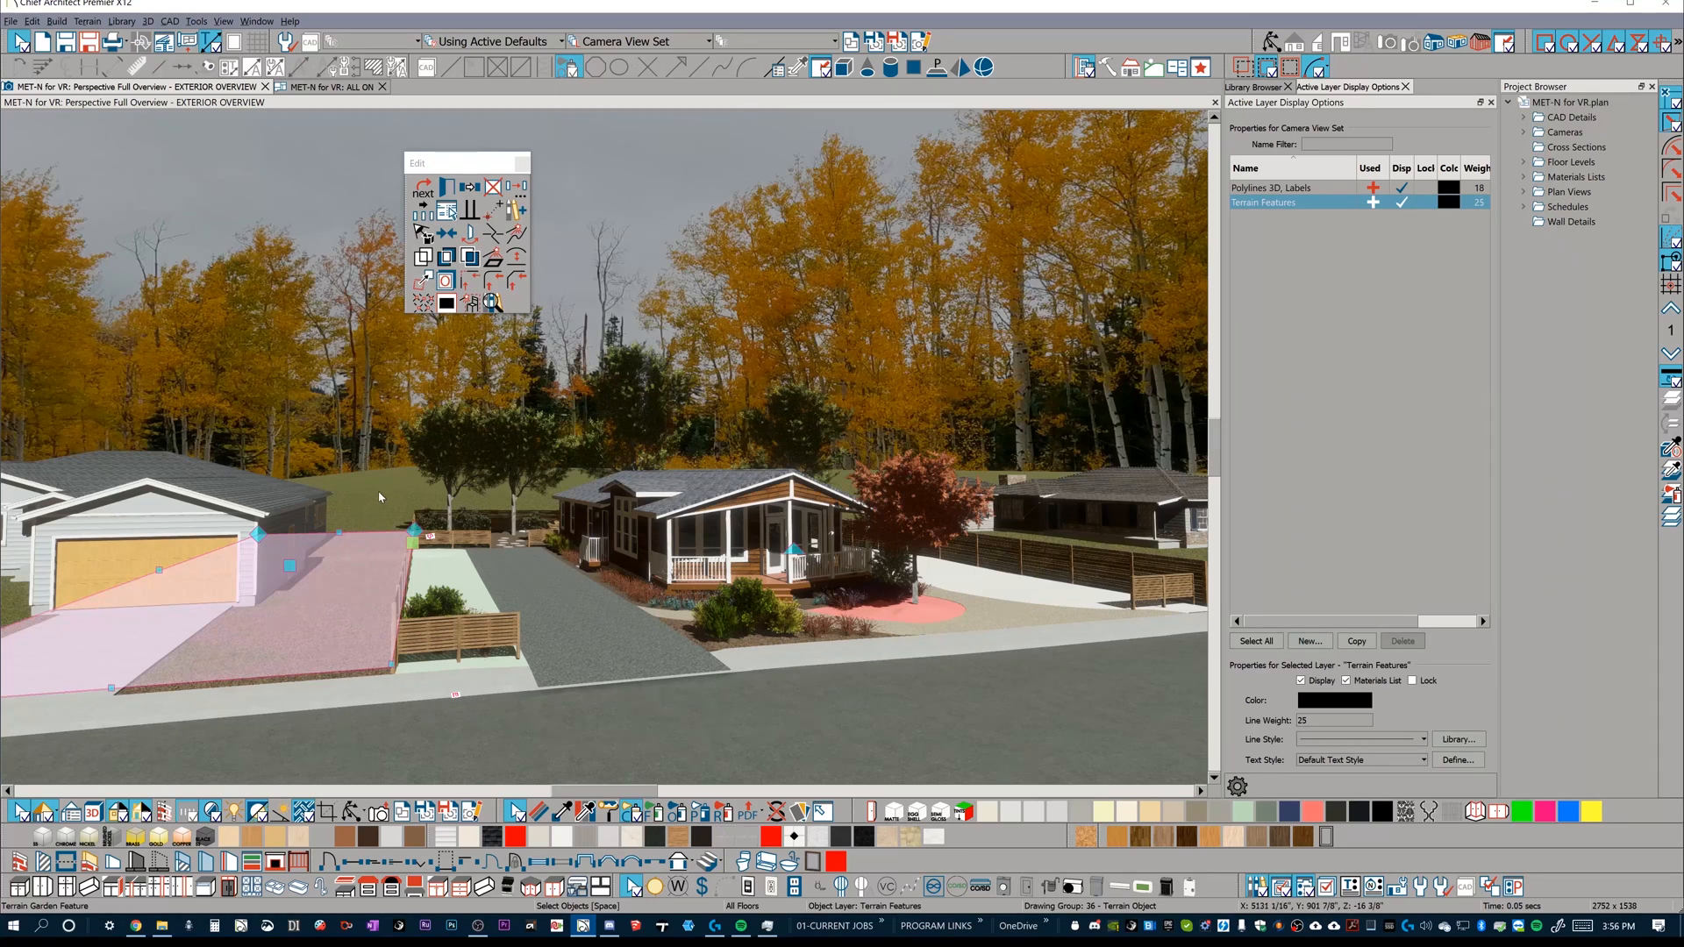
pyautogui.moveTo(300, 644)
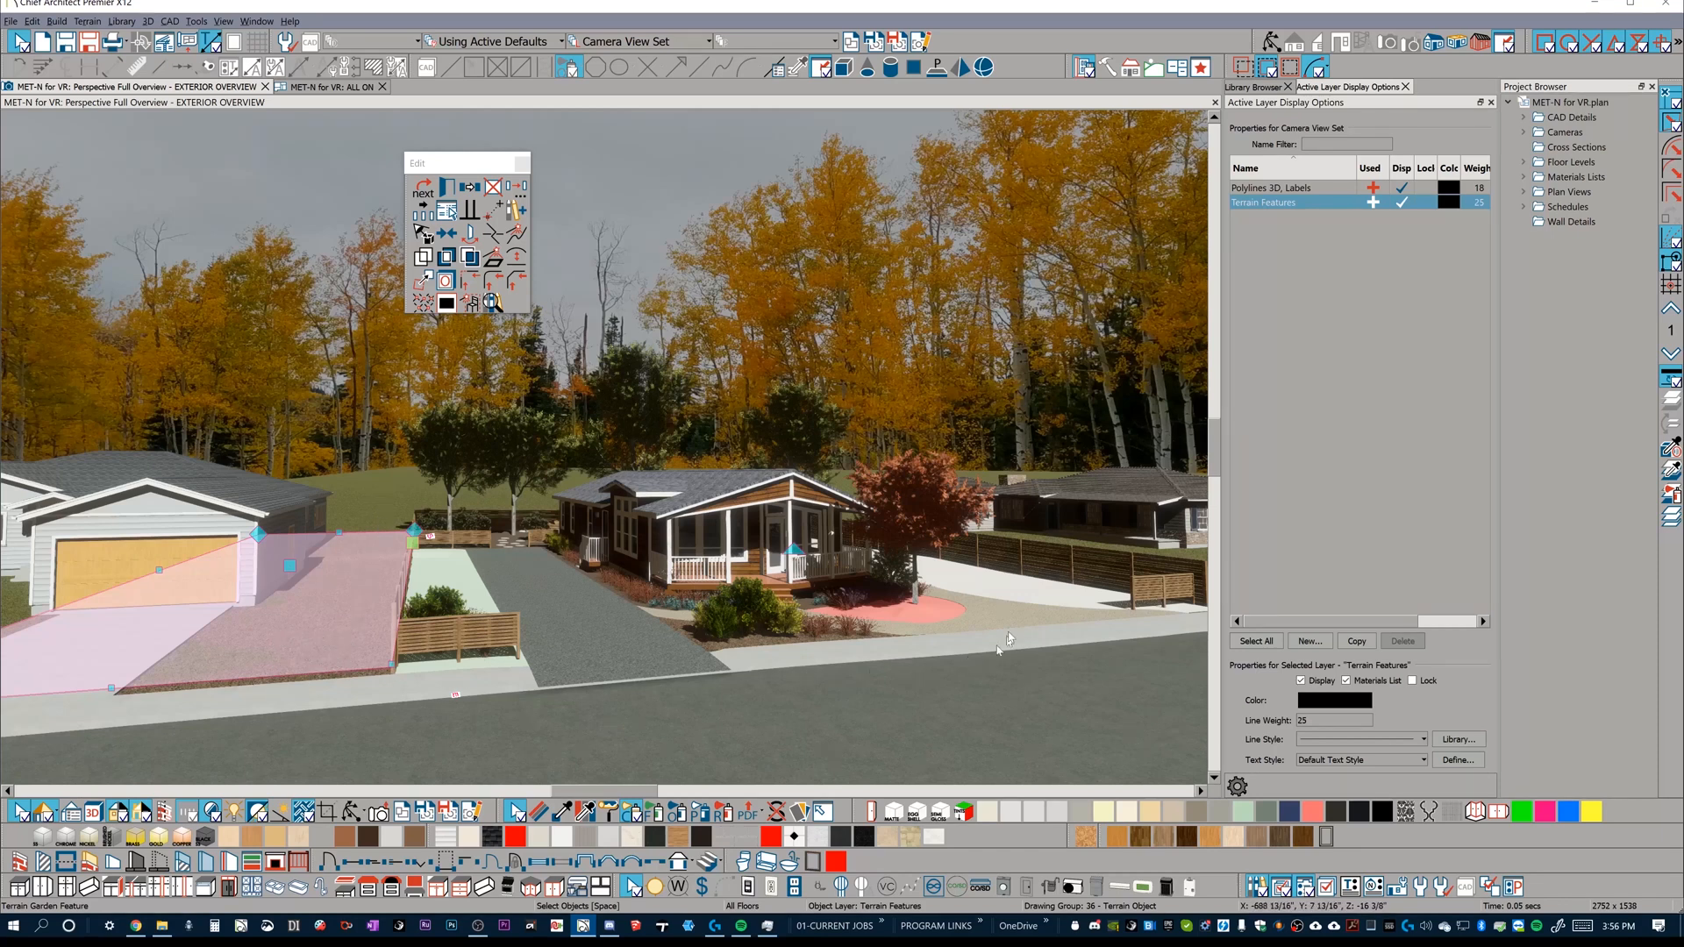
pyautogui.moveTo(370, 553)
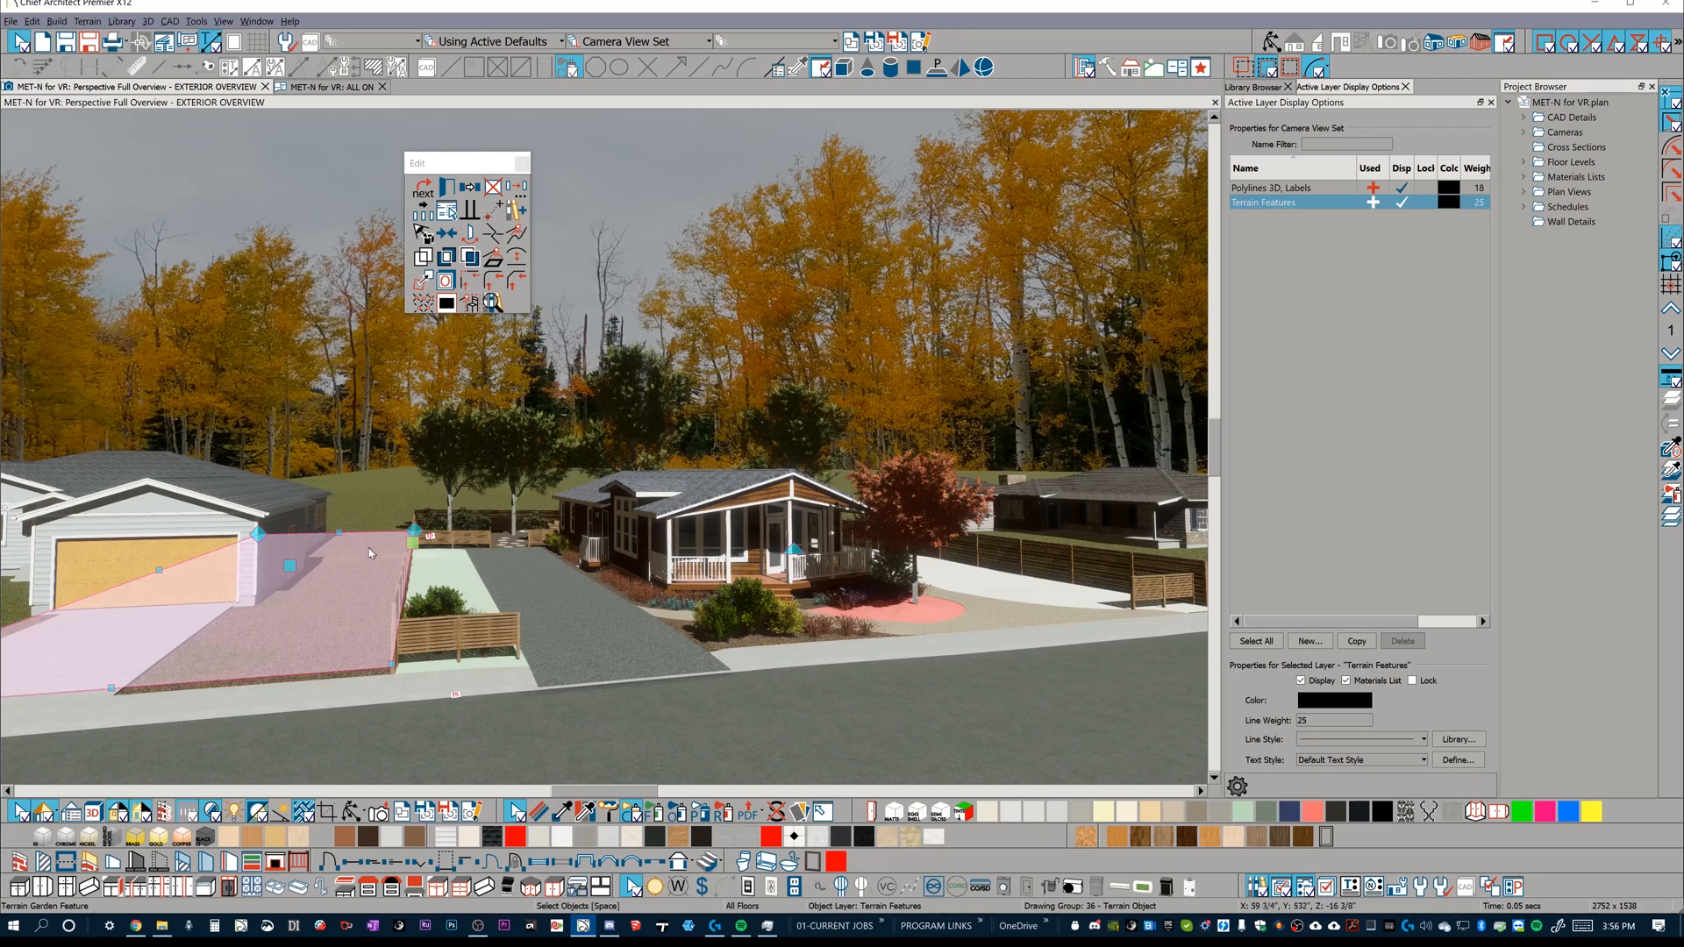
pyautogui.moveTo(481, 571)
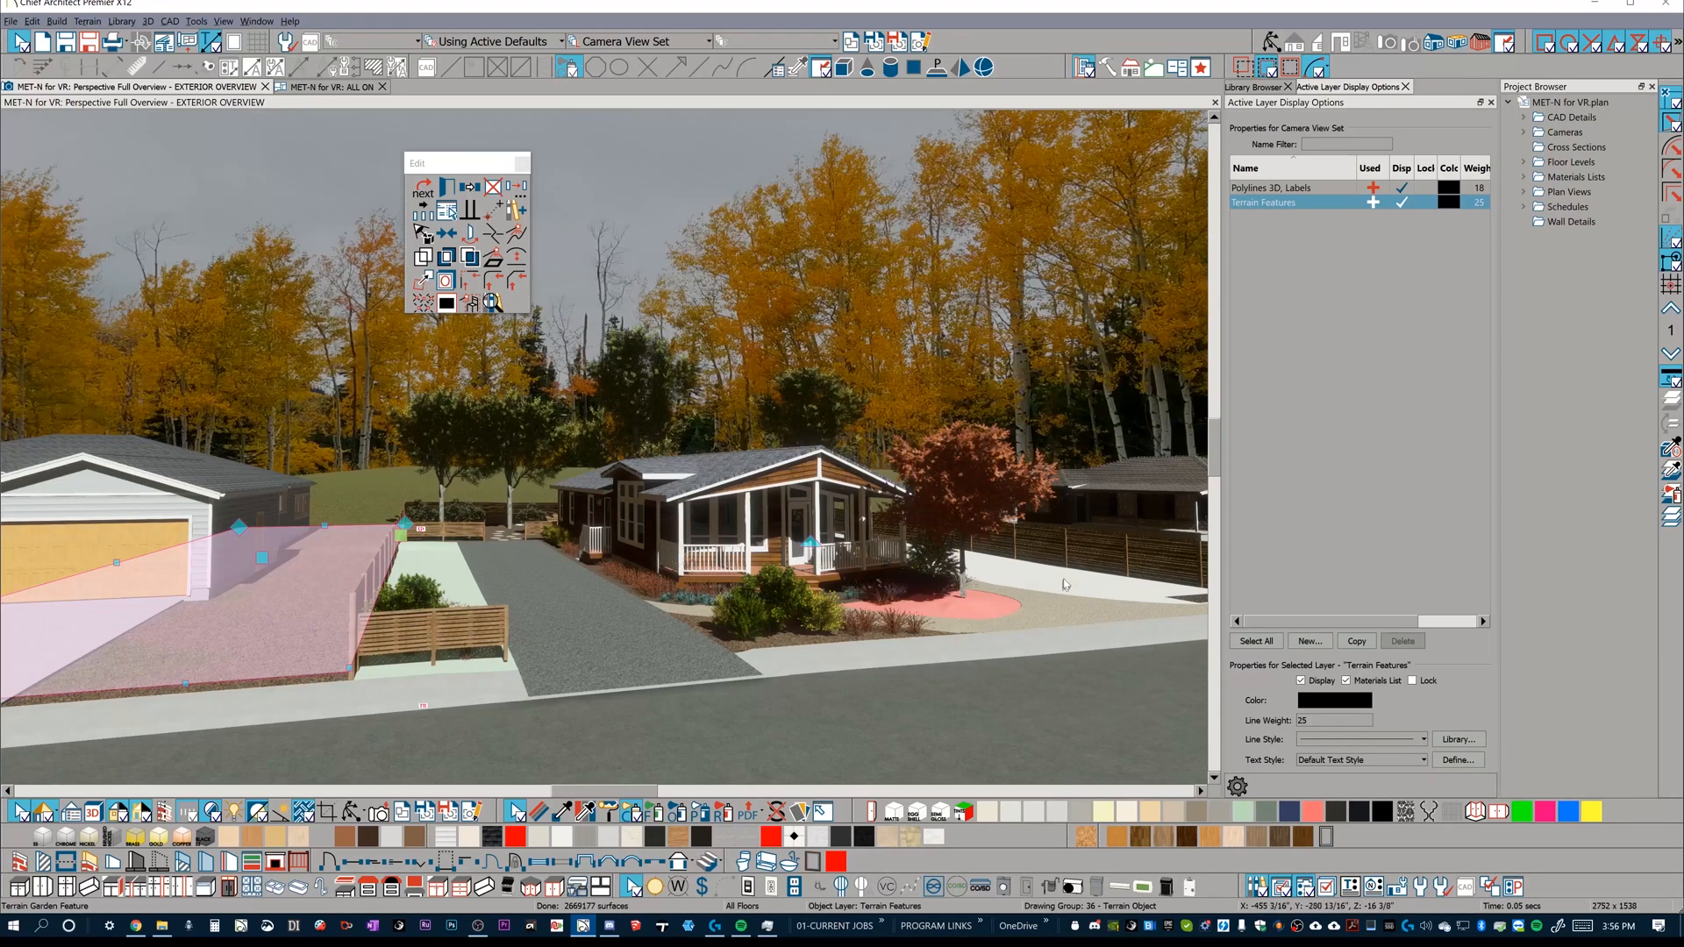
pyautogui.moveTo(708, 617)
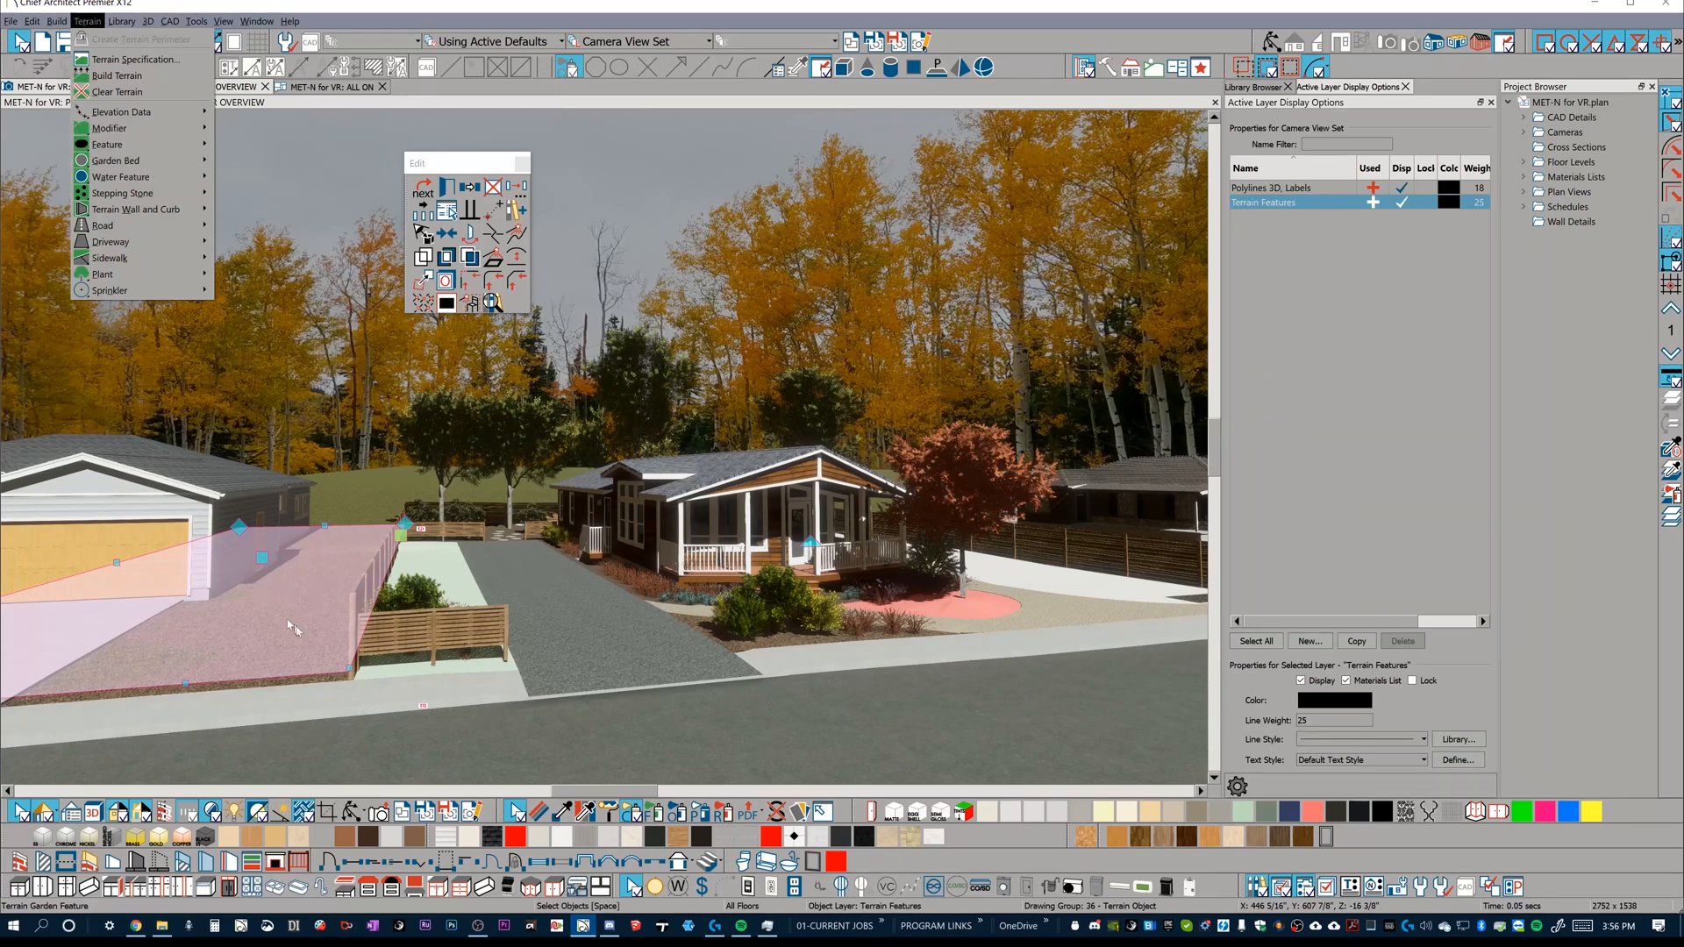
pyautogui.moveTo(1095, 647)
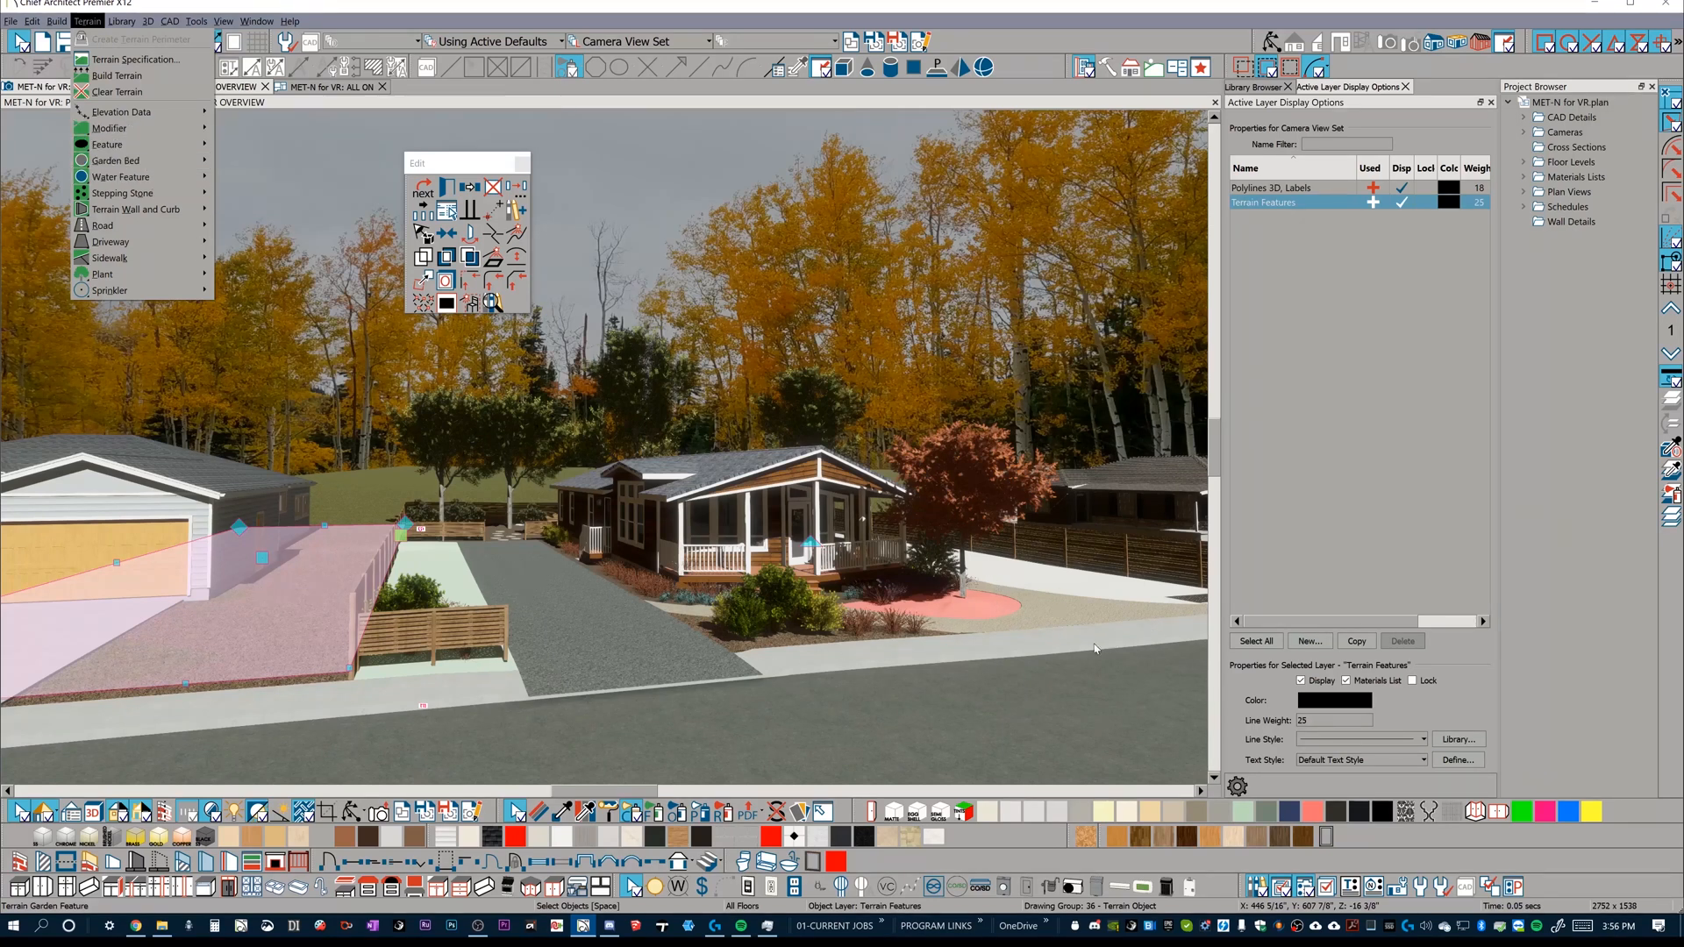
pyautogui.moveTo(1042, 649)
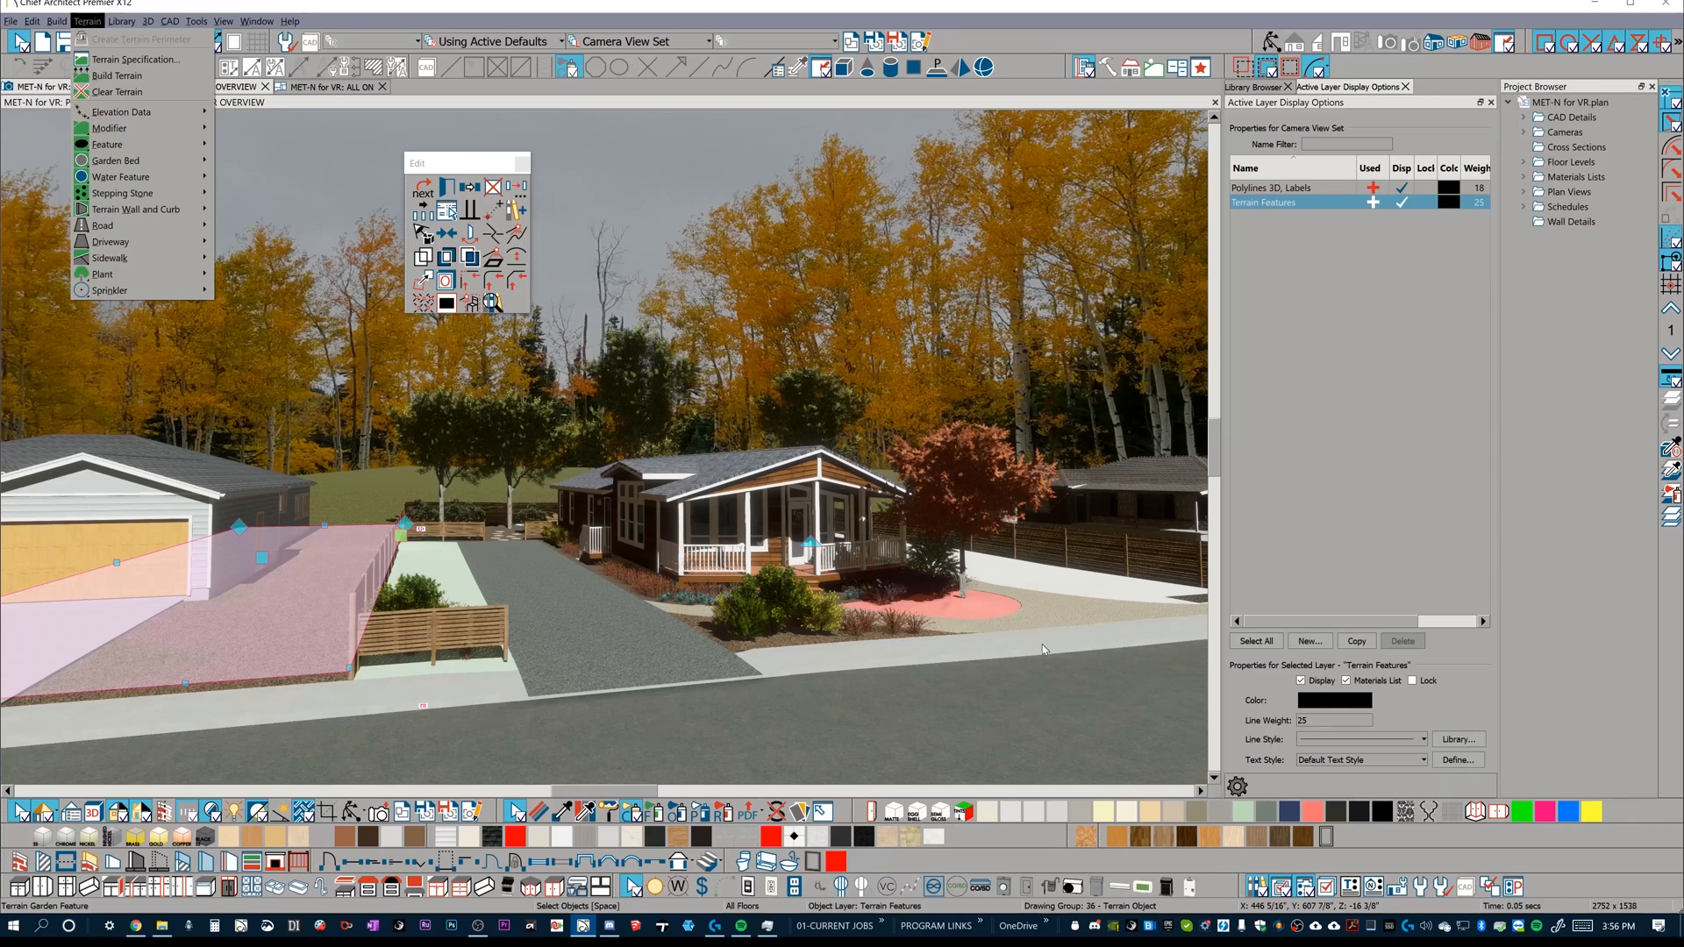
pyautogui.moveTo(1086, 652)
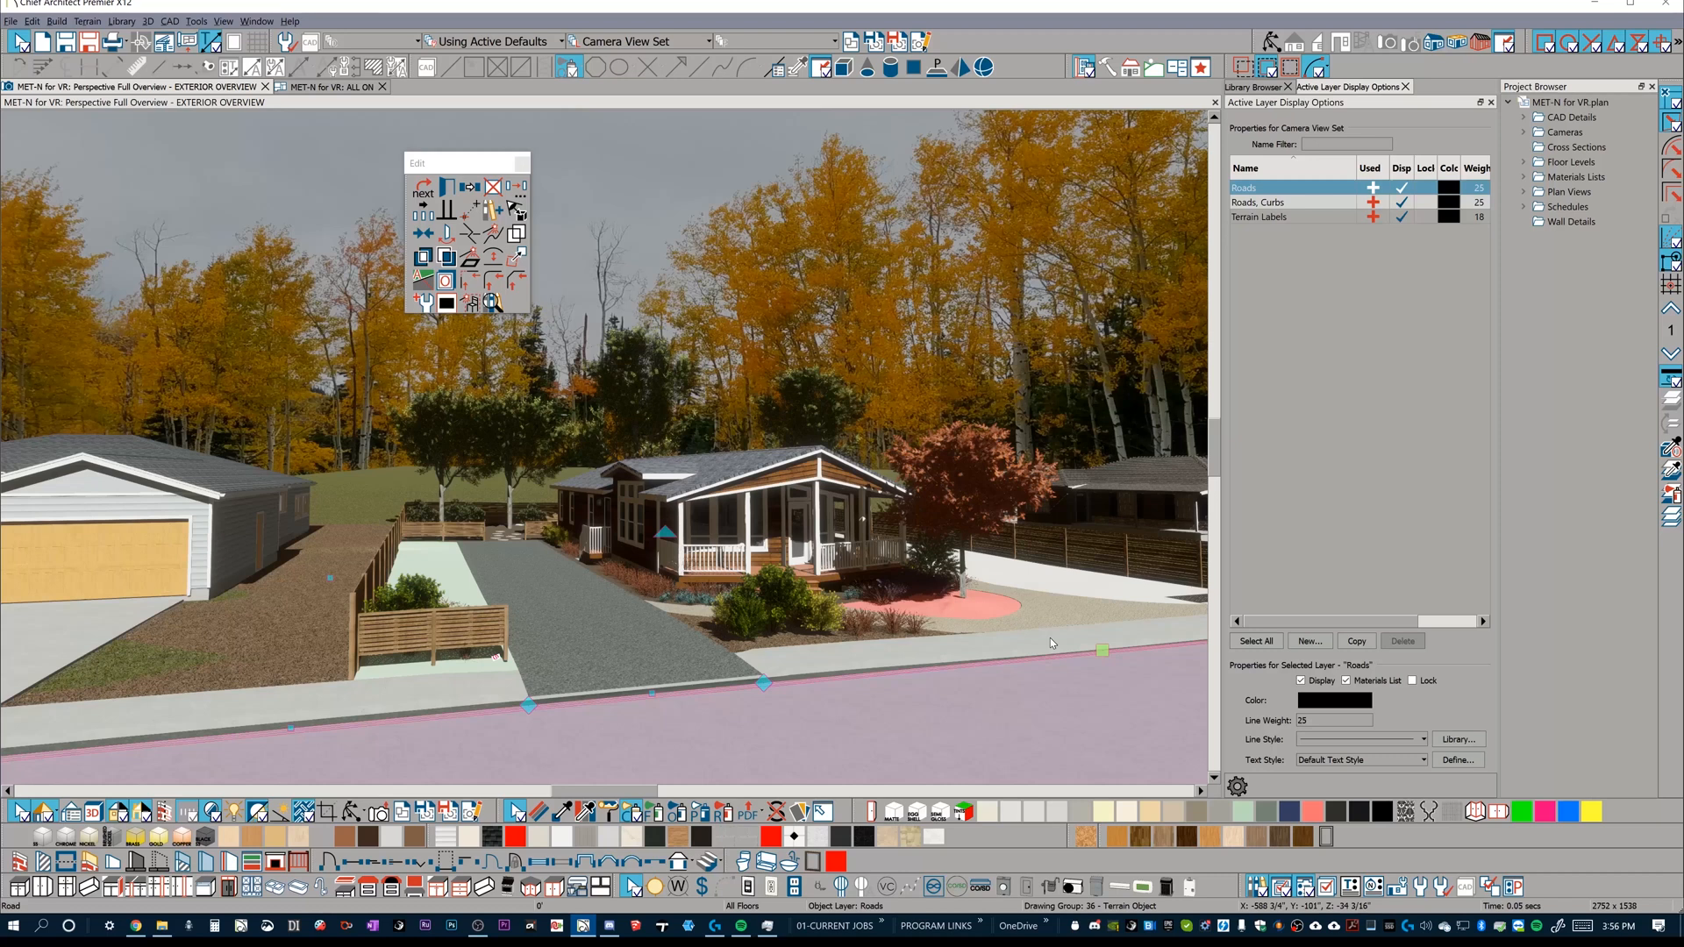
pyautogui.moveTo(472, 577)
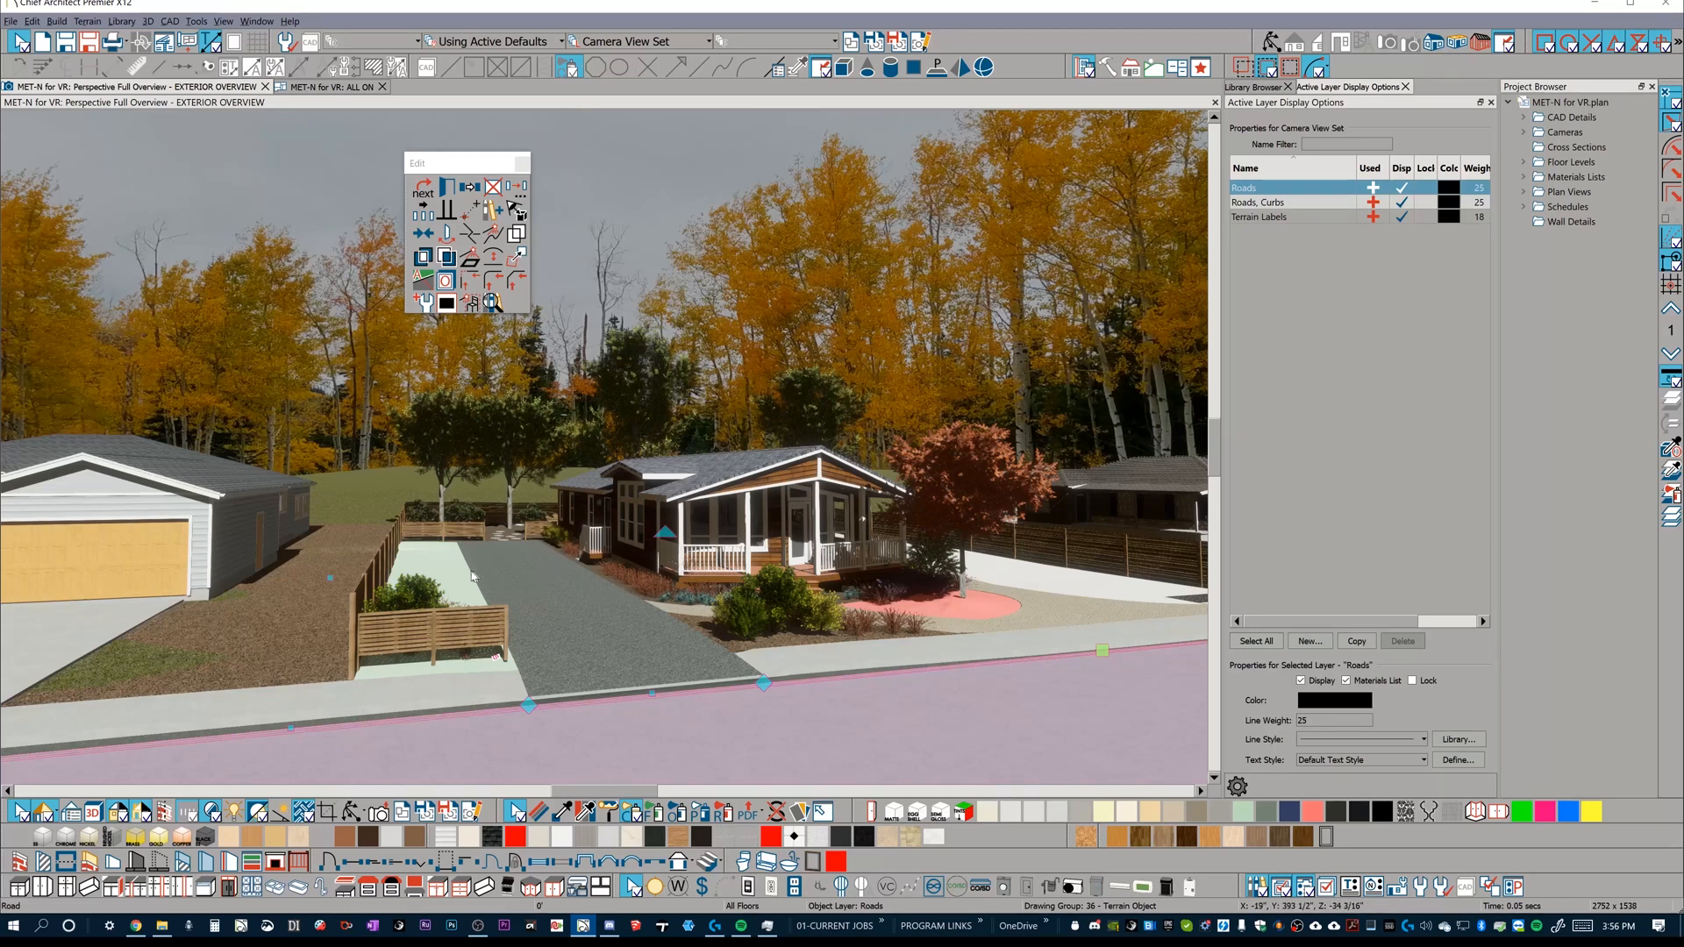
pyautogui.moveTo(849, 647)
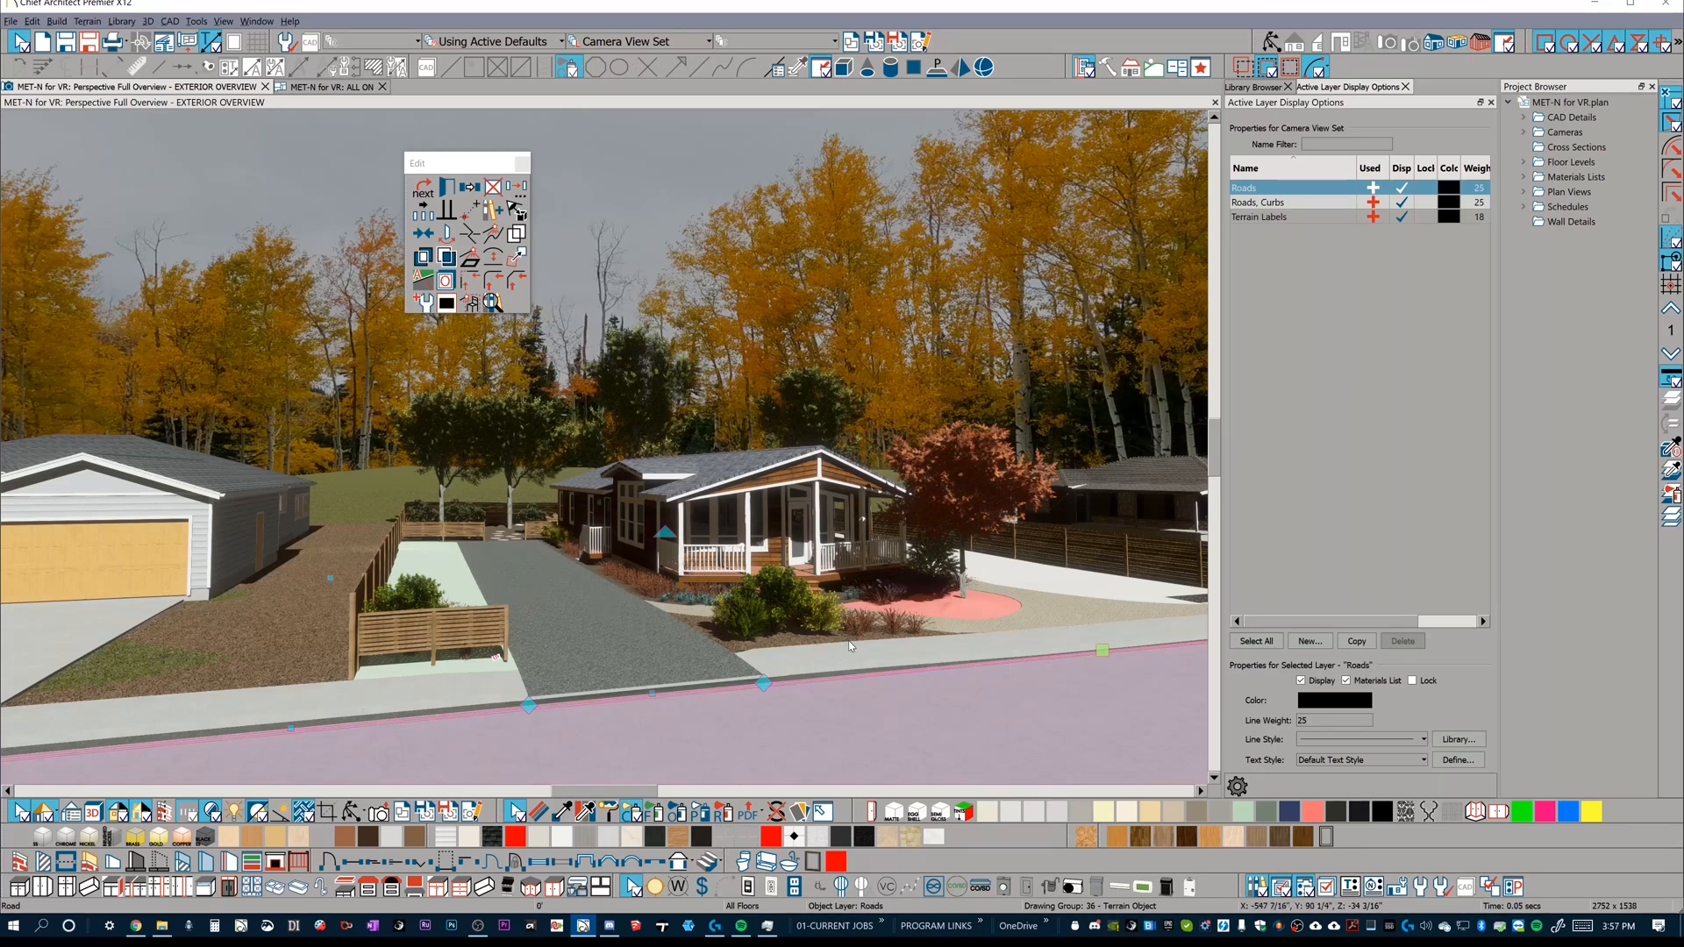
pyautogui.moveTo(917, 595)
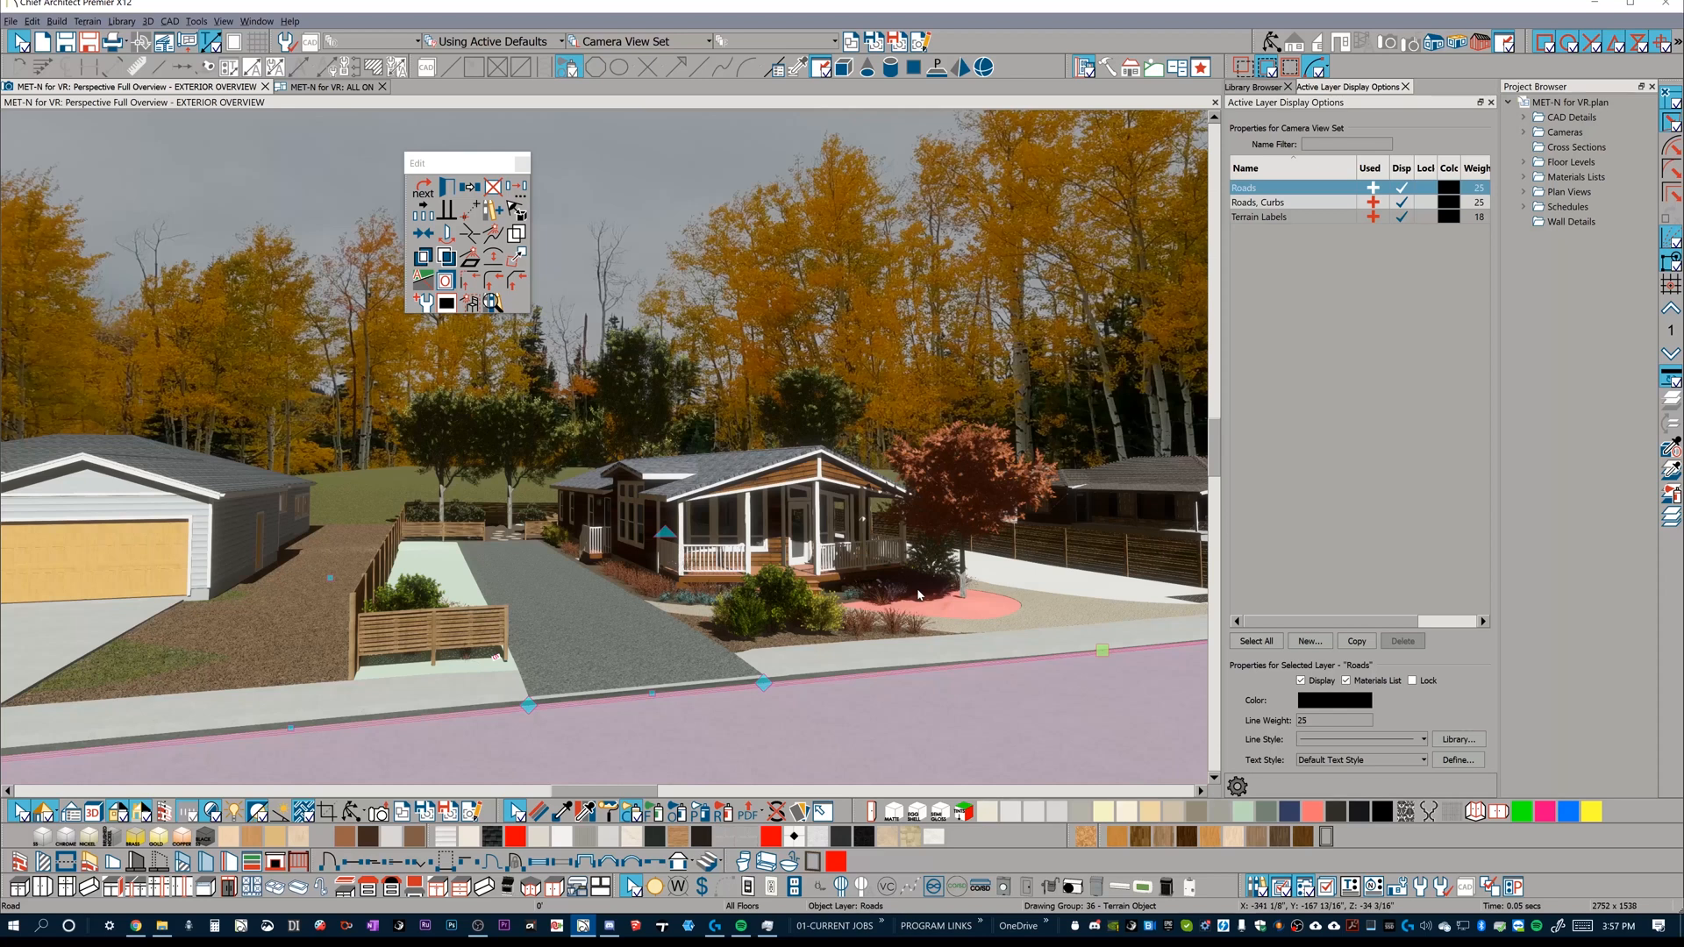
pyautogui.moveTo(764, 601)
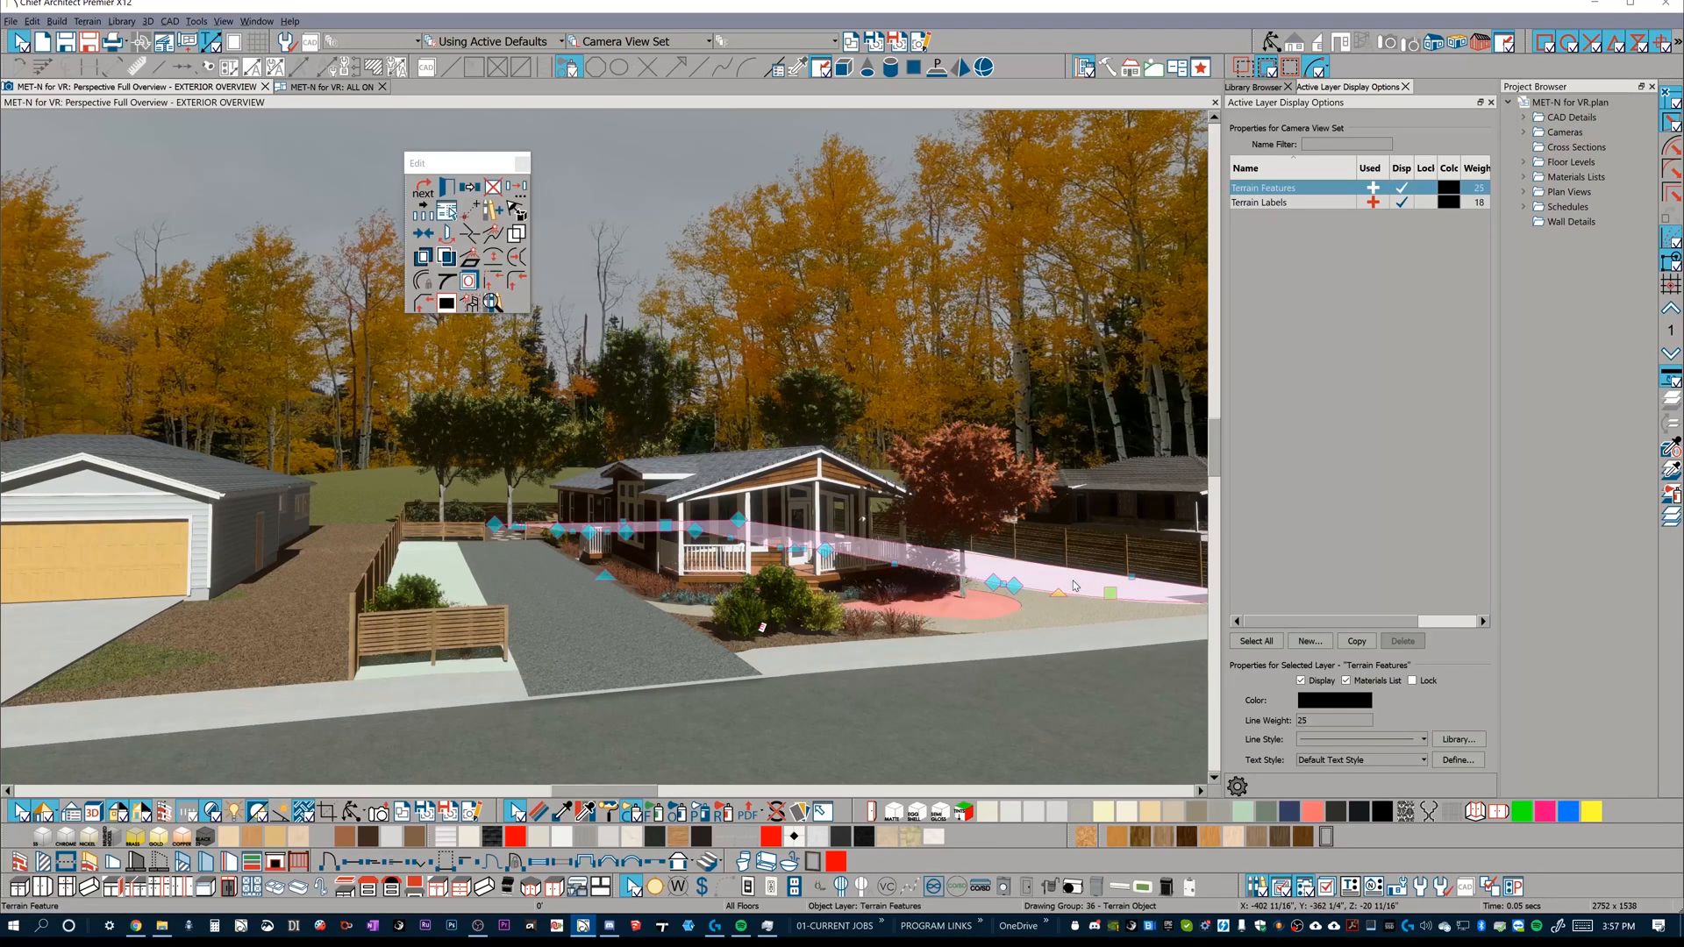
pyautogui.moveTo(443, 533)
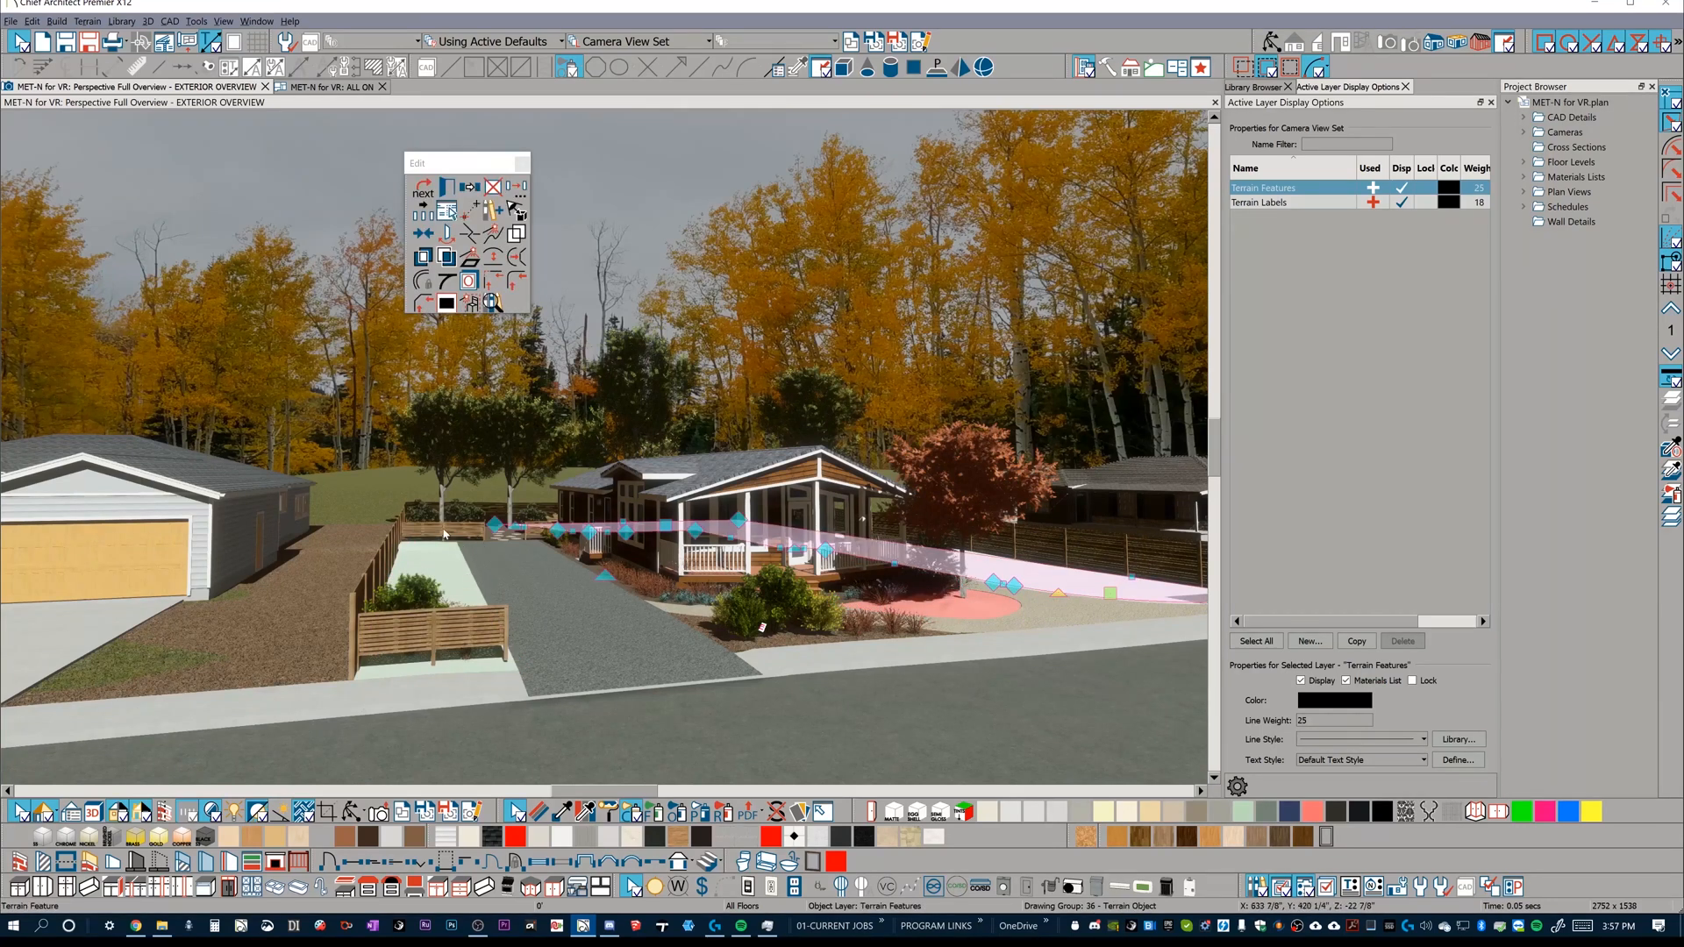
pyautogui.moveTo(440, 569)
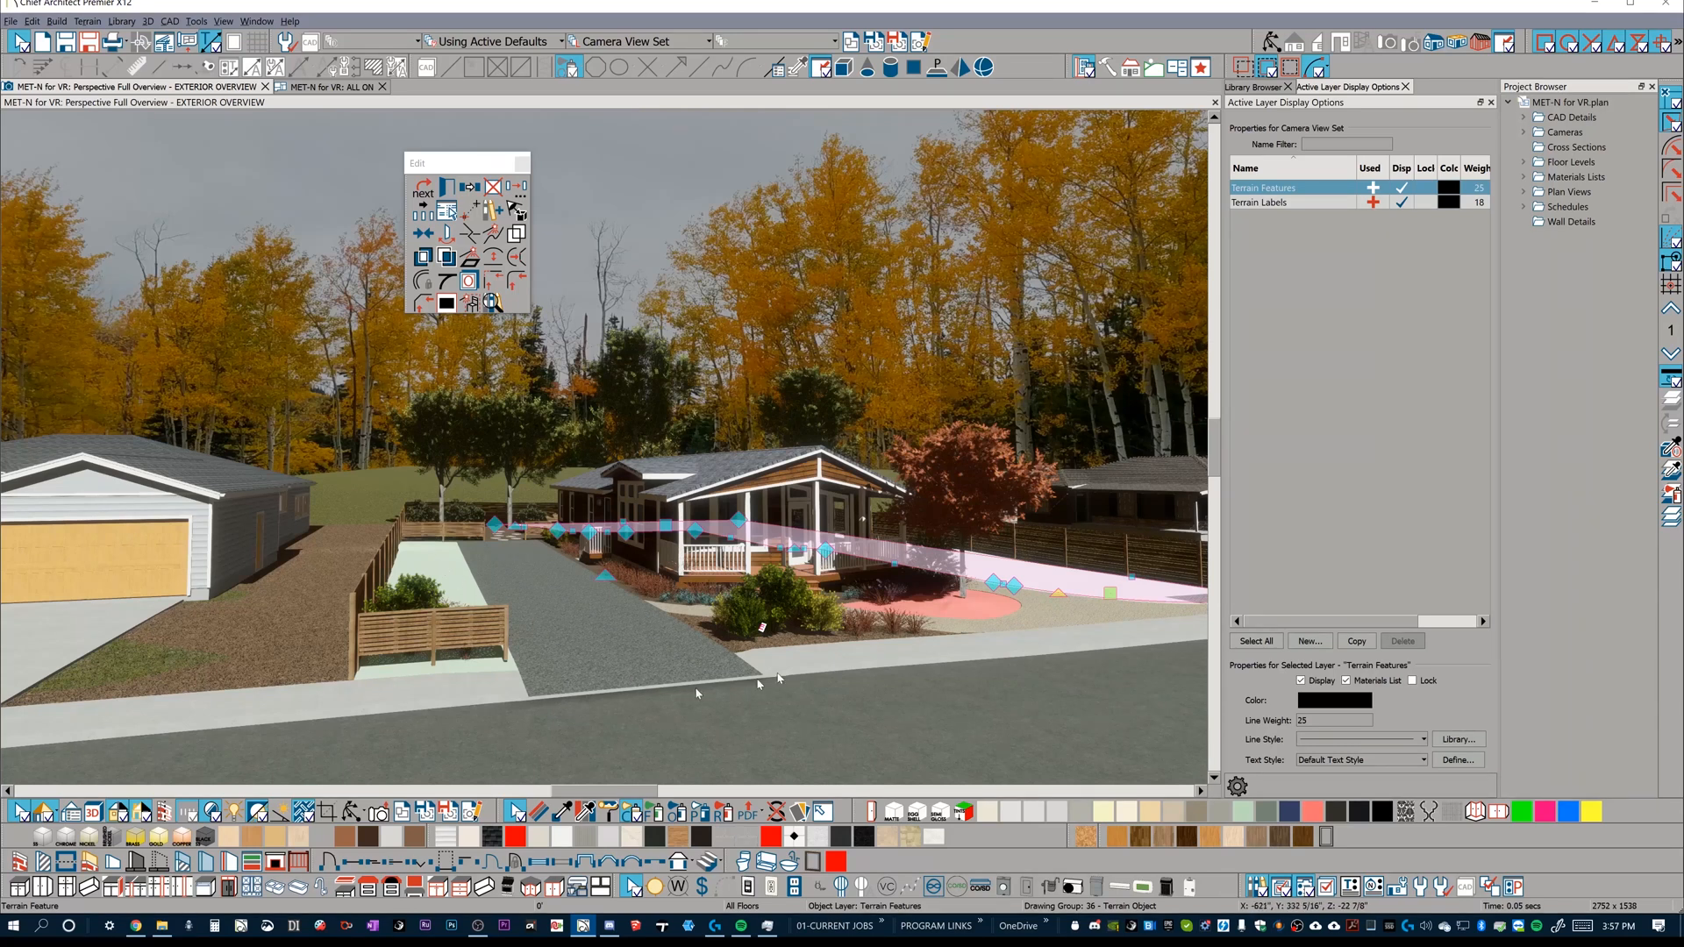
pyautogui.moveTo(824, 628)
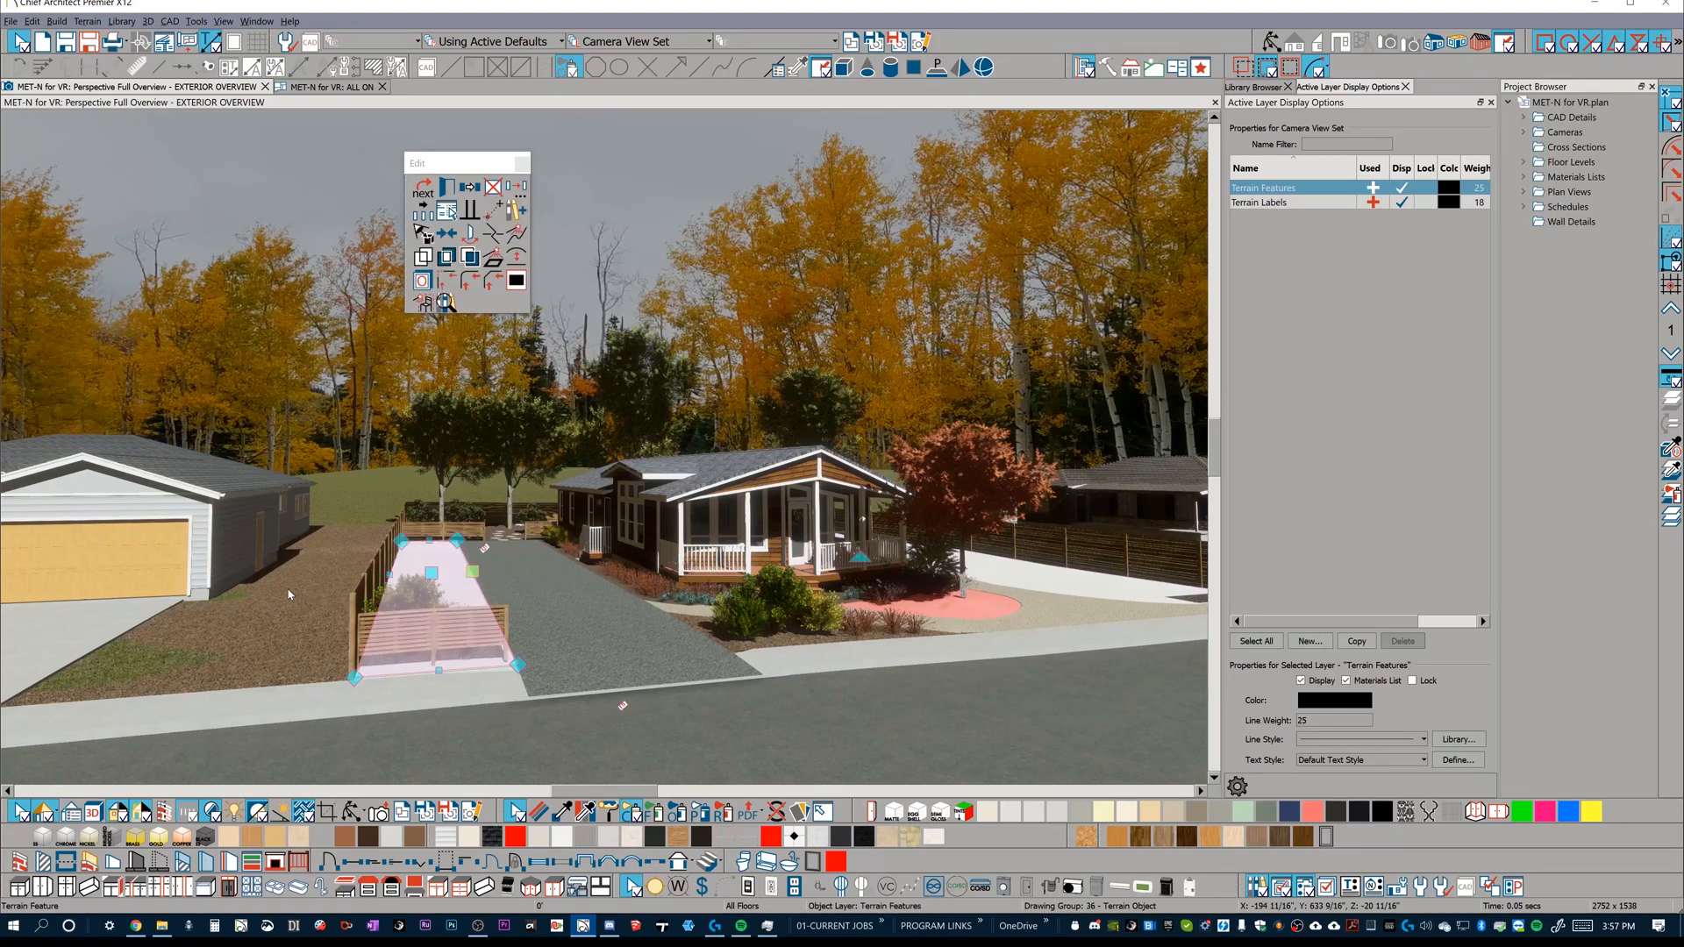
pyautogui.moveTo(447, 607)
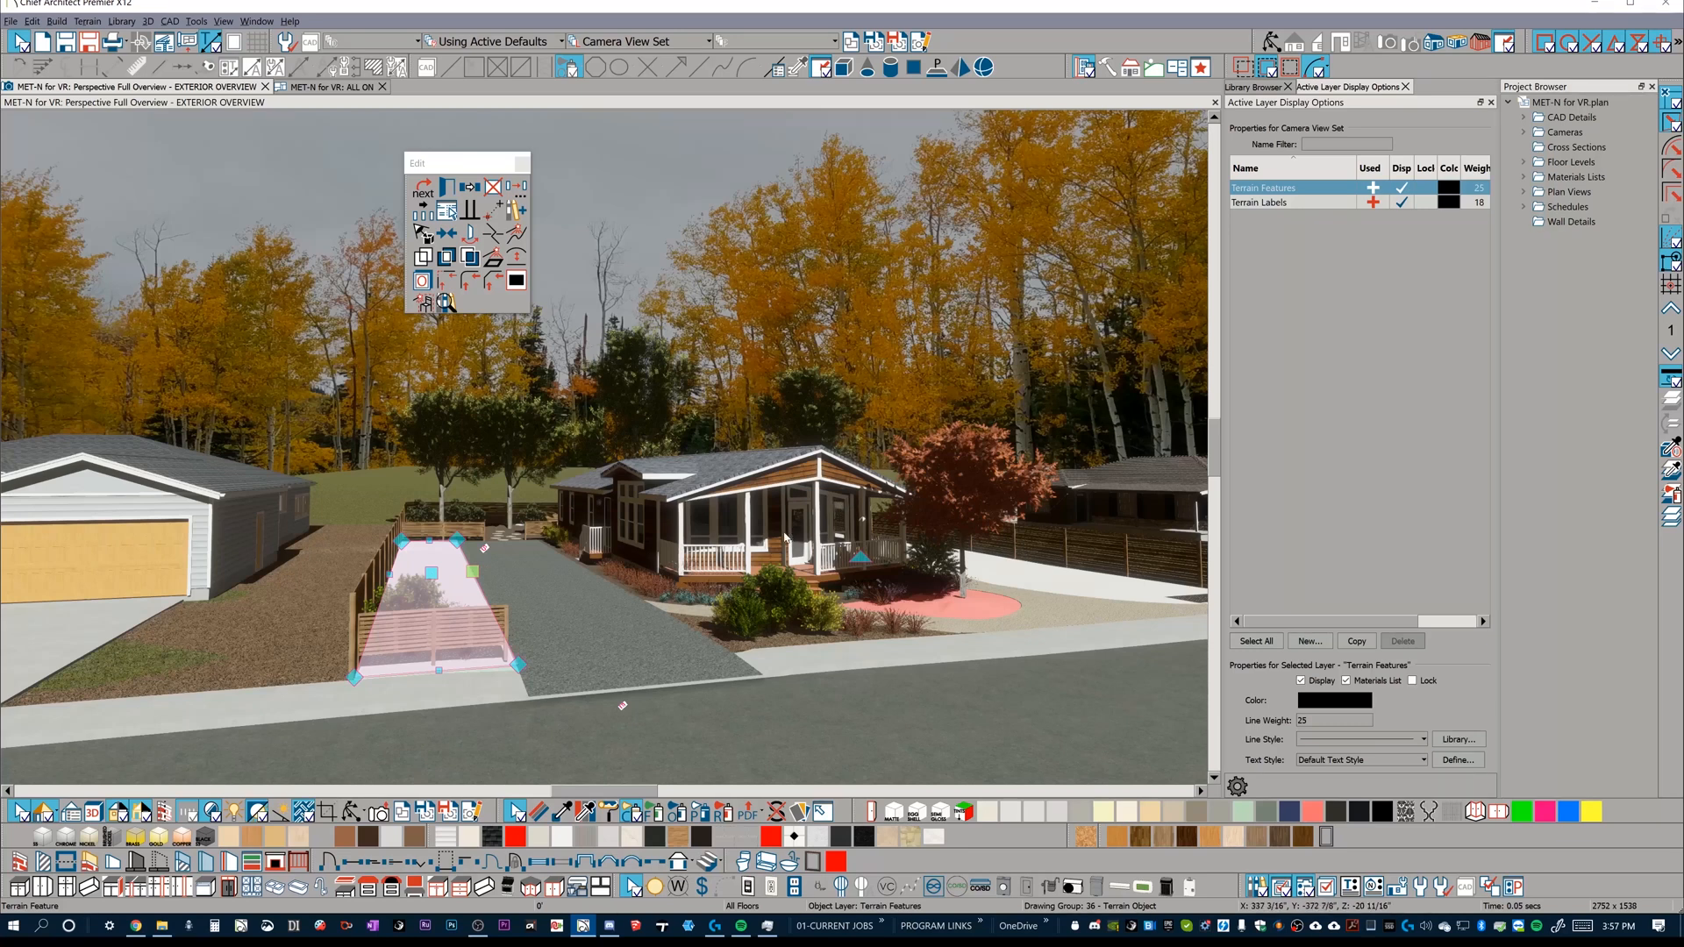
pyautogui.moveTo(779, 526)
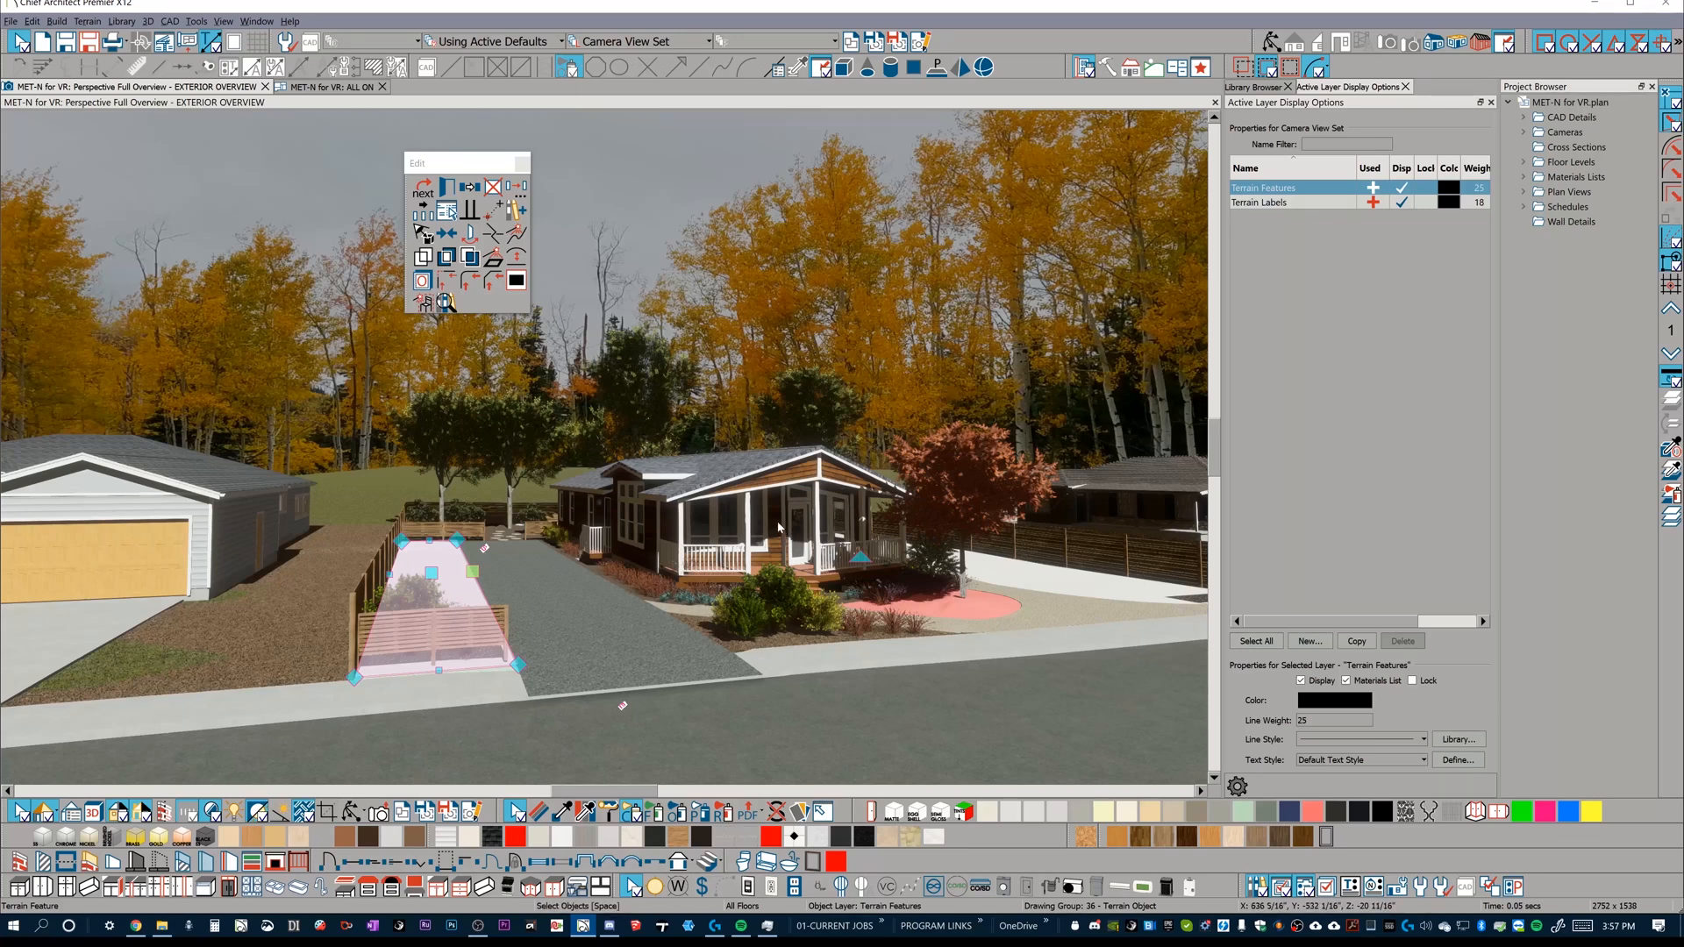
pyautogui.moveTo(776, 524)
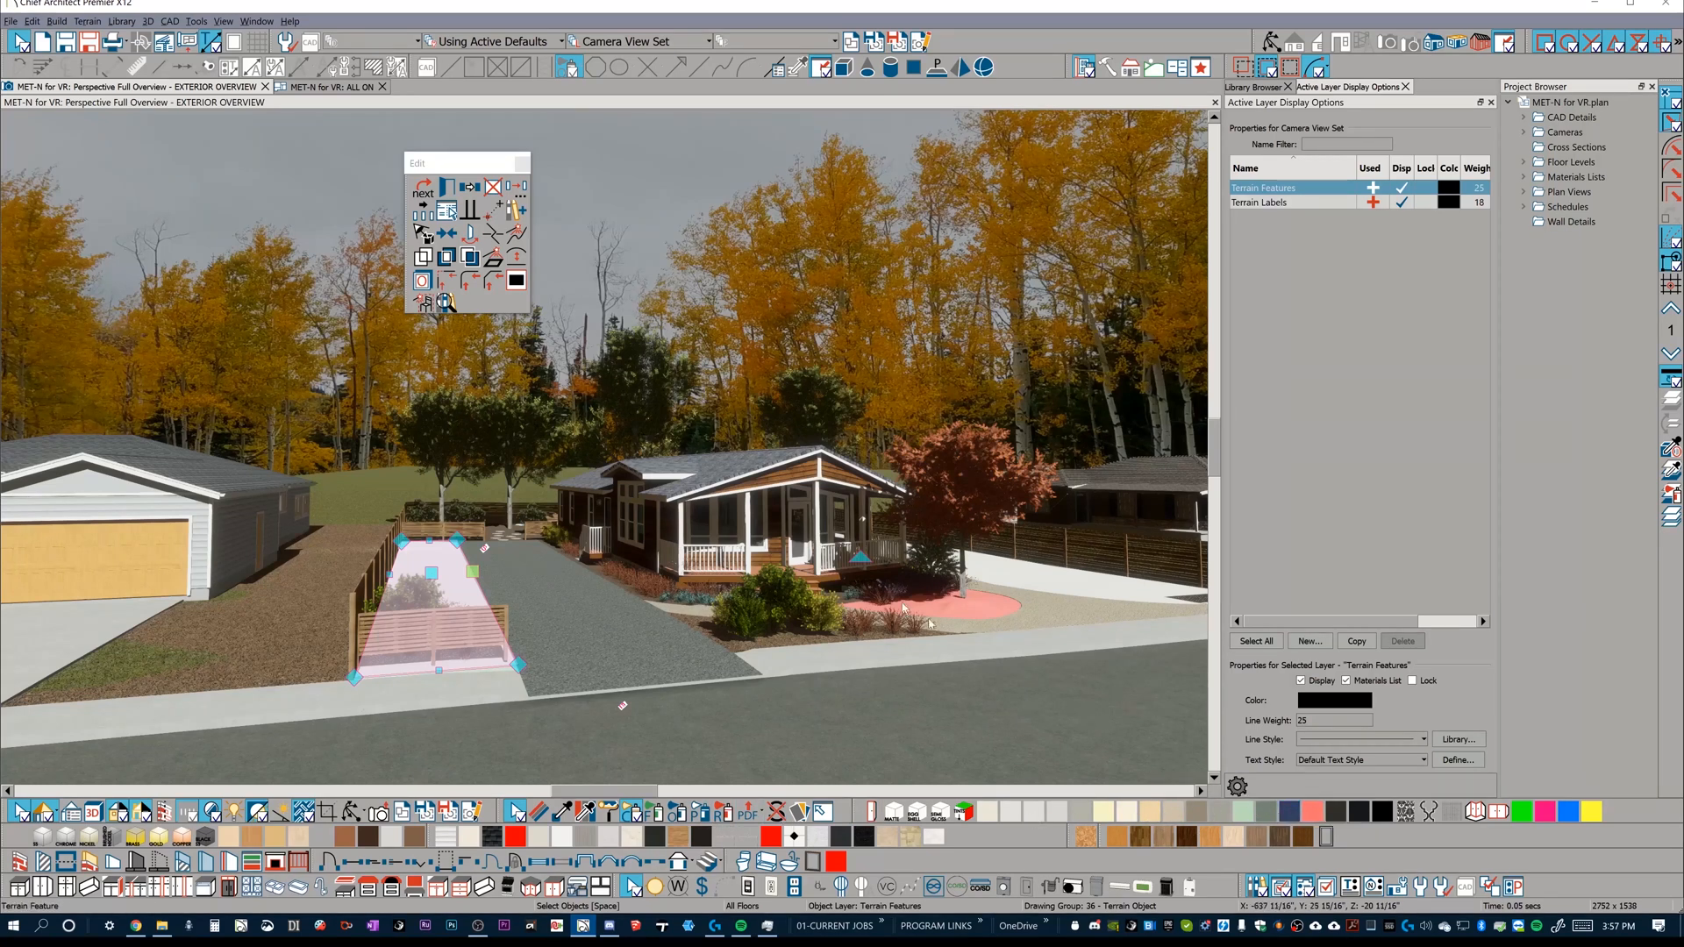
pyautogui.moveTo(1151, 551)
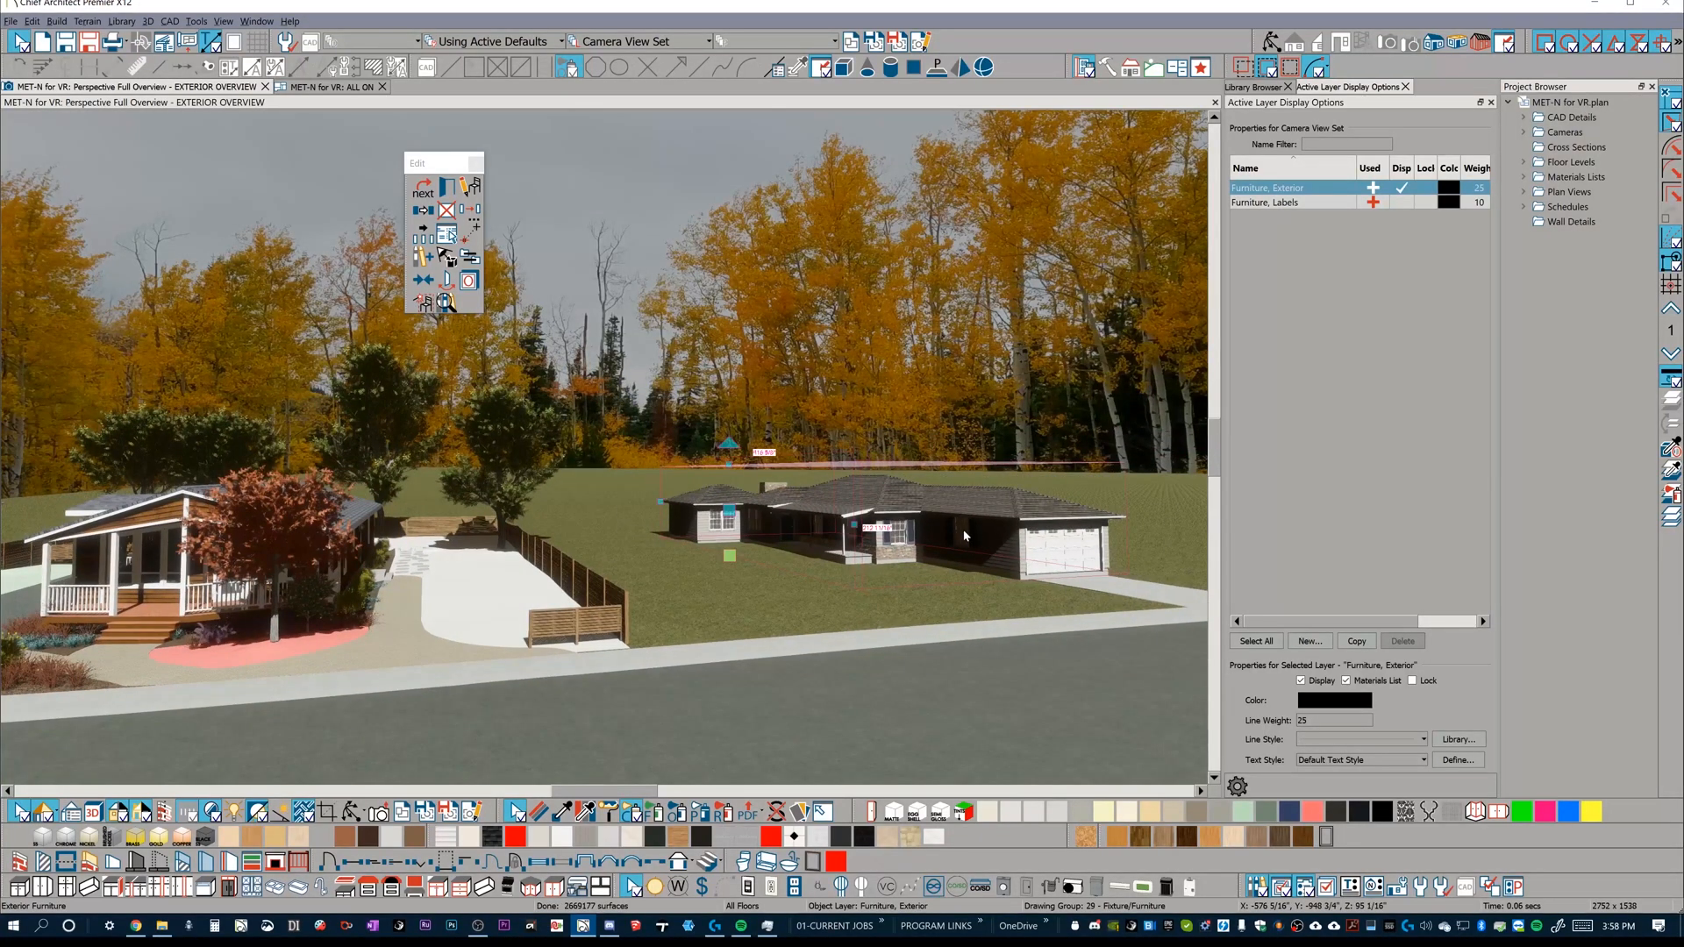
pyautogui.moveTo(913, 475)
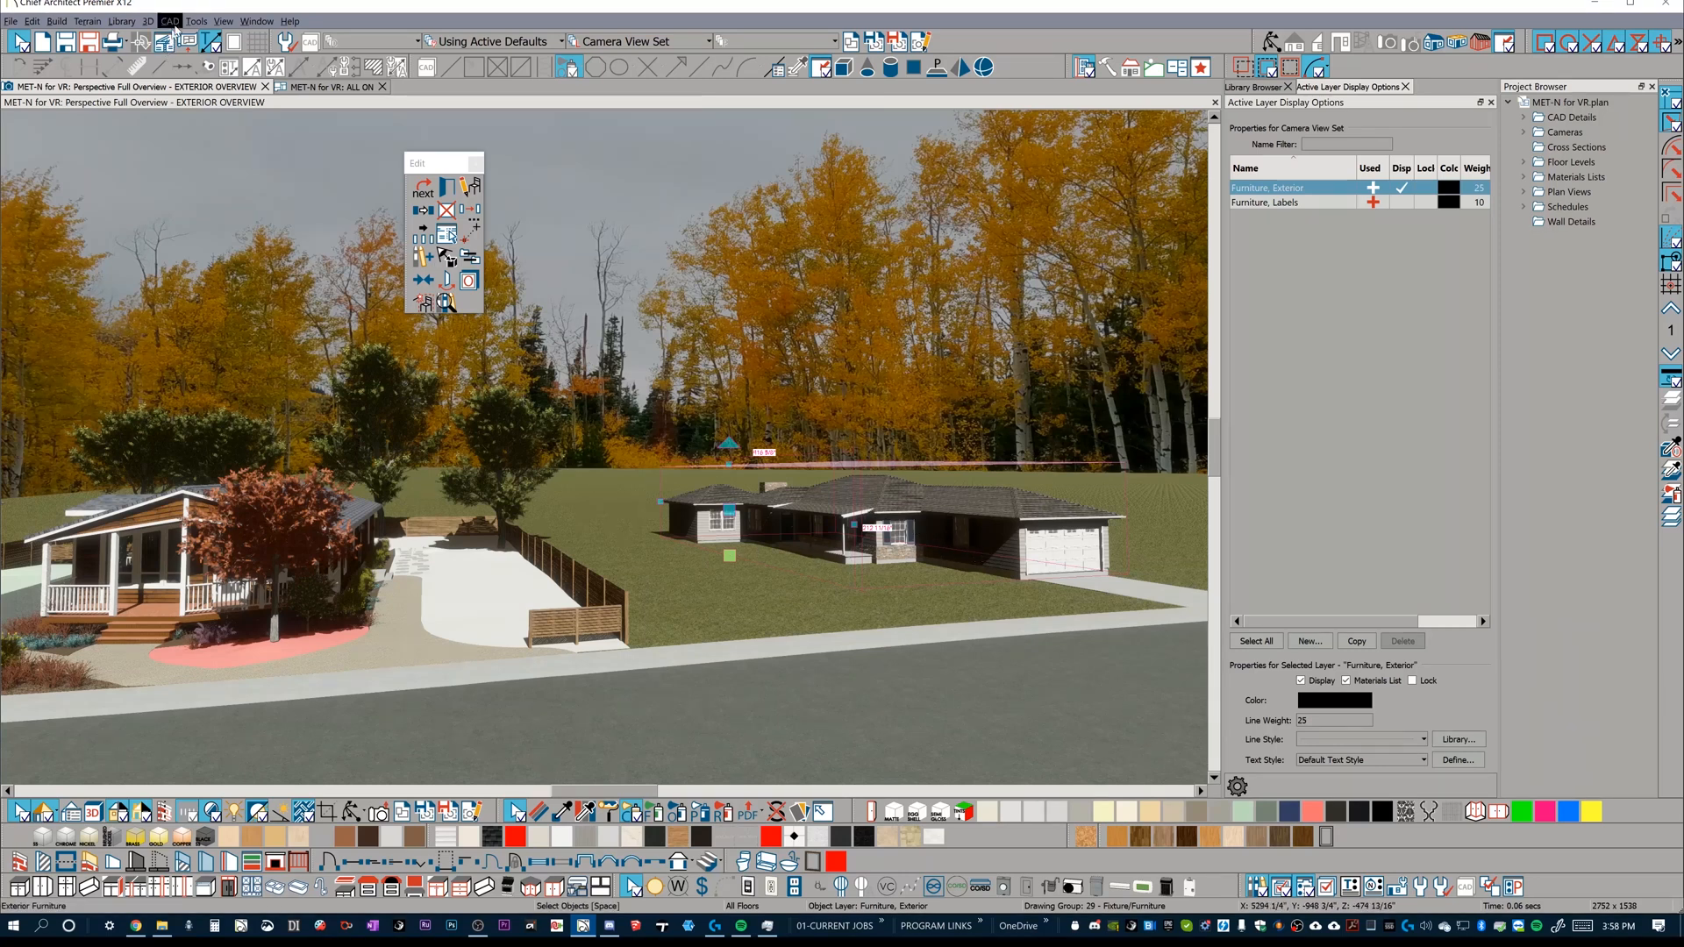
pyautogui.click(196, 21)
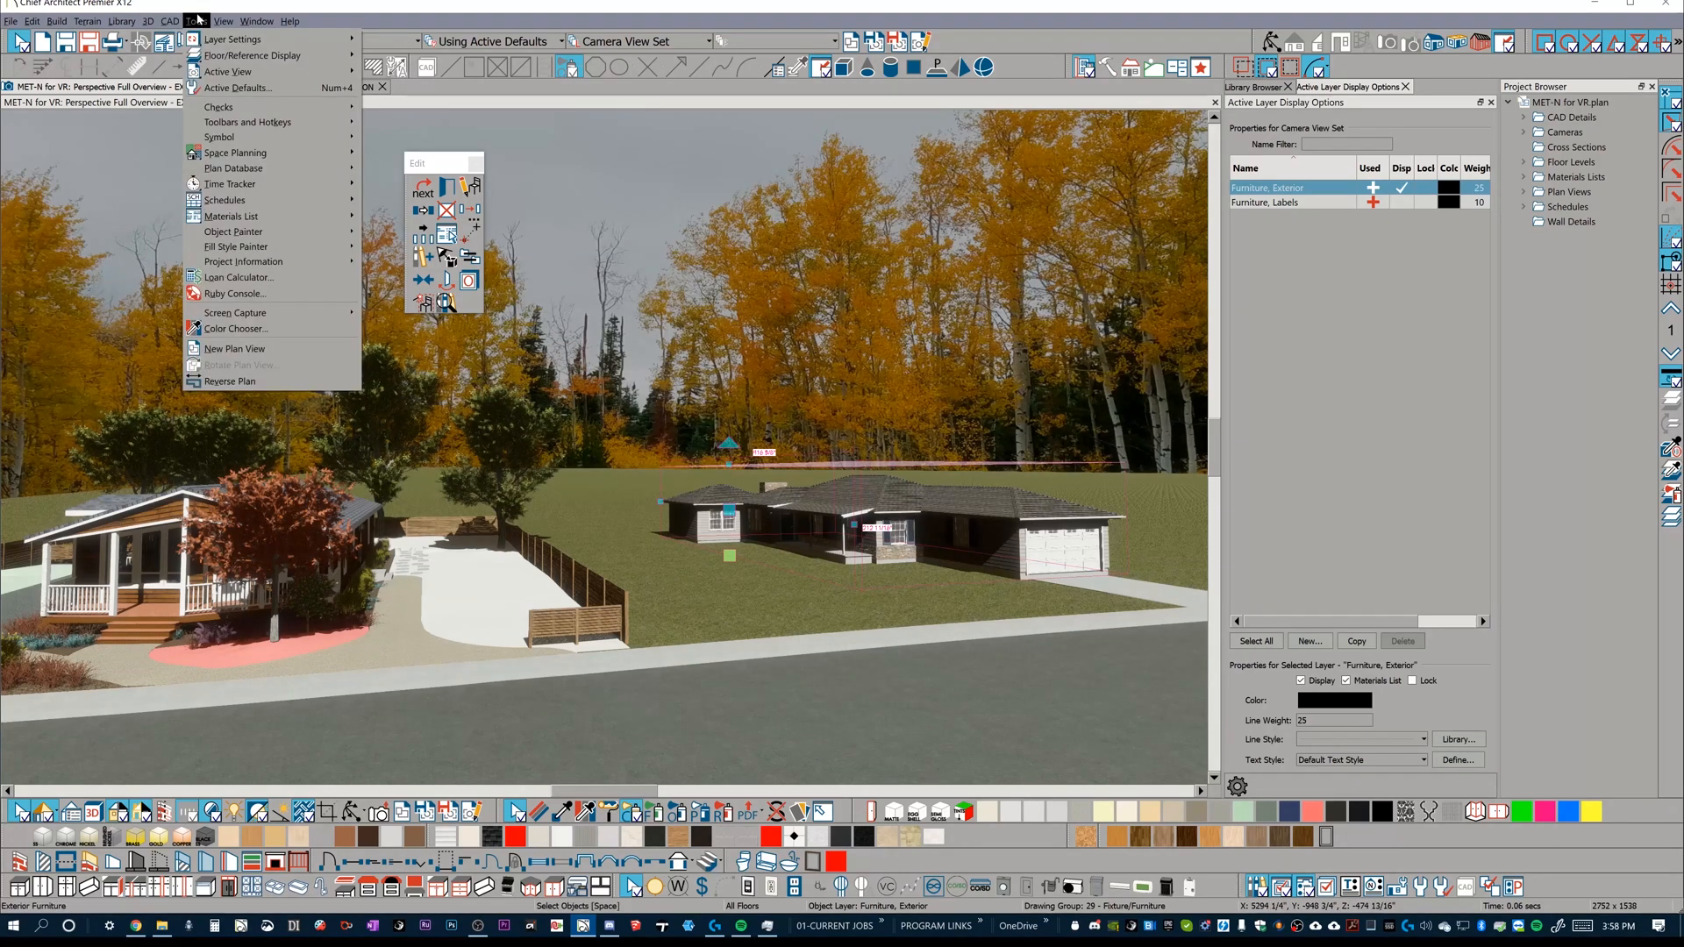
pyautogui.moveTo(219, 137)
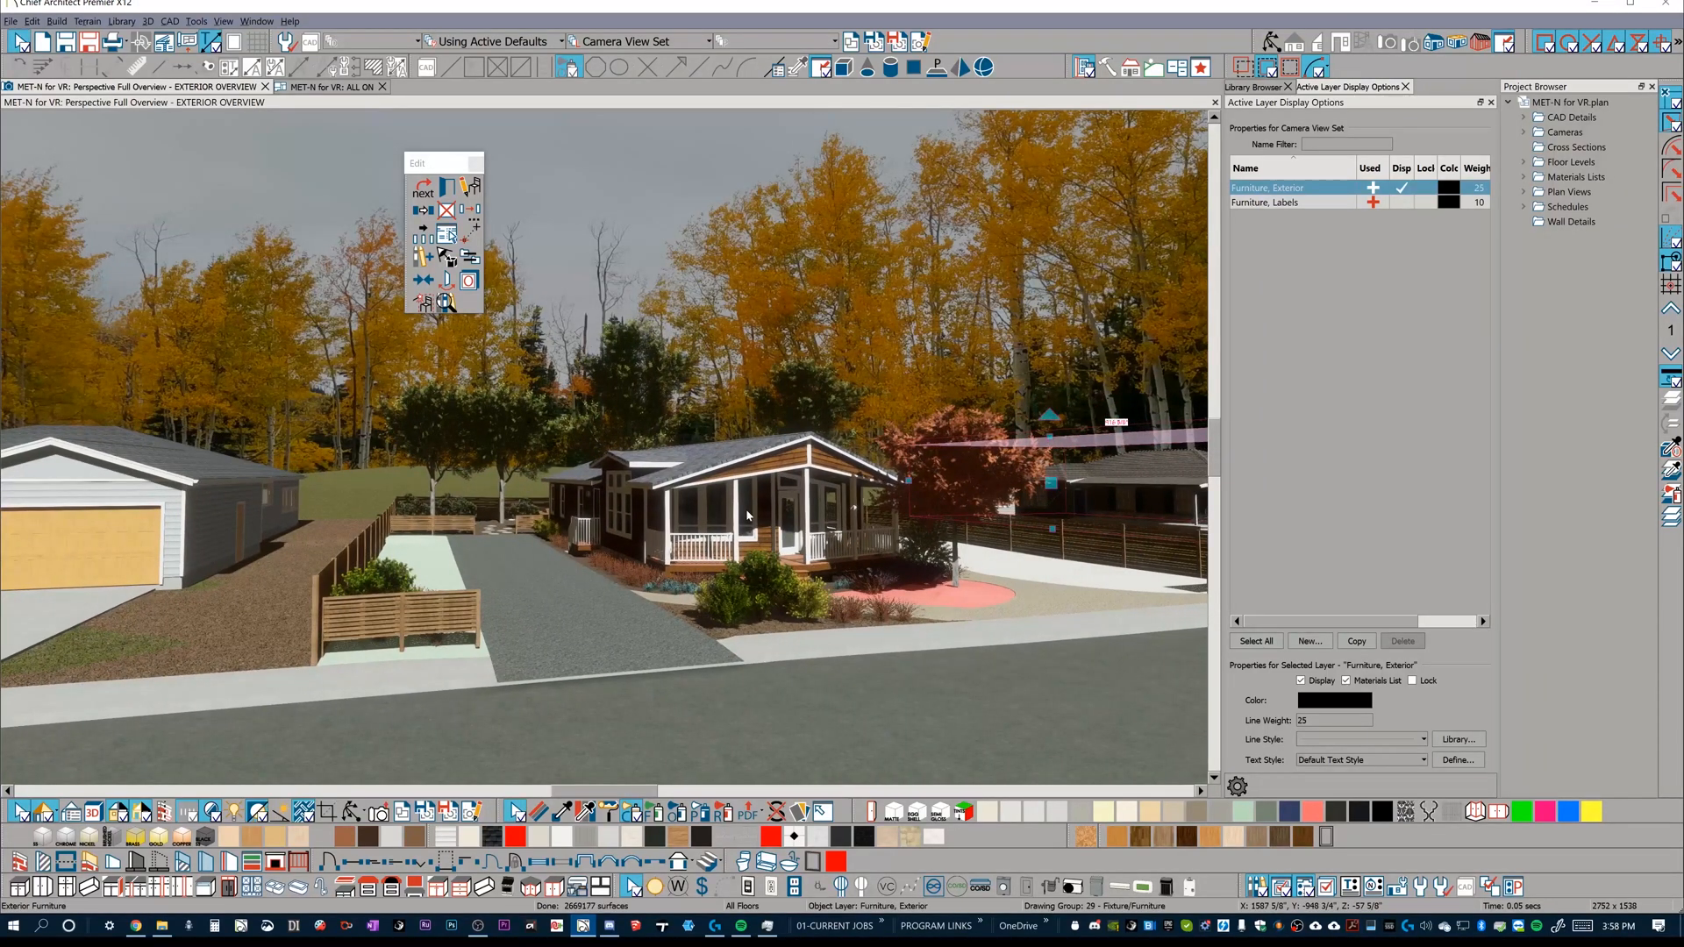
pyautogui.moveTo(789, 298)
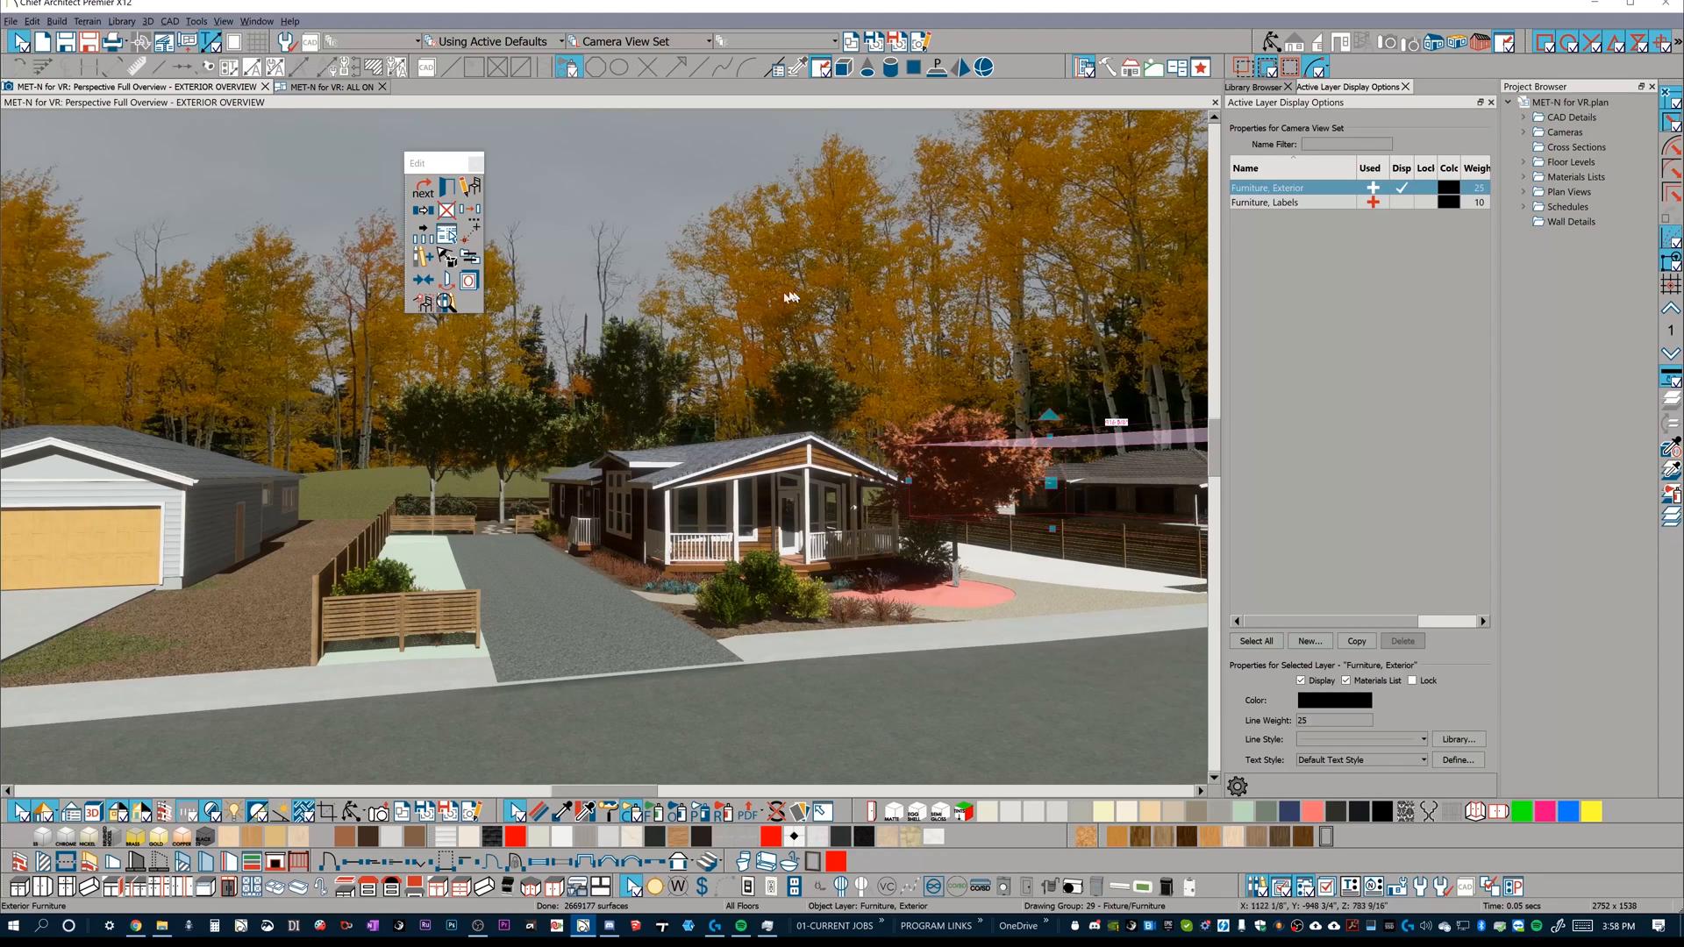
pyautogui.moveTo(781, 372)
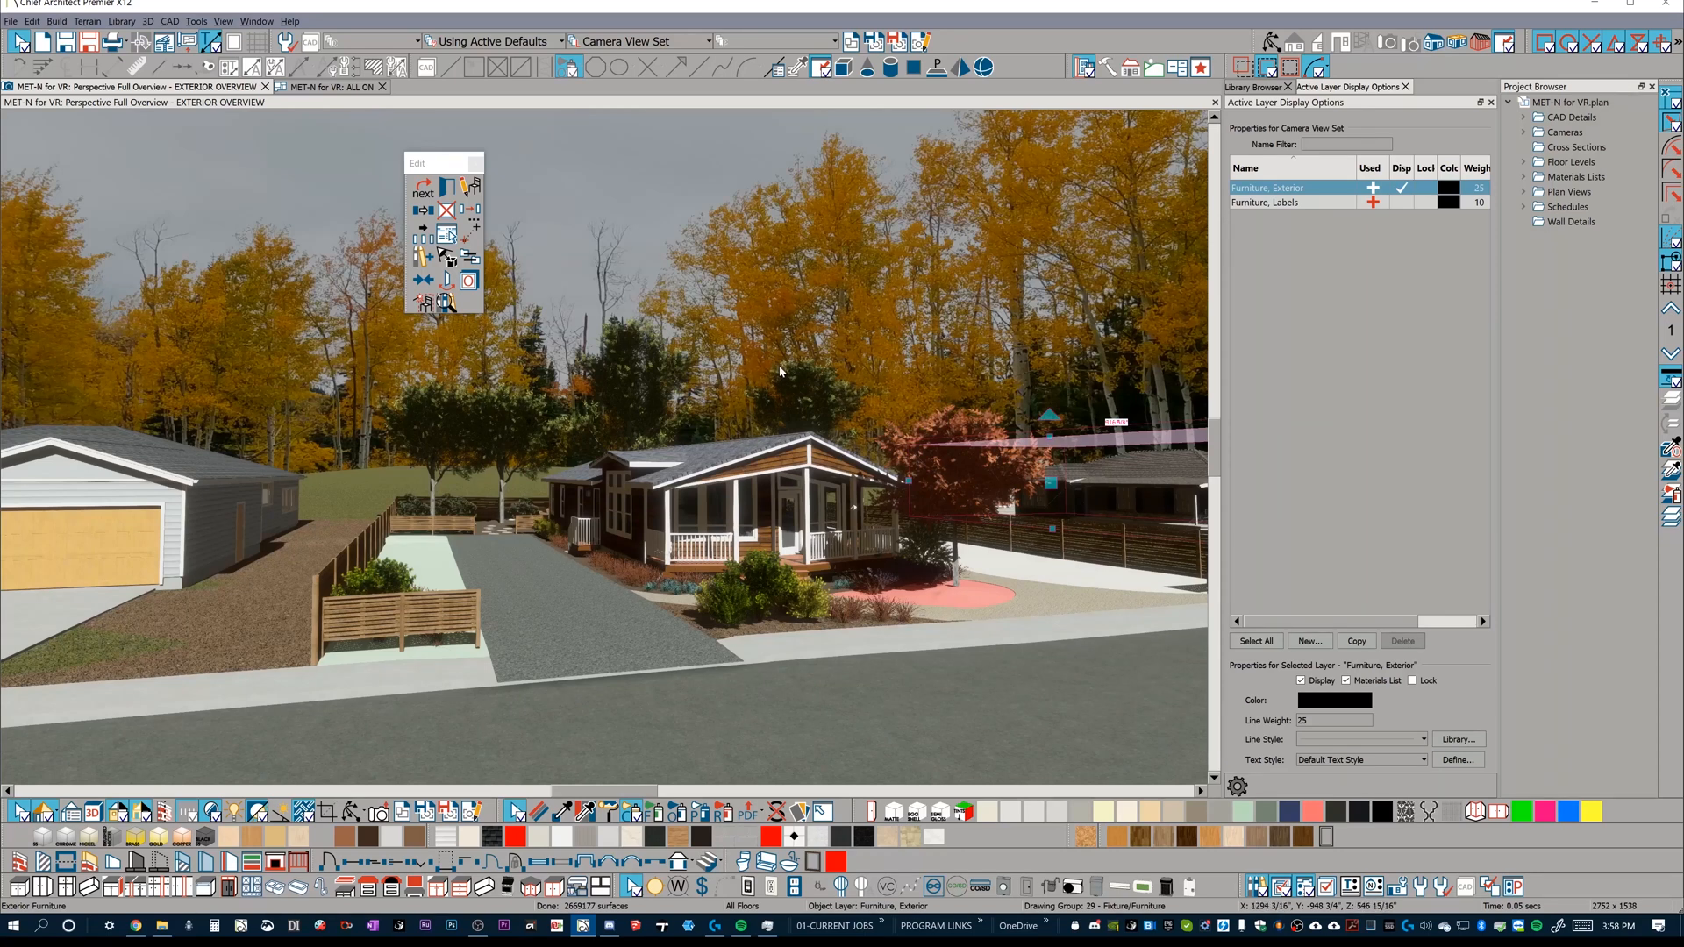
pyautogui.moveTo(787, 391)
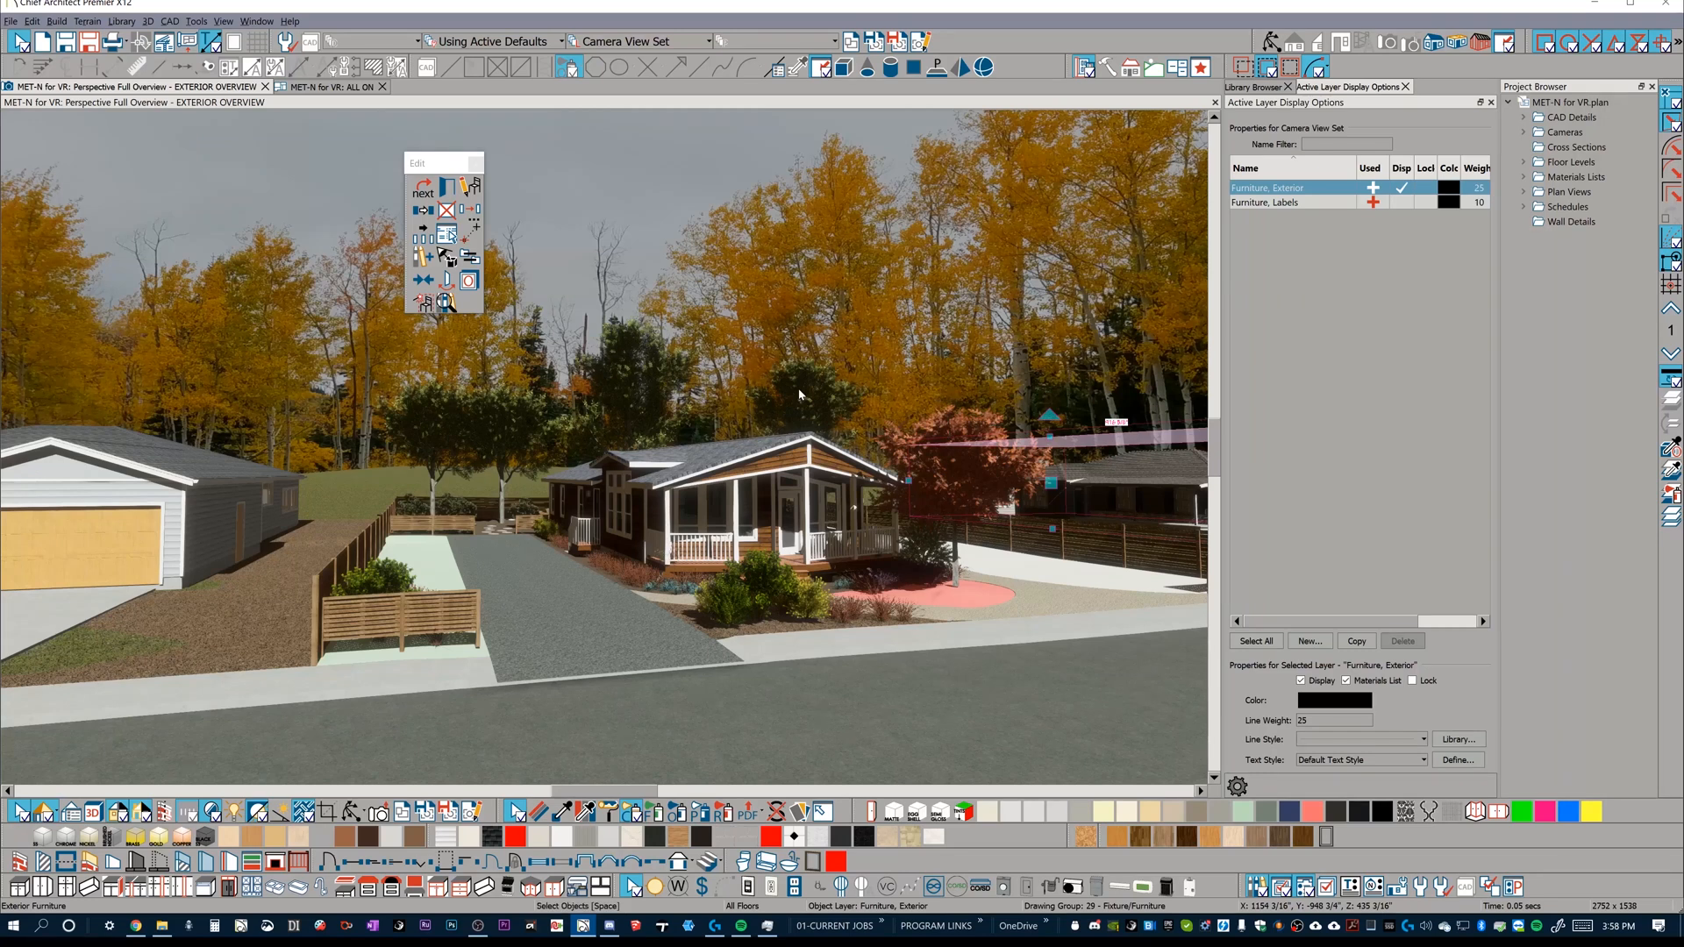
pyautogui.moveTo(209, 202)
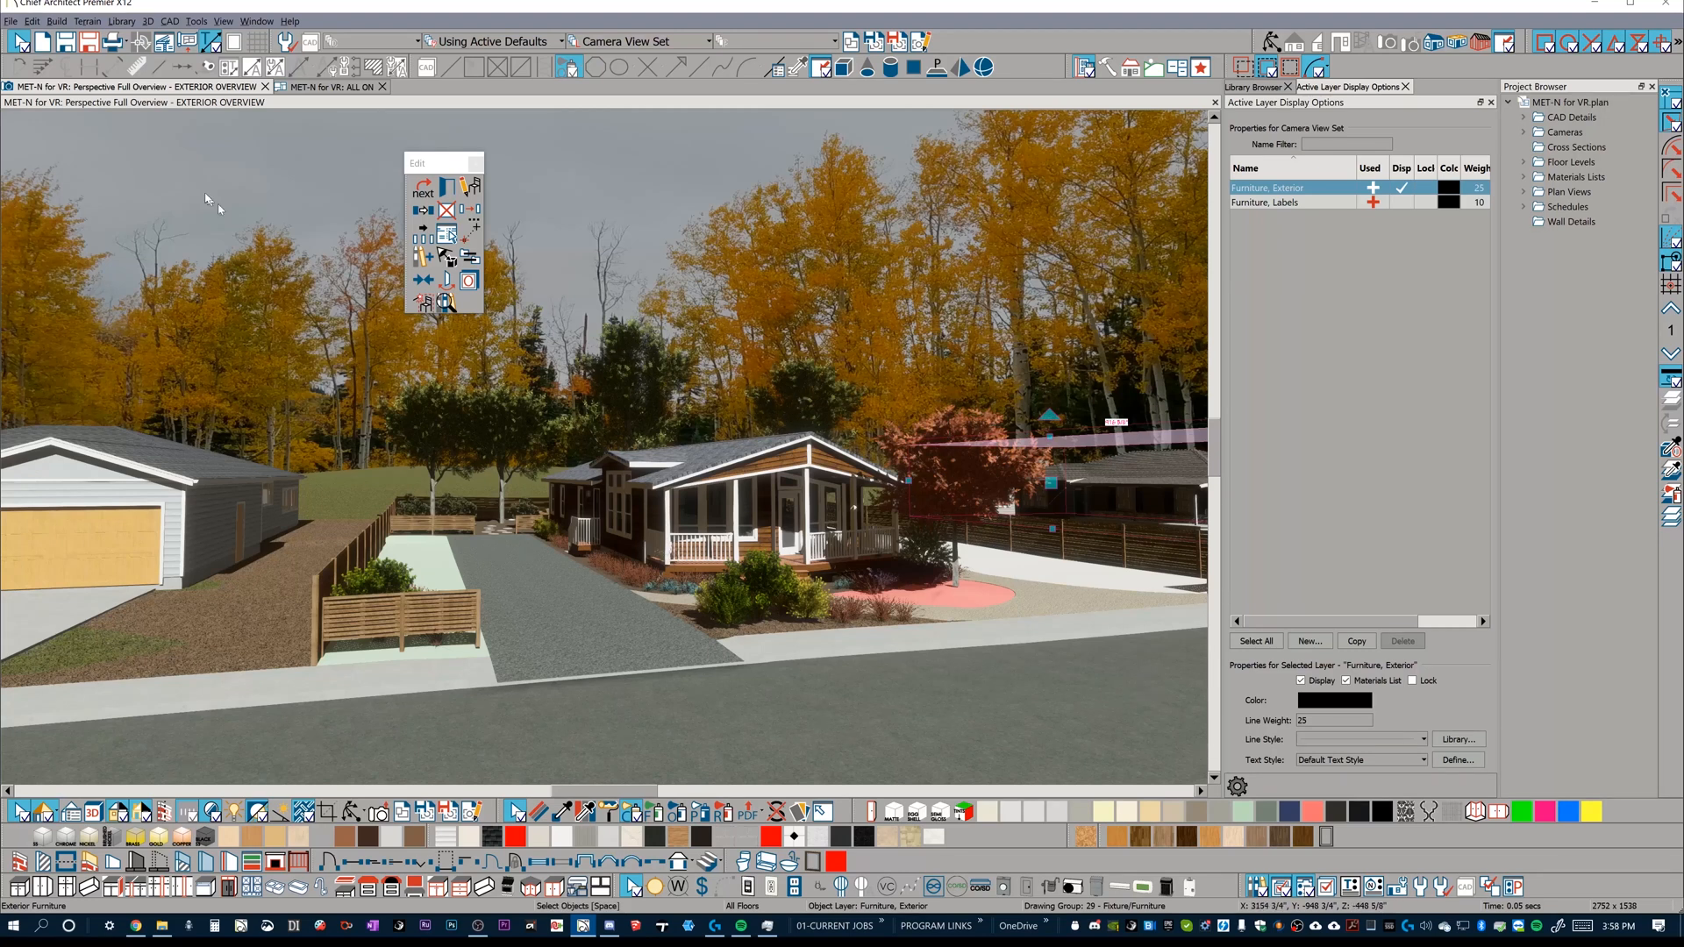
# Step: Show the File menu's Export submenu listing the available export formats
pyautogui.click(10, 21)
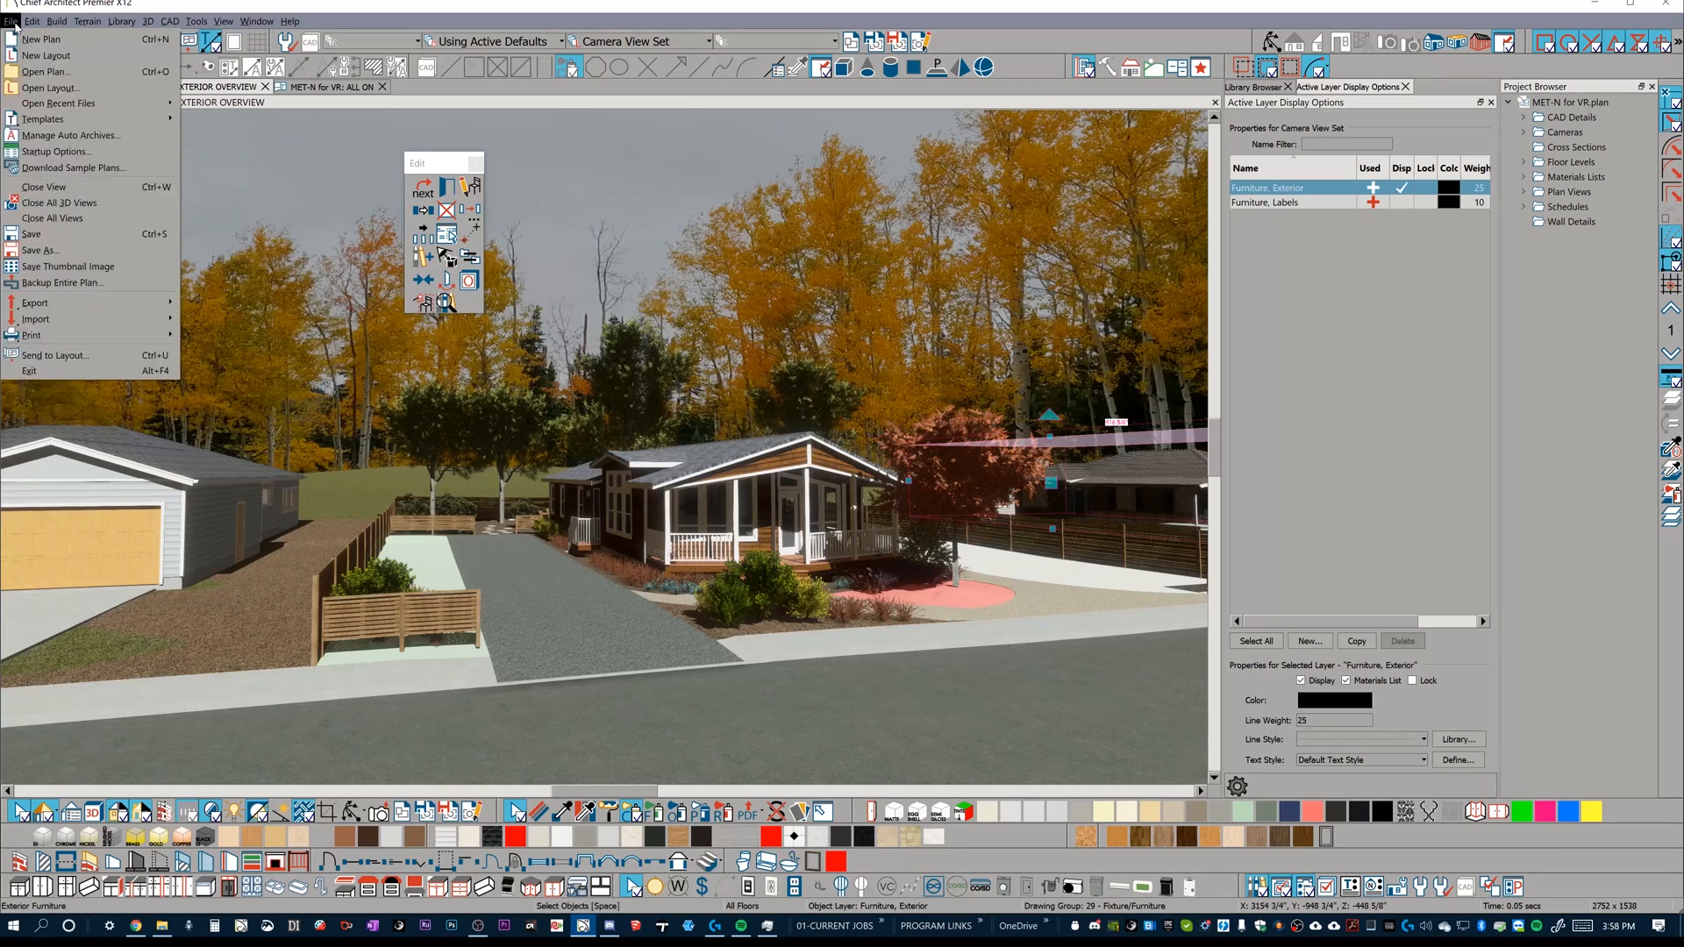
pyautogui.click(35, 302)
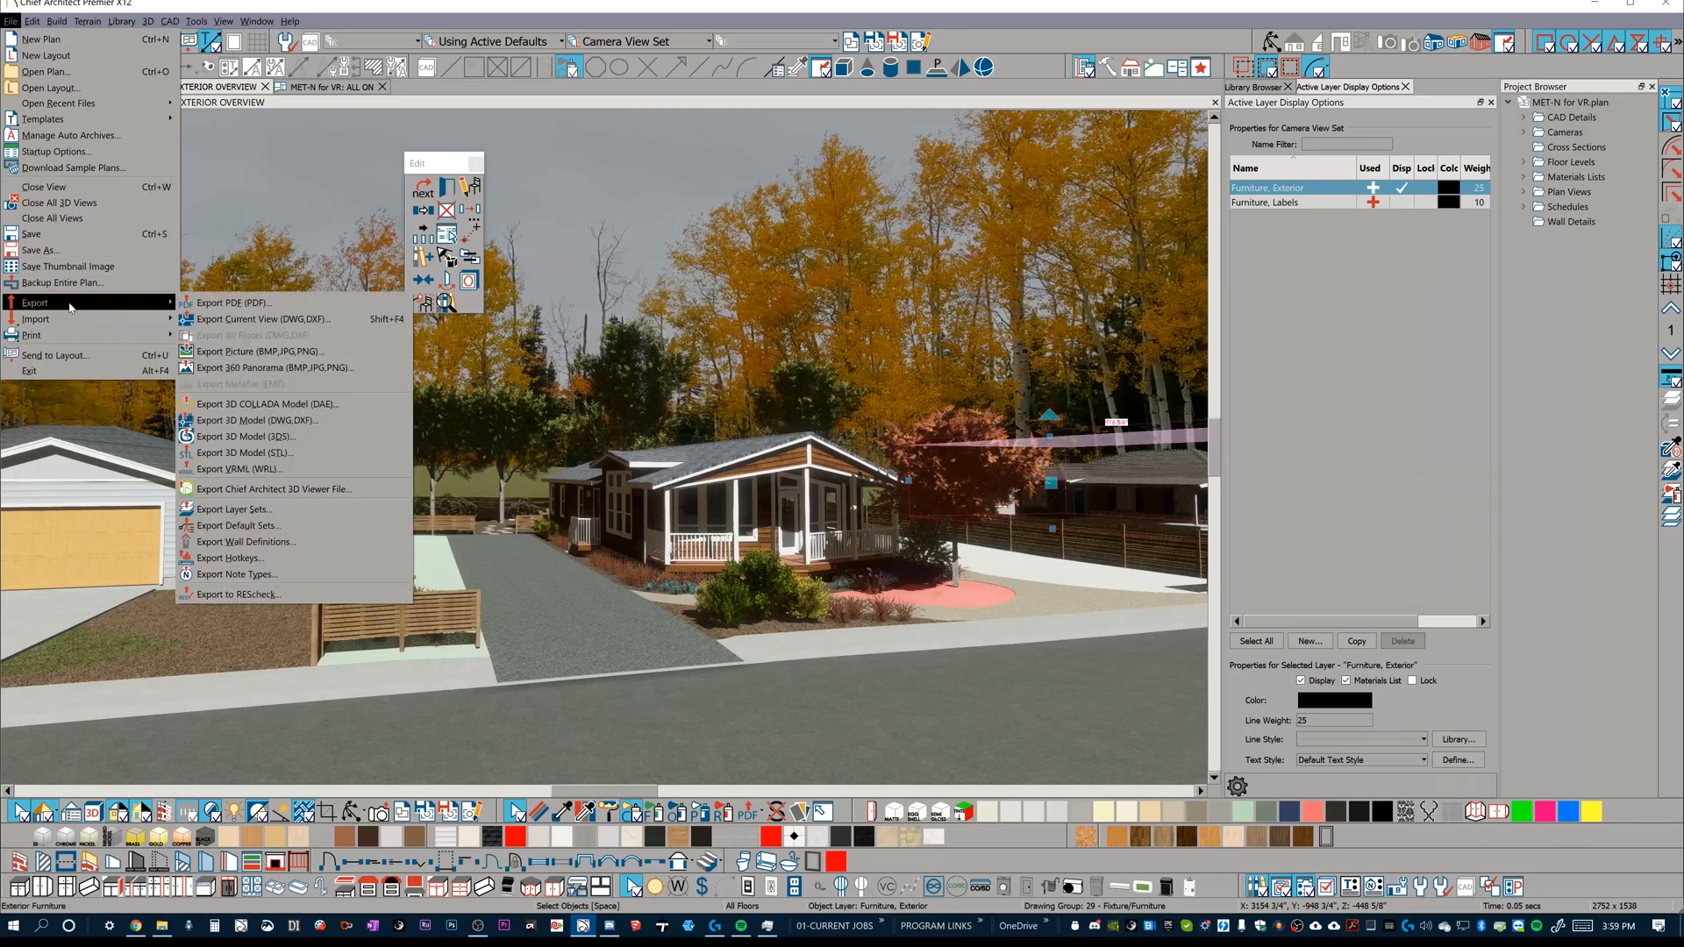
pyautogui.moveTo(265, 404)
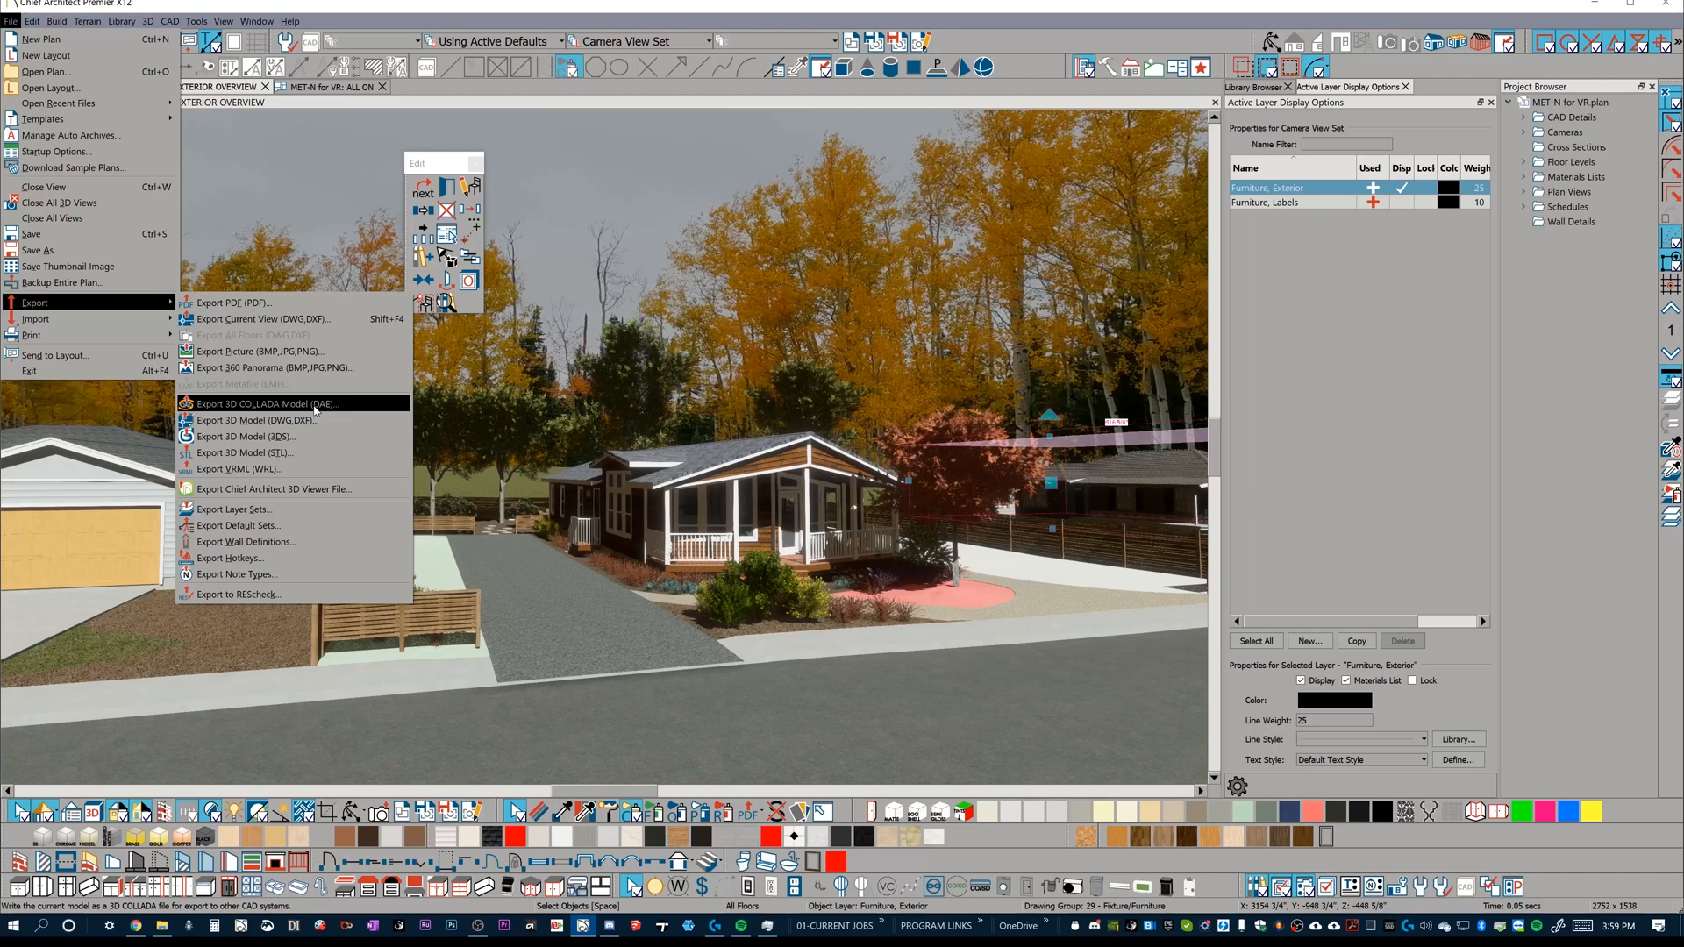
pyautogui.moveTo(258, 469)
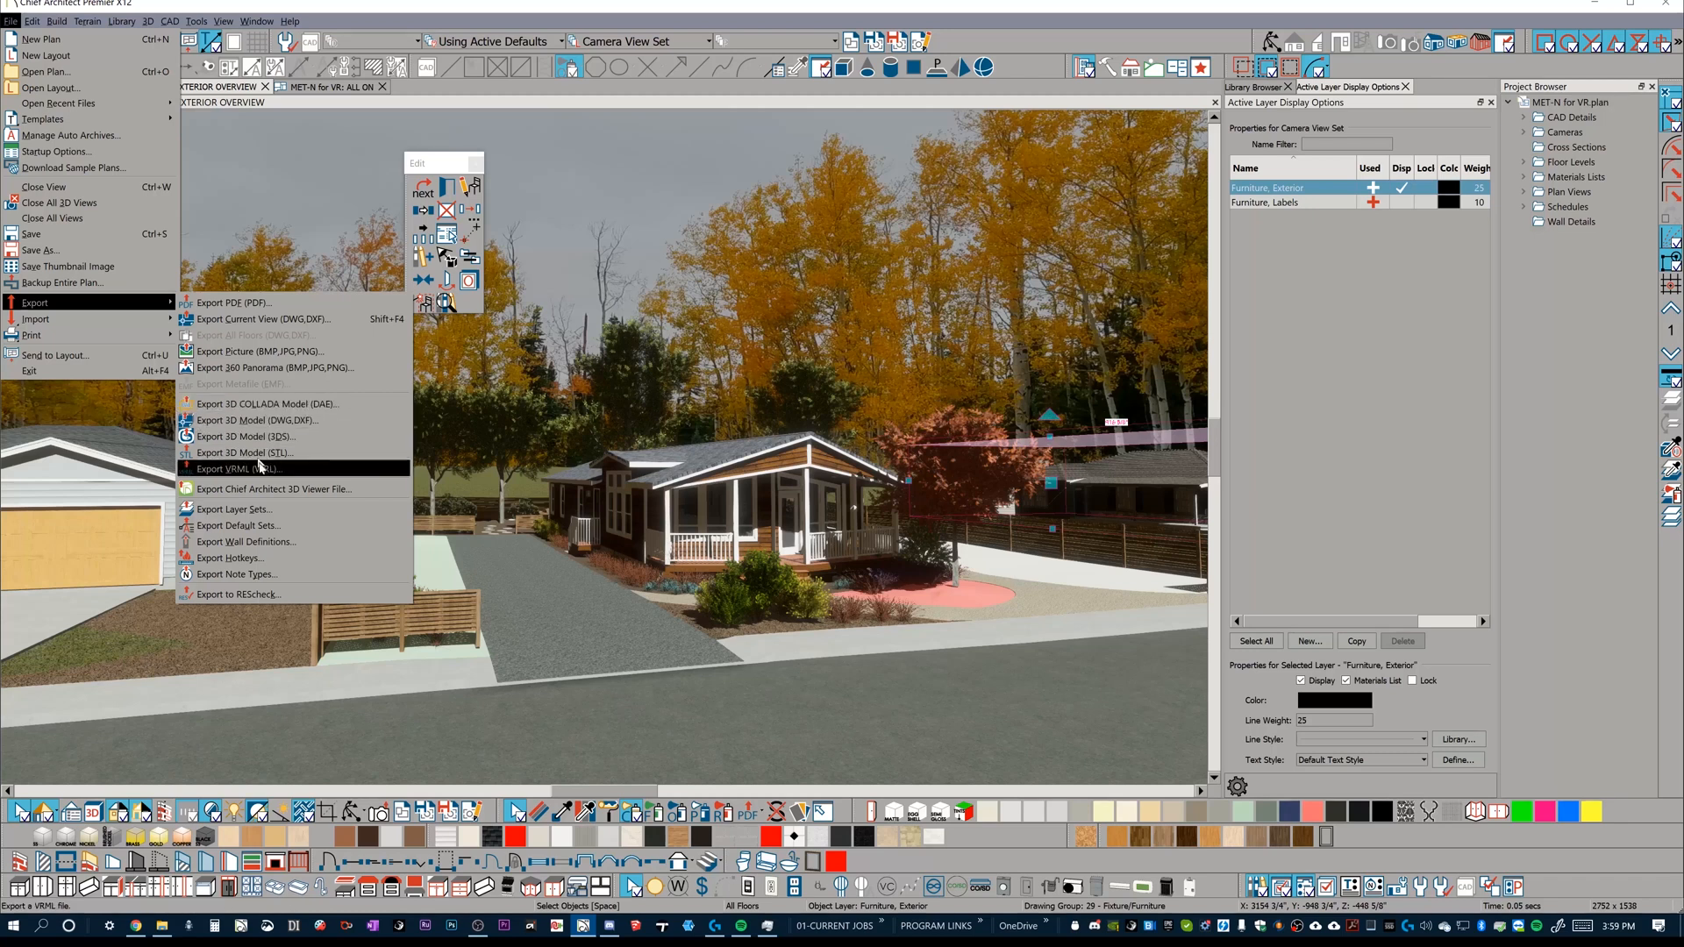
pyautogui.moveTo(258, 419)
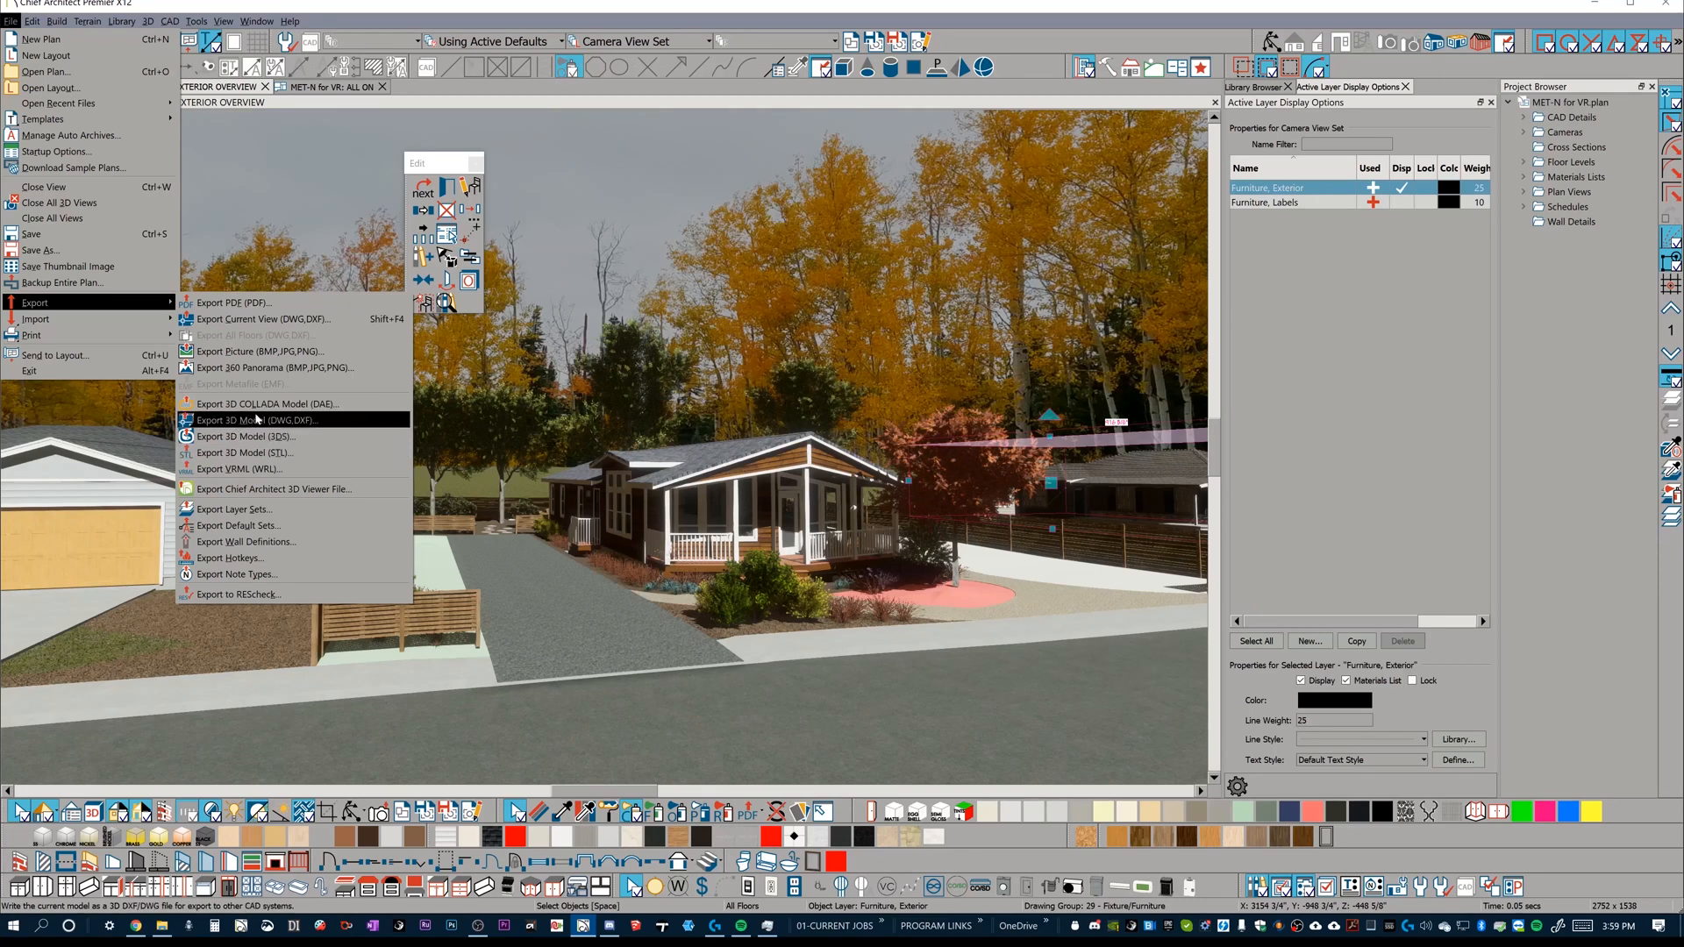
pyautogui.moveTo(266, 404)
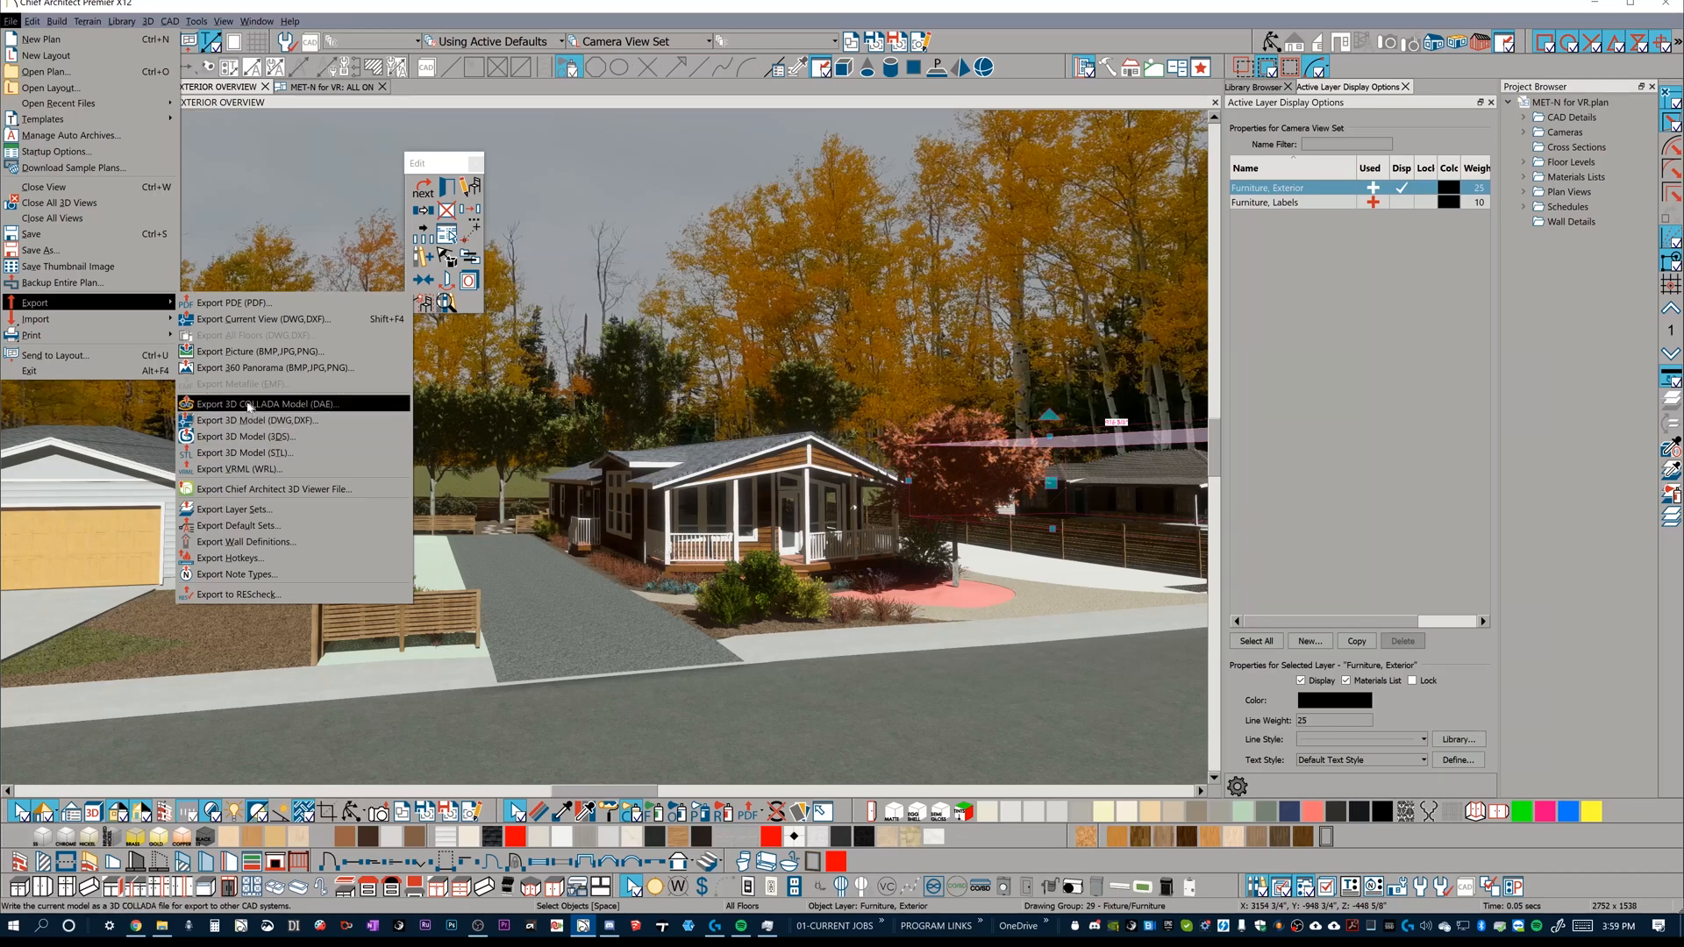
pyautogui.moveTo(261, 410)
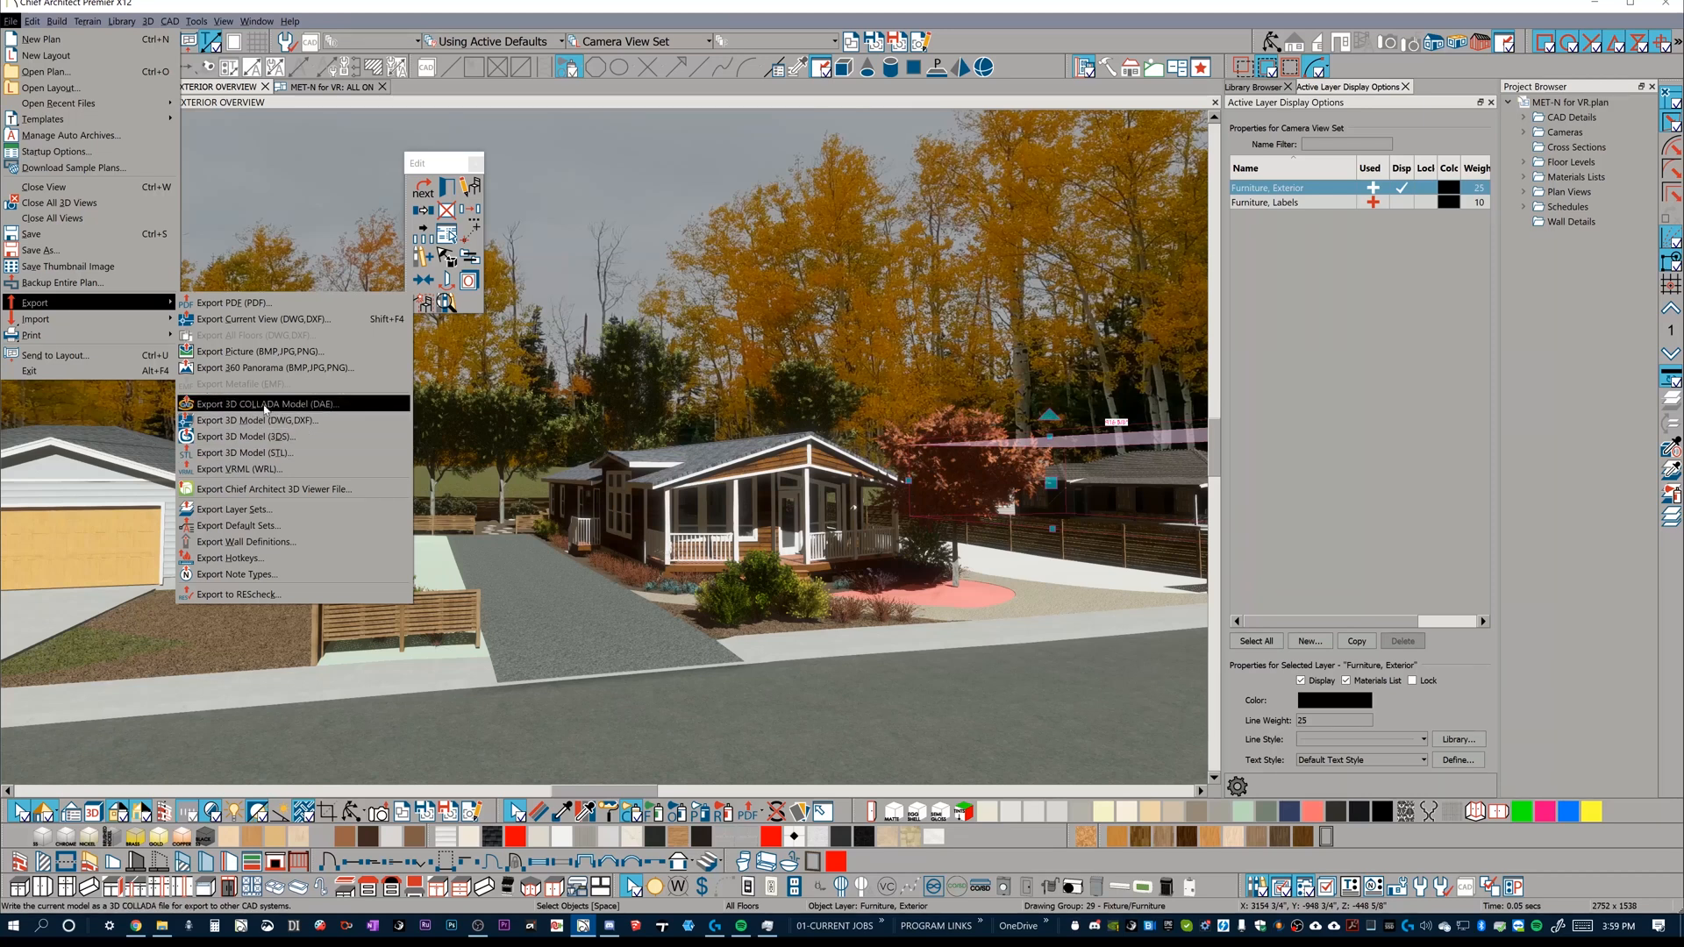
pyautogui.moveTo(267, 418)
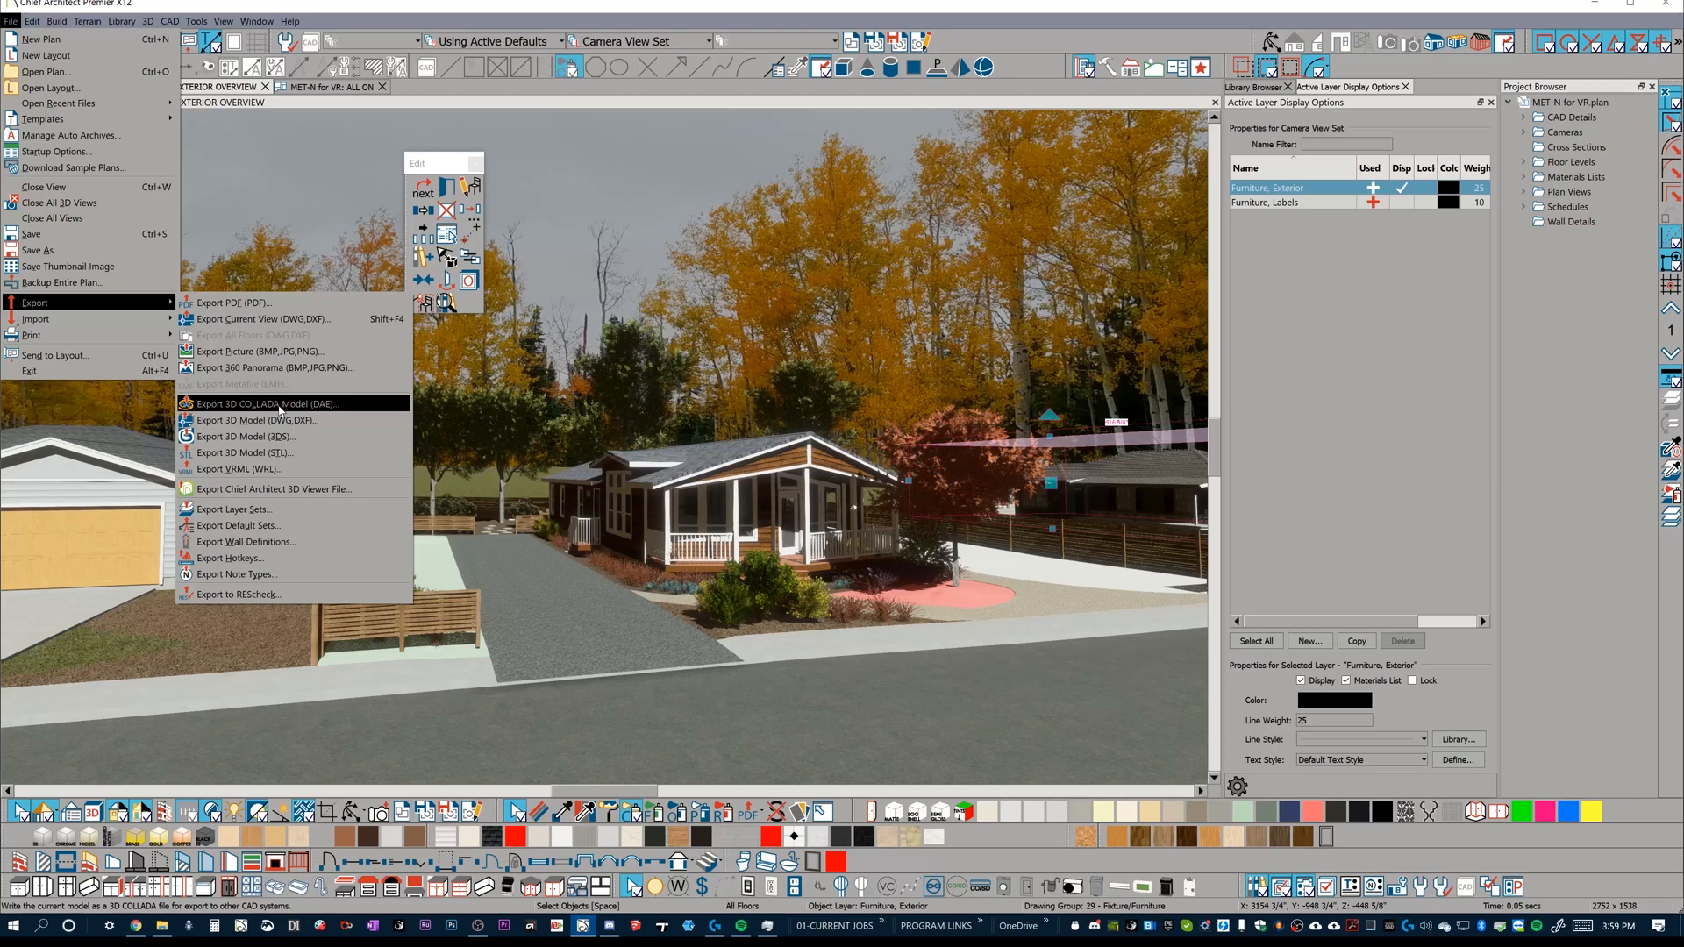
pyautogui.moveTo(247, 437)
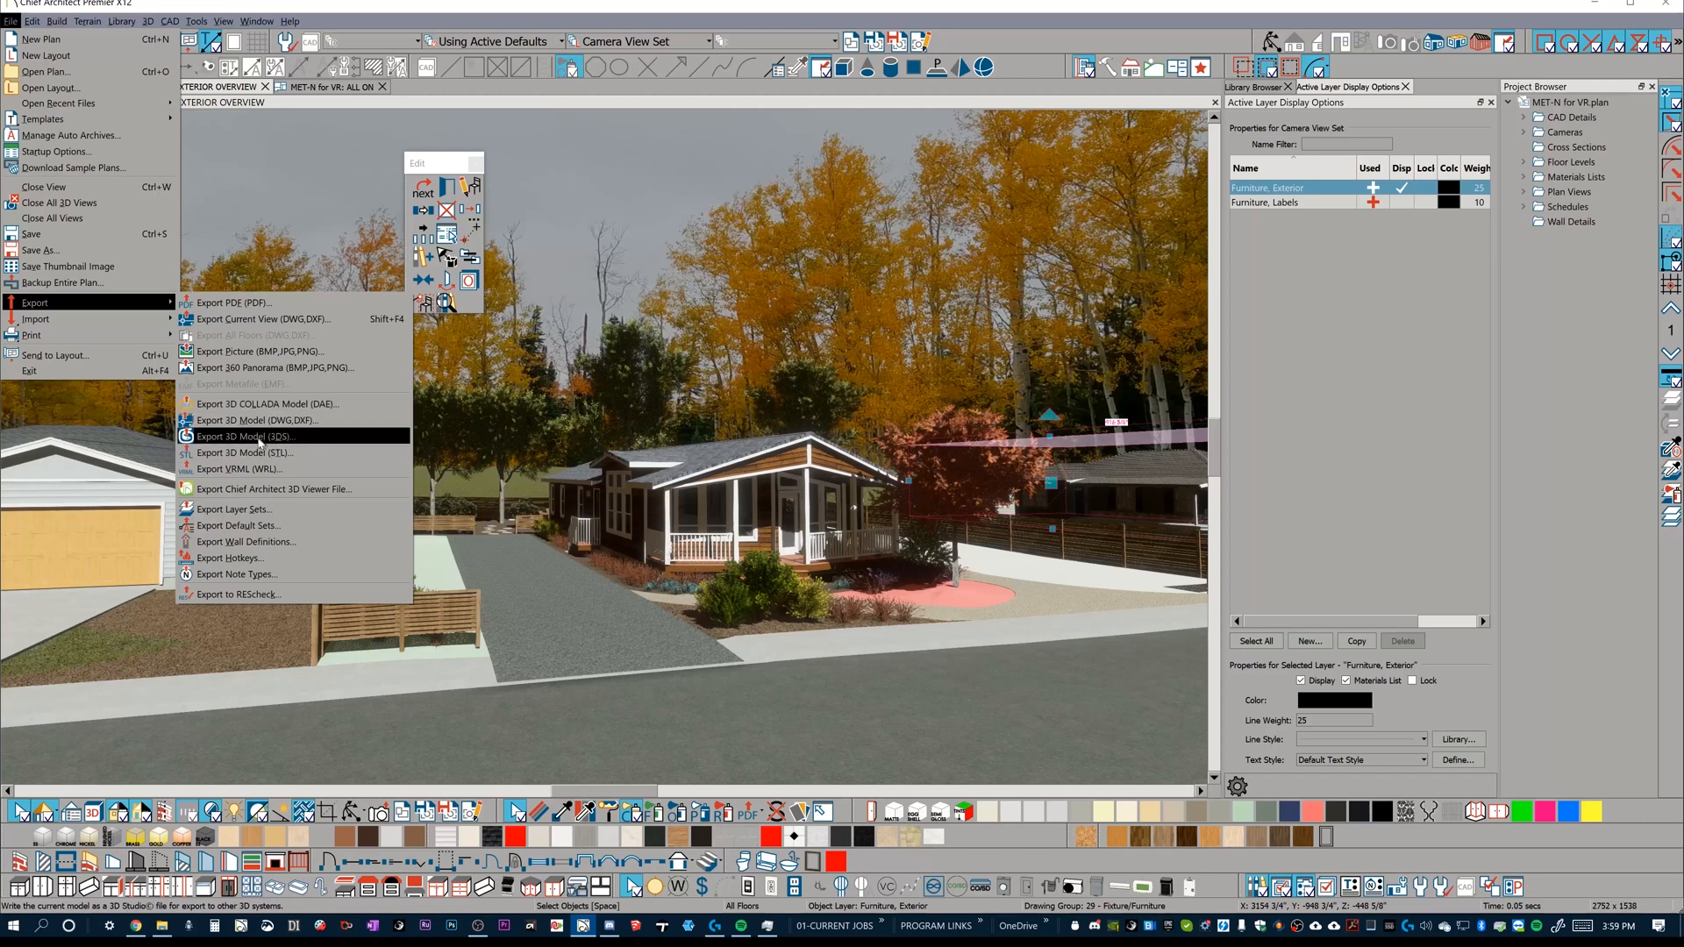
# Step: Export the whole model as a 3DS mesh with full (non-8.3) texture names, past the missing-files notice
pyautogui.click(246, 437)
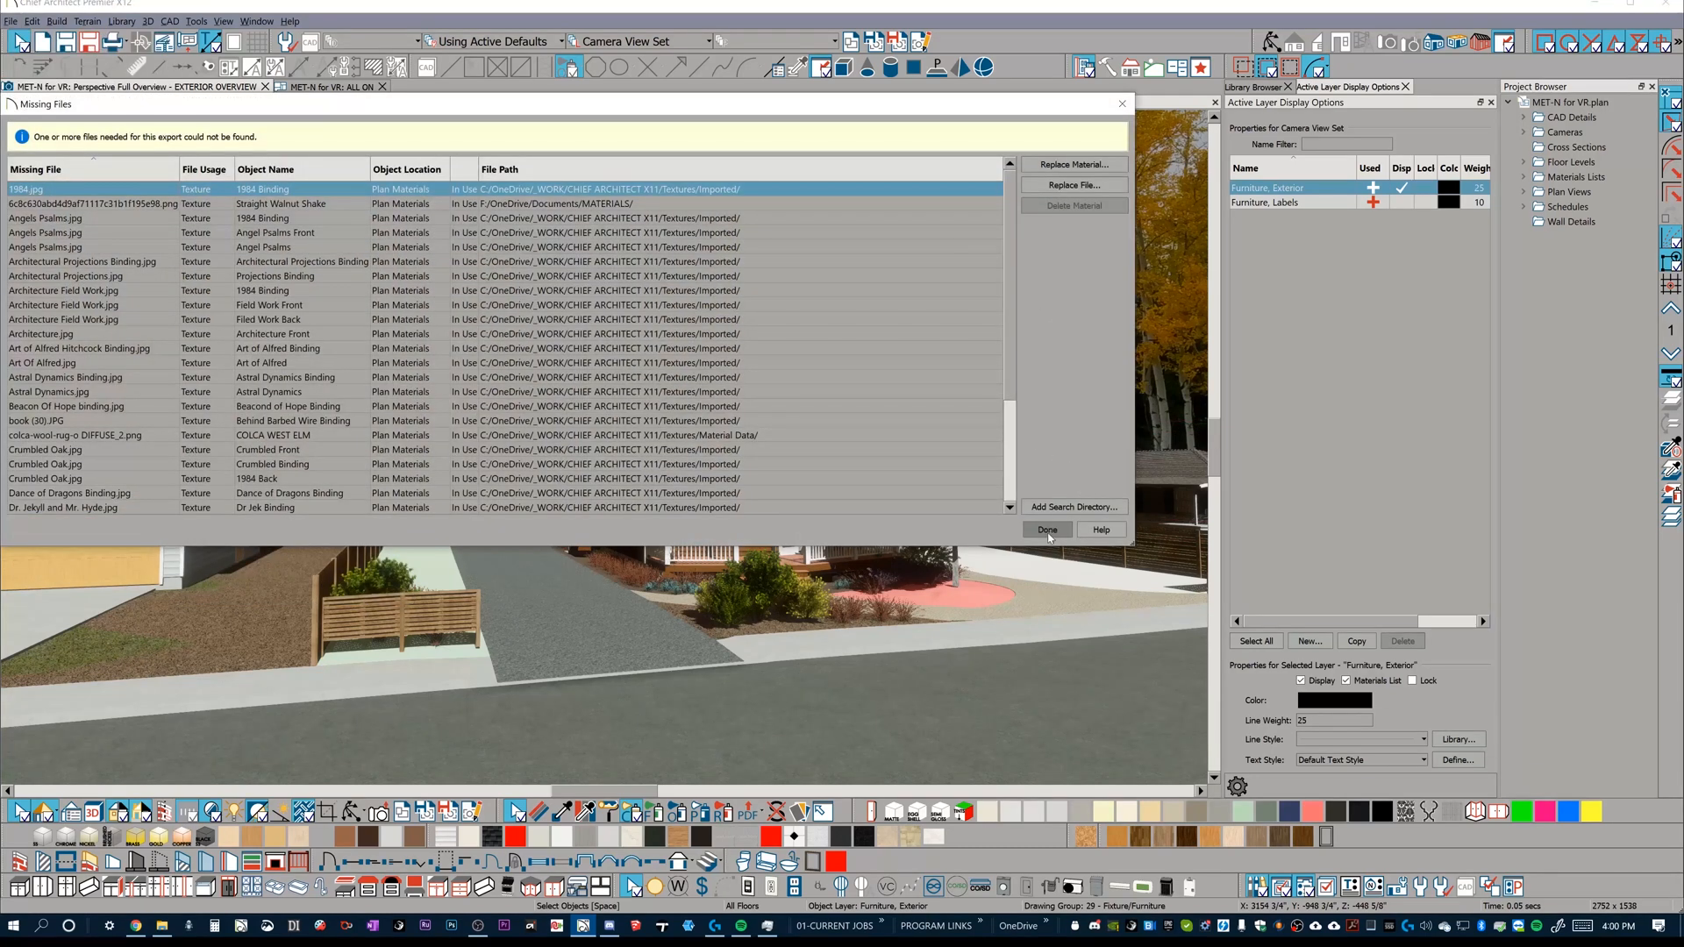
pyautogui.click(1046, 530)
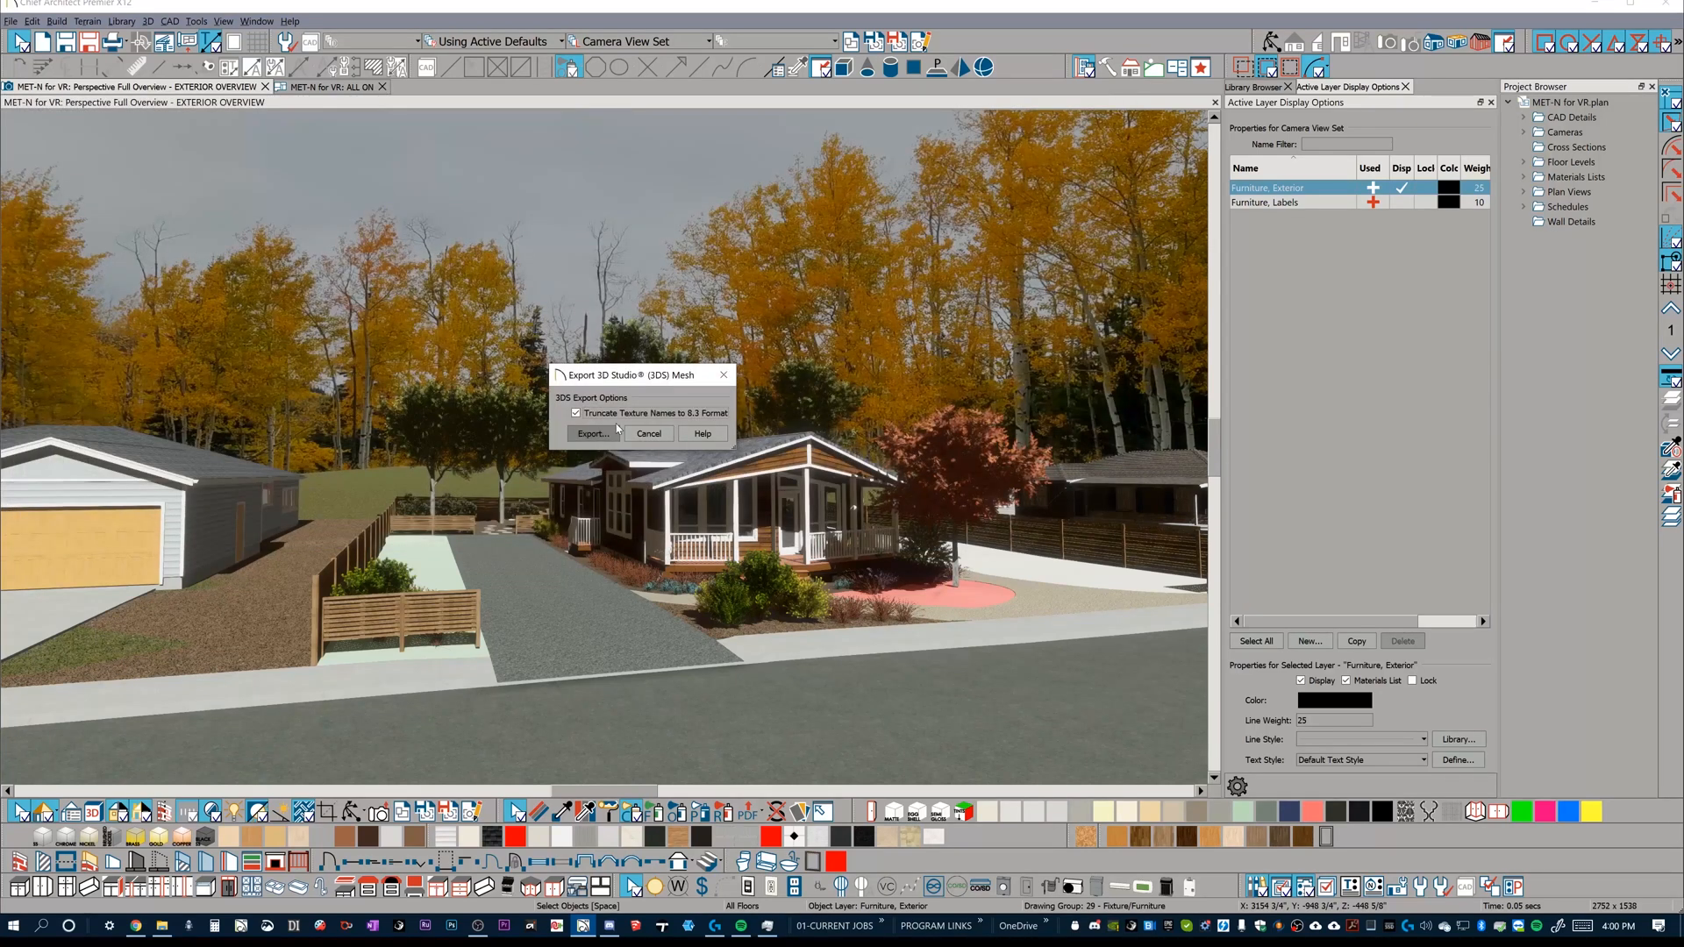
pyautogui.click(576, 414)
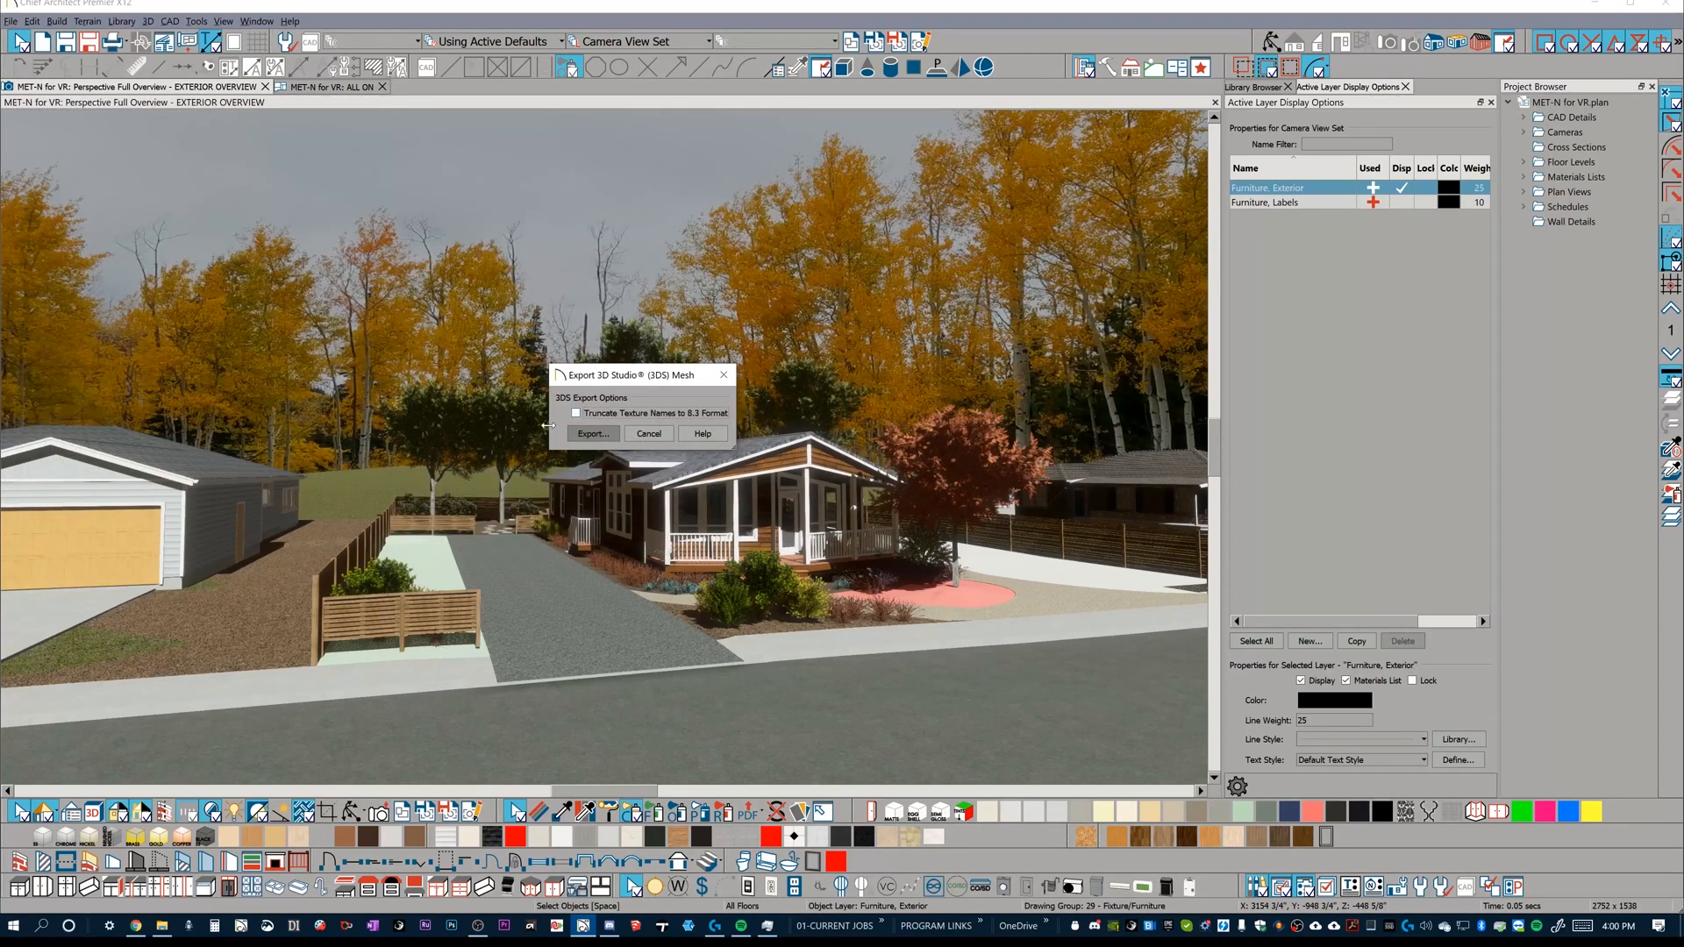
pyautogui.click(592, 434)
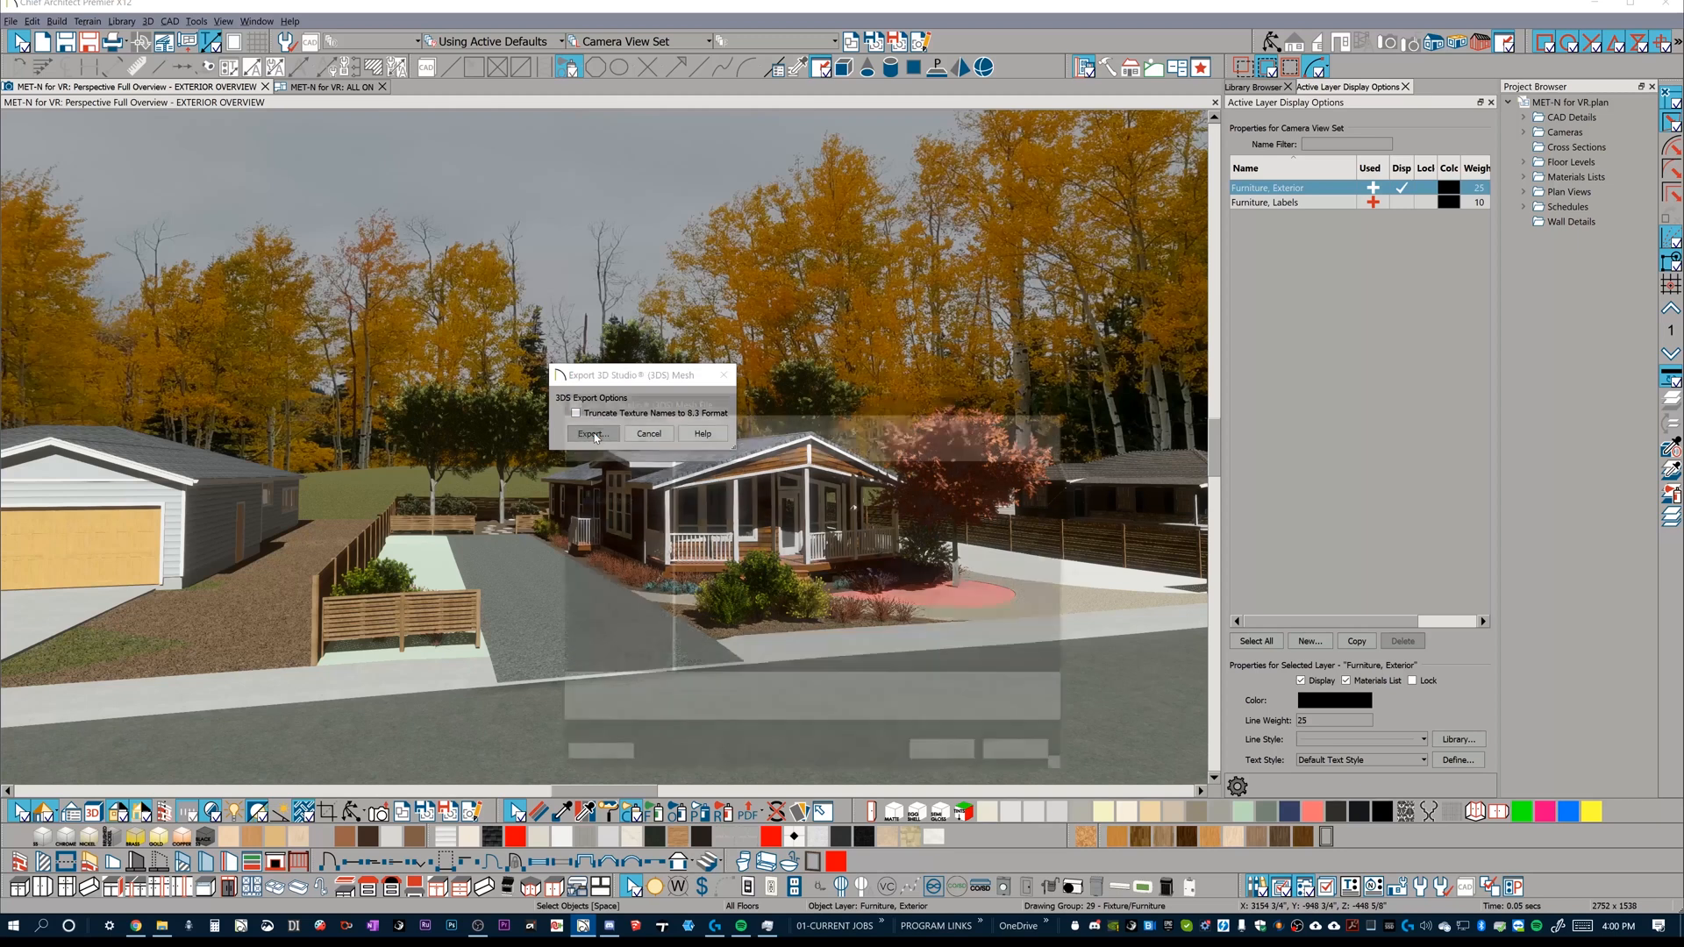
pyautogui.click(592, 433)
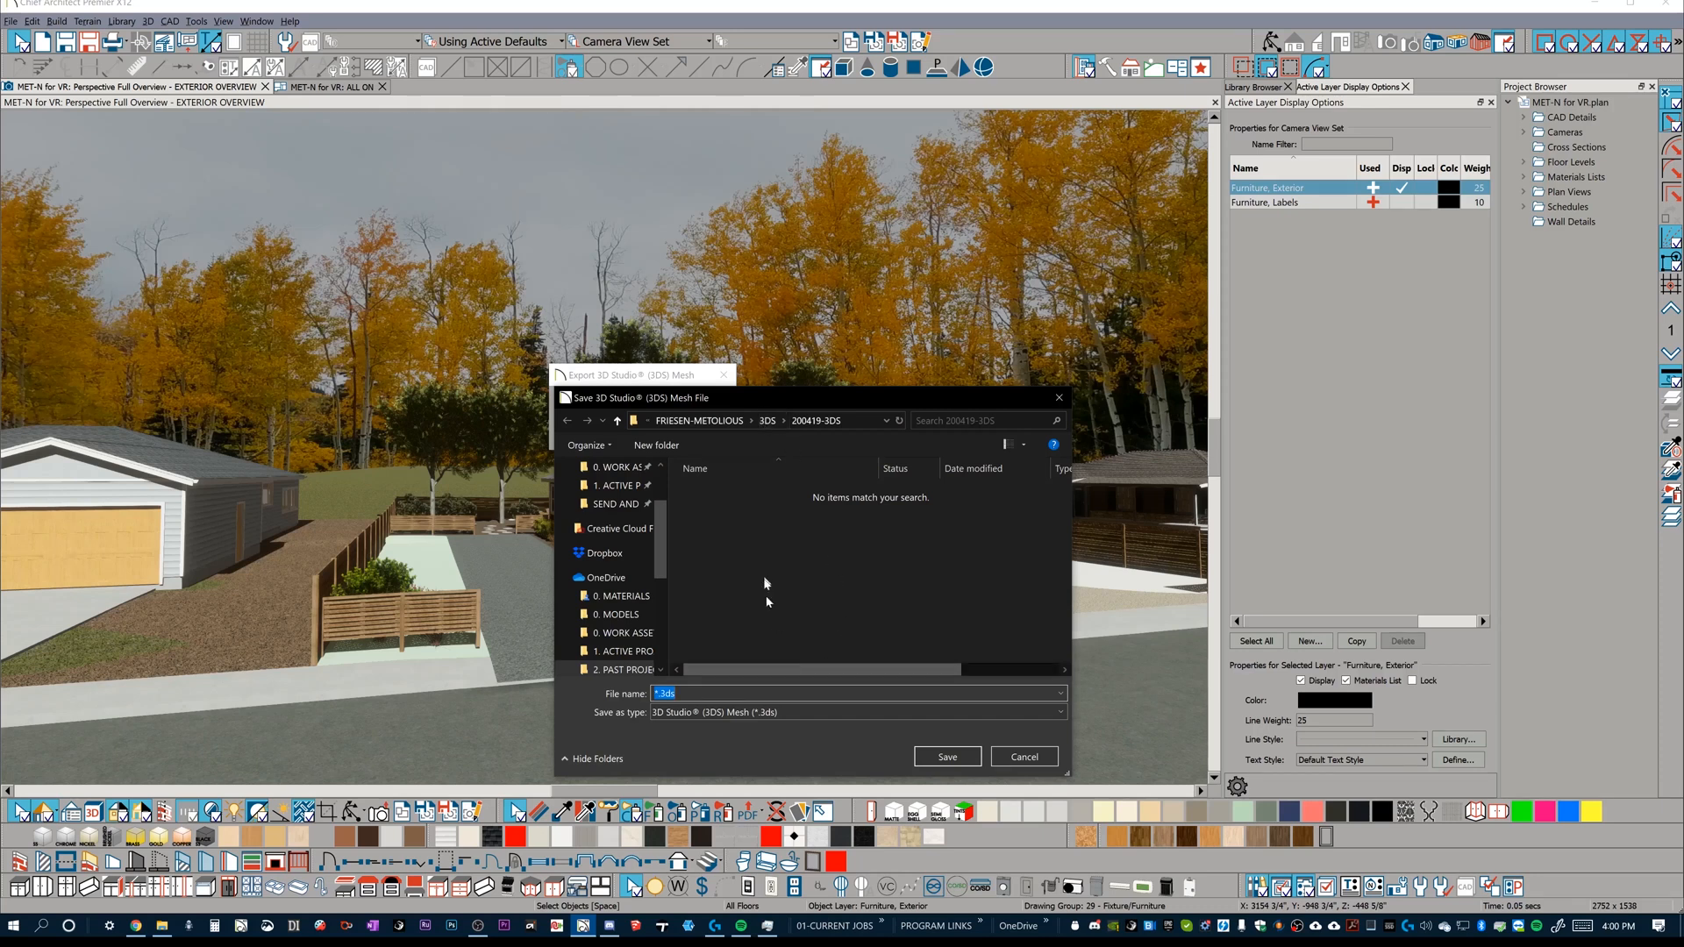
# Step: Name the 3DS export file 'ME' and let the mesh optimization run
pyautogui.write('ME')
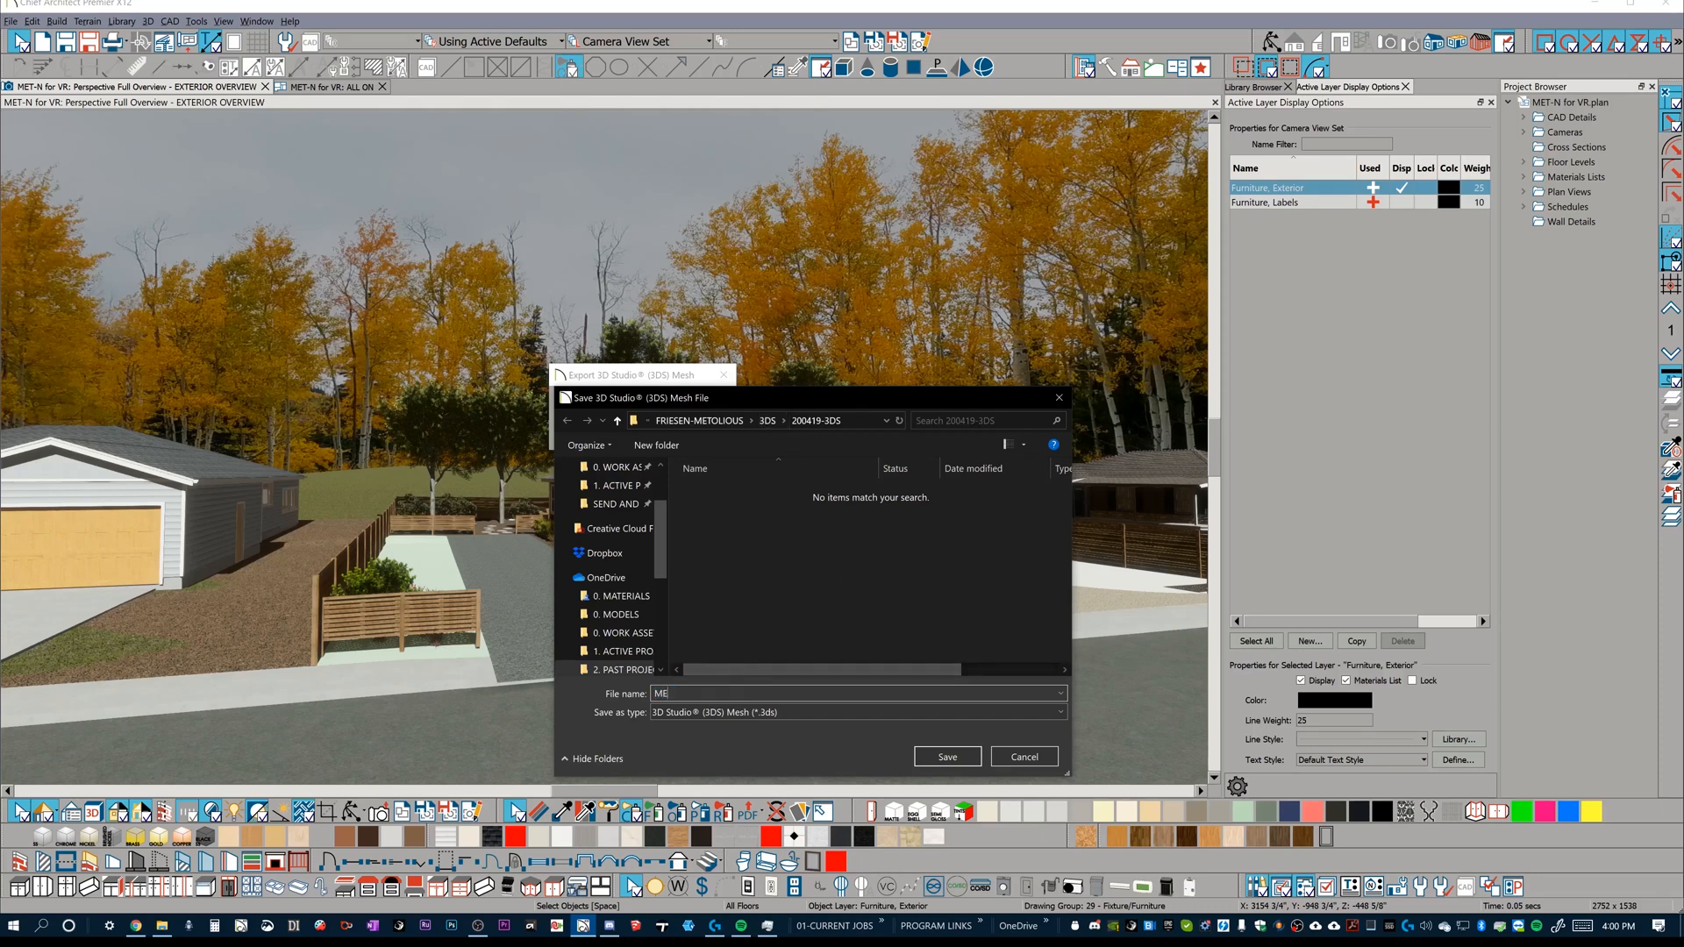
pyautogui.click(946, 756)
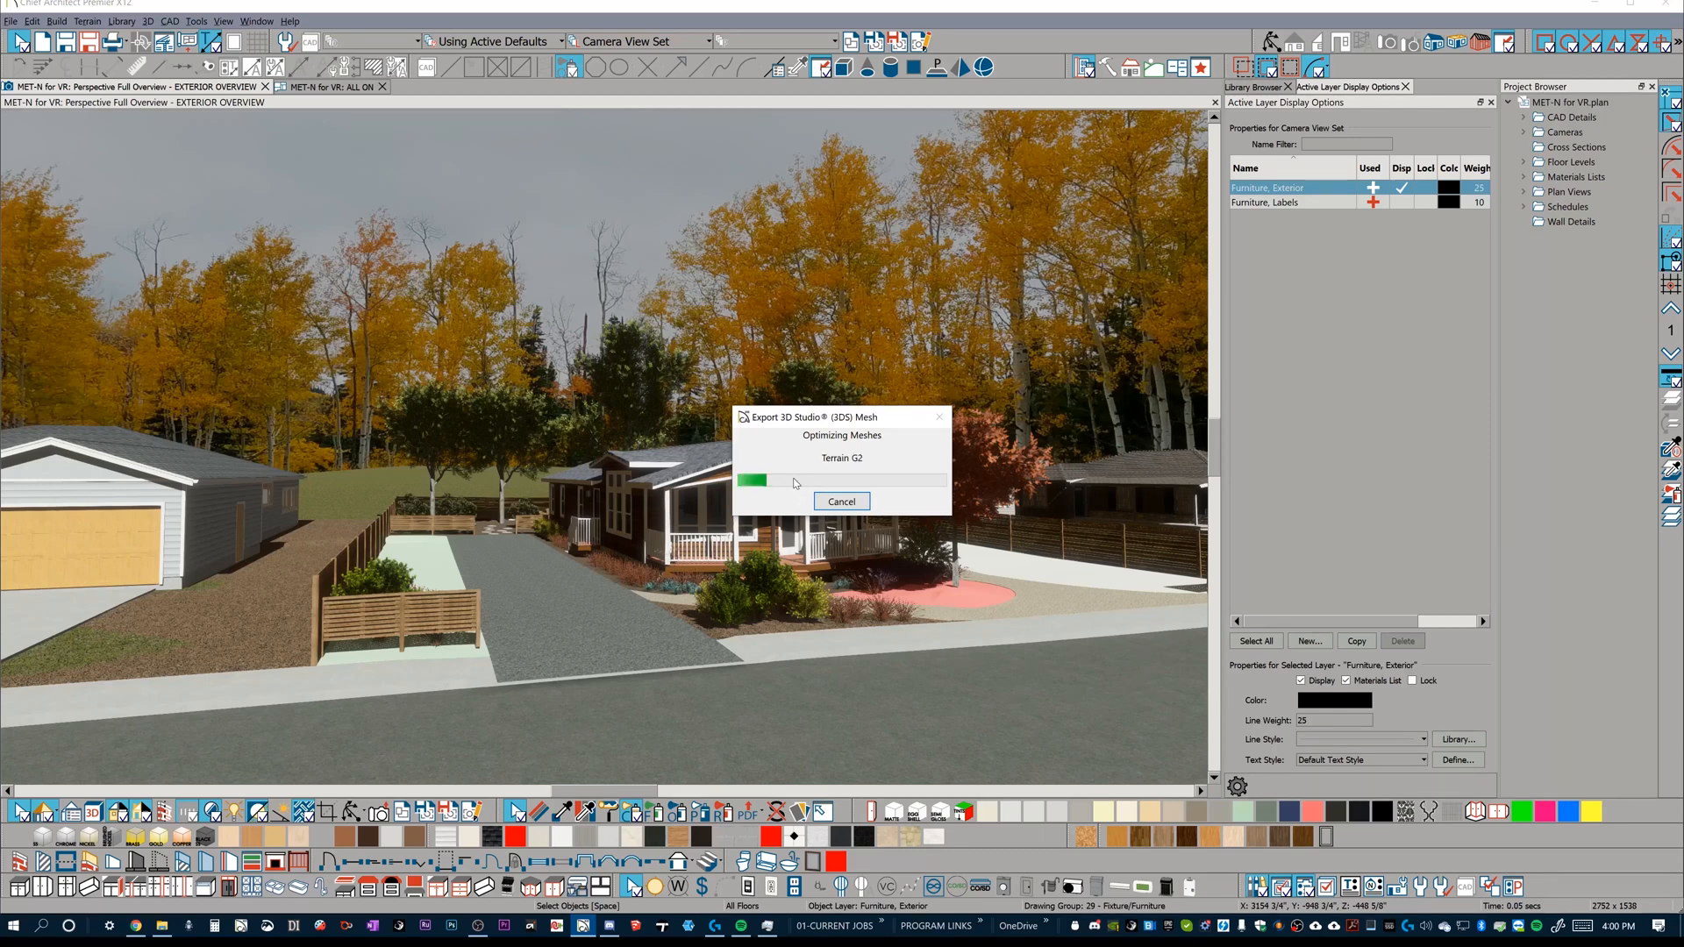
pyautogui.moveTo(467, 516)
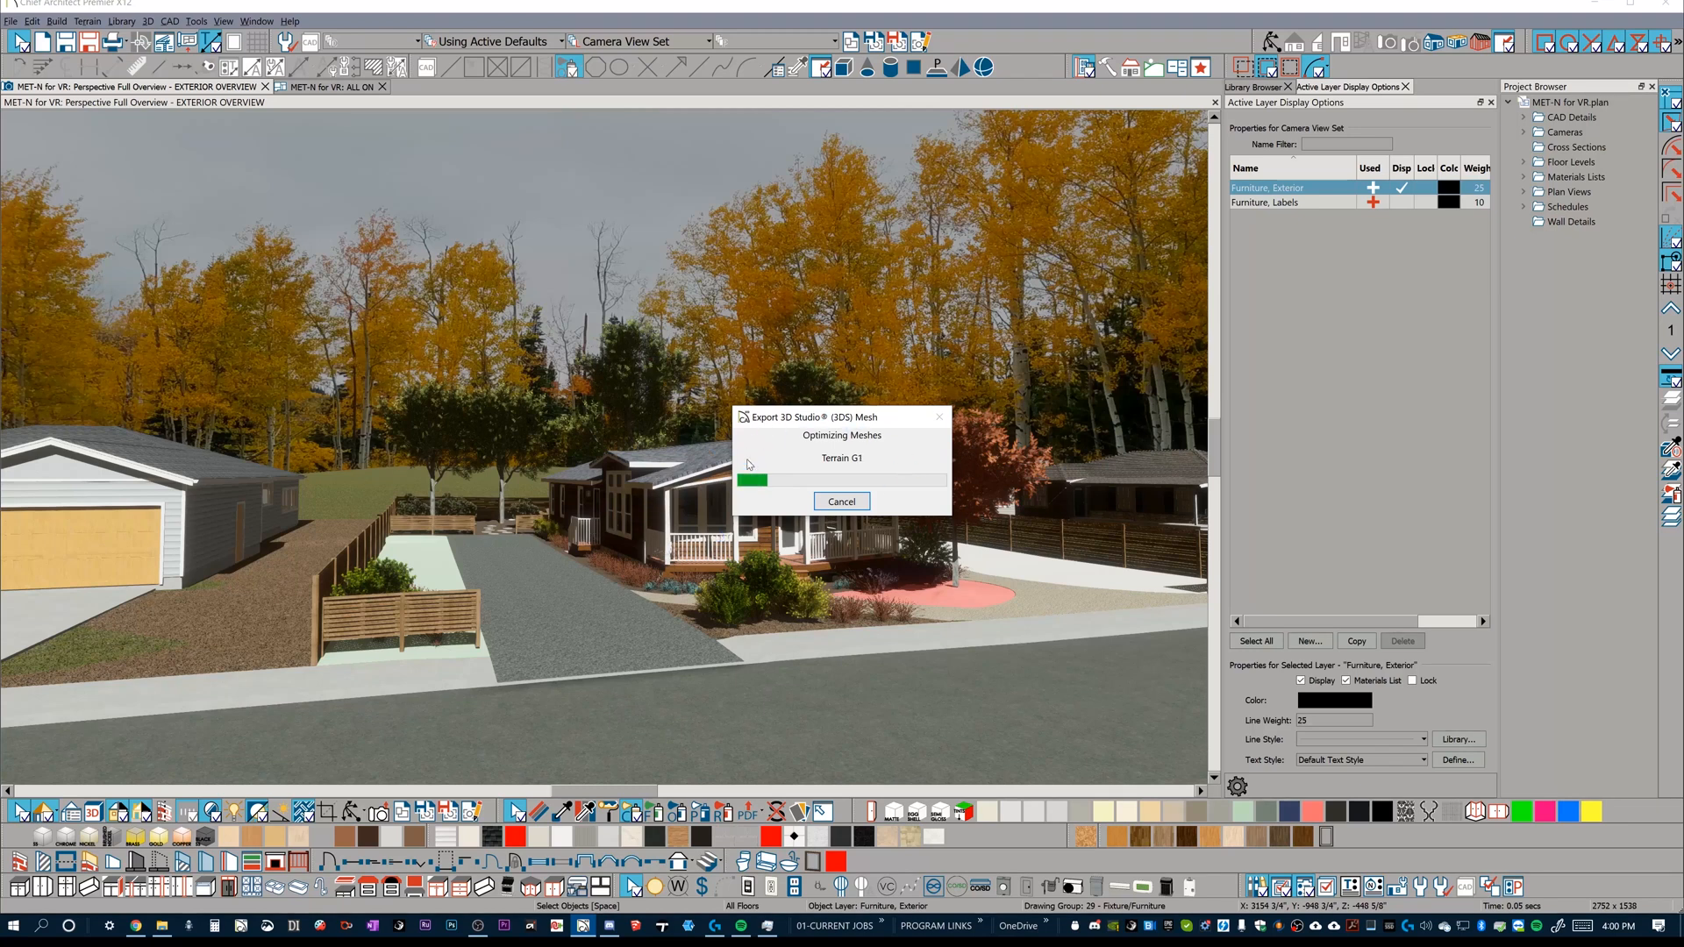
pyautogui.moveTo(1039, 520)
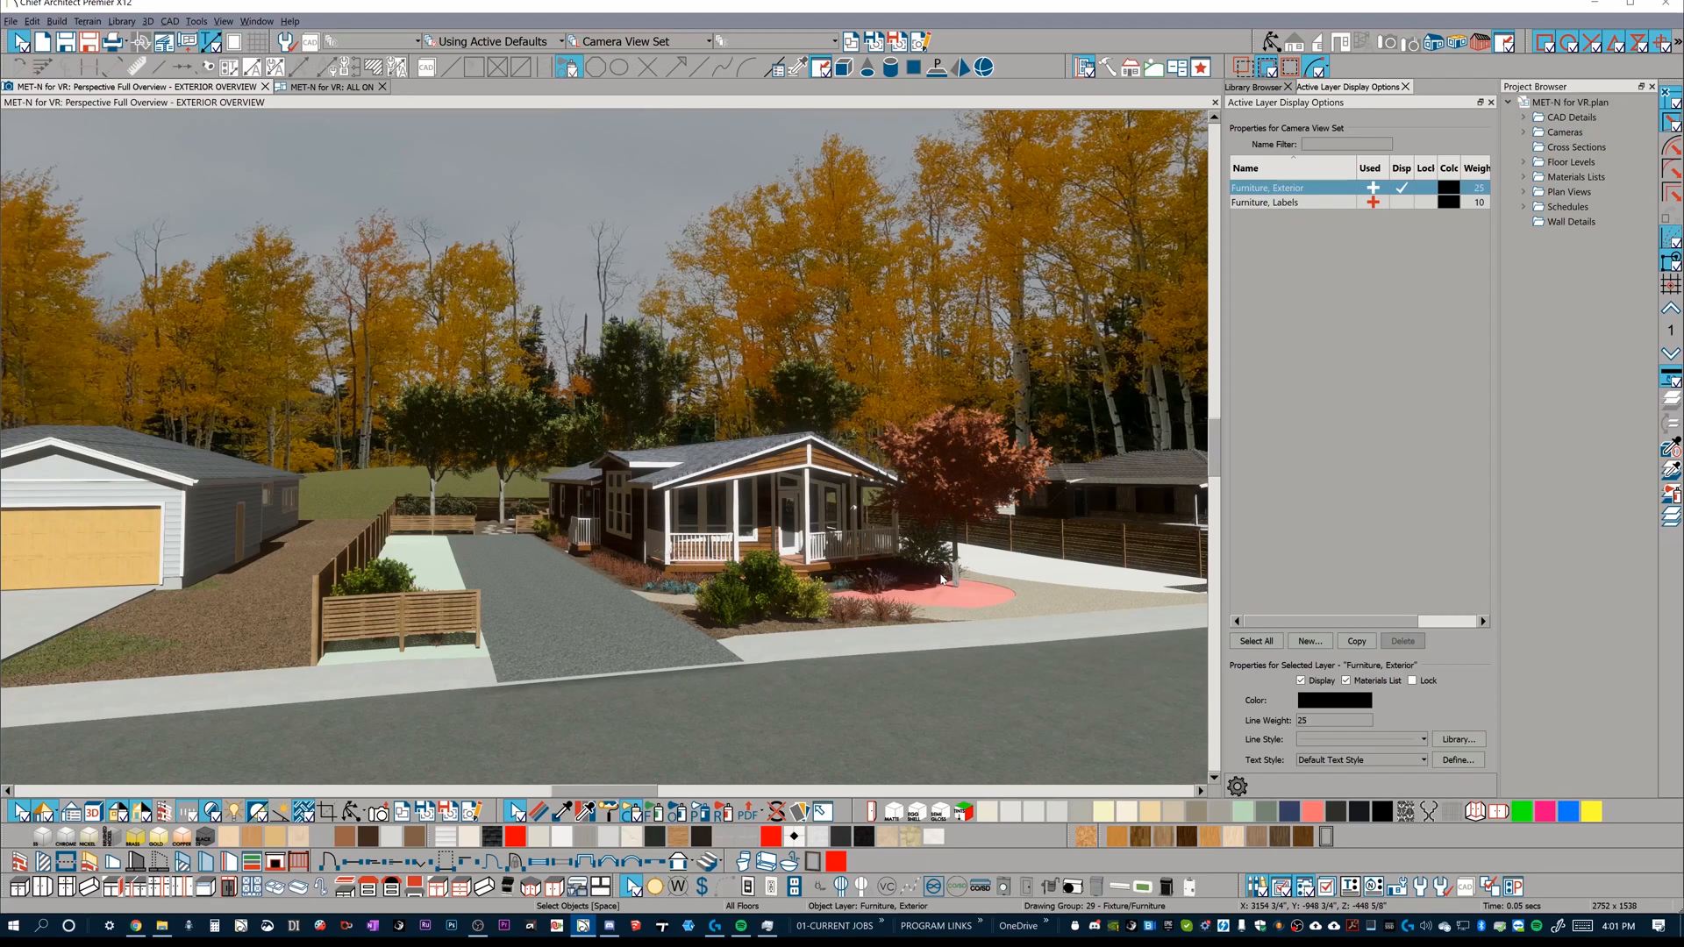
pyautogui.moveTo(931, 581)
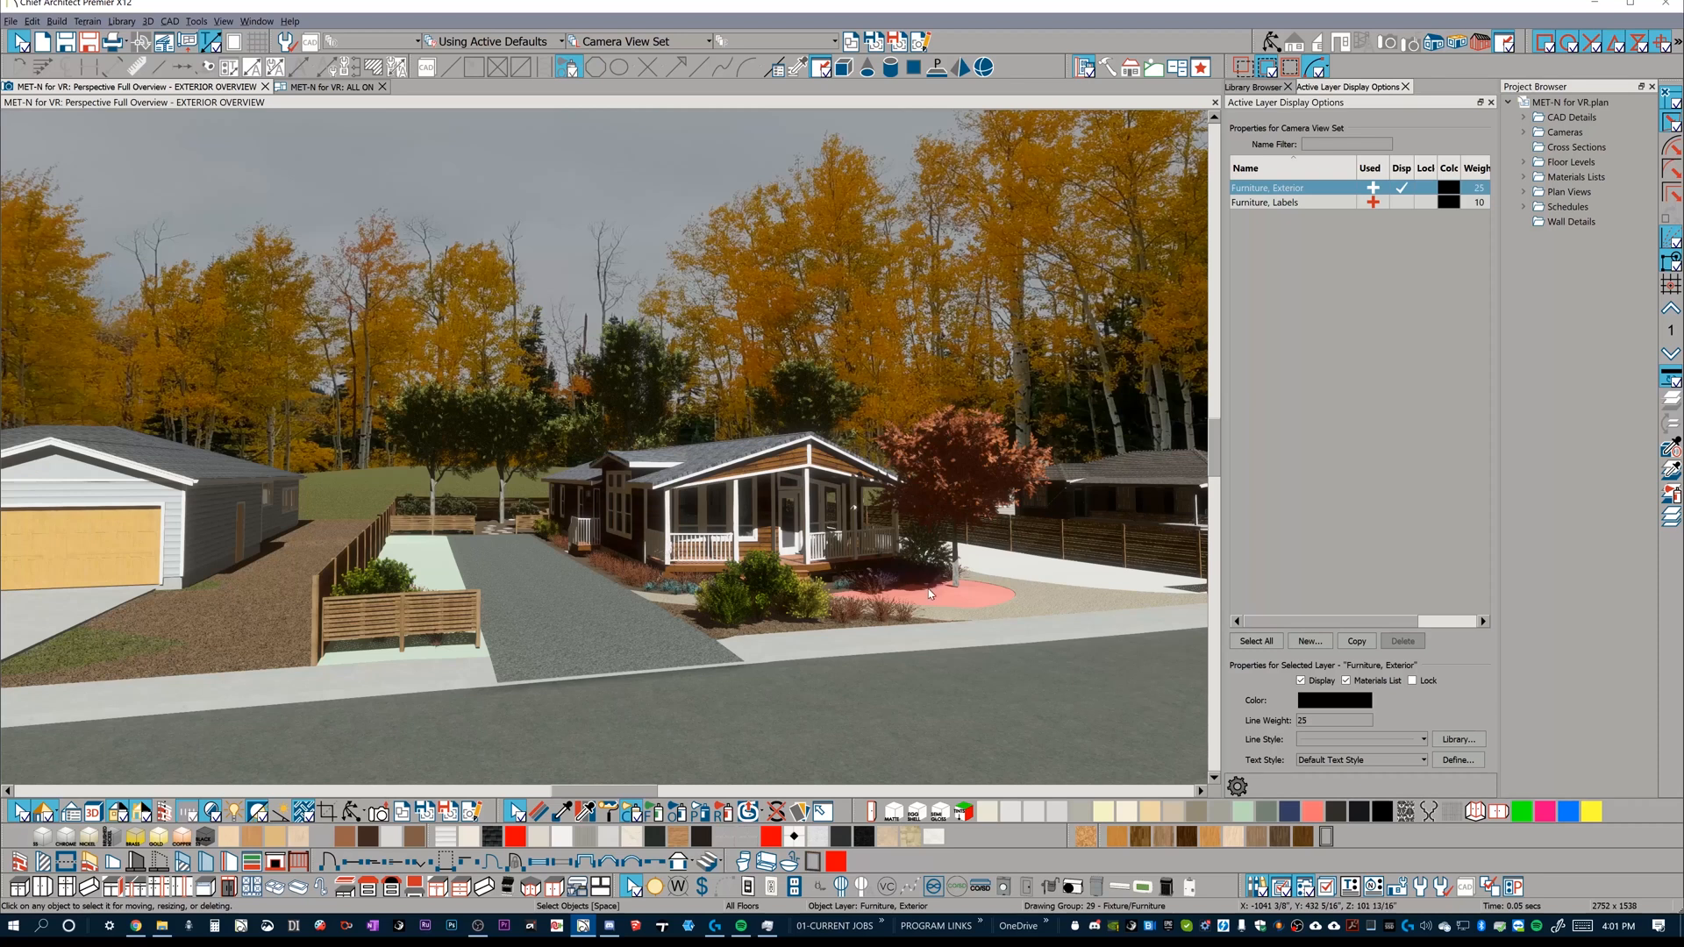
pyautogui.moveTo(628, 557)
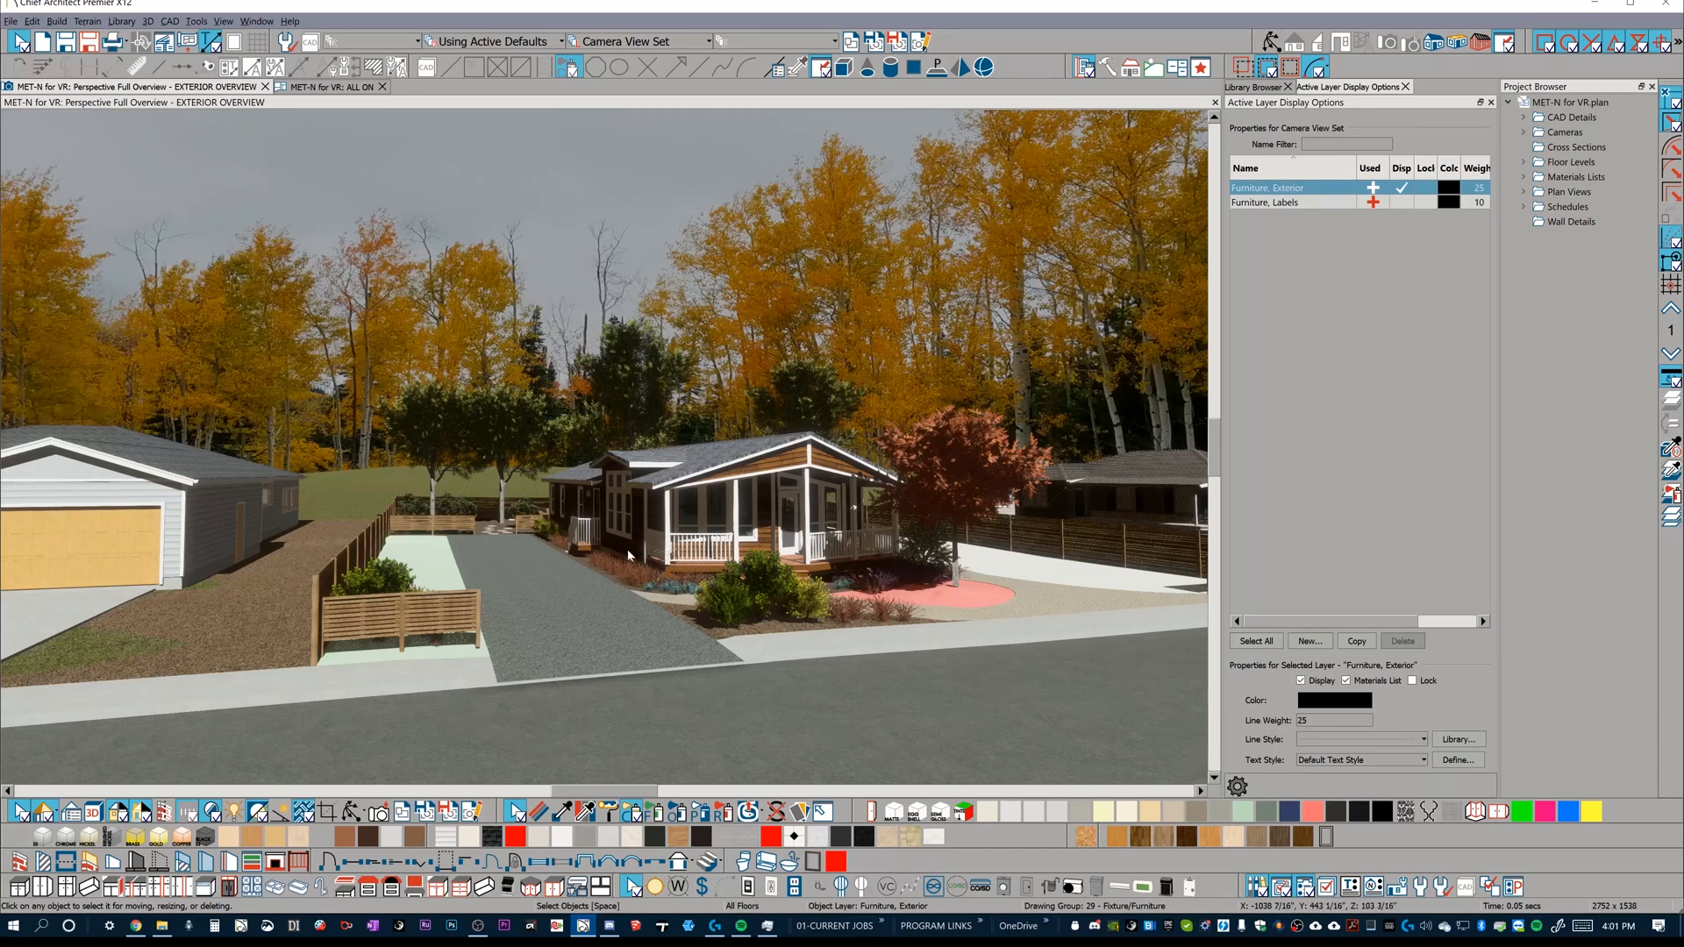
pyautogui.moveTo(628, 535)
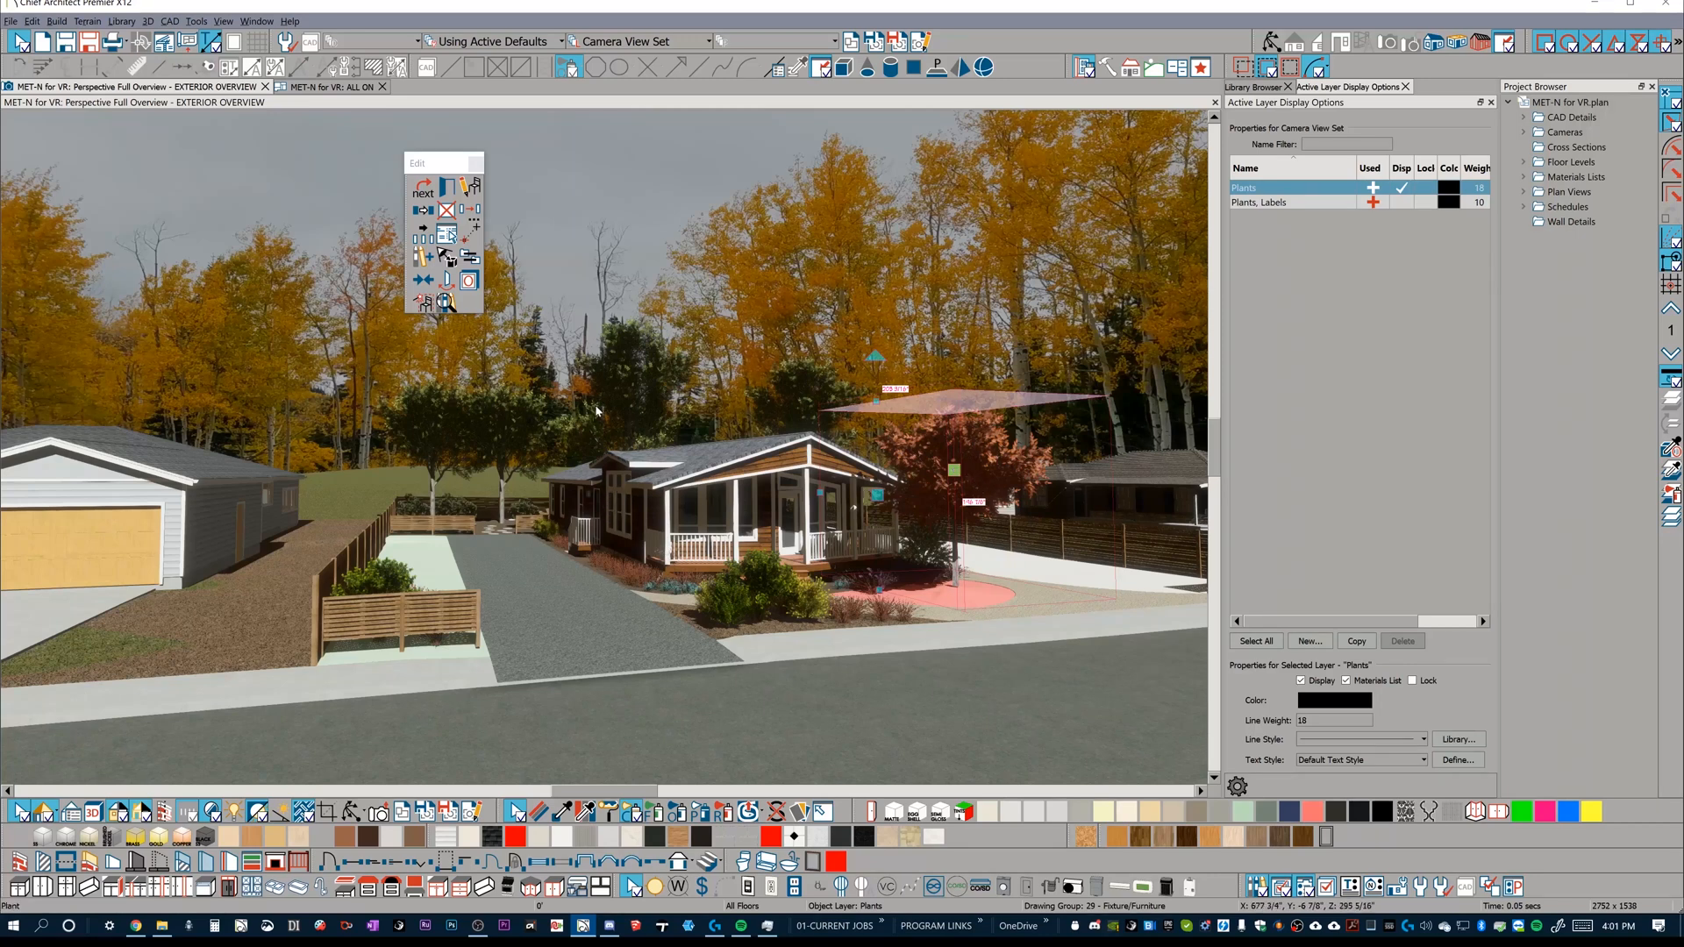
pyautogui.moveTo(634, 447)
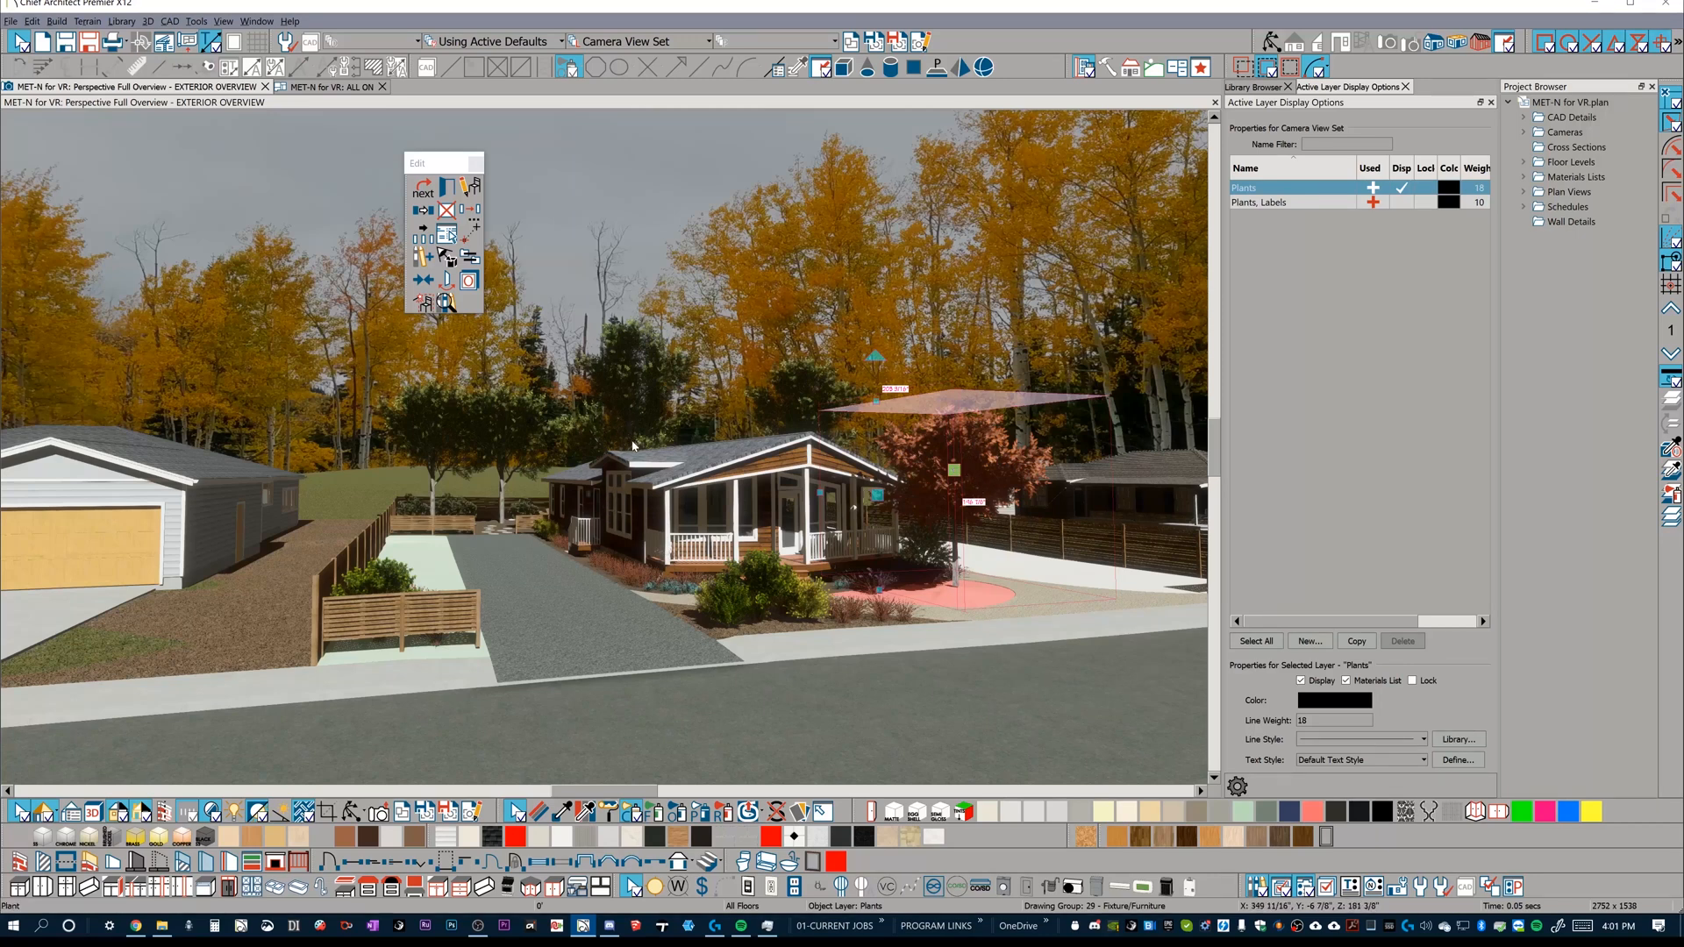
pyautogui.moveTo(616, 509)
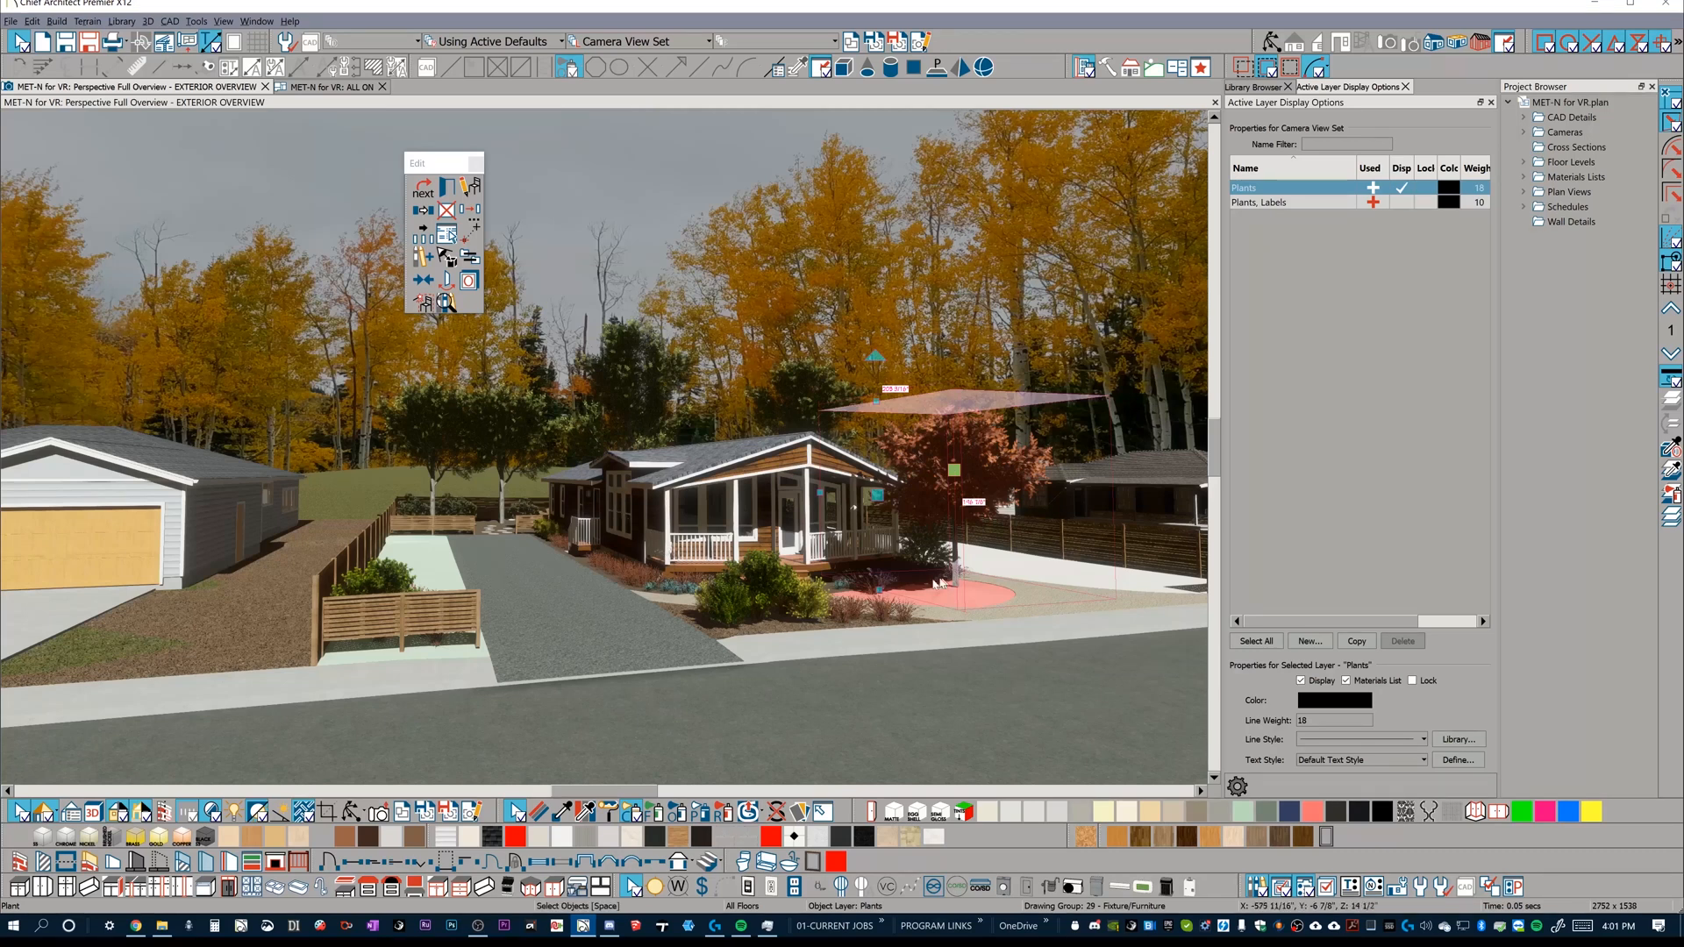
pyautogui.moveTo(622, 550)
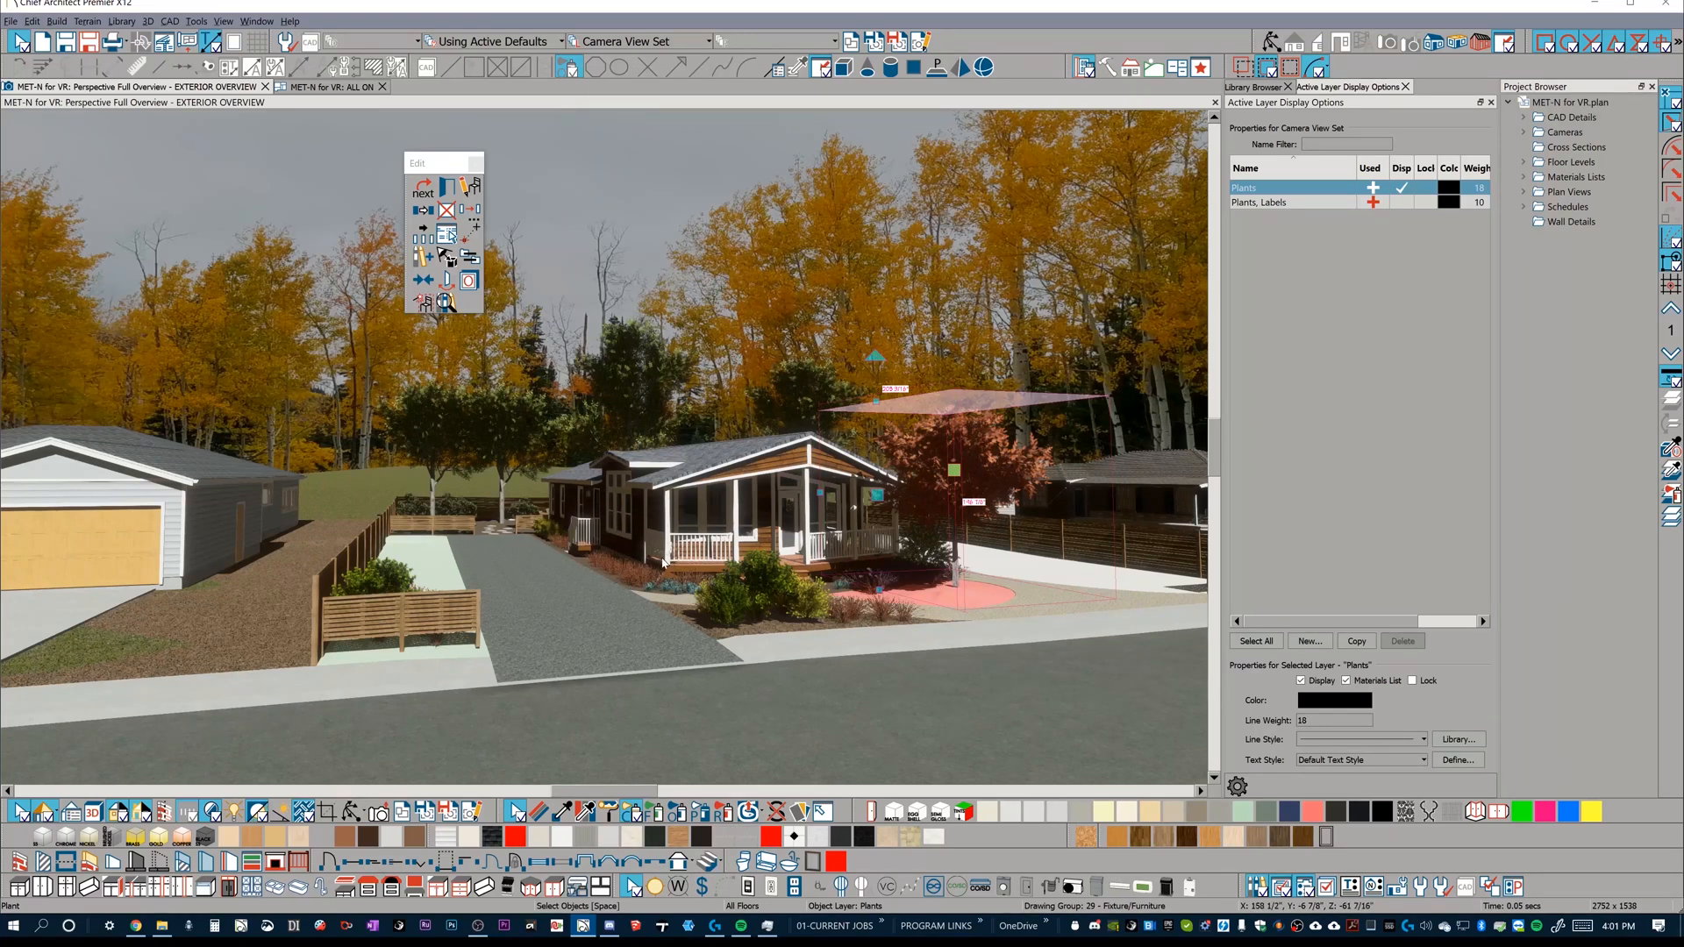
pyautogui.moveTo(654, 558)
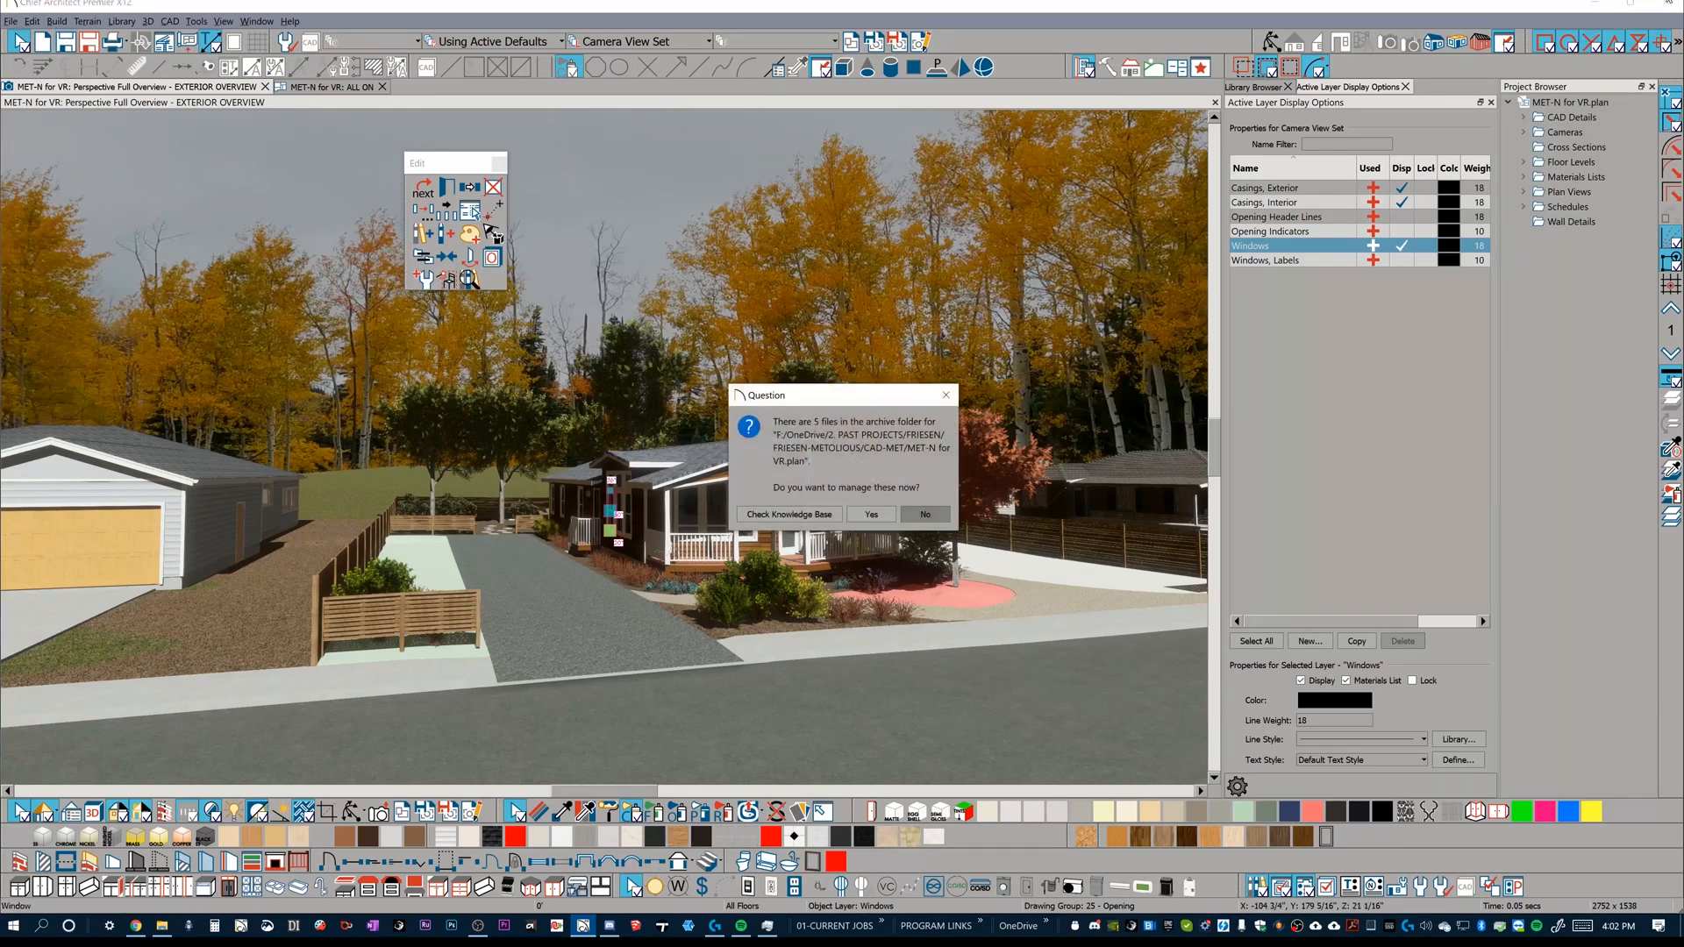
# Step: Close the plan without saving changes and decline managing archived files both times
pyautogui.click(925, 514)
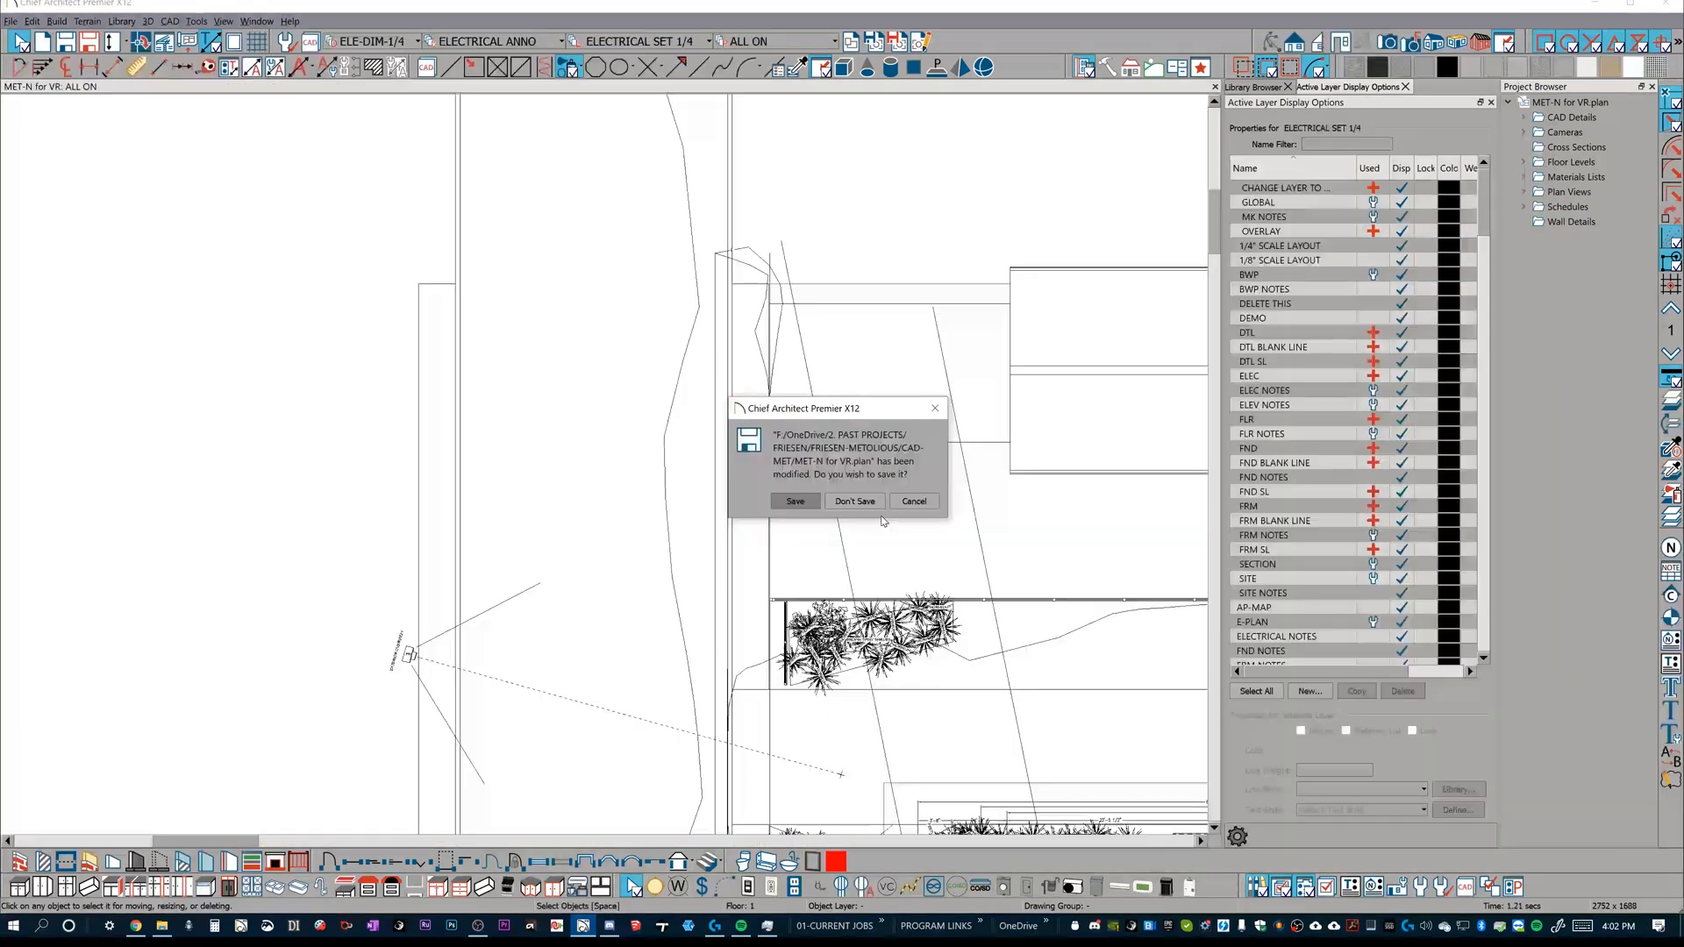
pyautogui.click(855, 500)
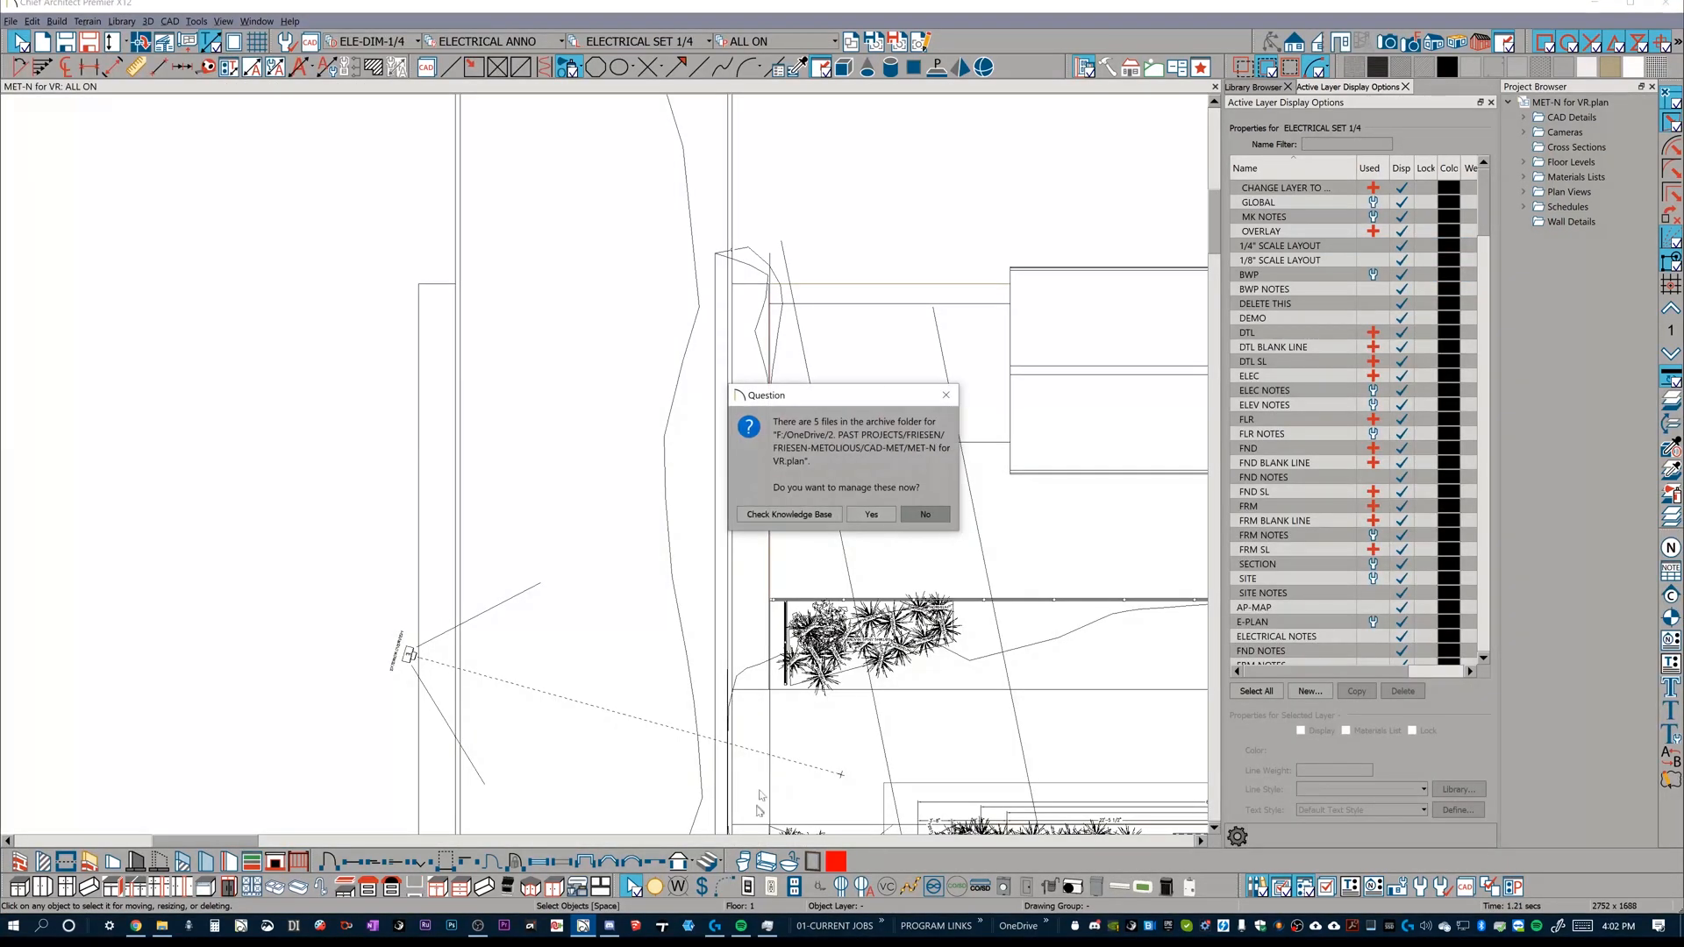
pyautogui.click(925, 515)
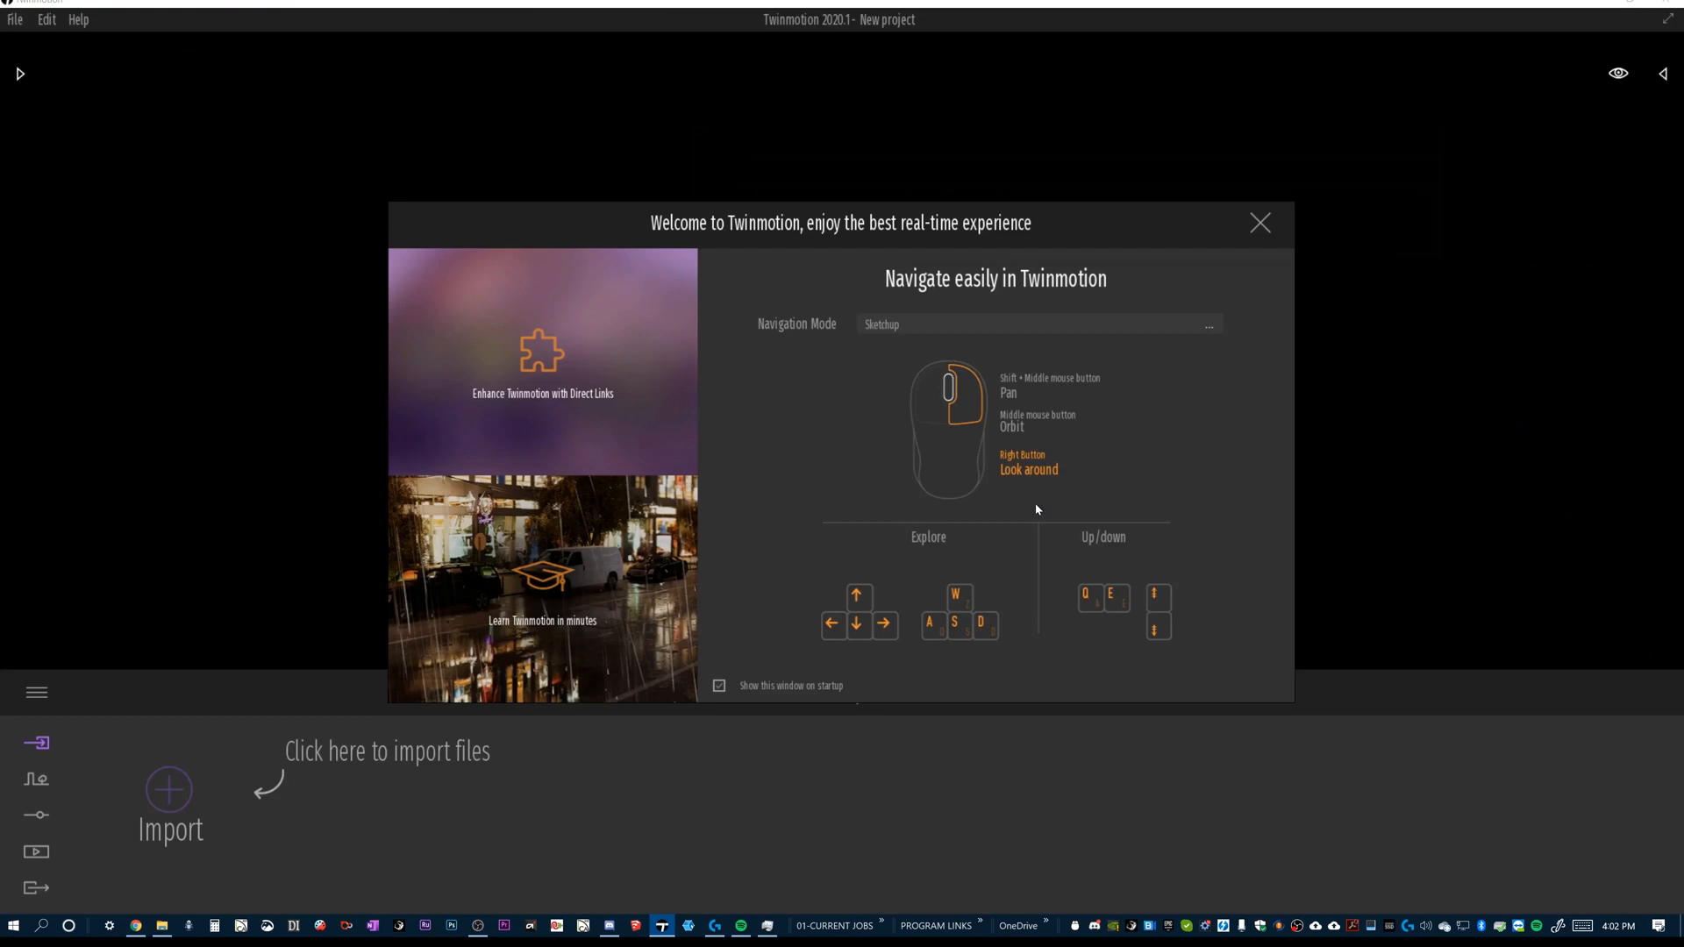
pyautogui.moveTo(1223, 312)
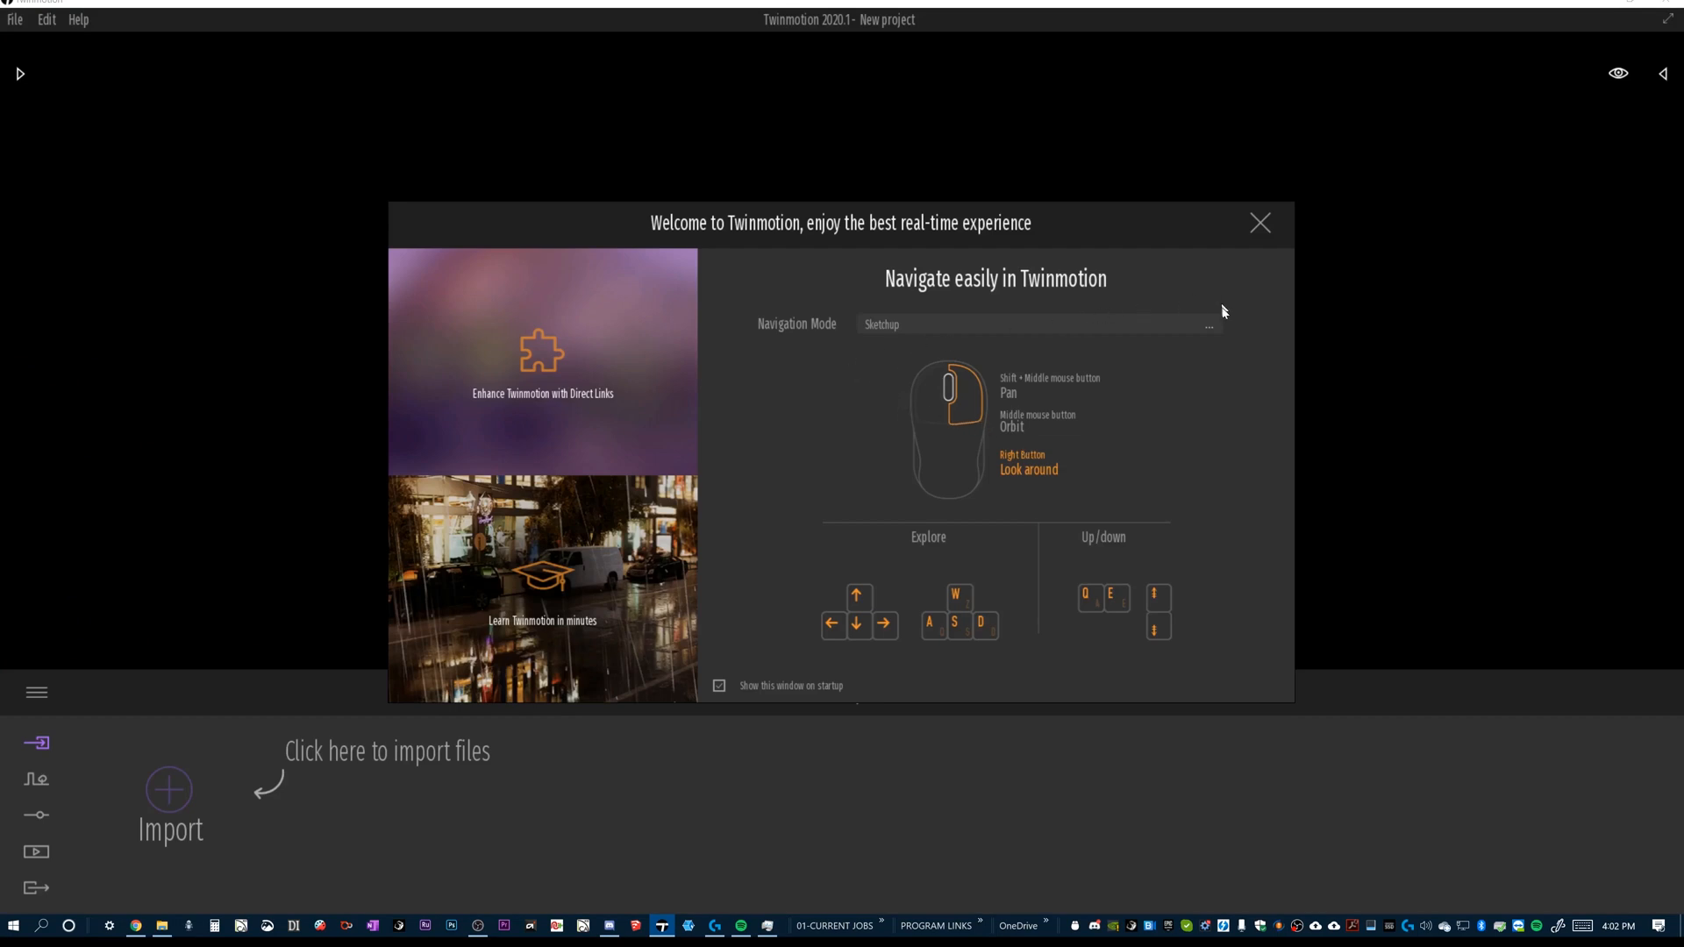
pyautogui.moveTo(720, 277)
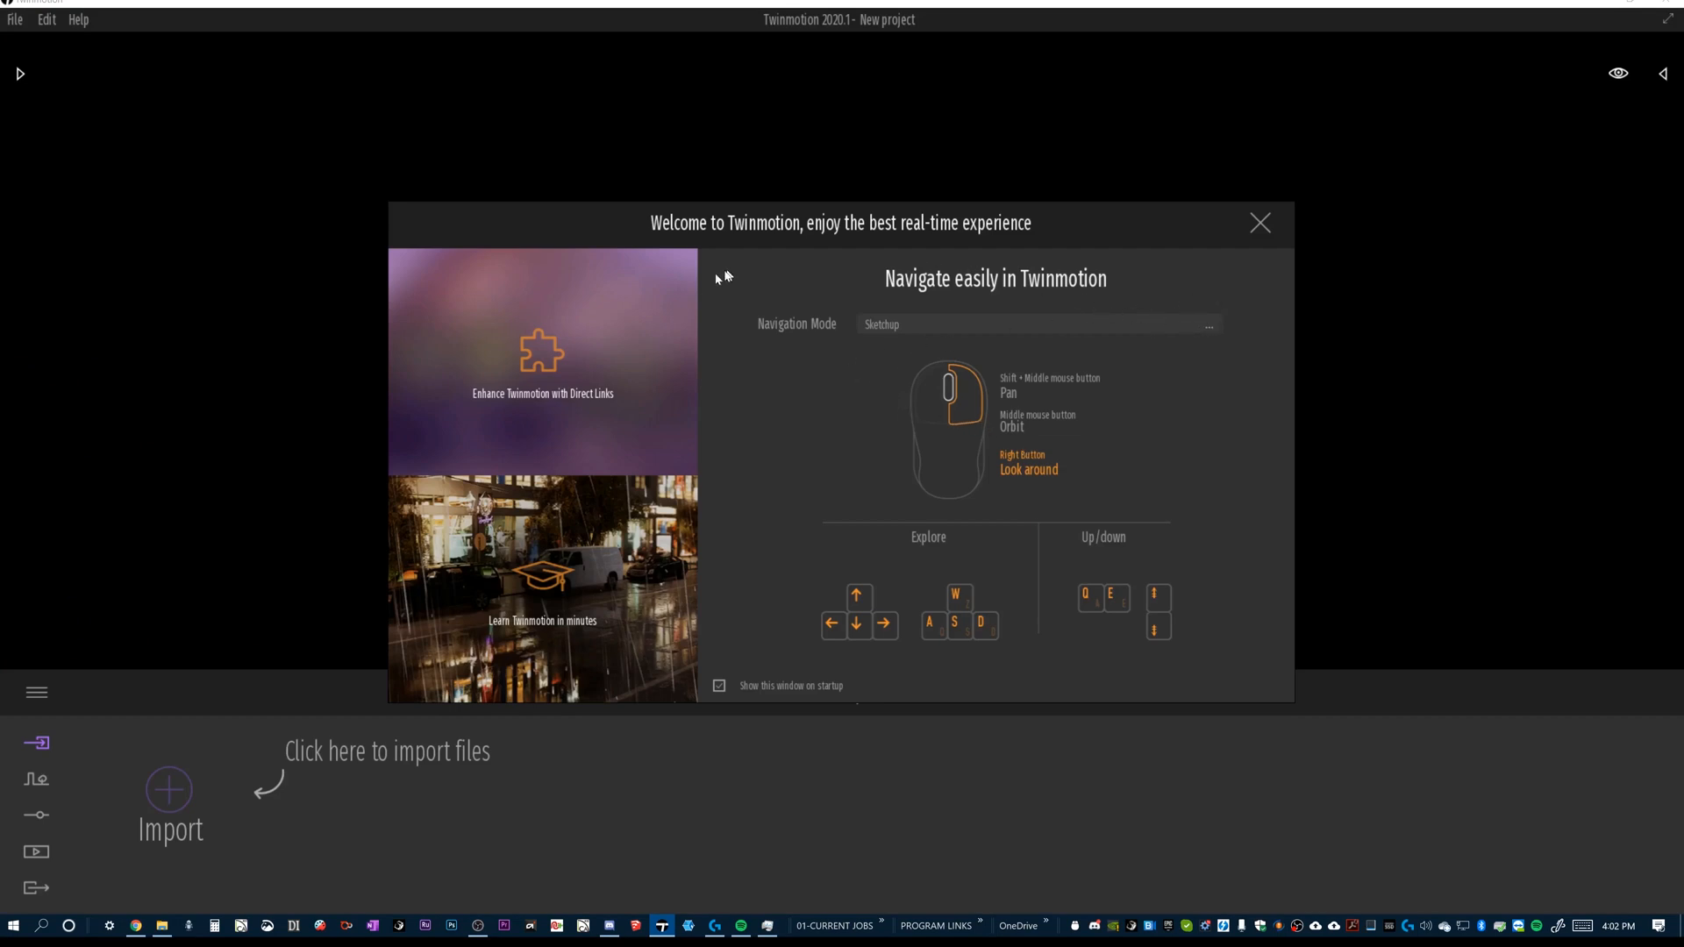
pyautogui.moveTo(1145, 338)
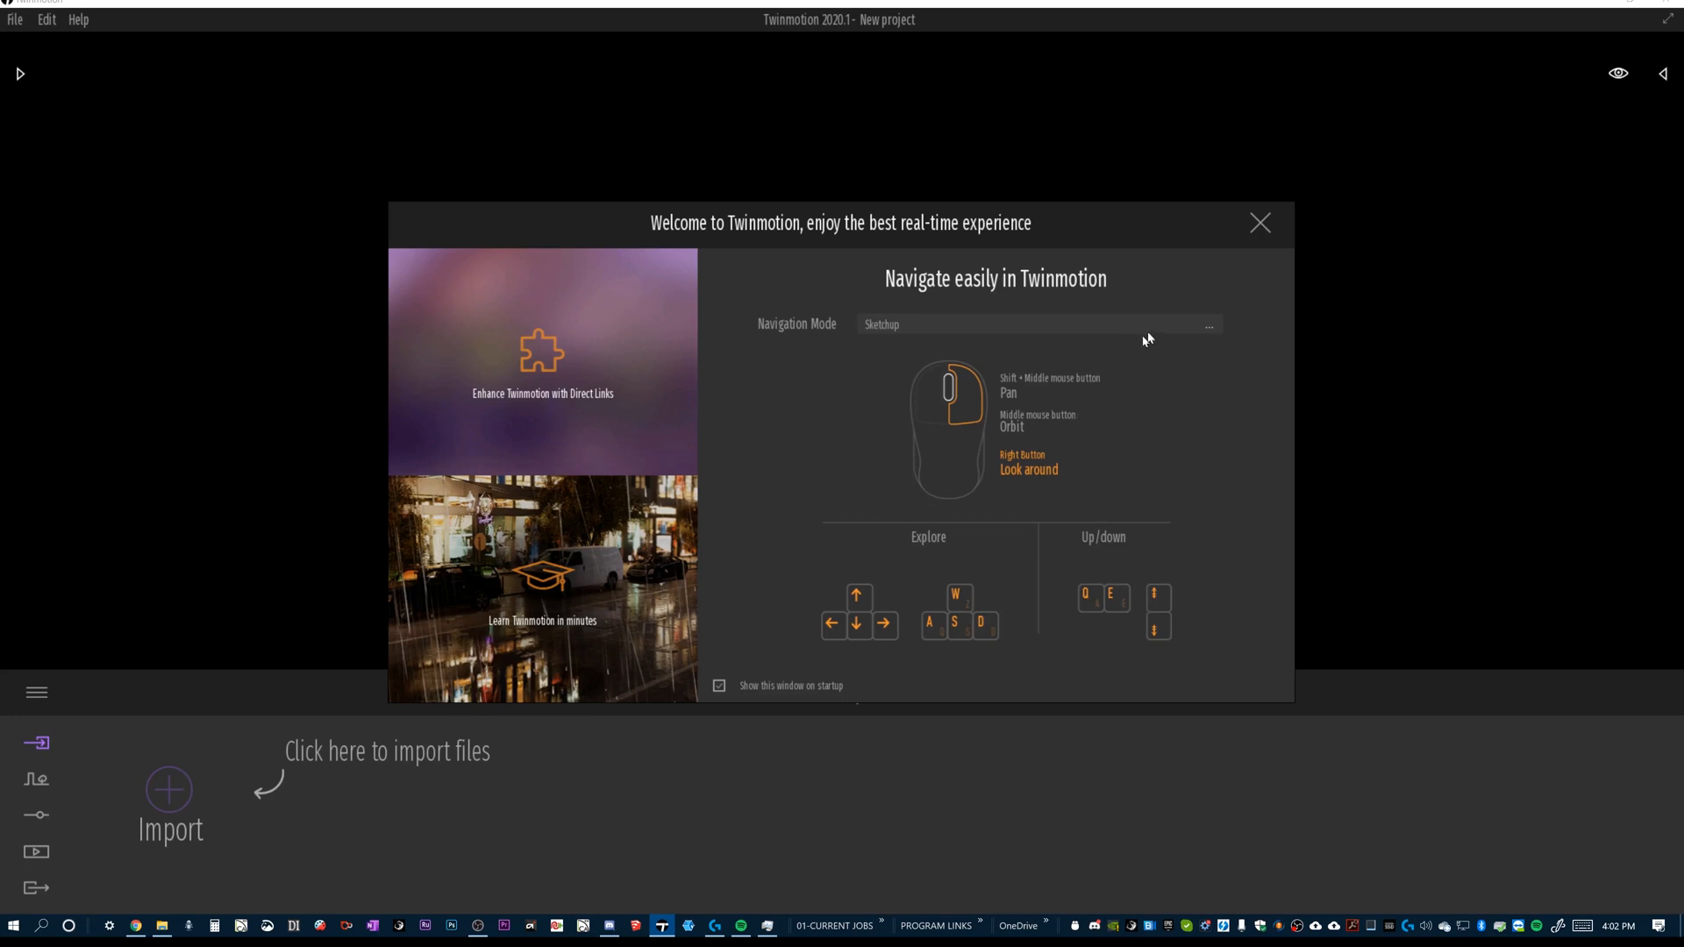
# Step: Set Navigation Mode to Twinmotion, return it to Sketchup, and dismiss the welcome window
pyautogui.click(1207, 325)
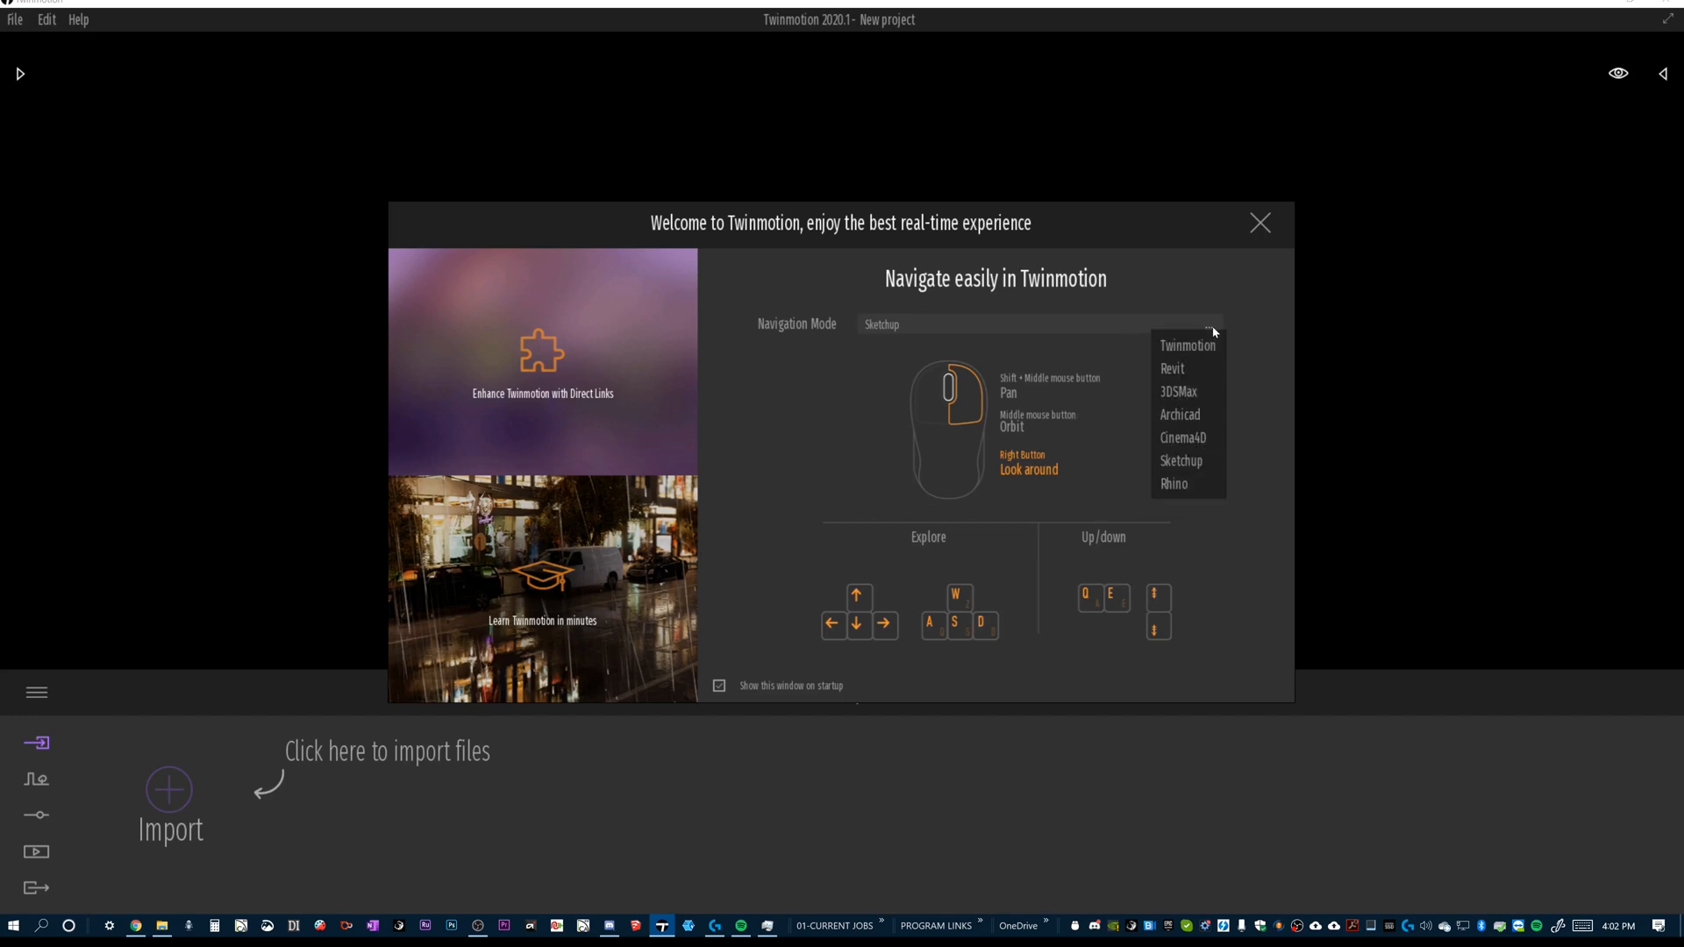
pyautogui.click(1188, 346)
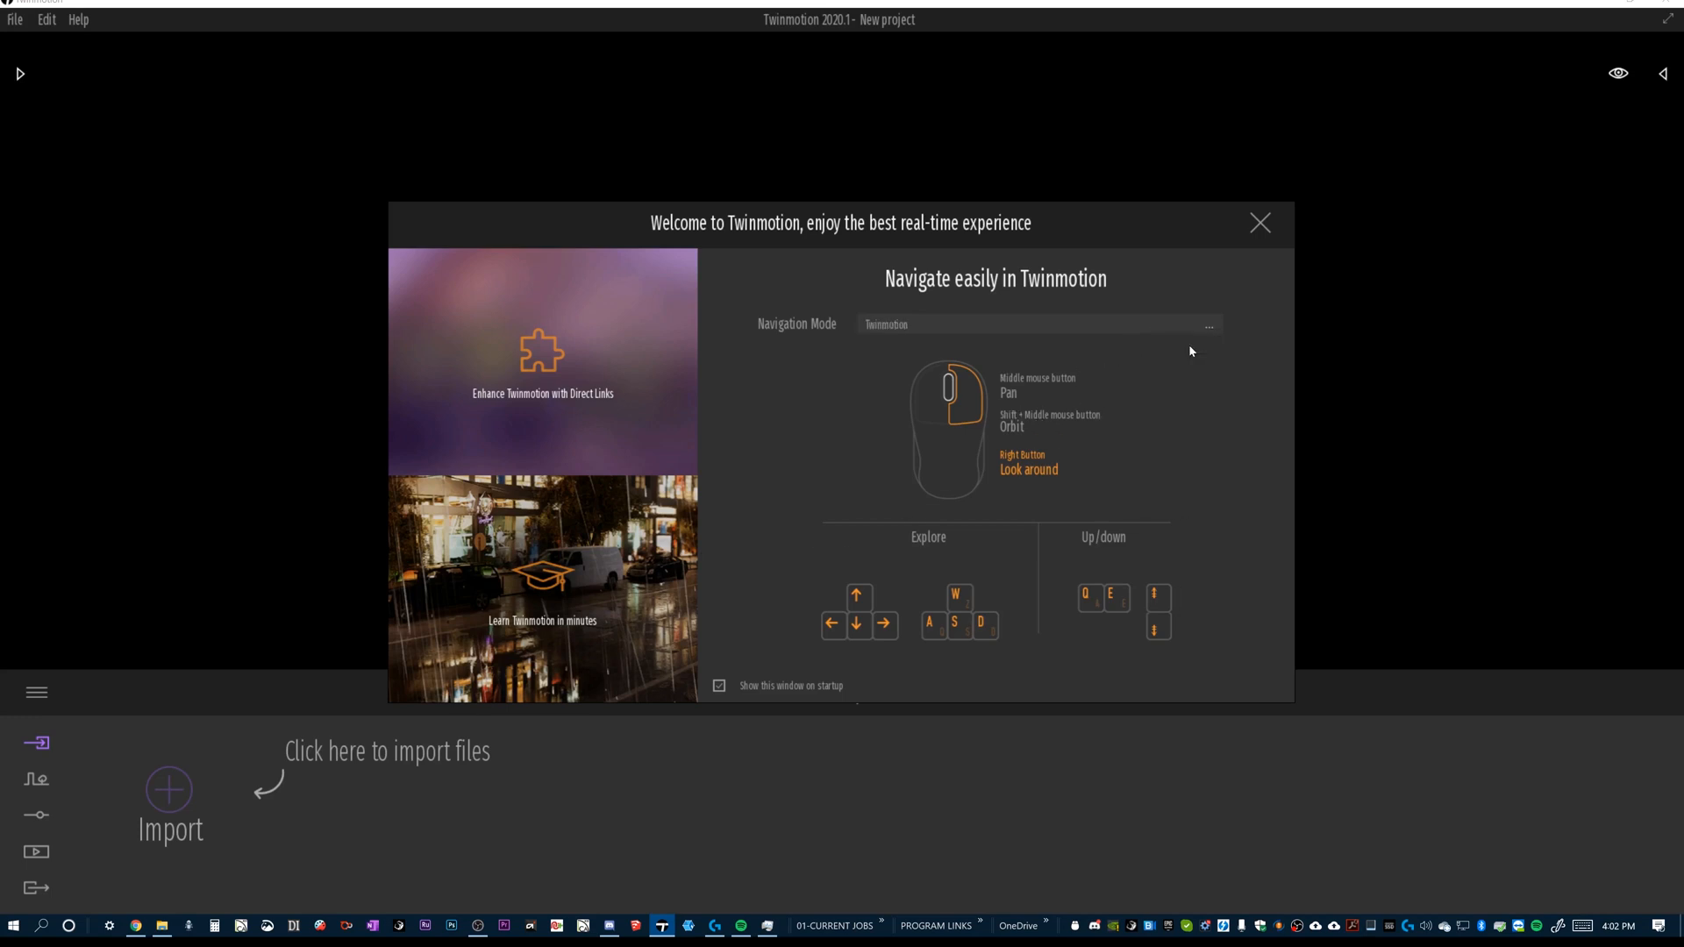
pyautogui.moveTo(1037, 322)
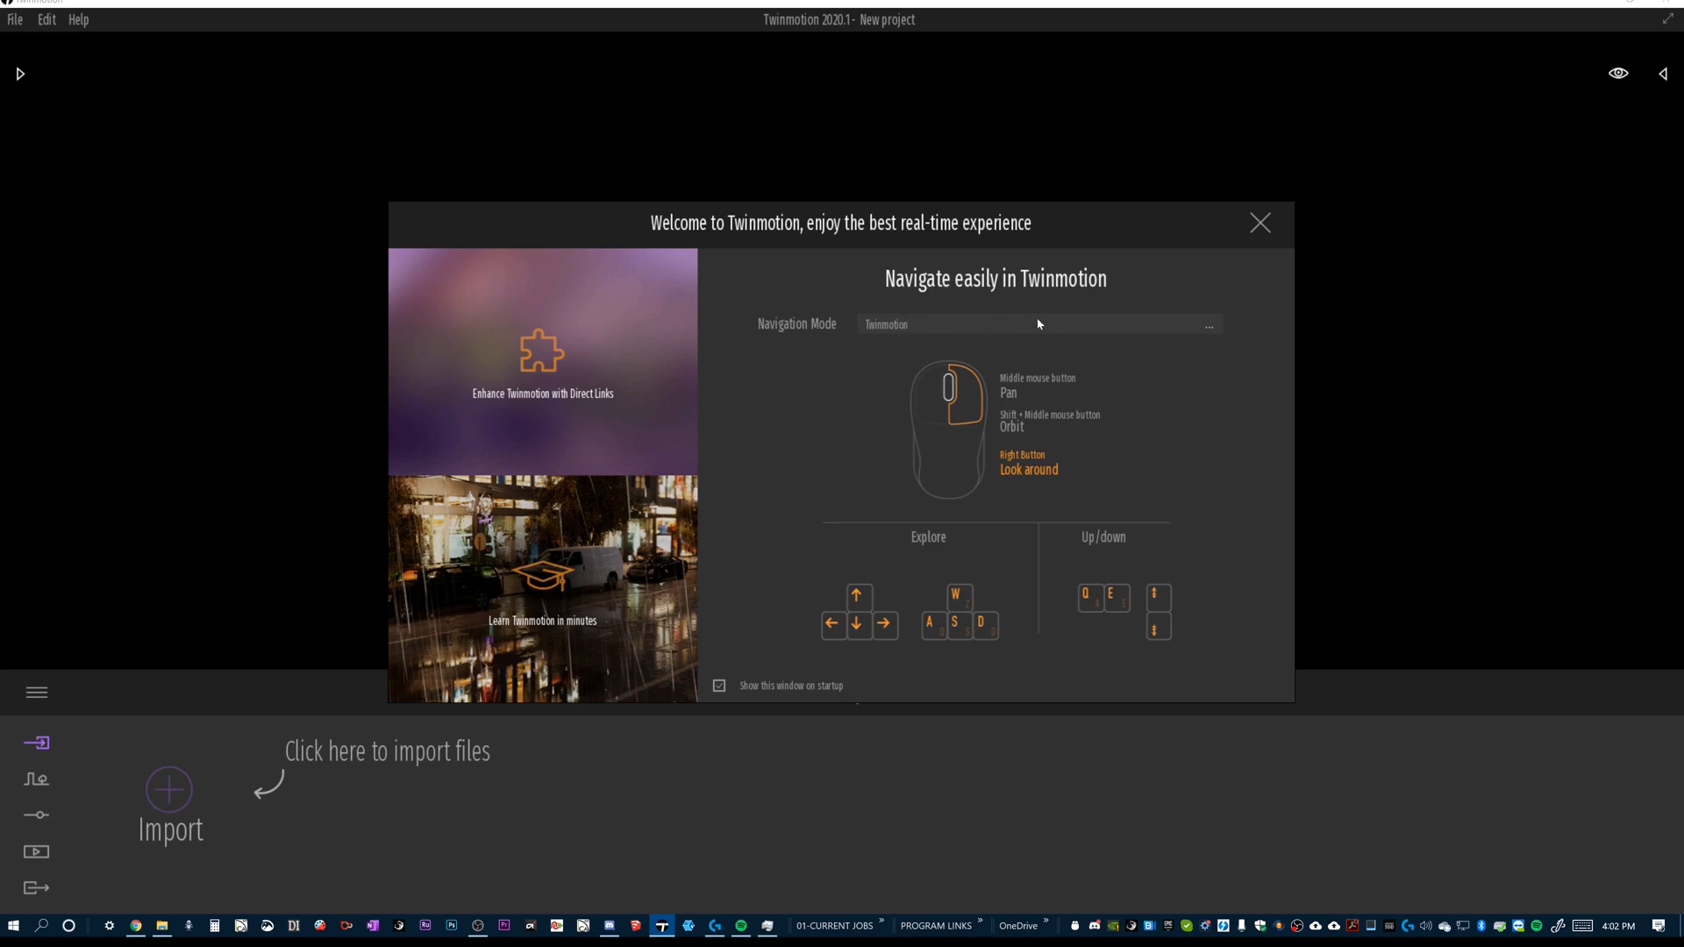
pyautogui.moveTo(1185, 353)
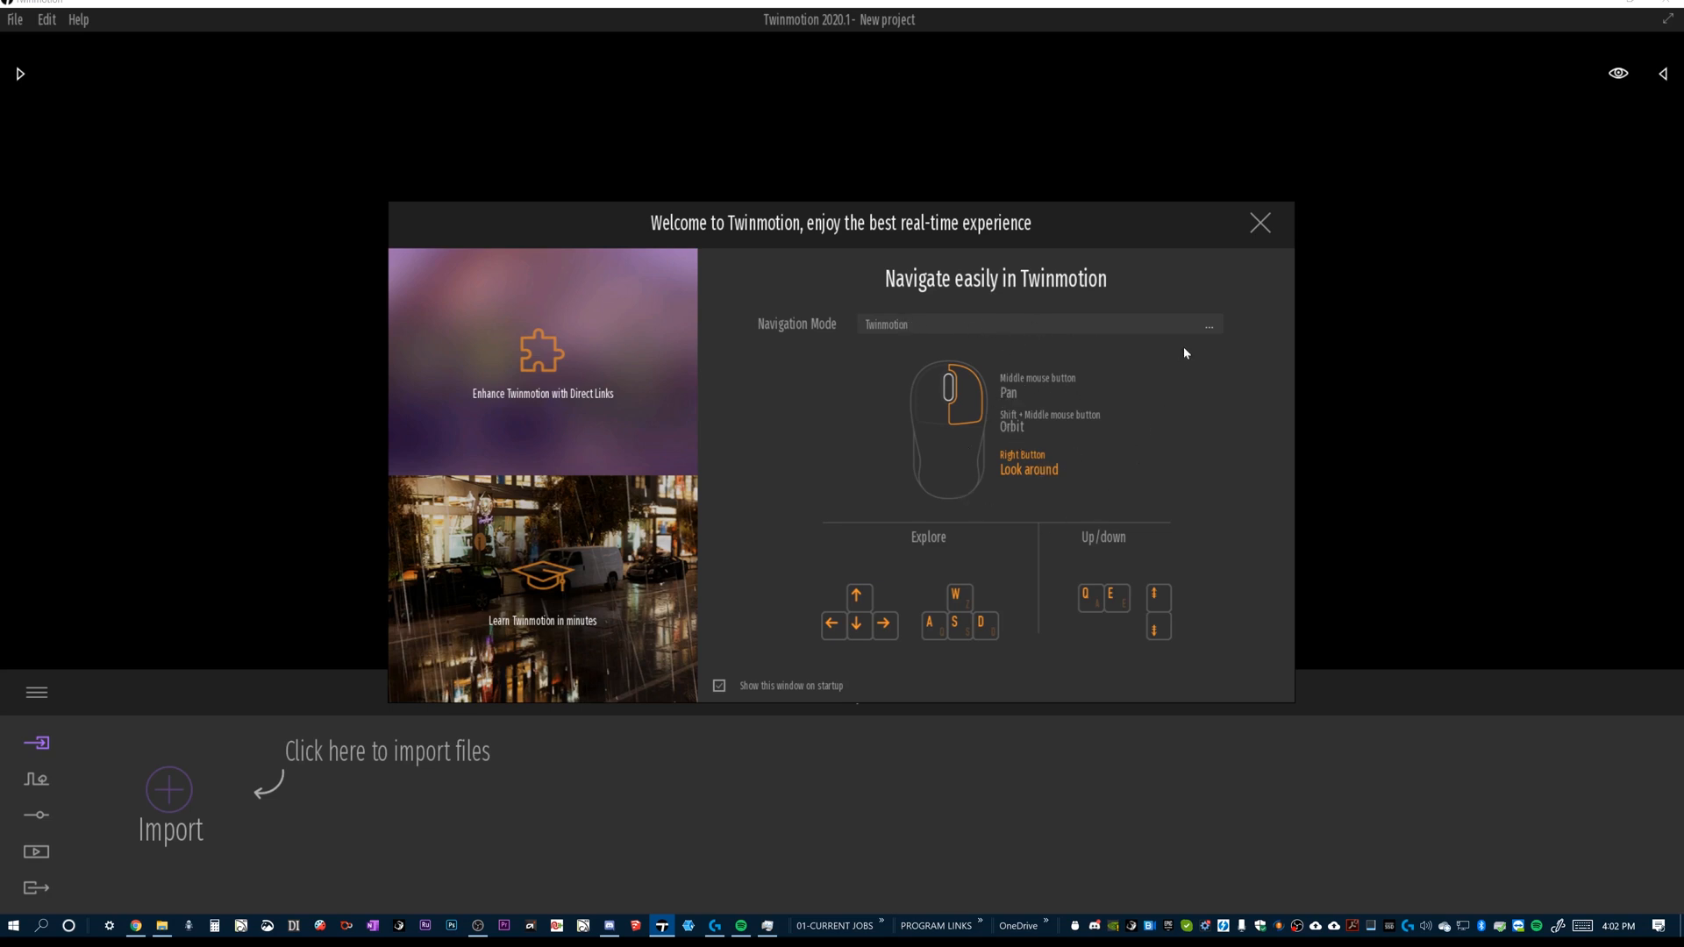
pyautogui.click(1208, 324)
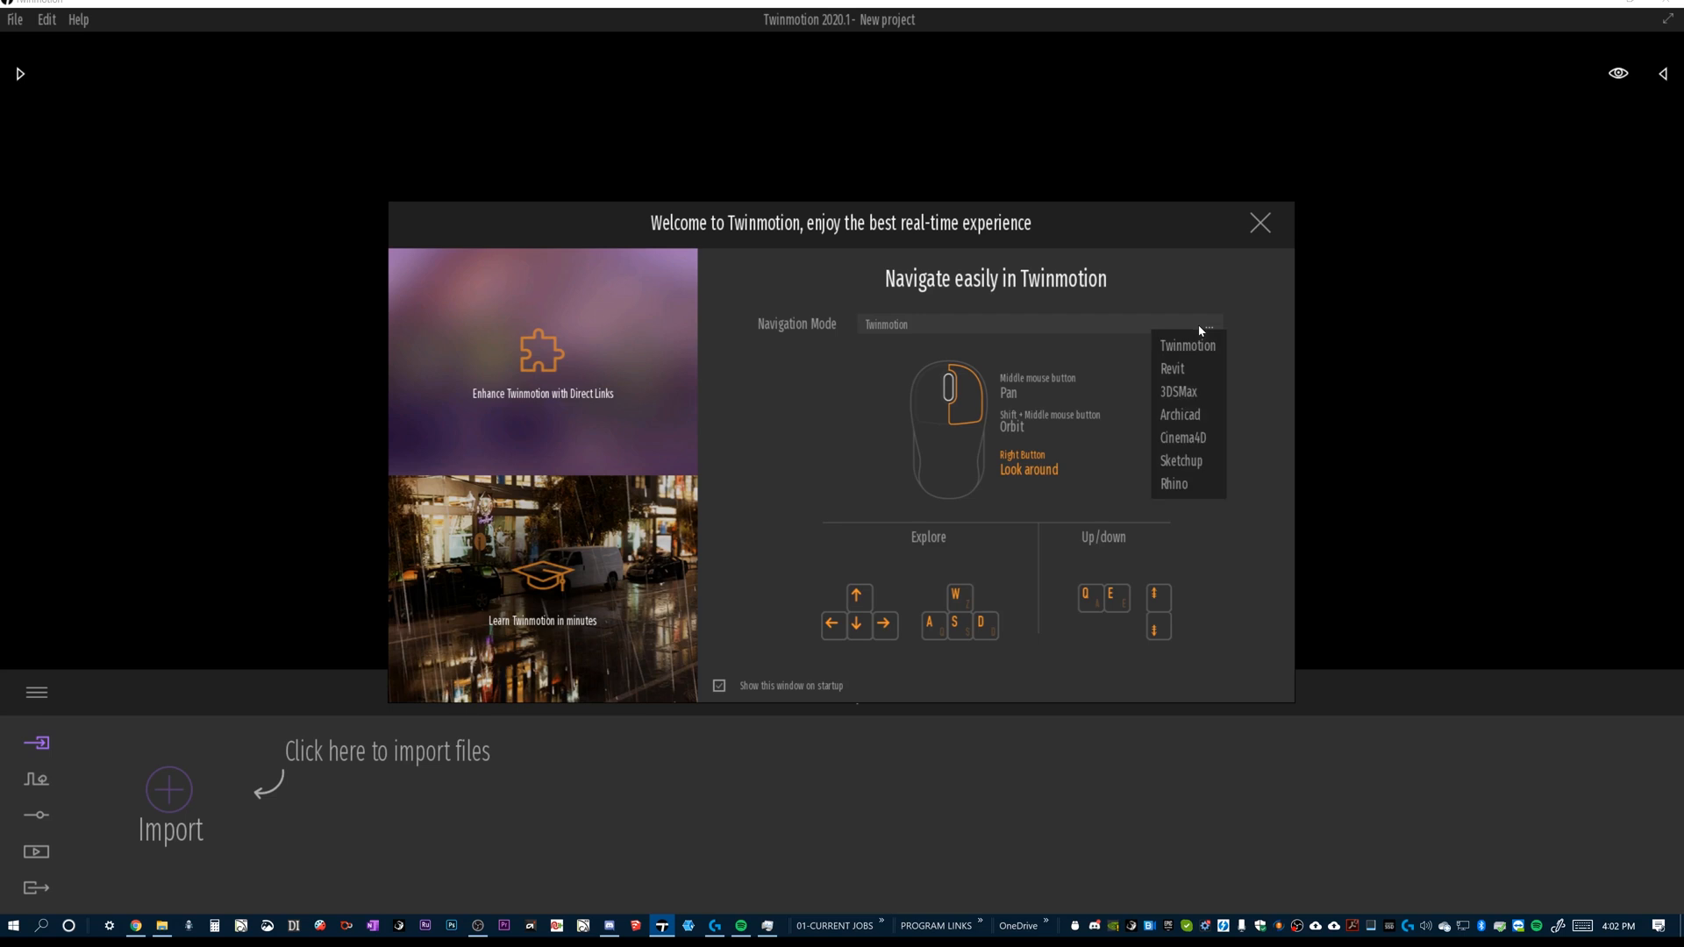
pyautogui.click(1181, 459)
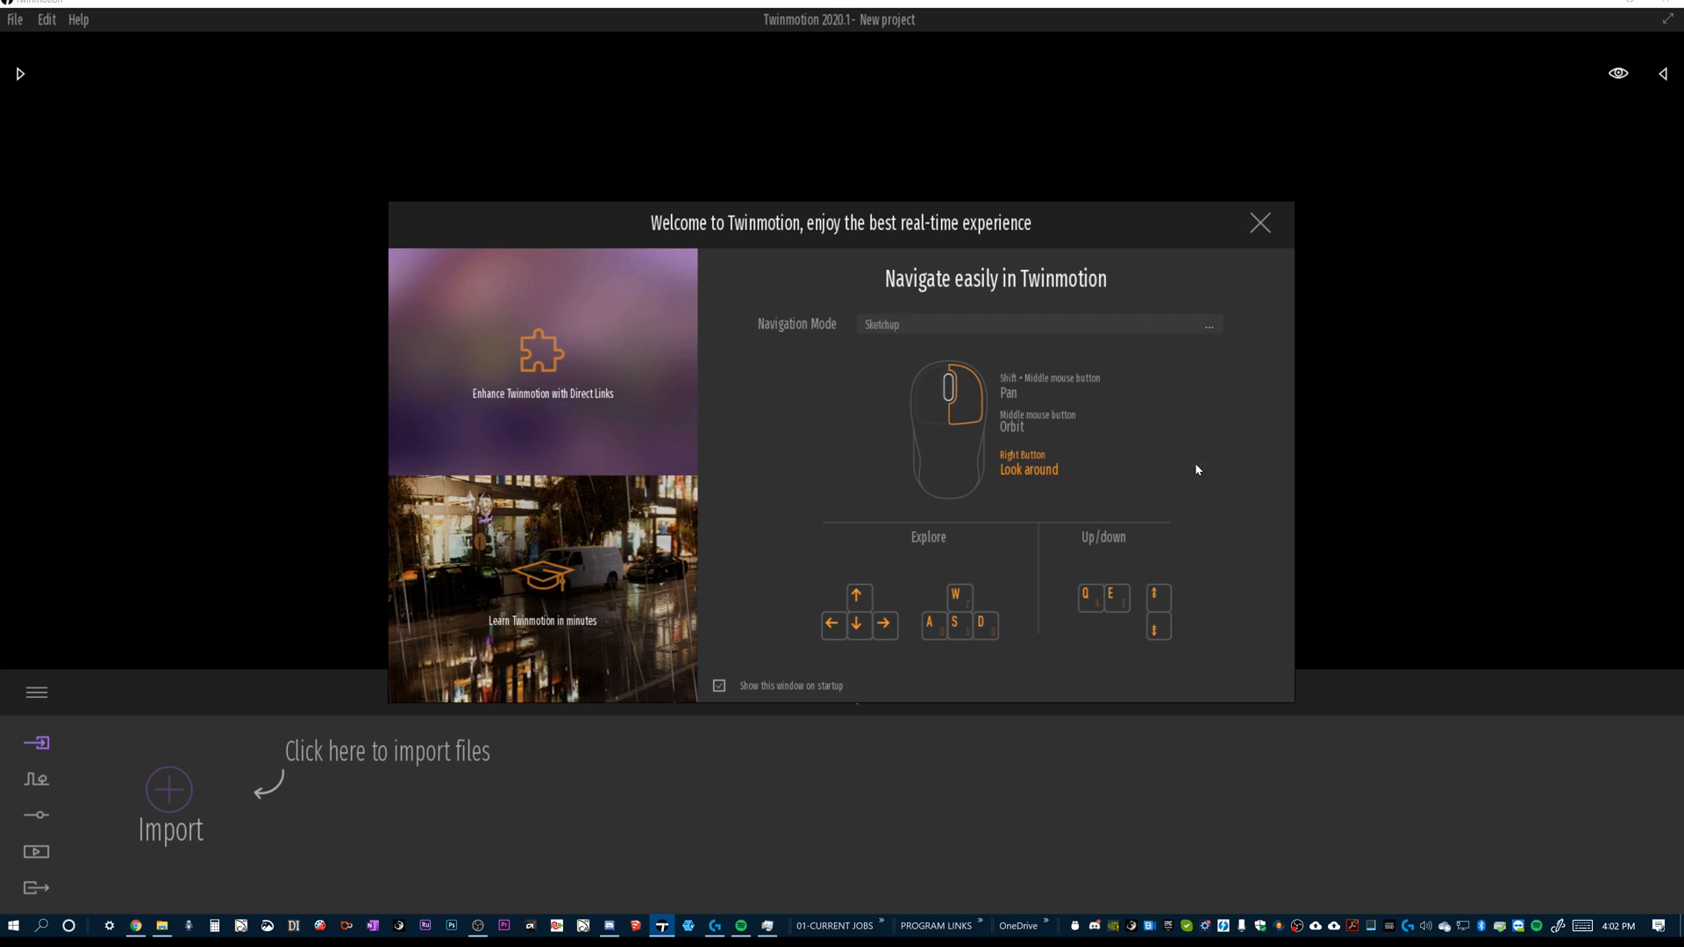
pyautogui.moveTo(1259, 226)
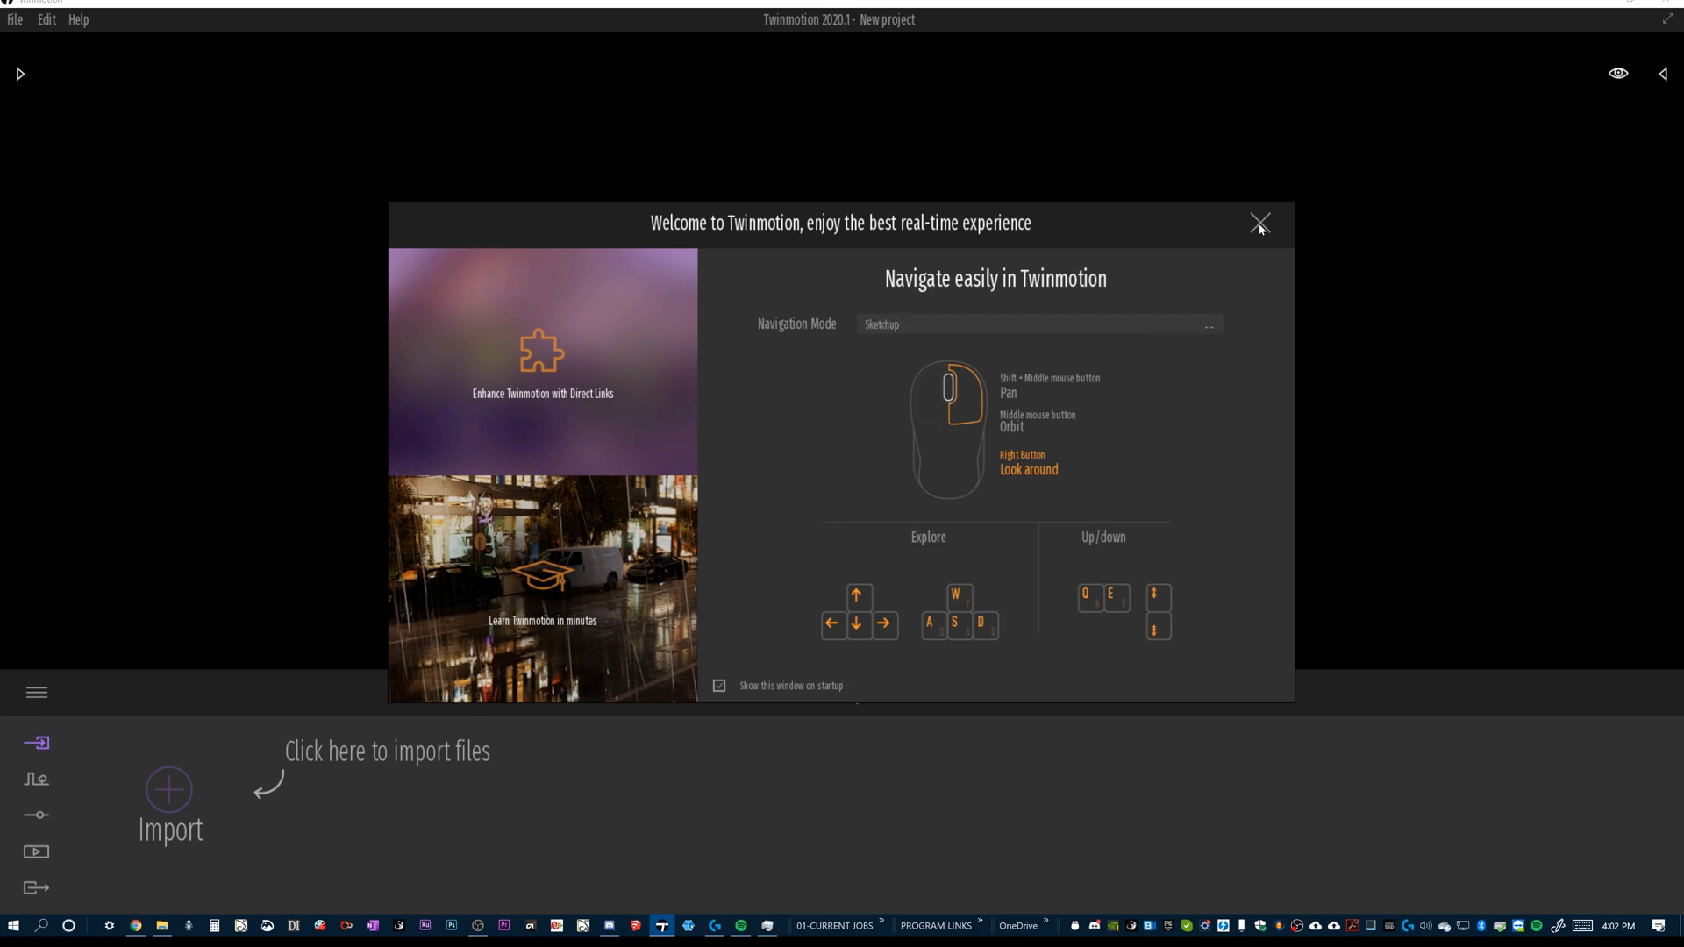
pyautogui.click(1260, 223)
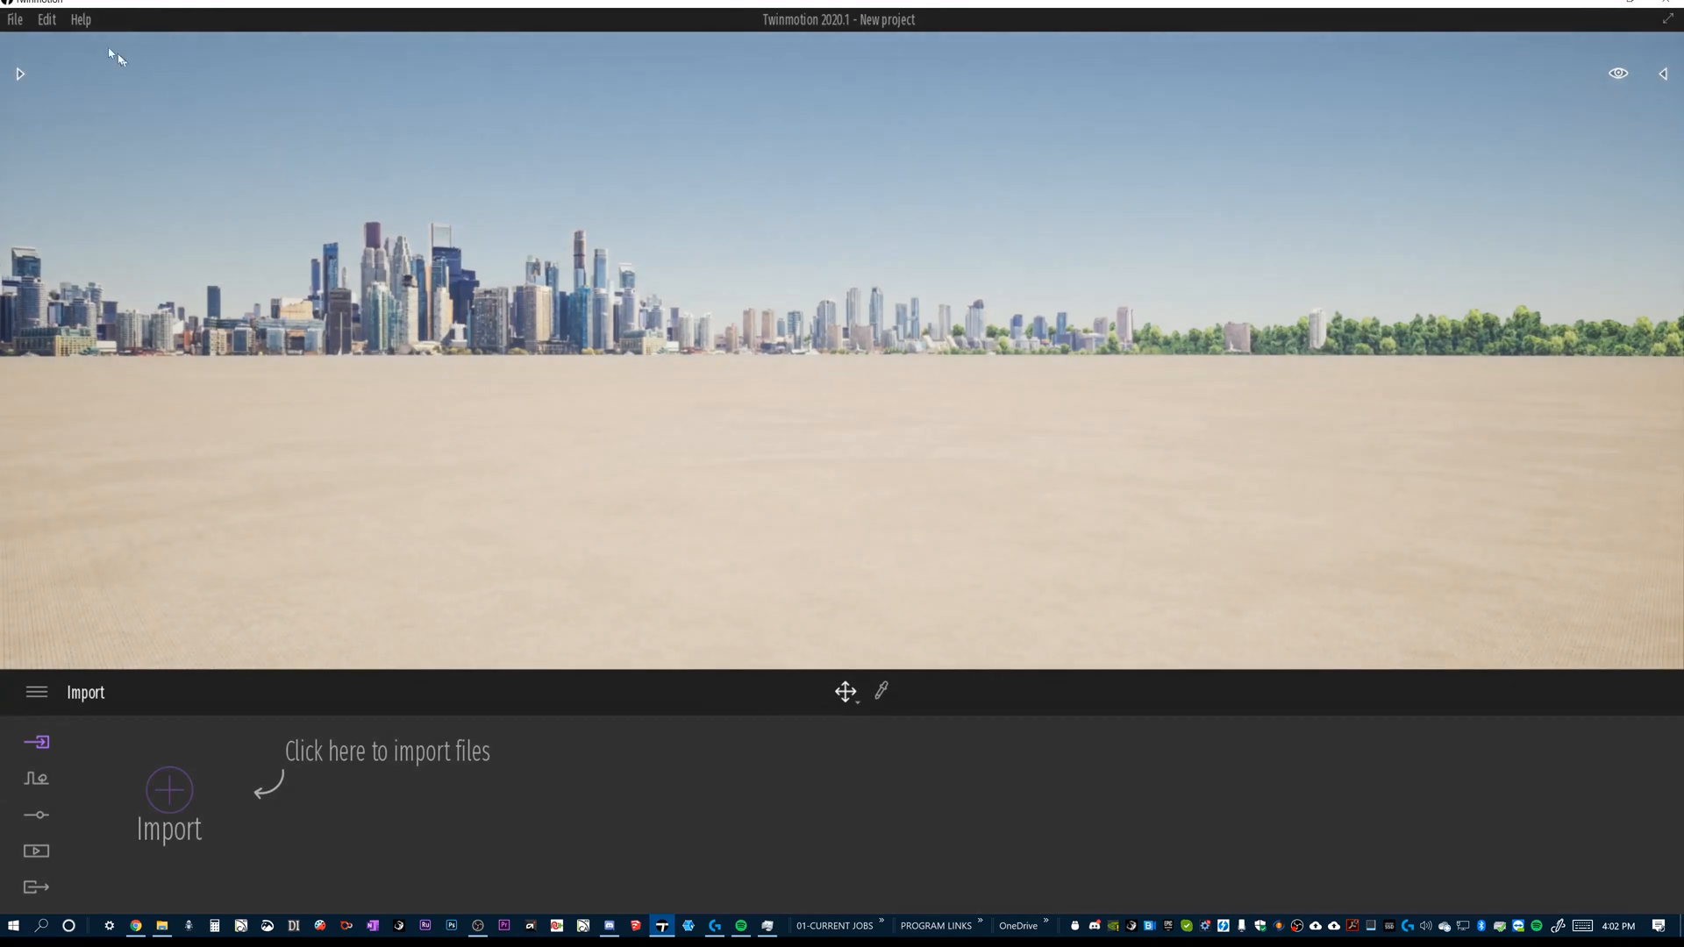
# Step: Start a geometry import with Collapse set to Keep hierarchy in the import options
pyautogui.click(16, 19)
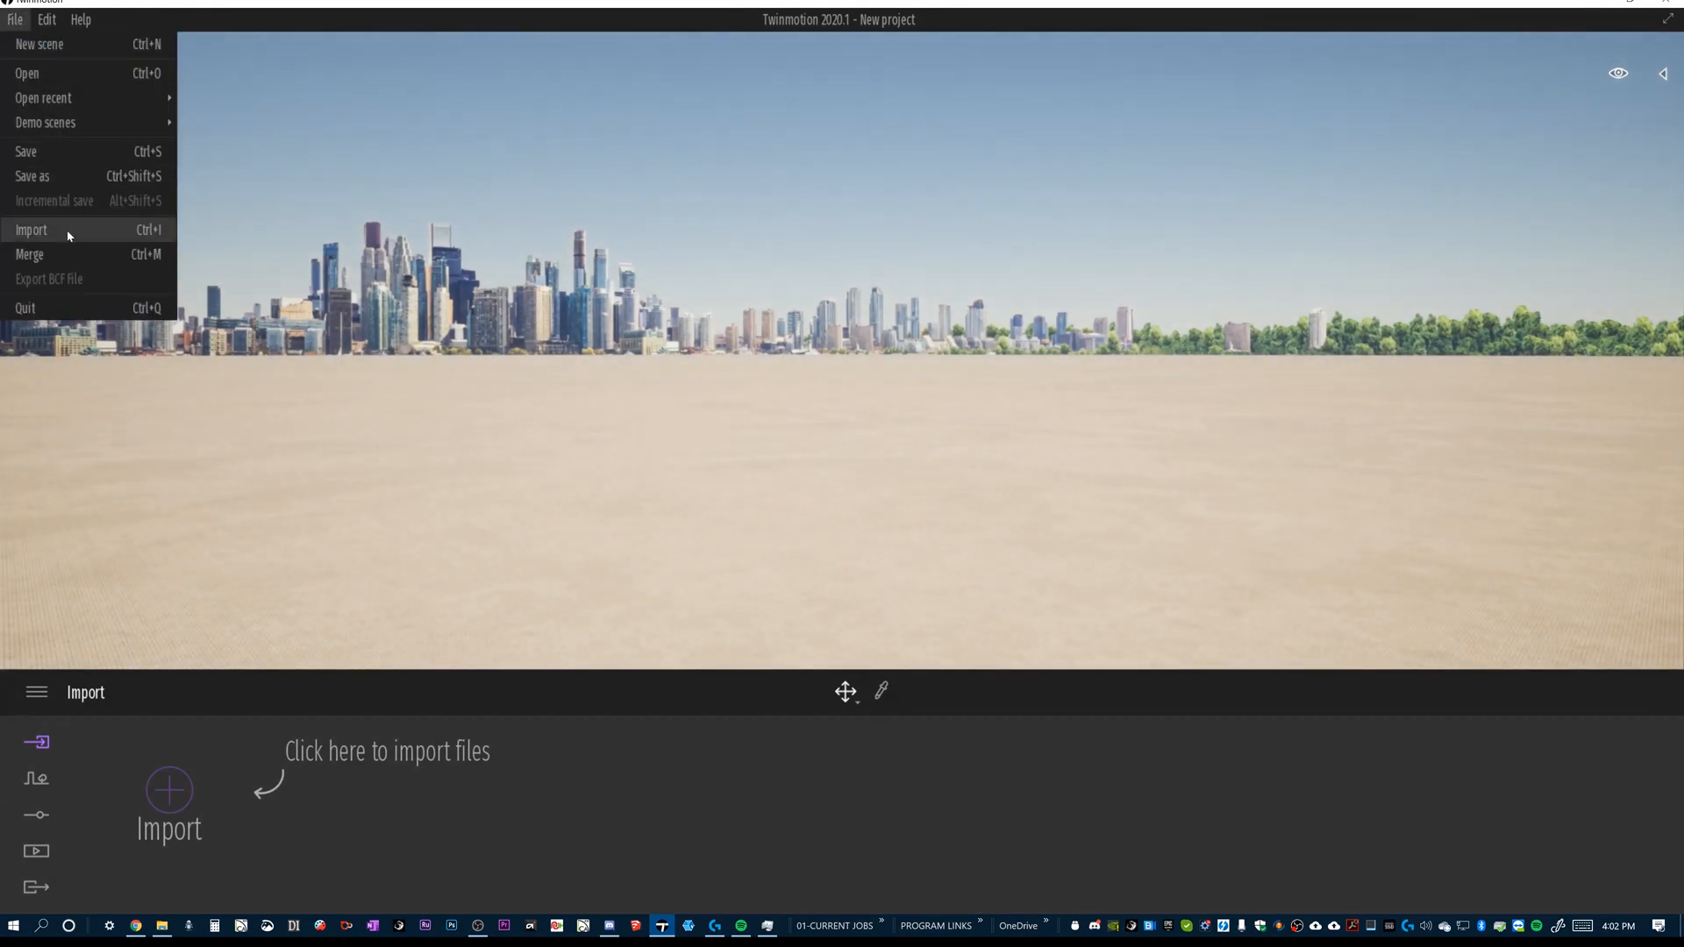
pyautogui.click(32, 229)
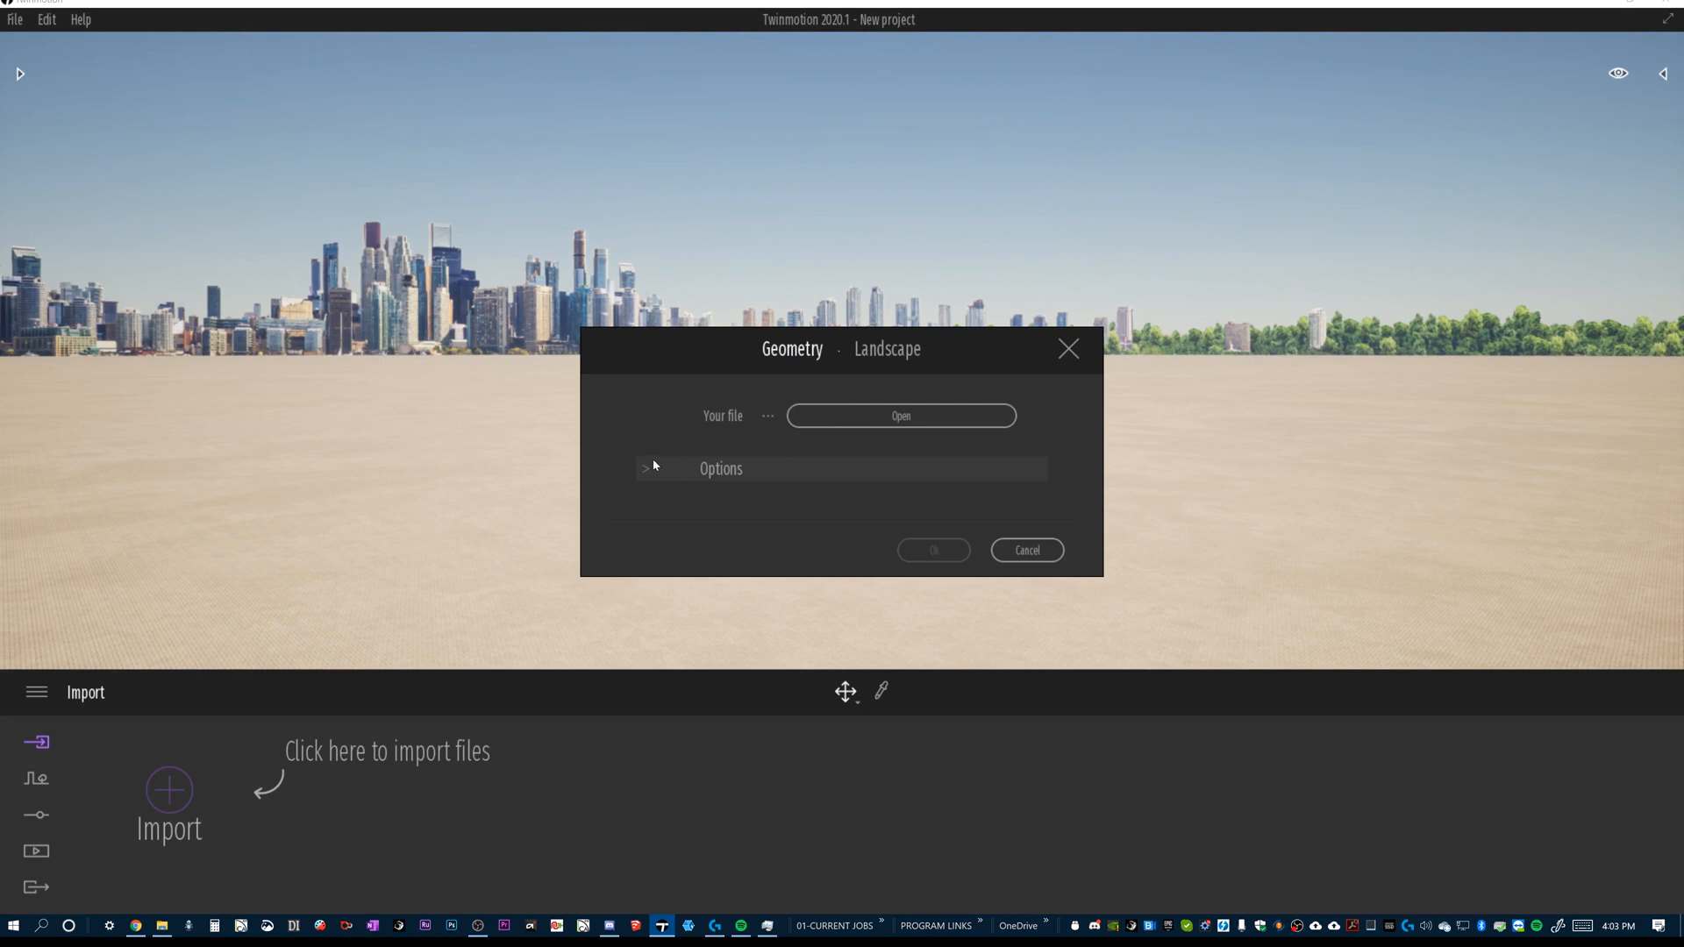
pyautogui.click(646, 468)
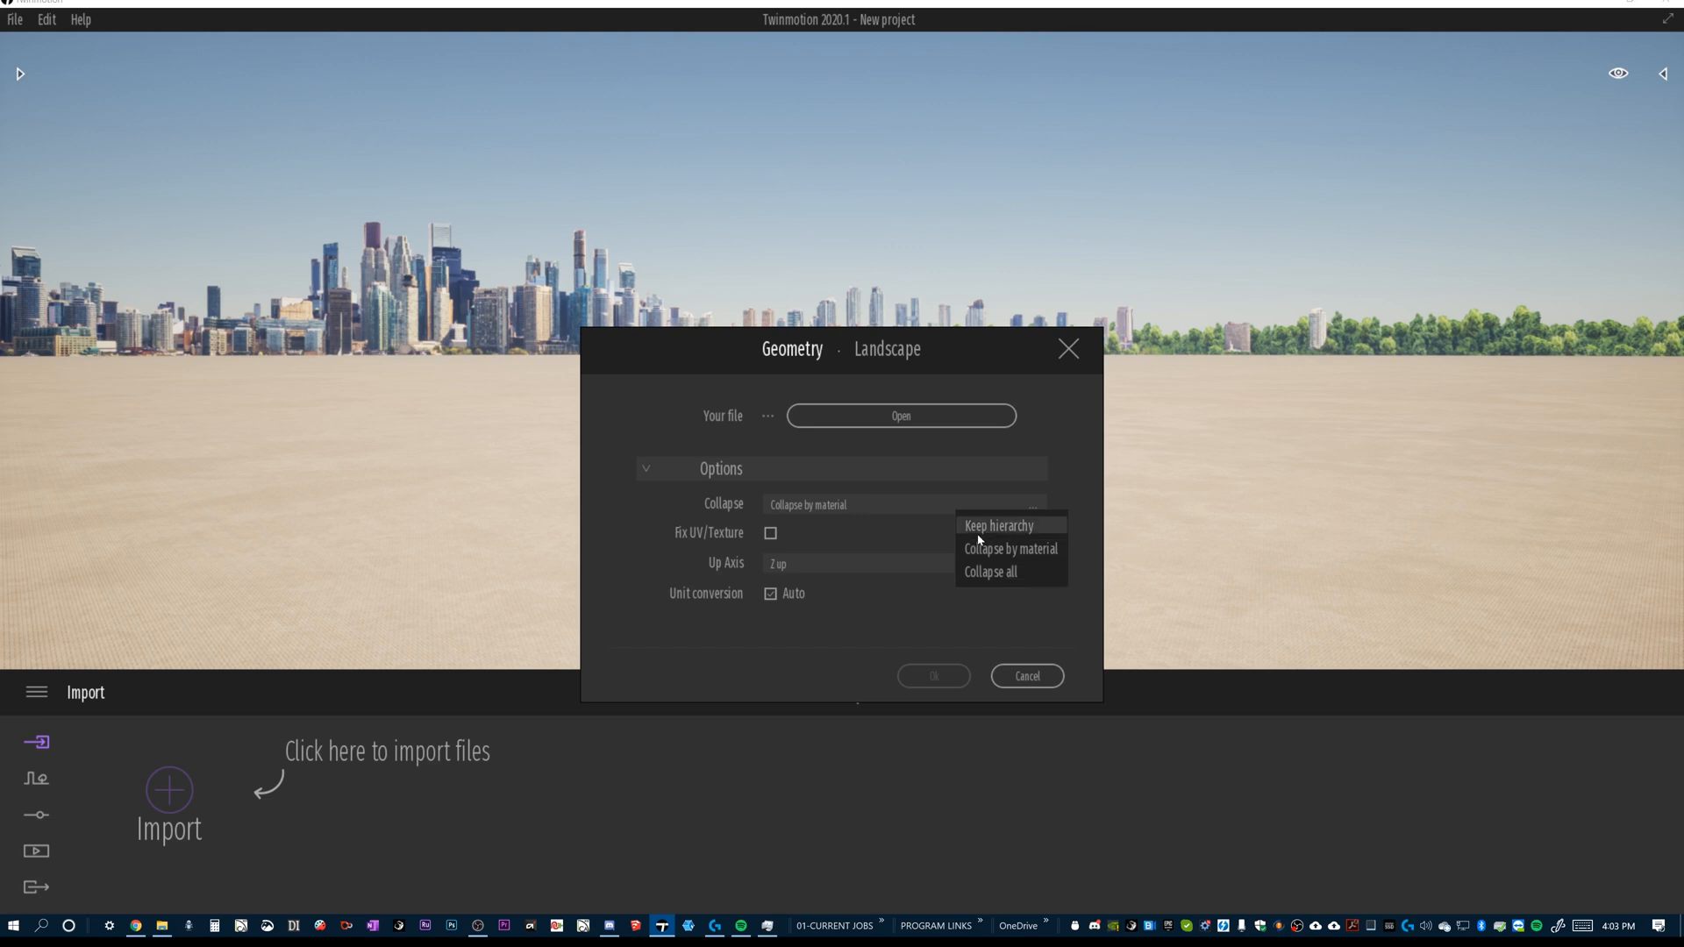
pyautogui.moveTo(900, 539)
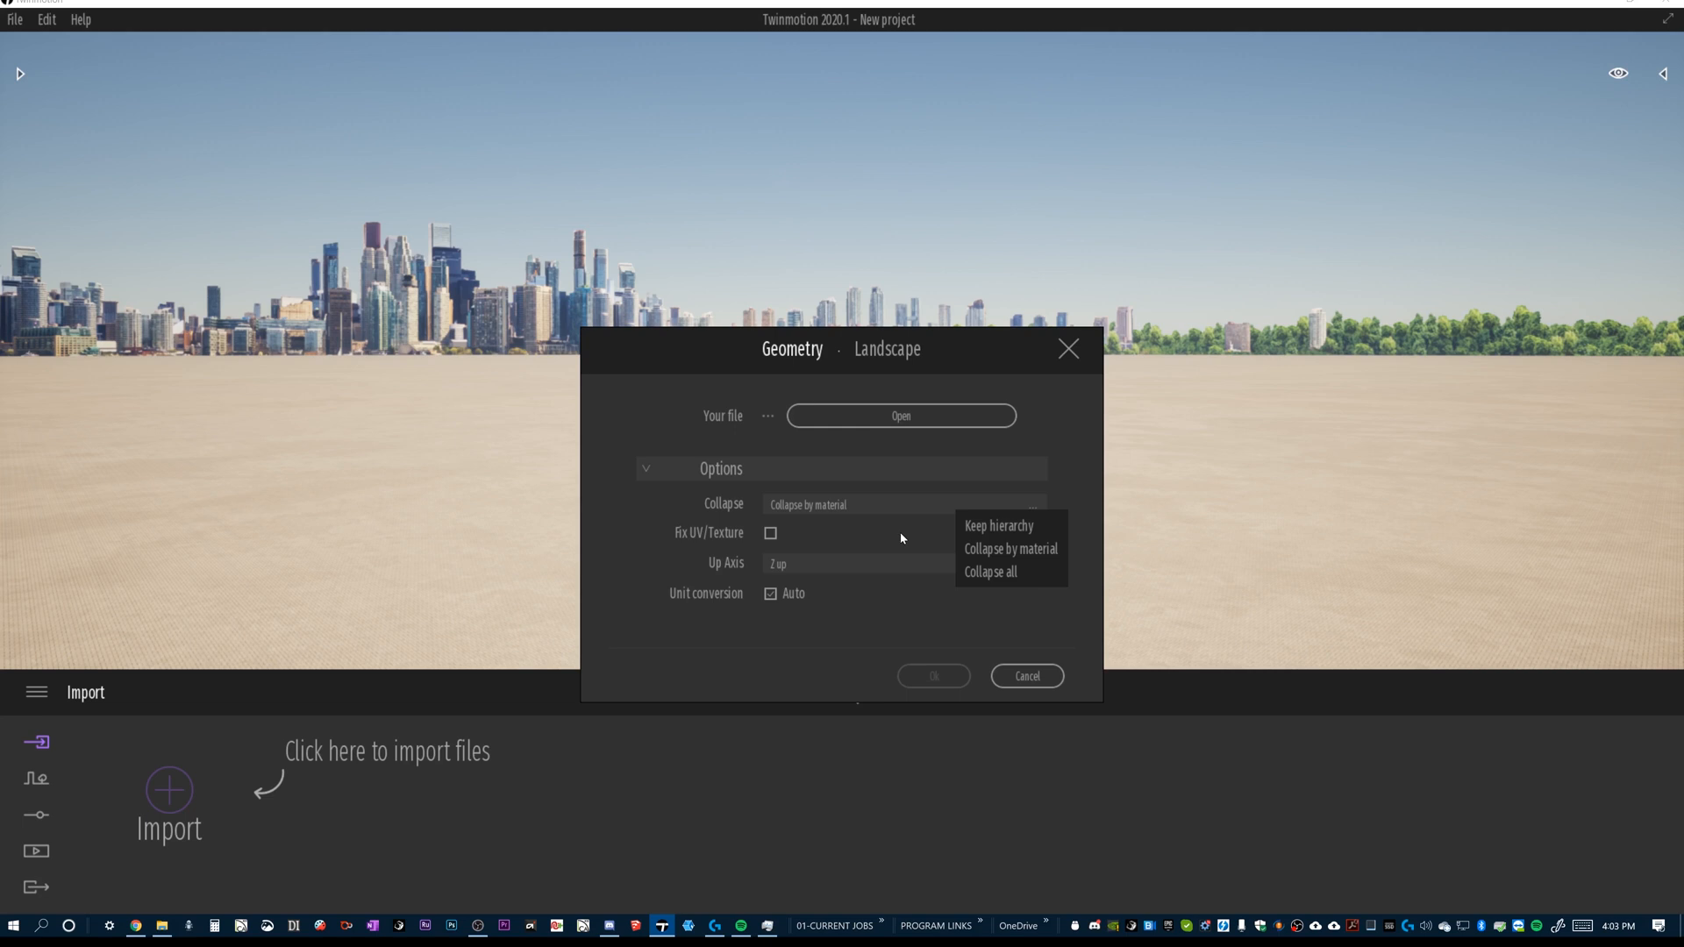
pyautogui.moveTo(926, 548)
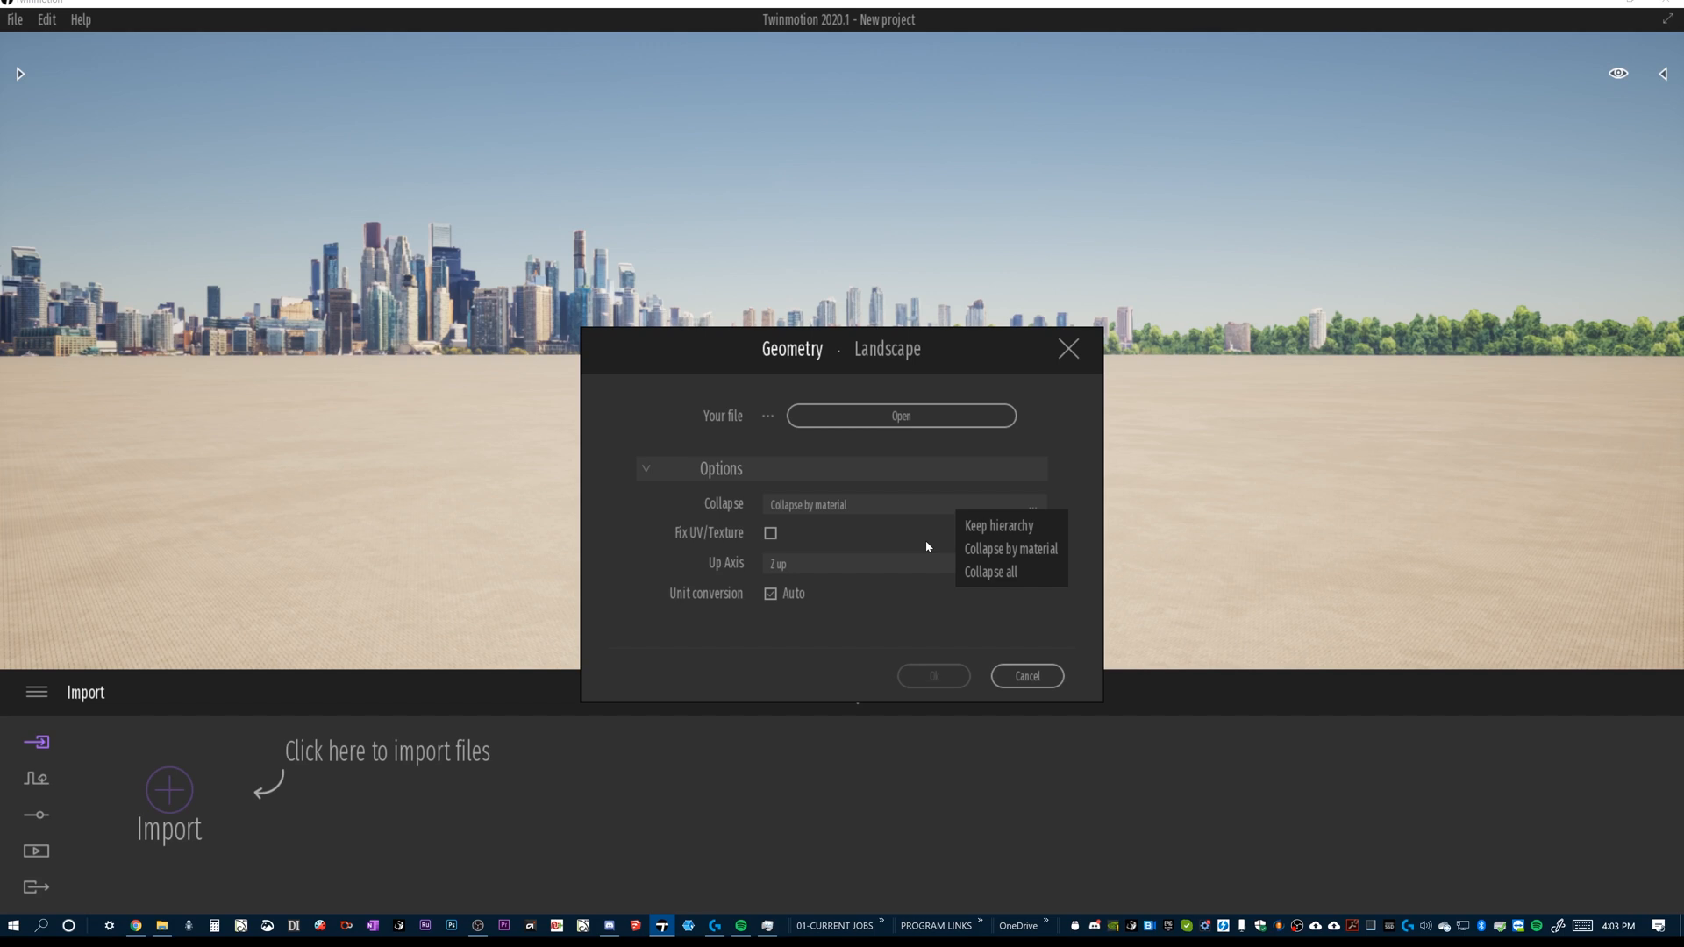
pyautogui.moveTo(1008, 550)
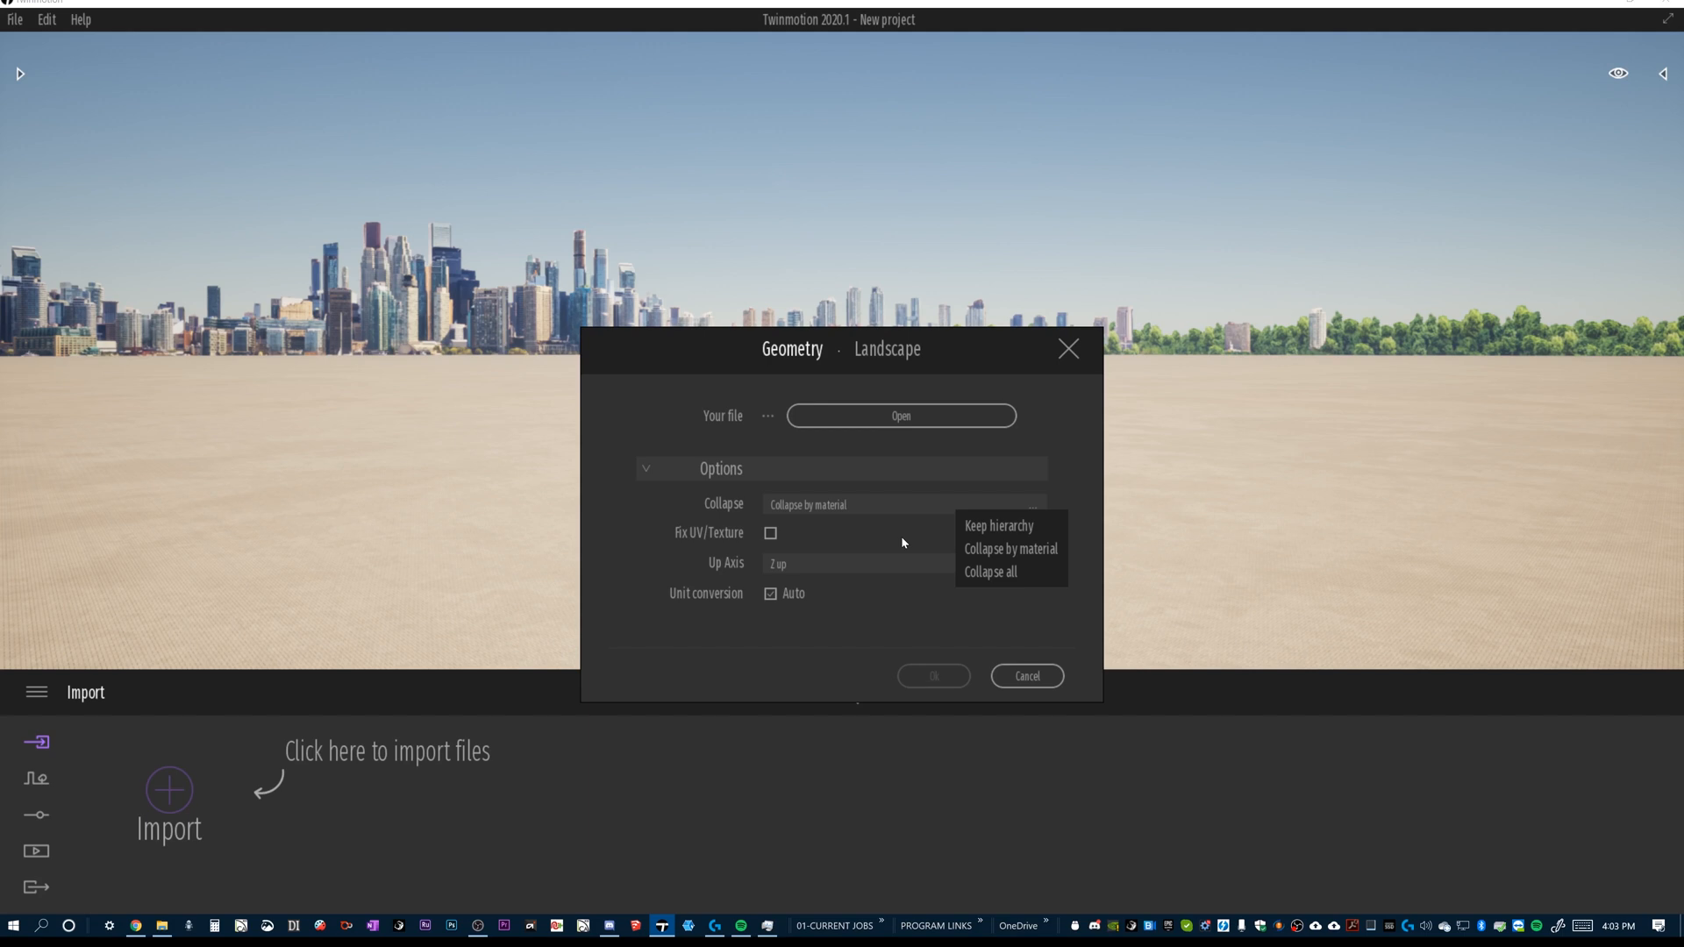
pyautogui.moveTo(916, 542)
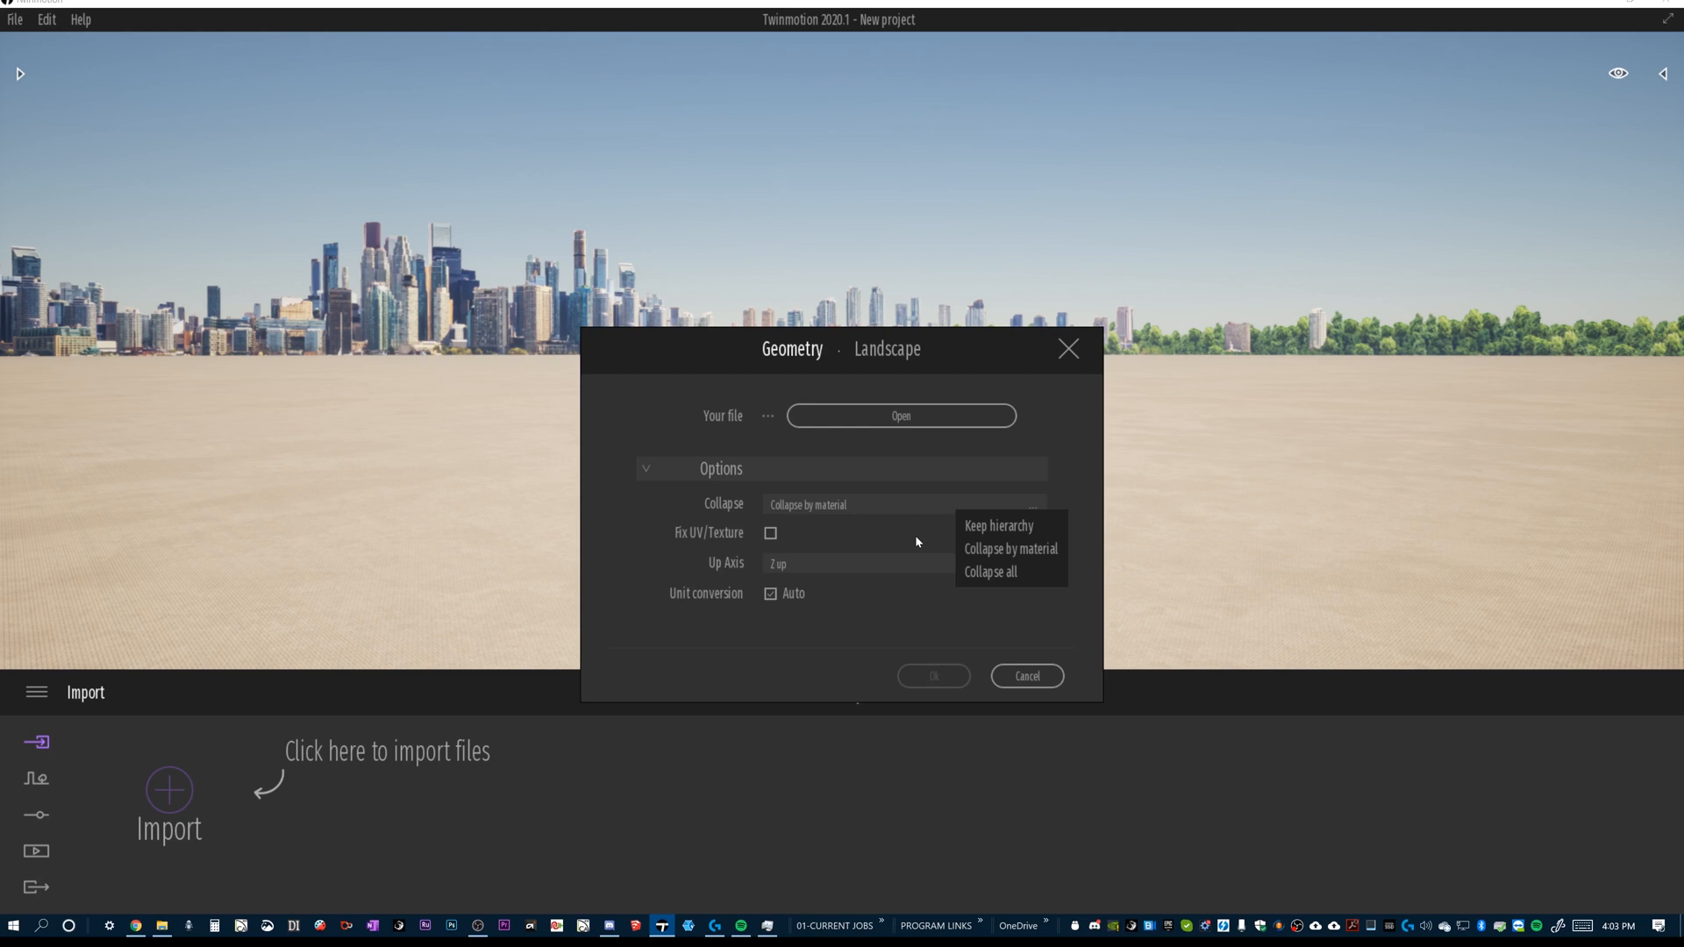
pyautogui.moveTo(796, 521)
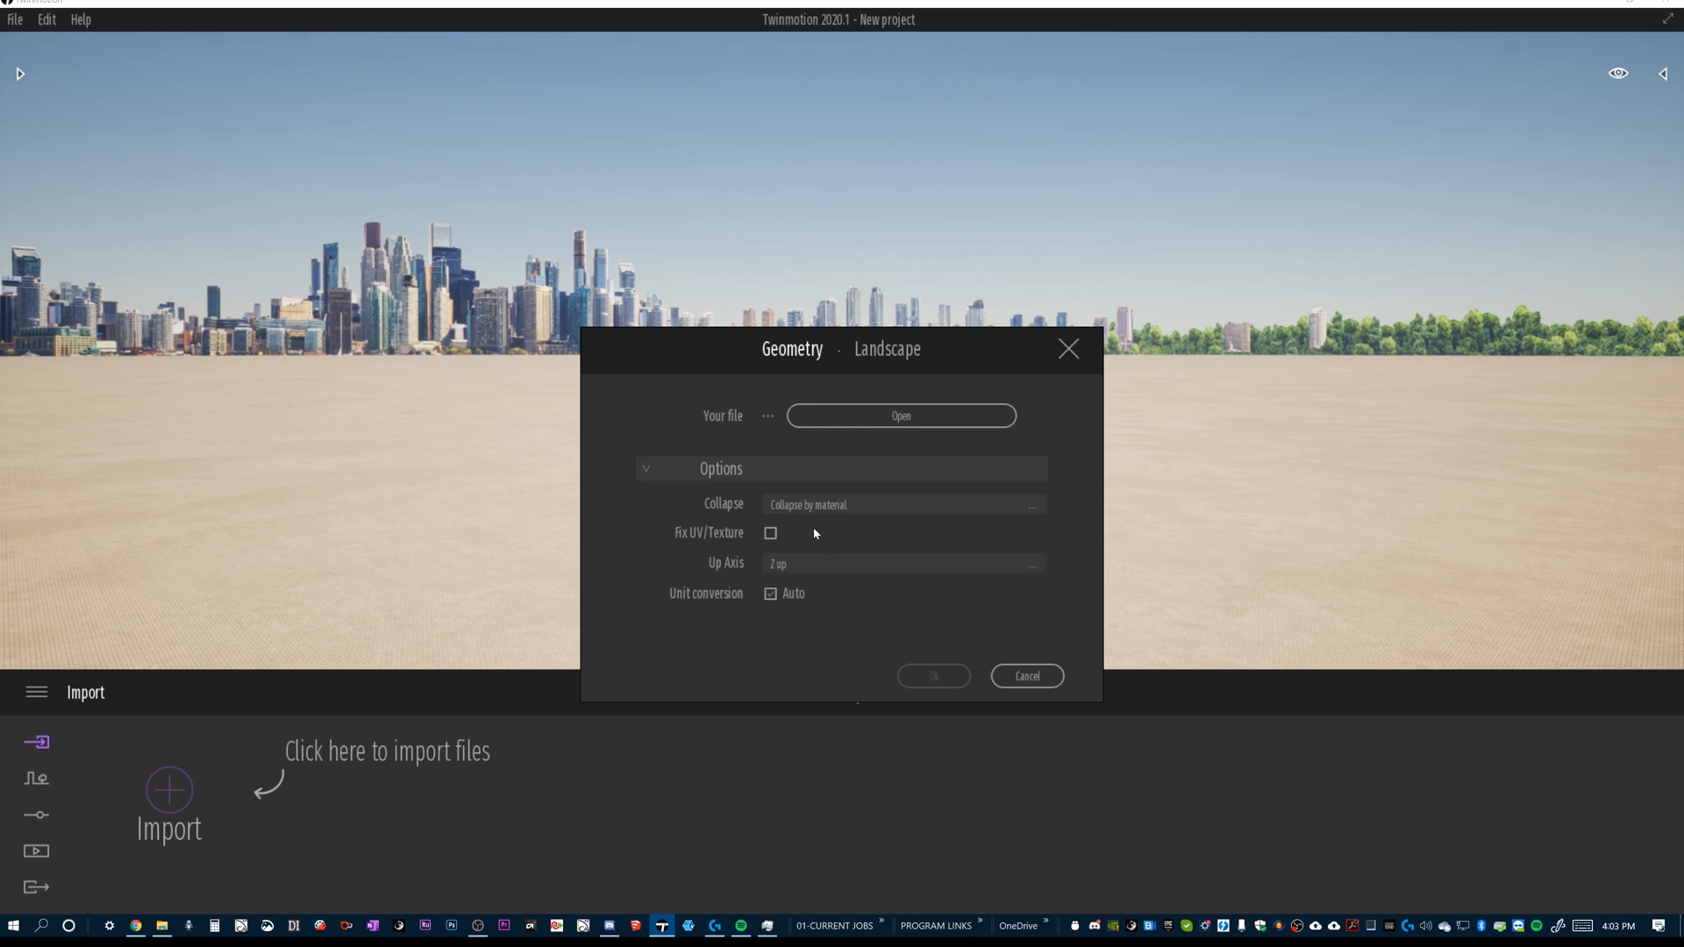
pyautogui.click(902, 506)
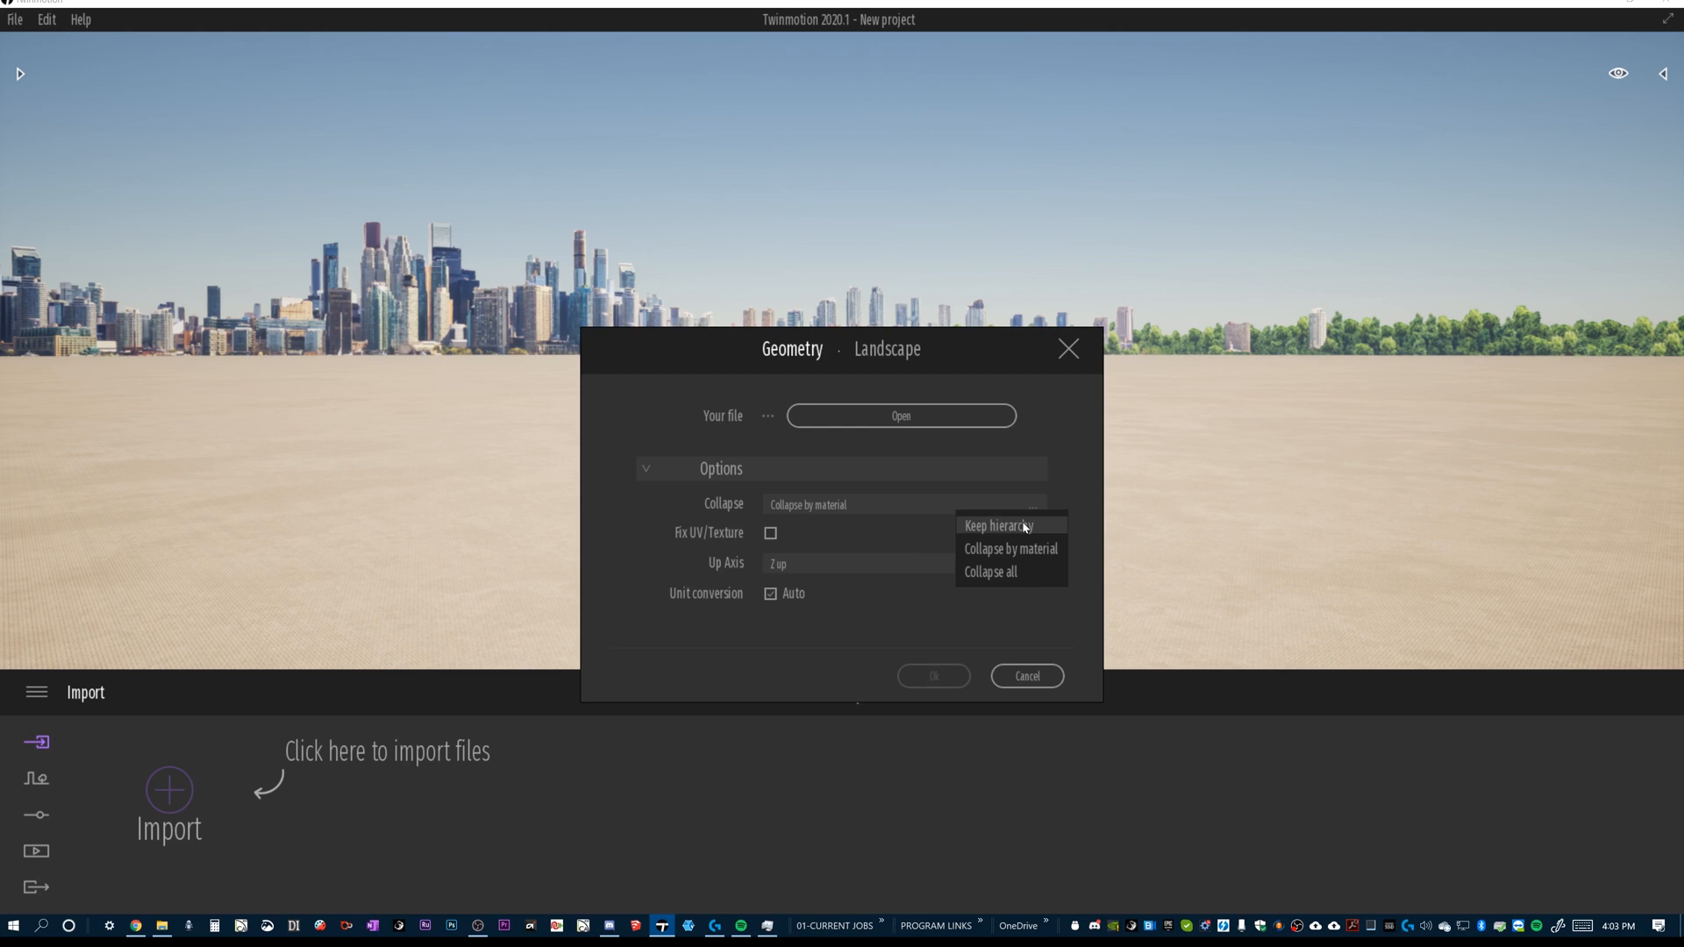
pyautogui.click(996, 524)
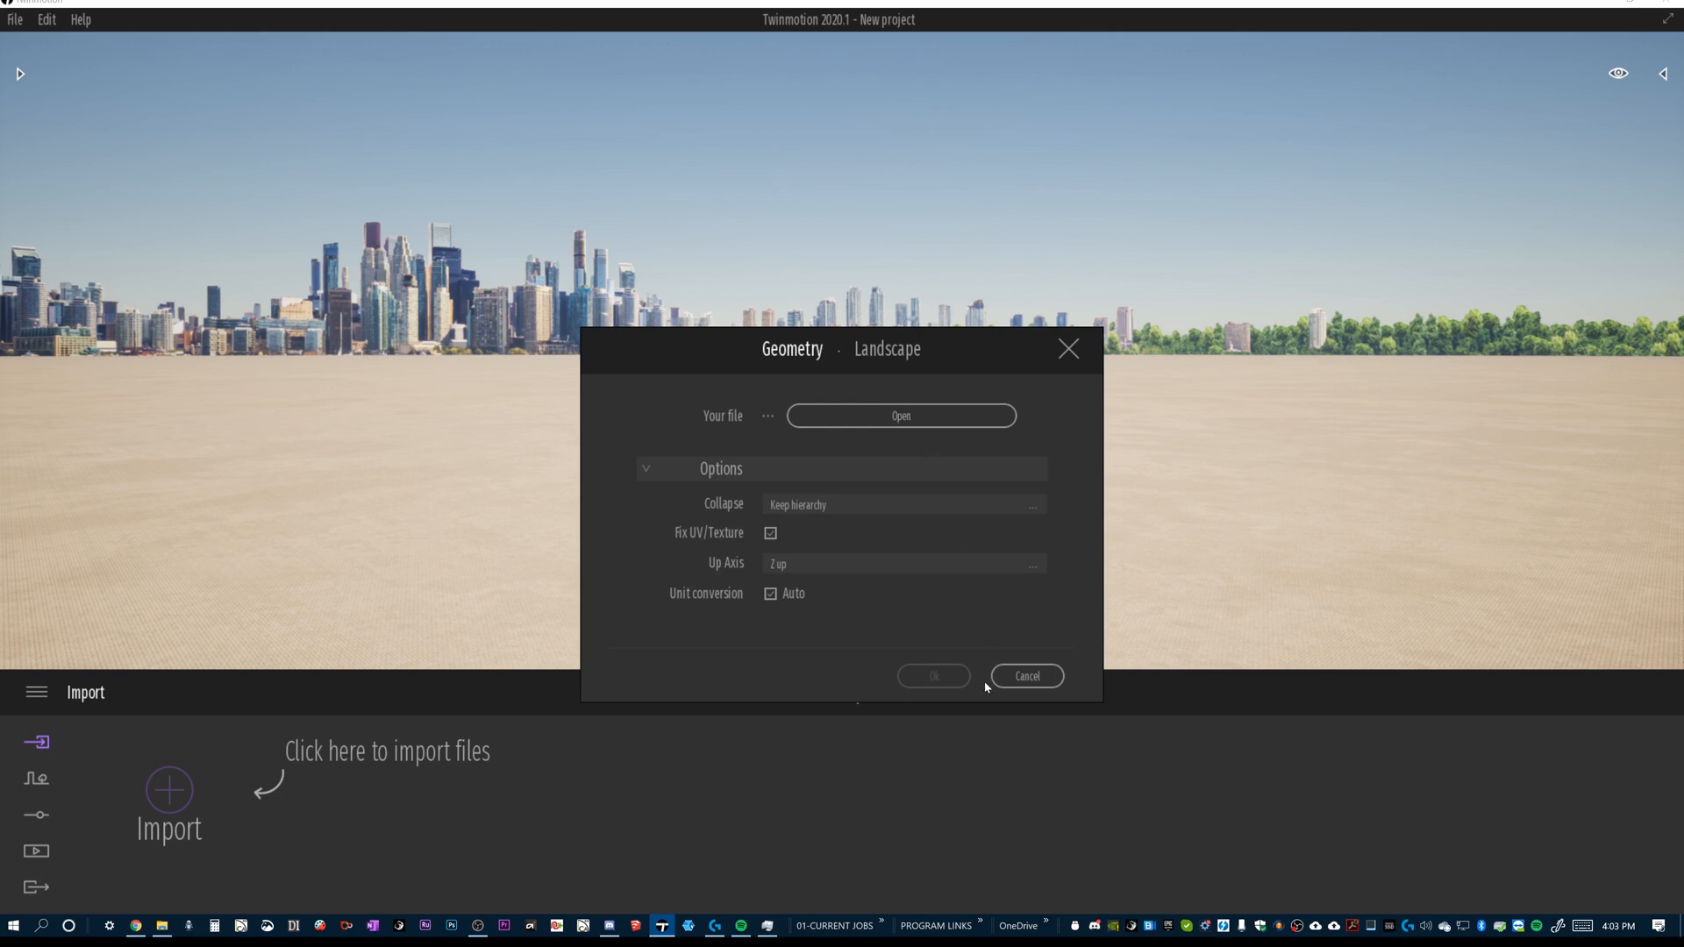
pyautogui.moveTo(902, 417)
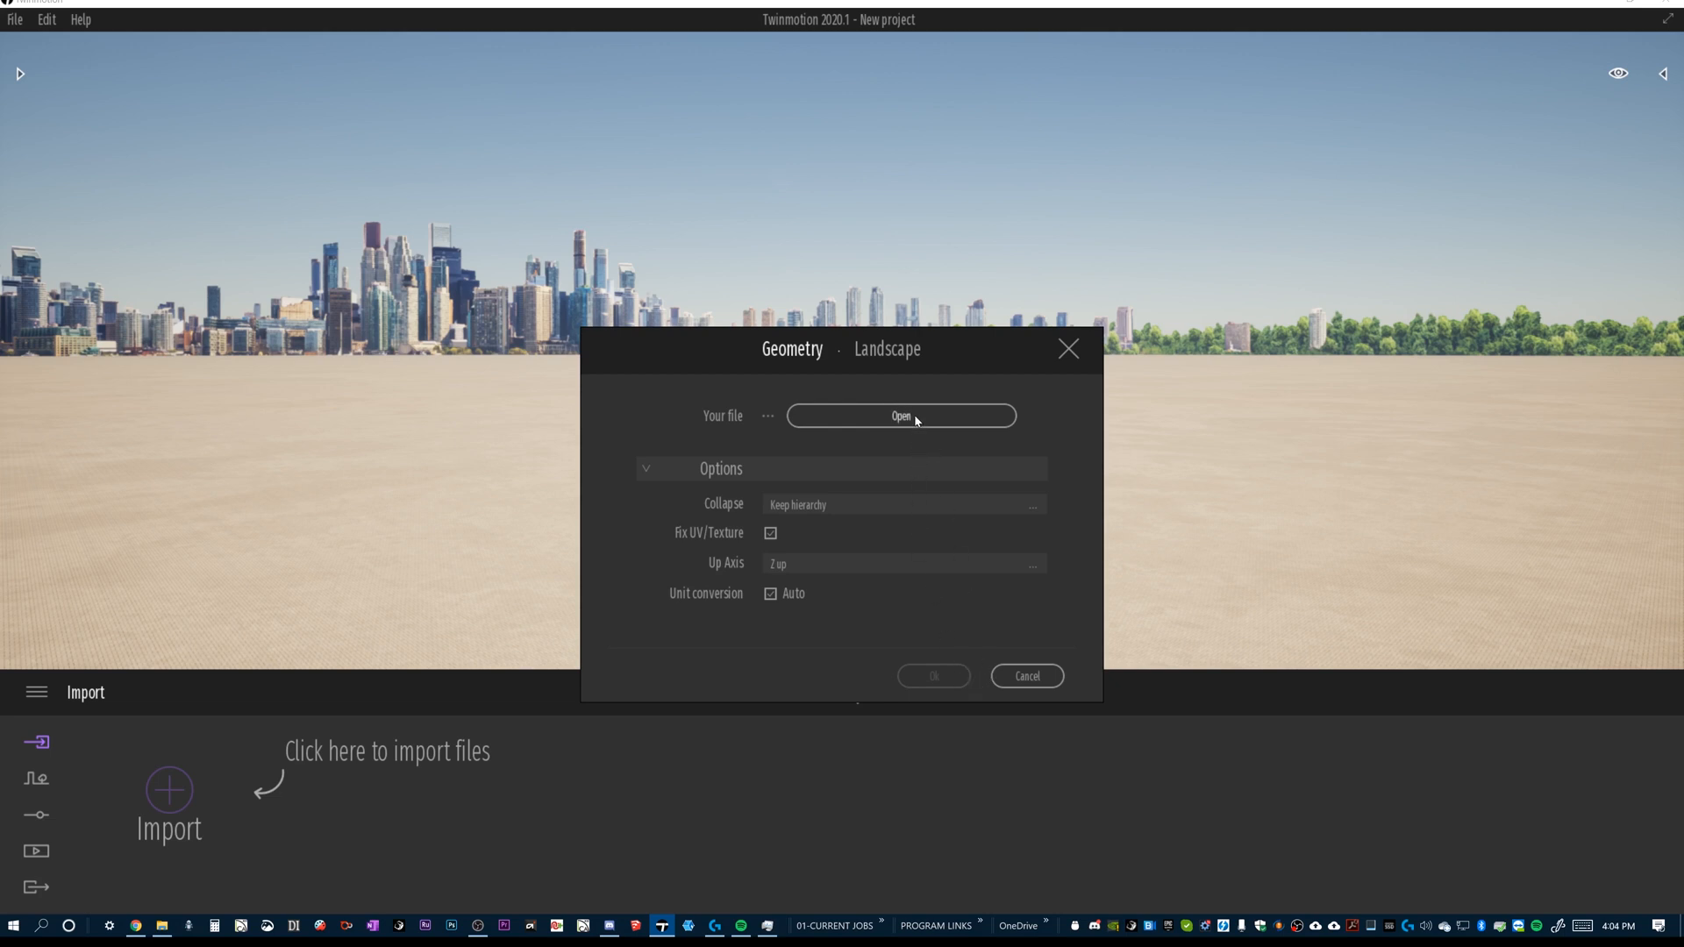
# Step: Browse to the 2. PAST PROJECTS > FRIESEN > 3DS folder for the model file
pyautogui.click(900, 417)
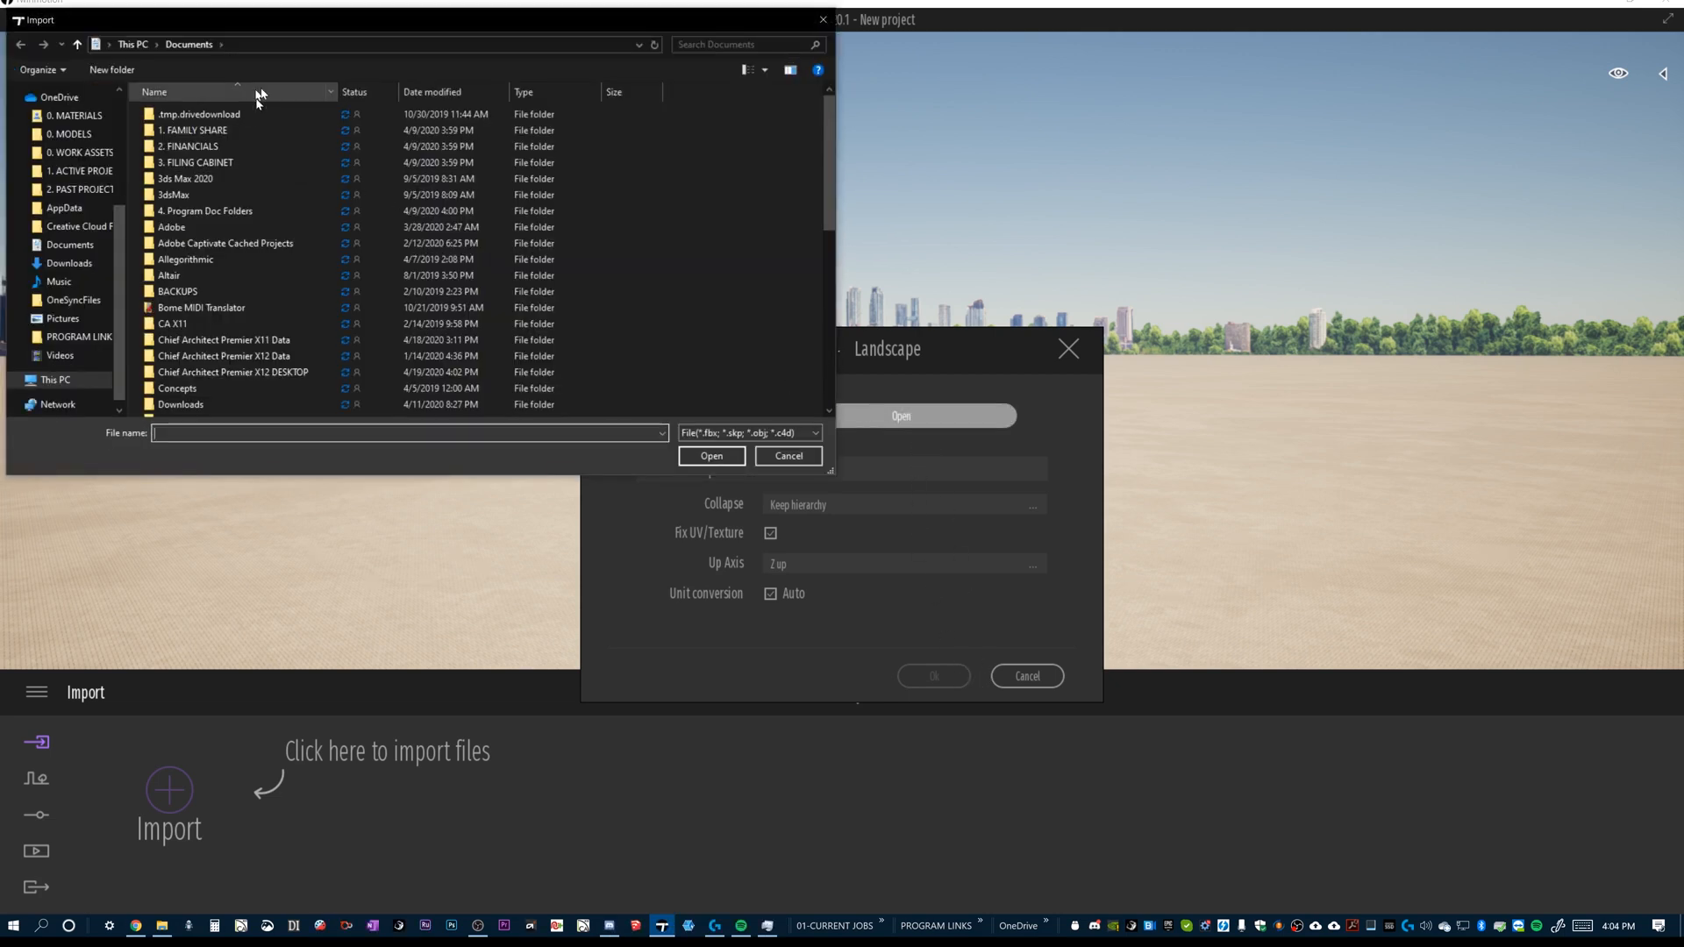
pyautogui.click(84, 189)
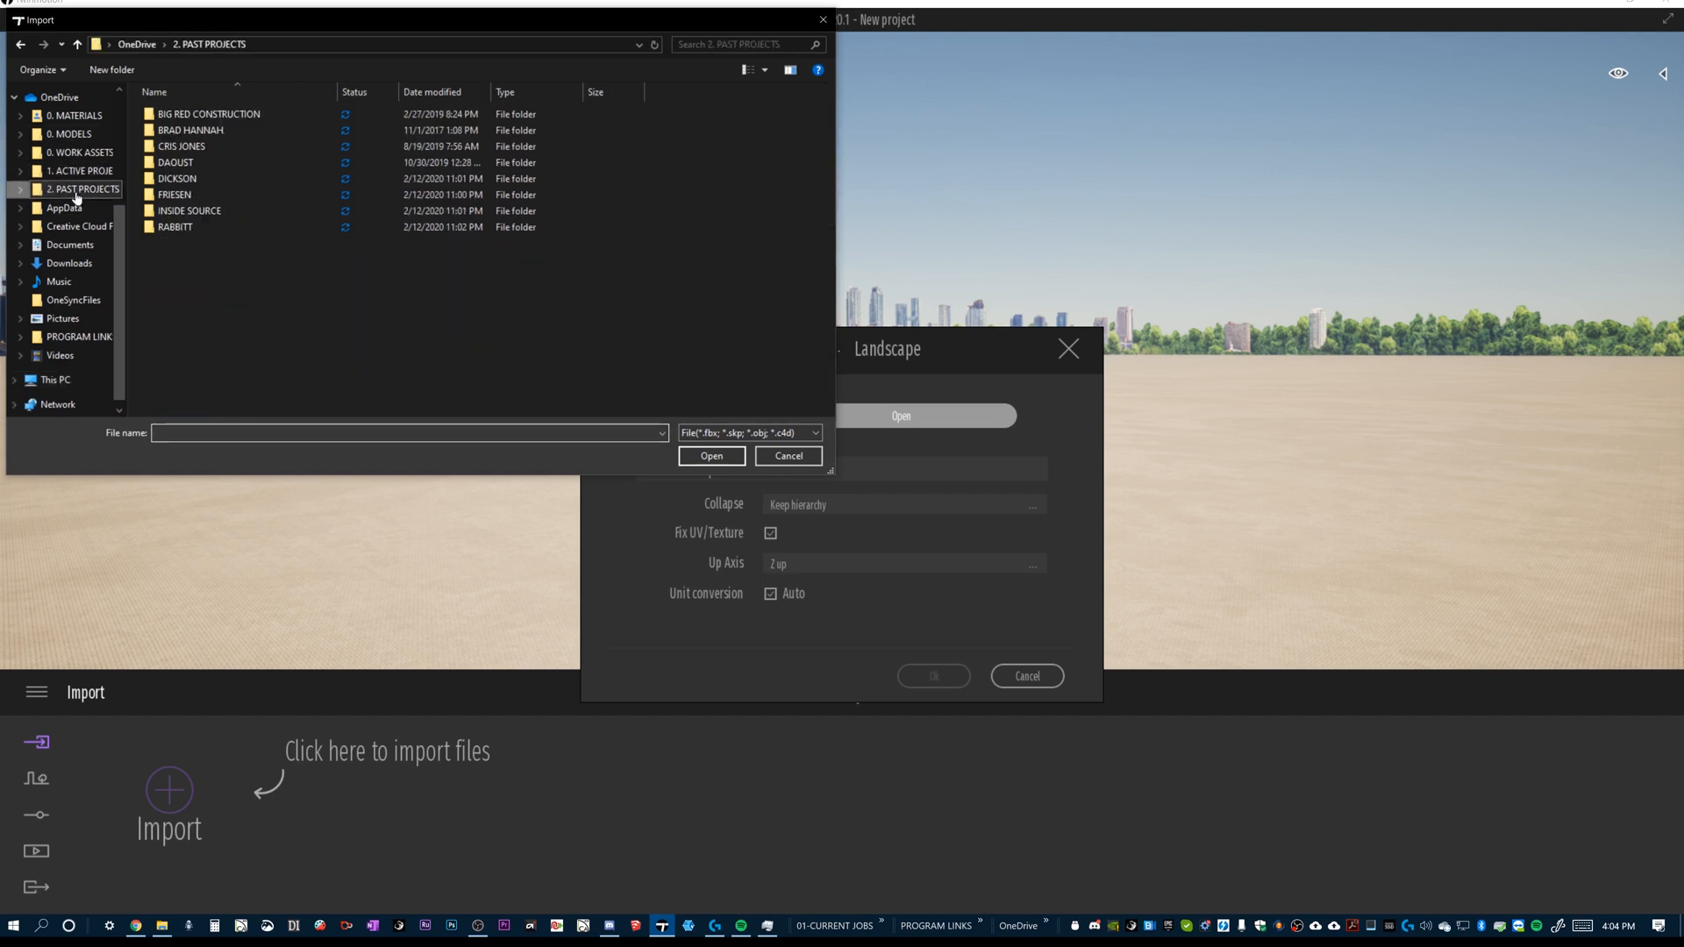
pyautogui.click(175, 195)
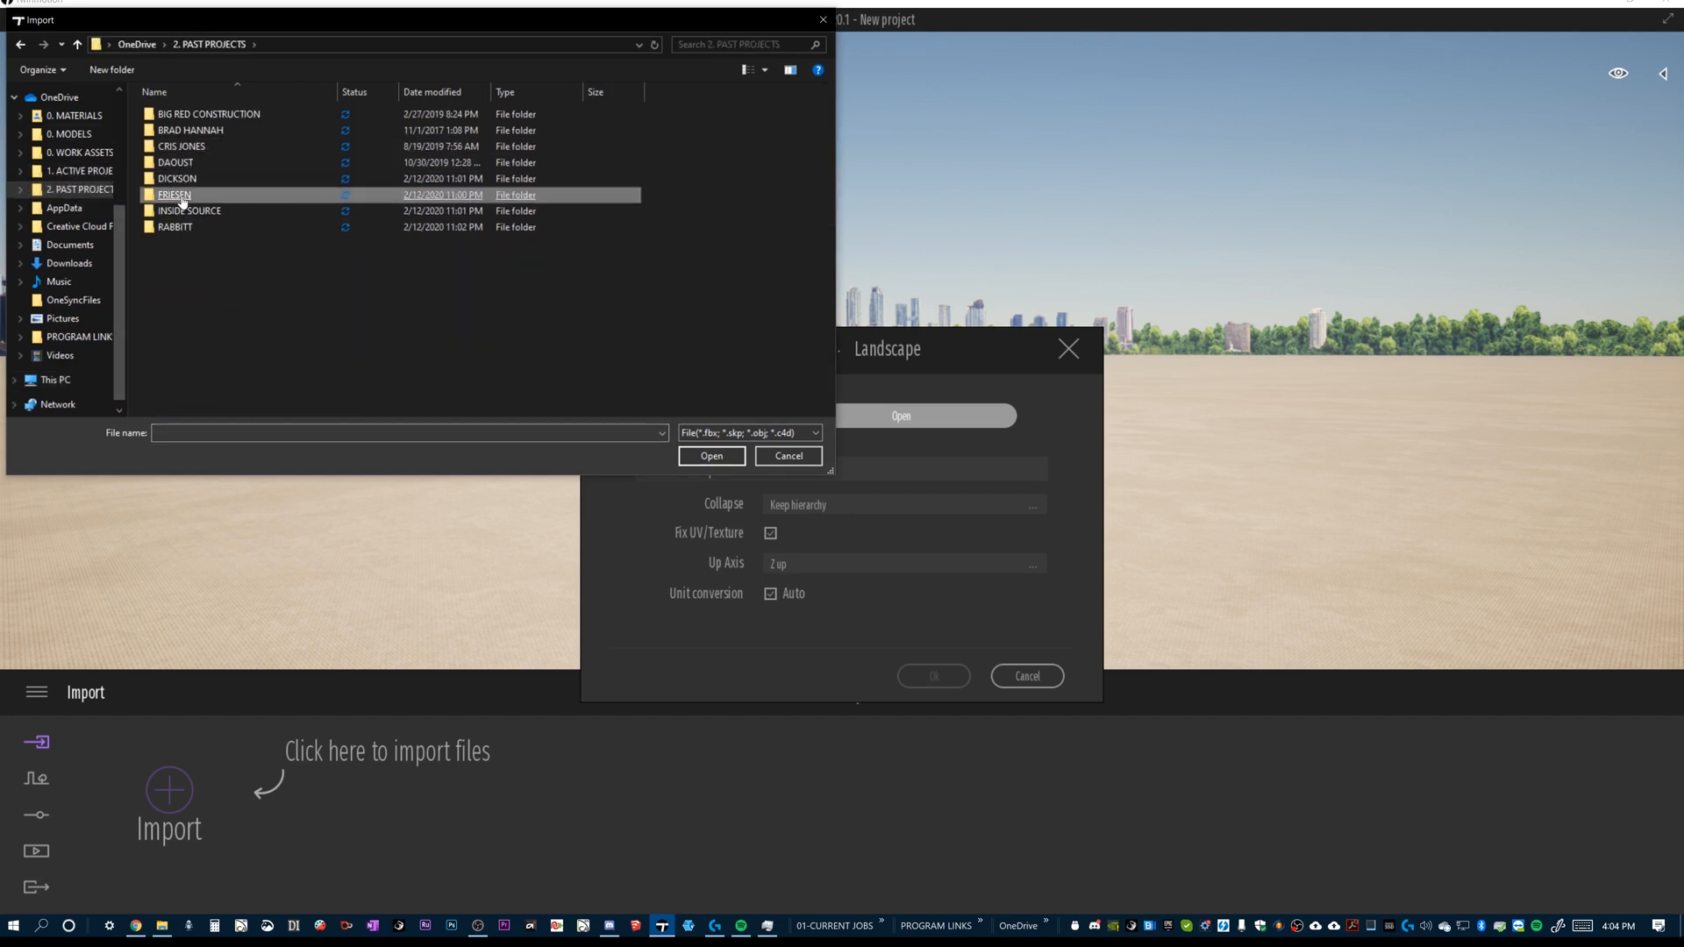
pyautogui.doubleClick(173, 195)
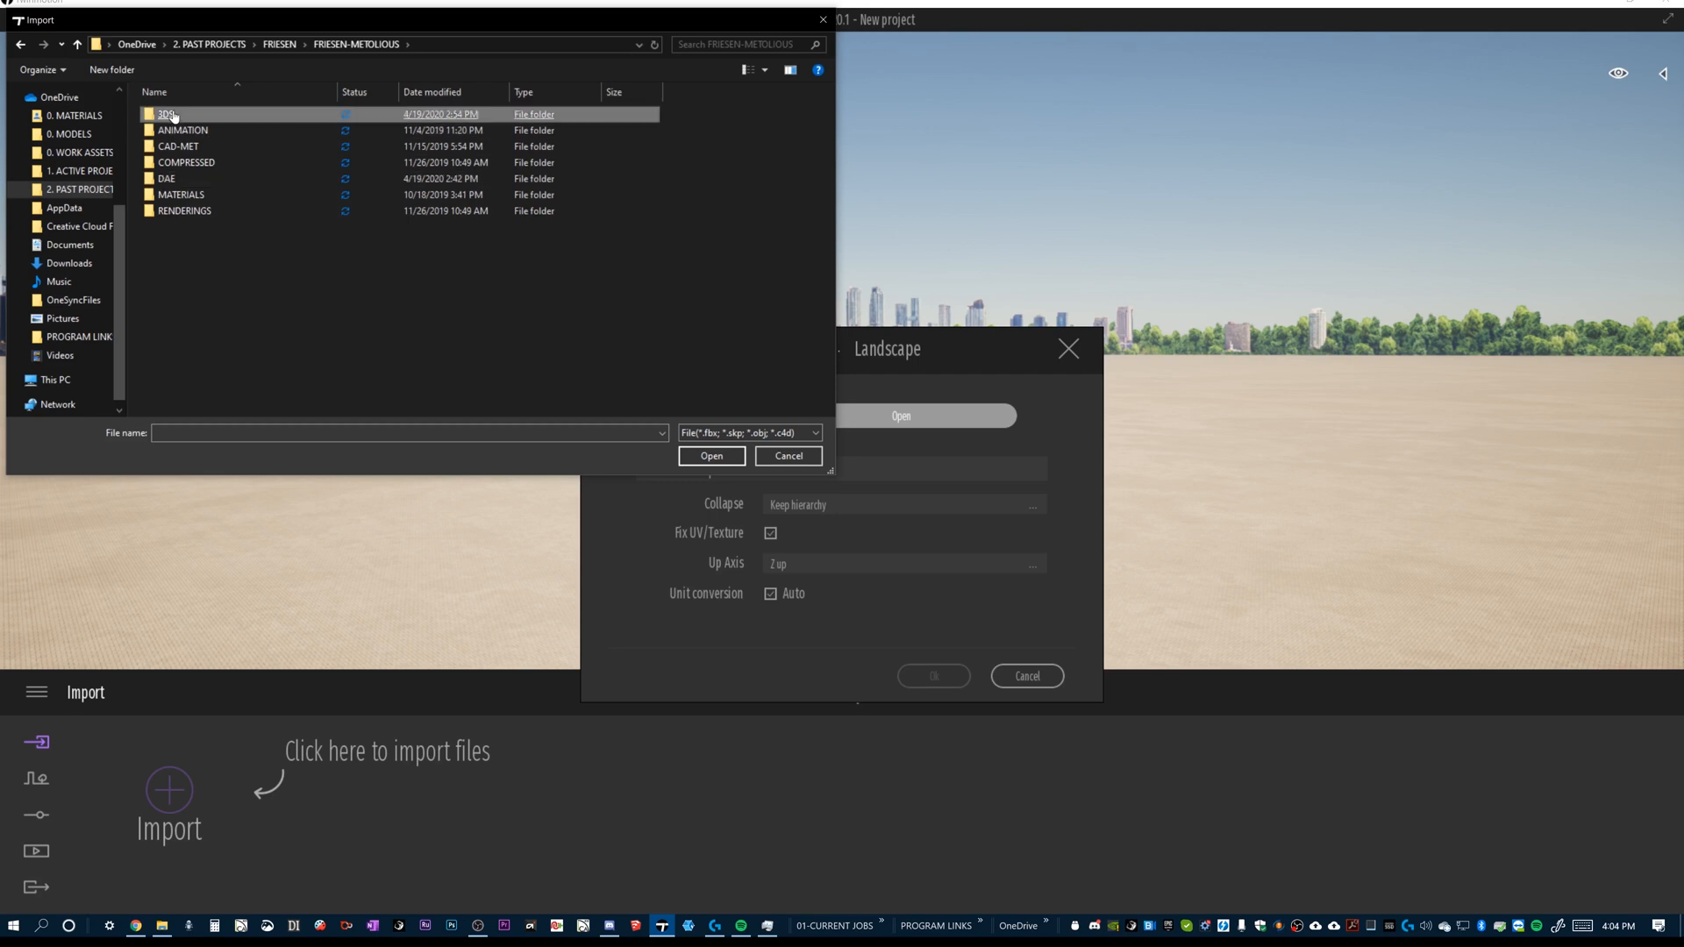
pyautogui.doubleClick(166, 114)
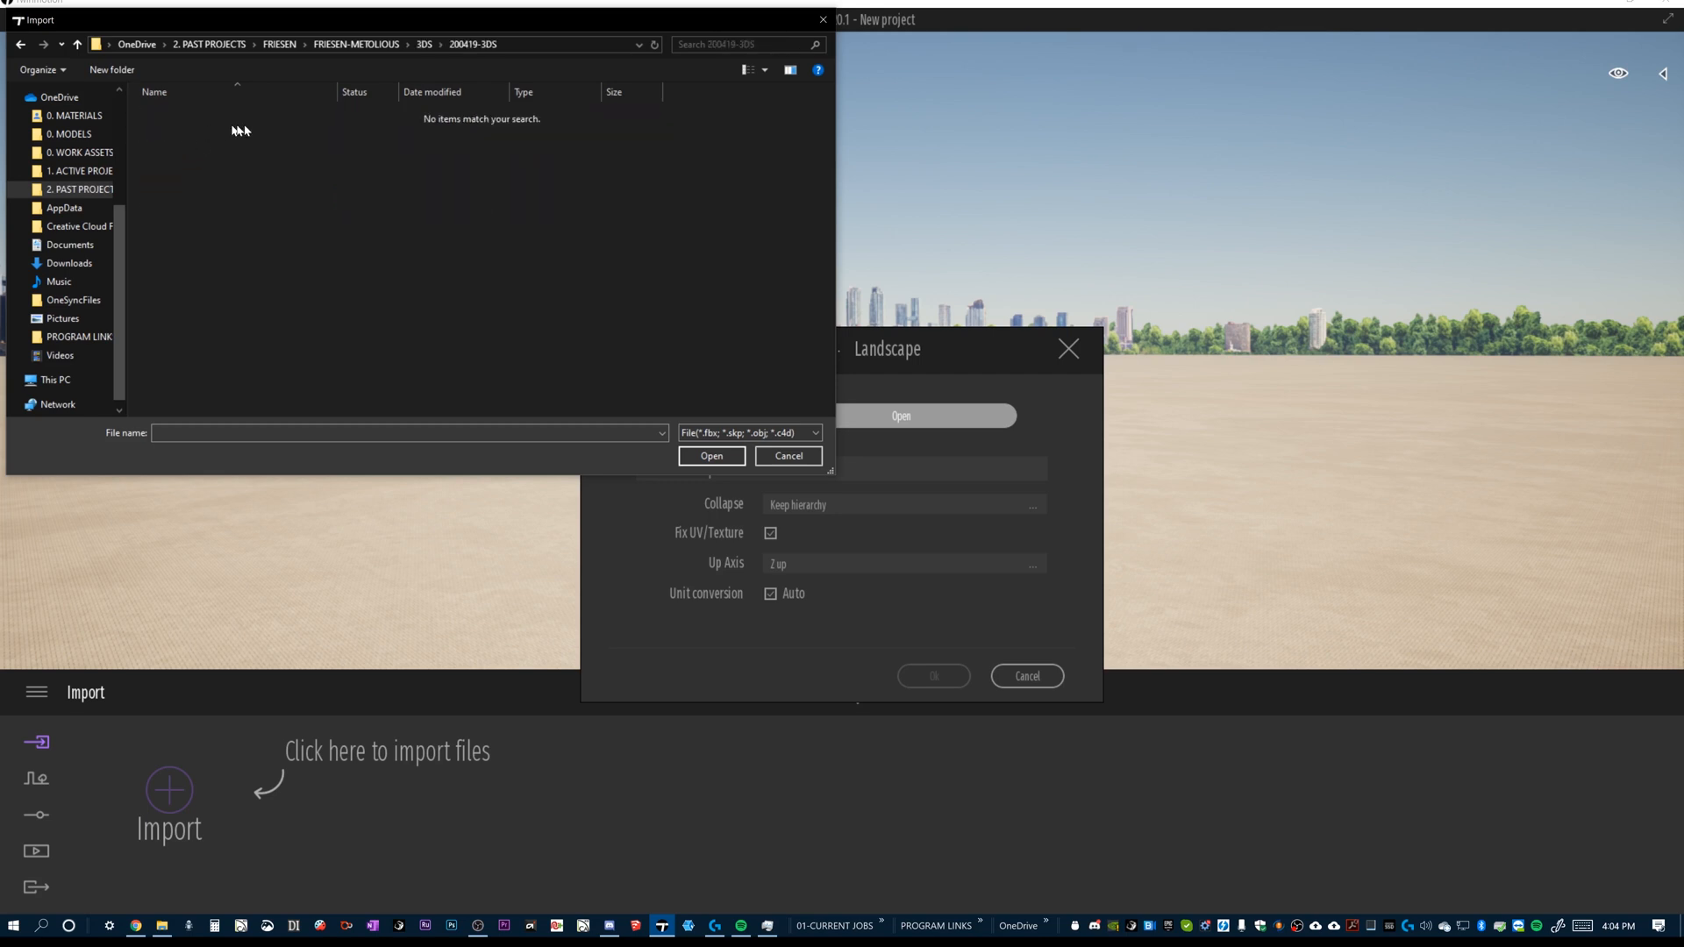
pyautogui.moveTo(205, 265)
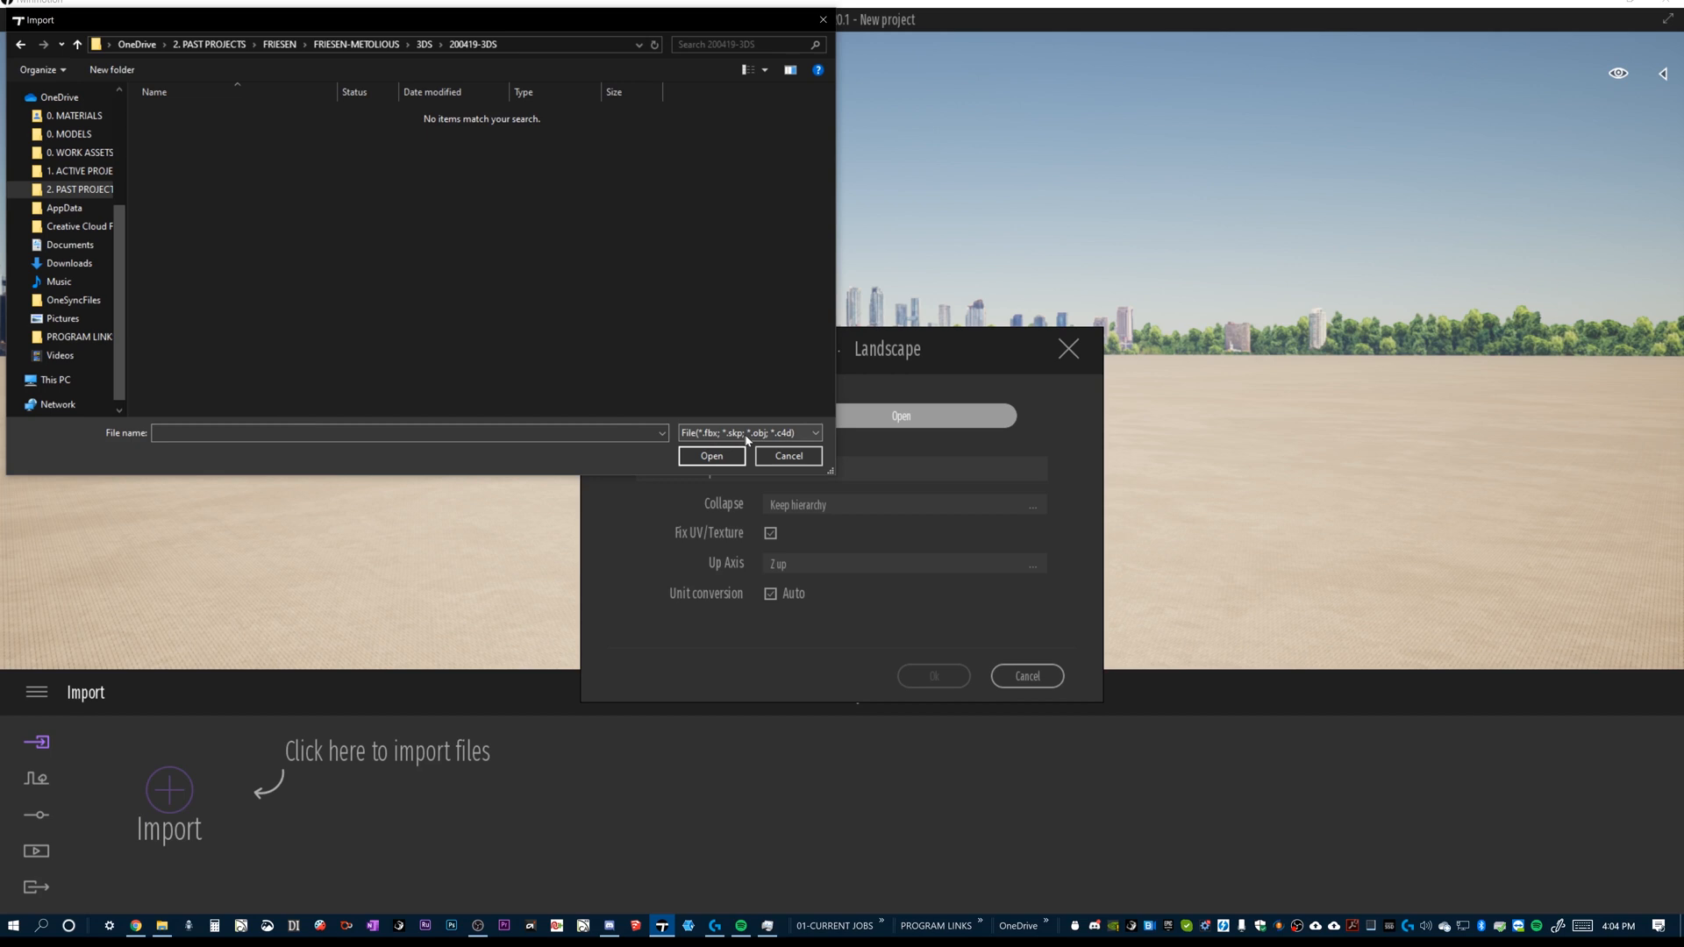
# Step: Switch the file type to Other formats and select MET.3ds
pyautogui.click(812, 433)
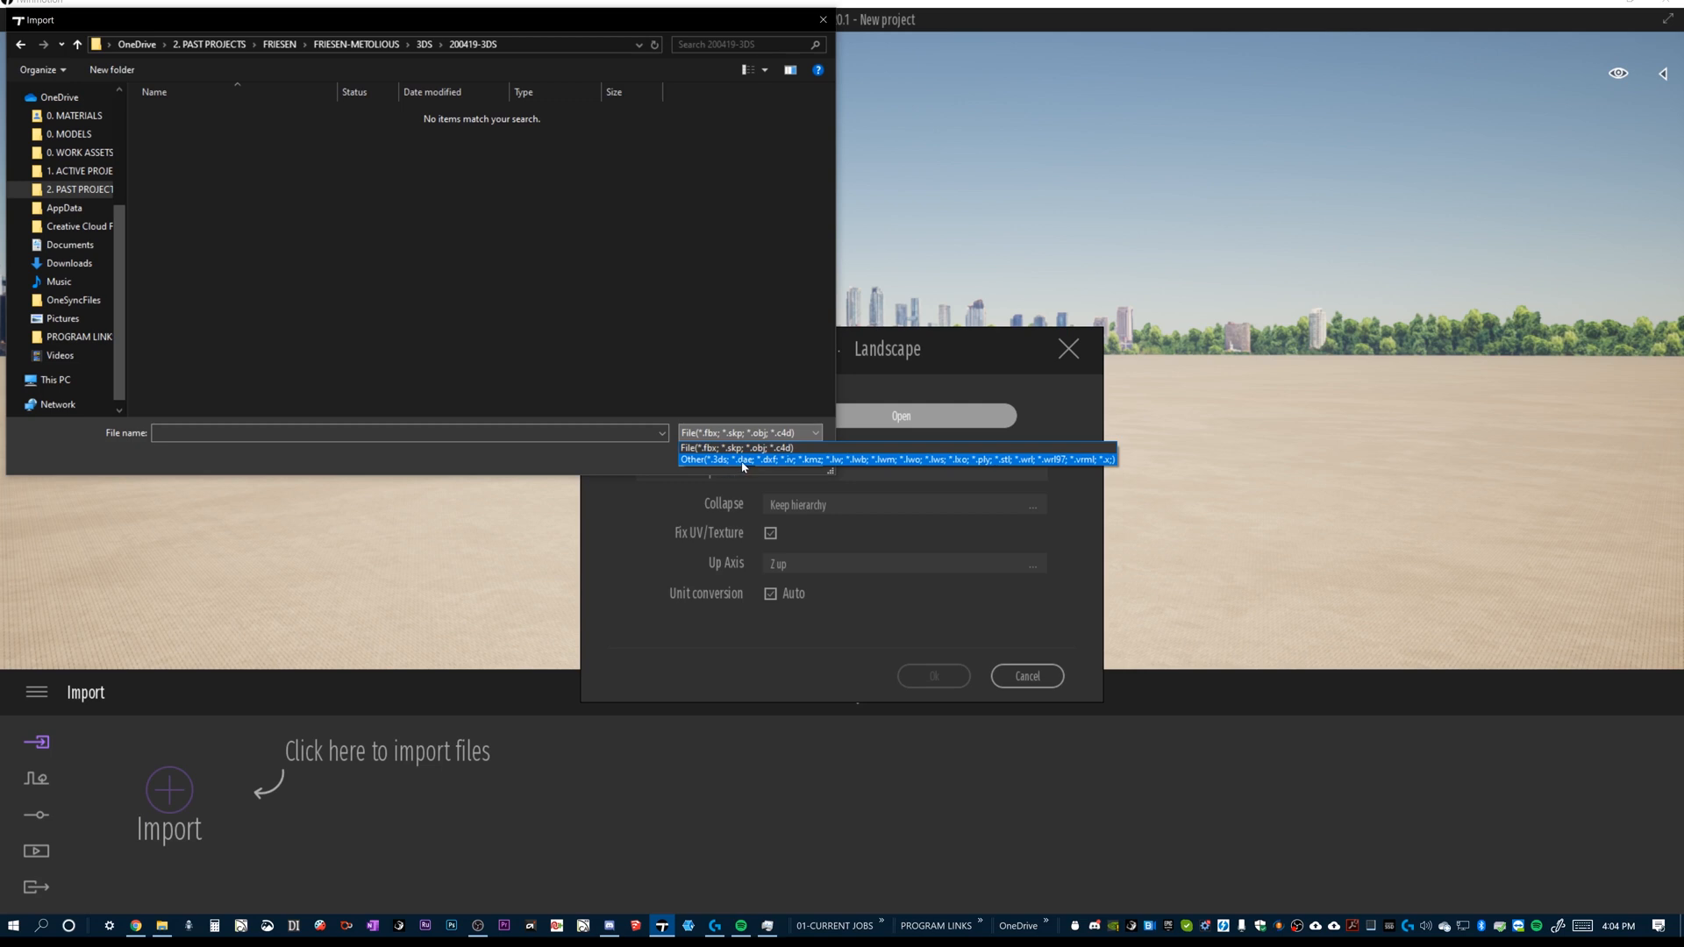
pyautogui.moveTo(758, 461)
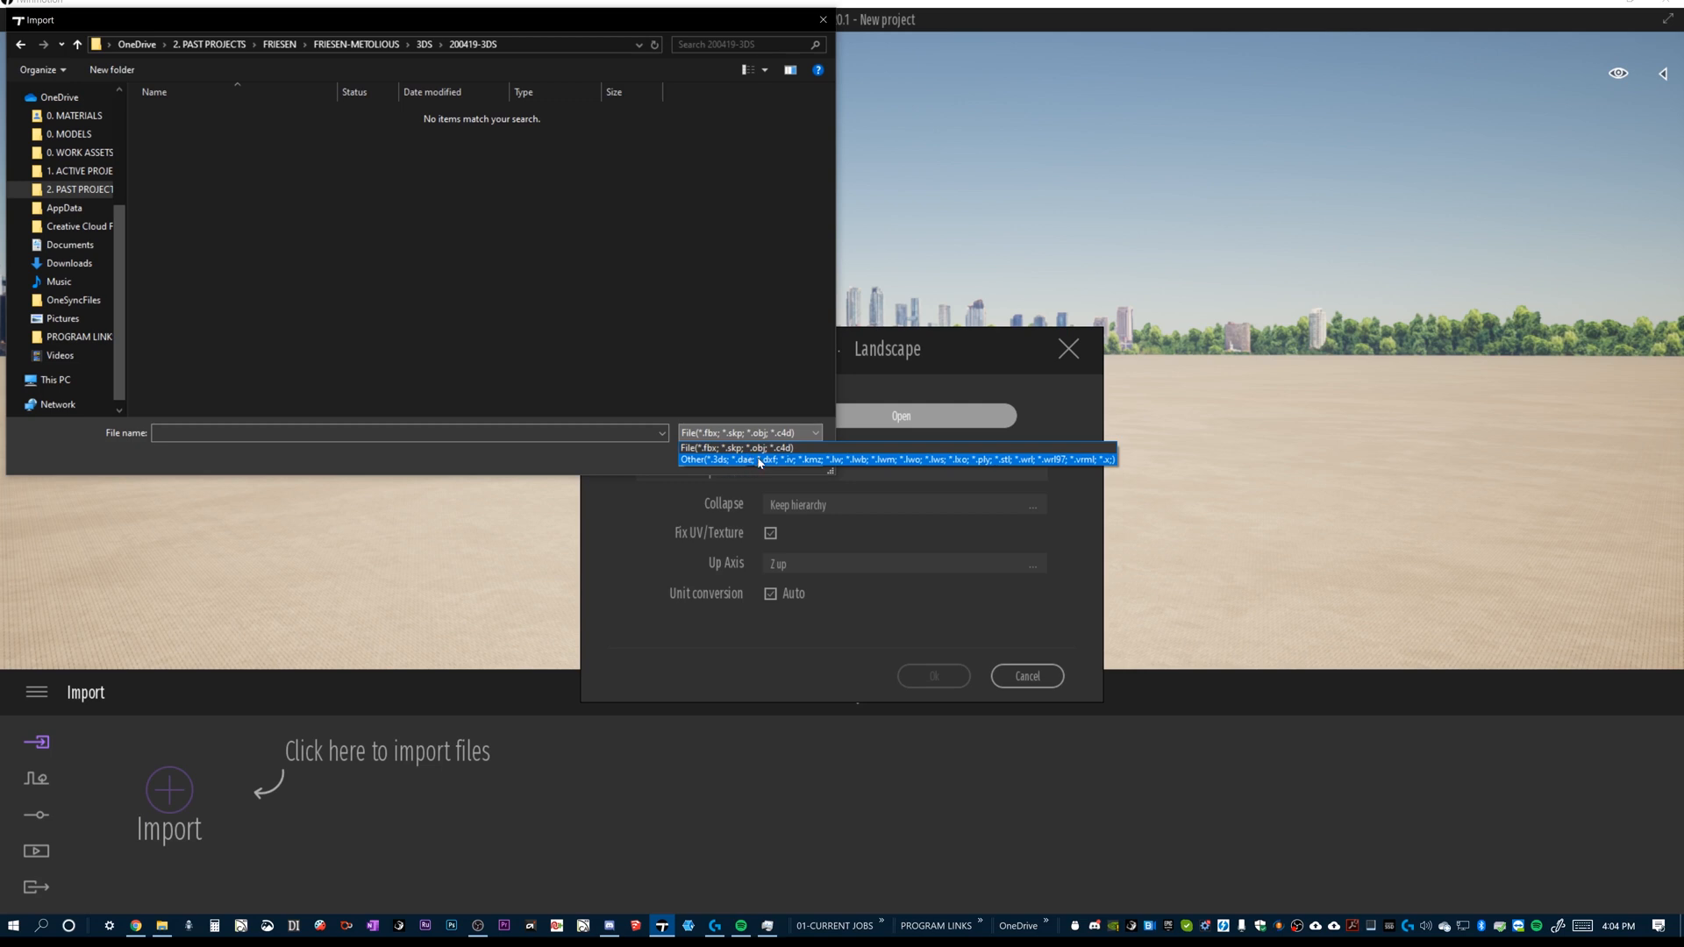
pyautogui.click(896, 458)
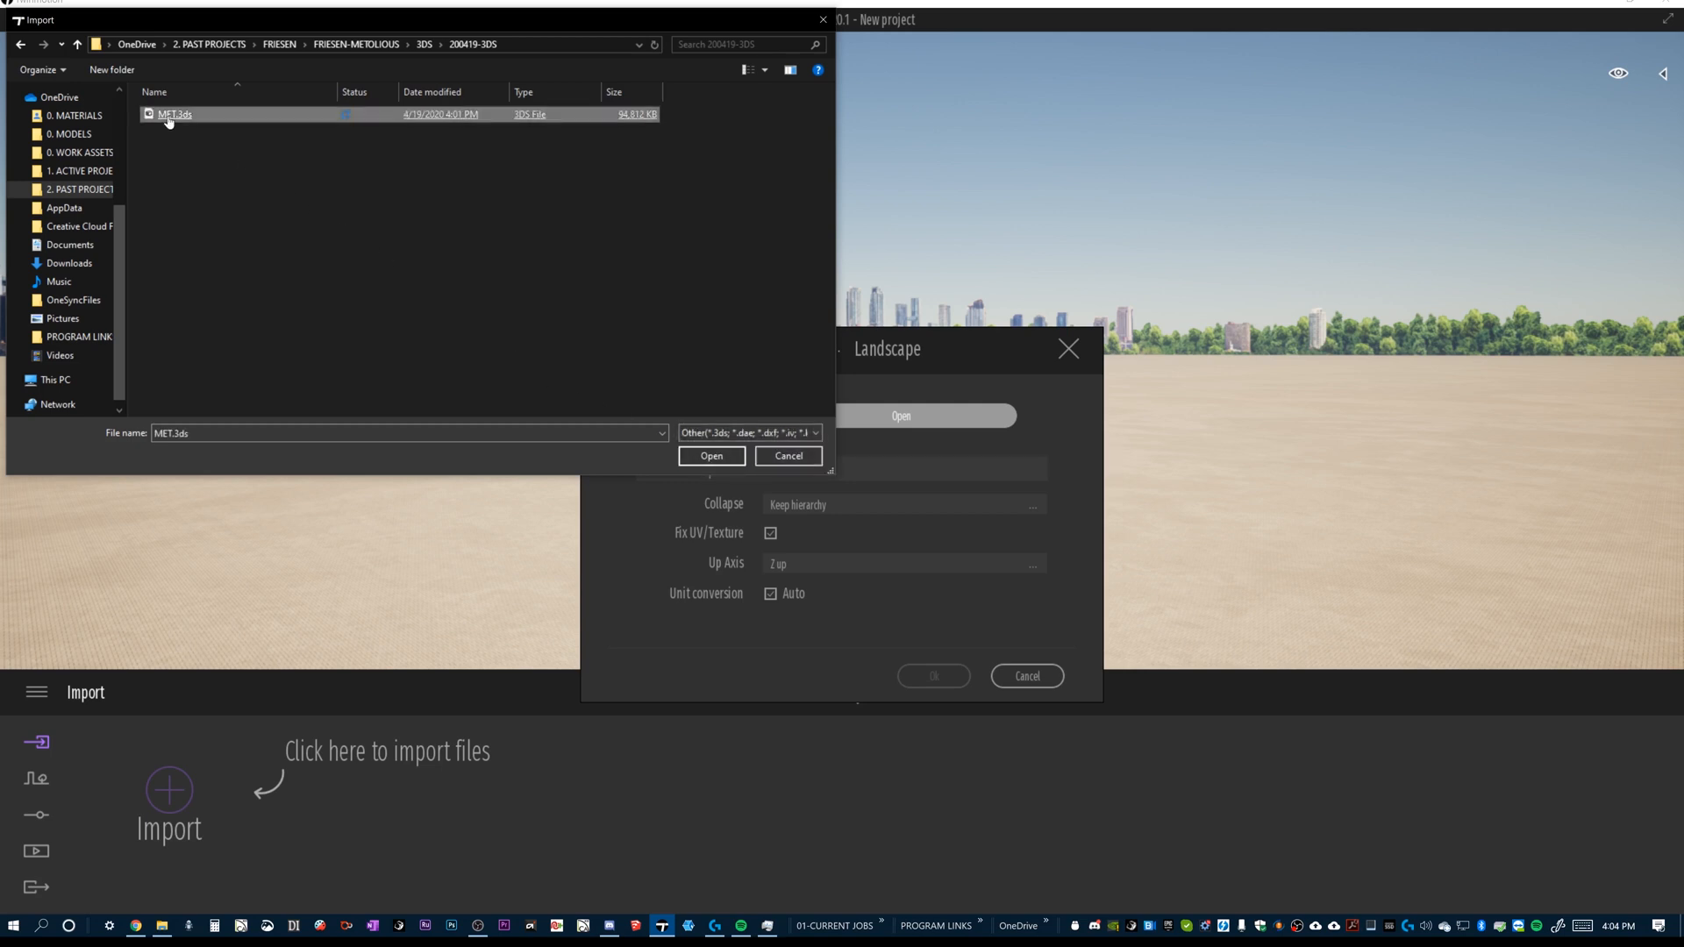
pyautogui.click(711, 456)
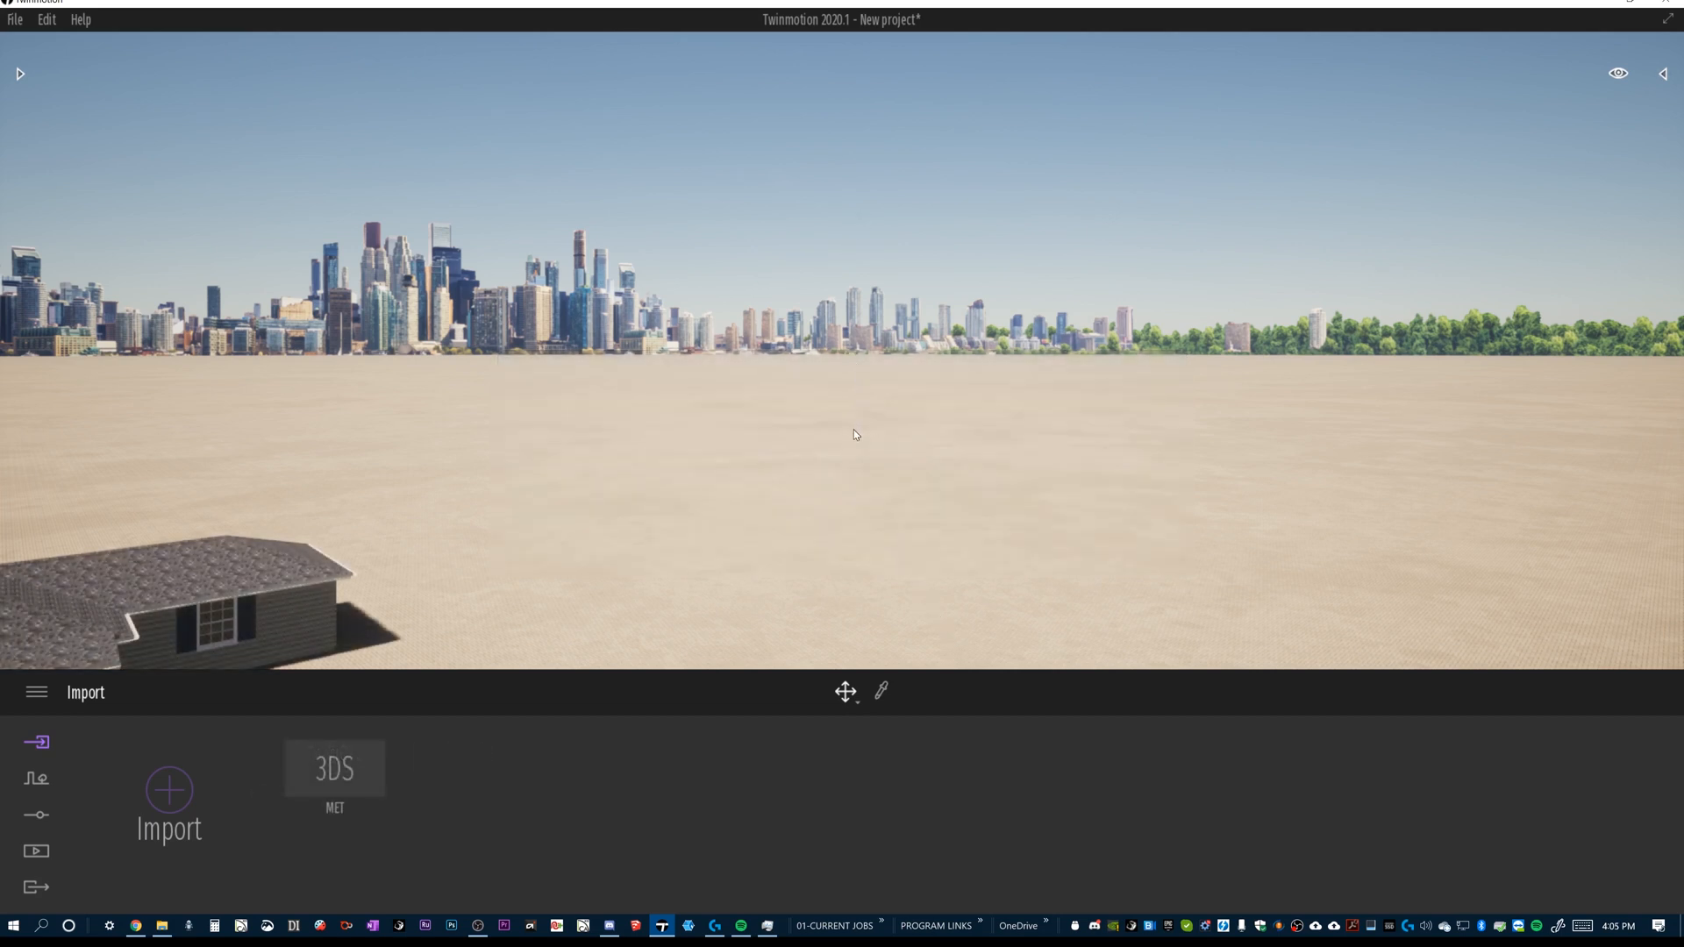
pyautogui.moveTo(815, 430)
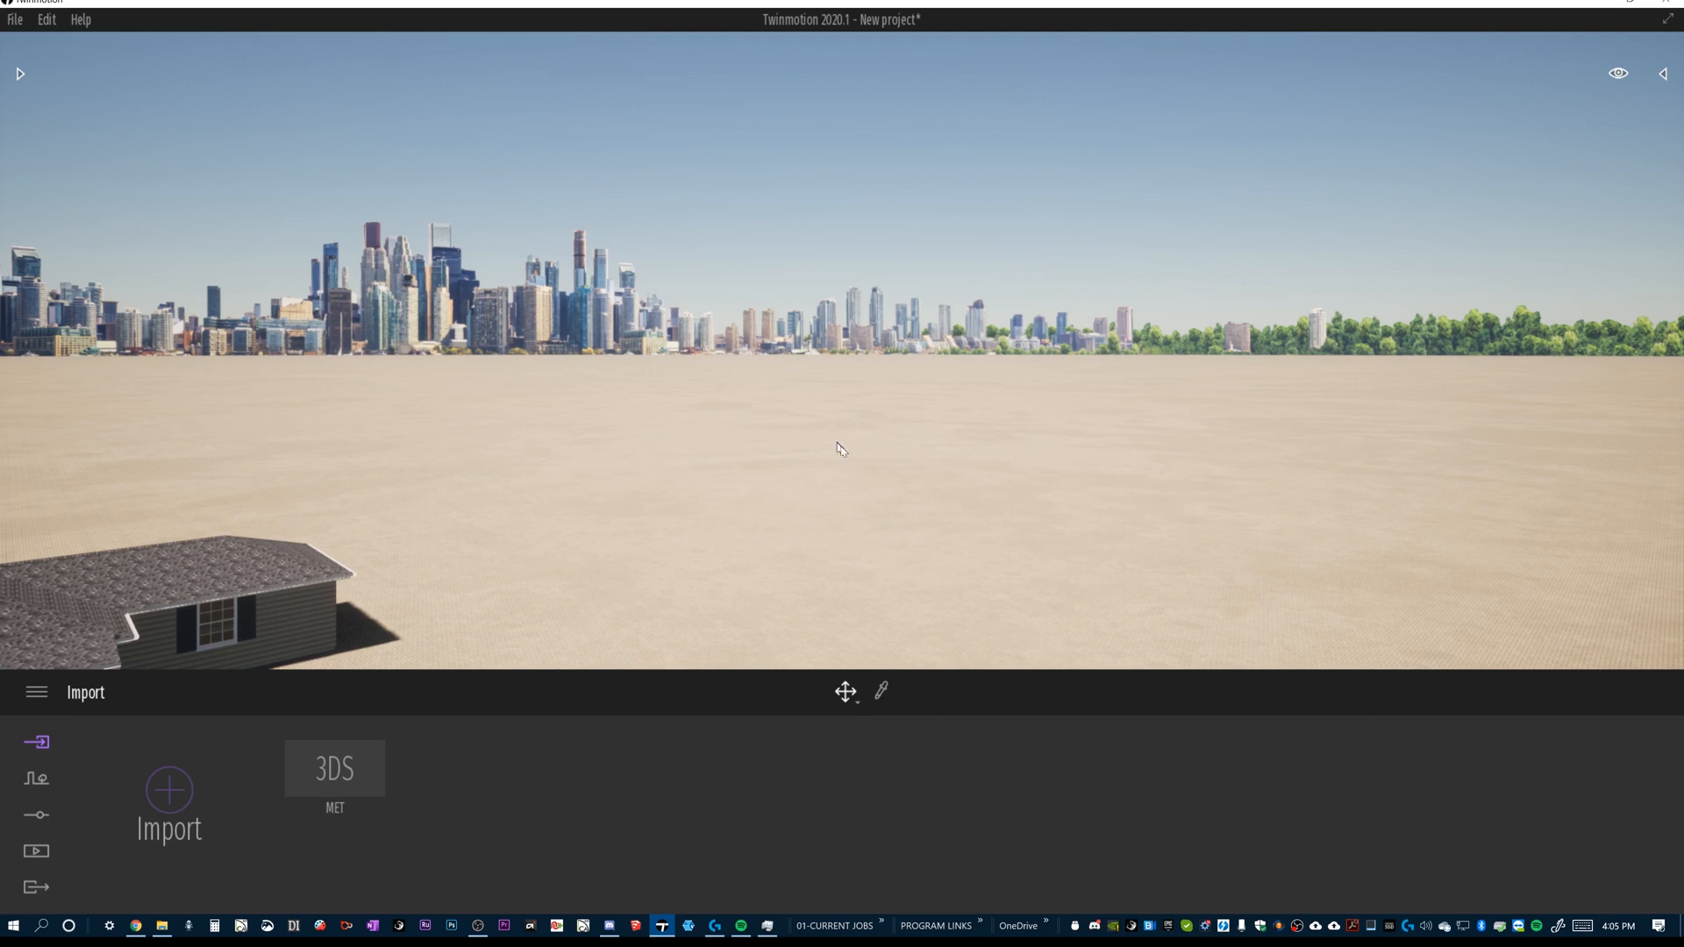
pyautogui.moveTo(907, 467)
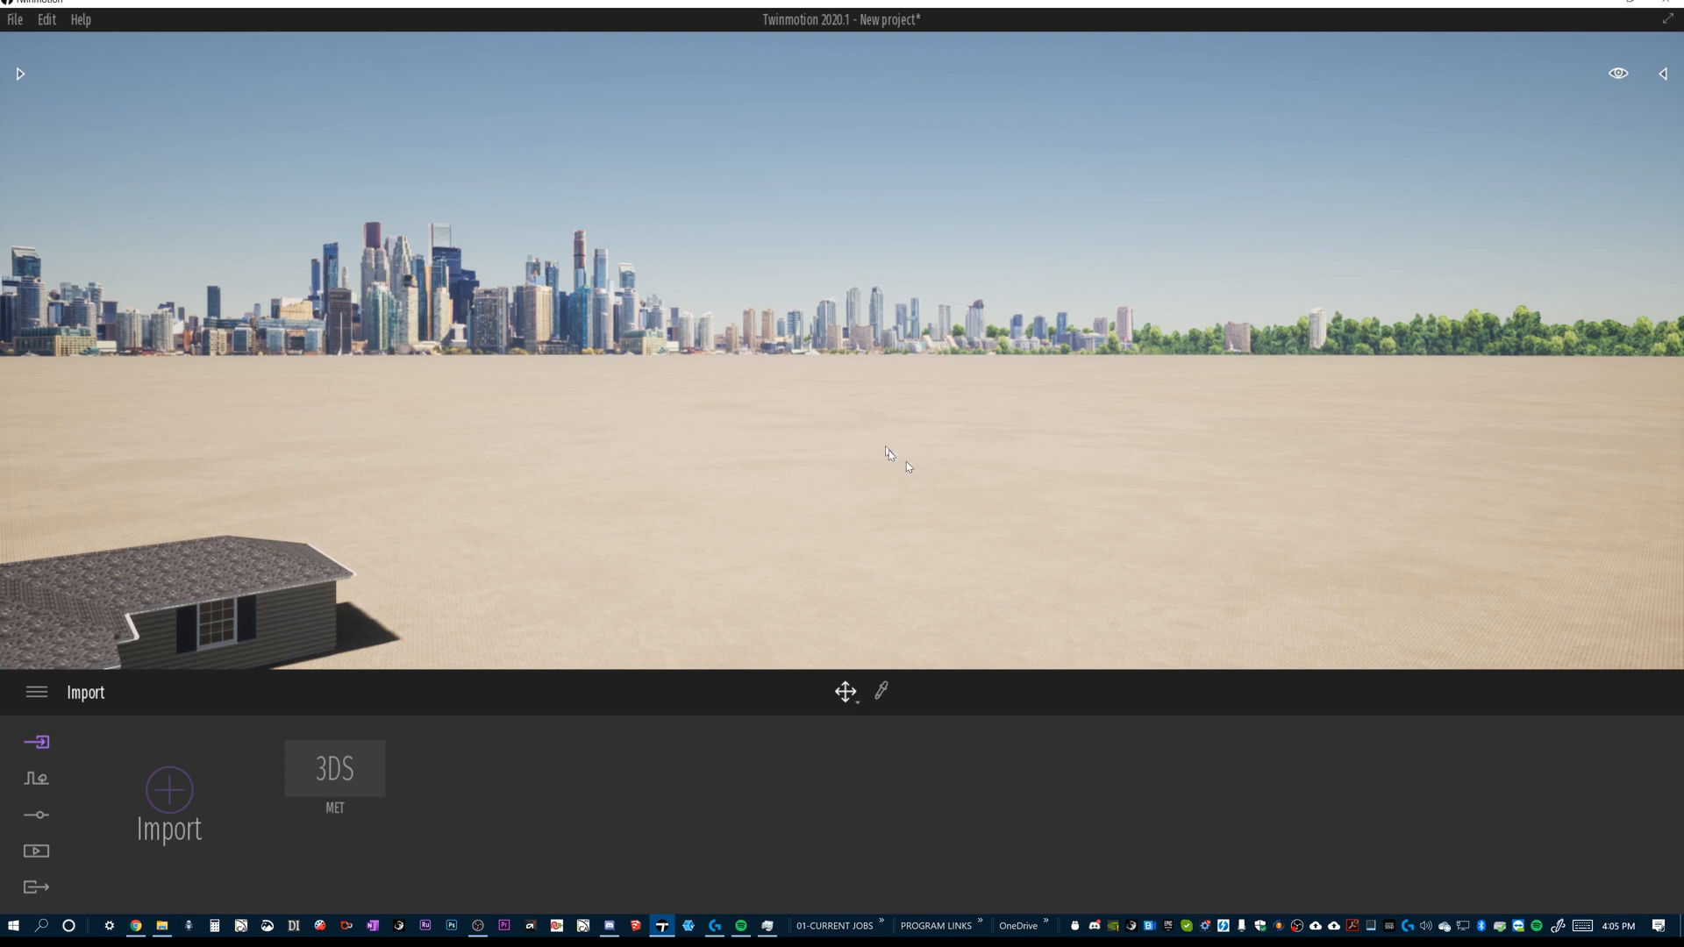
pyautogui.moveTo(900, 516)
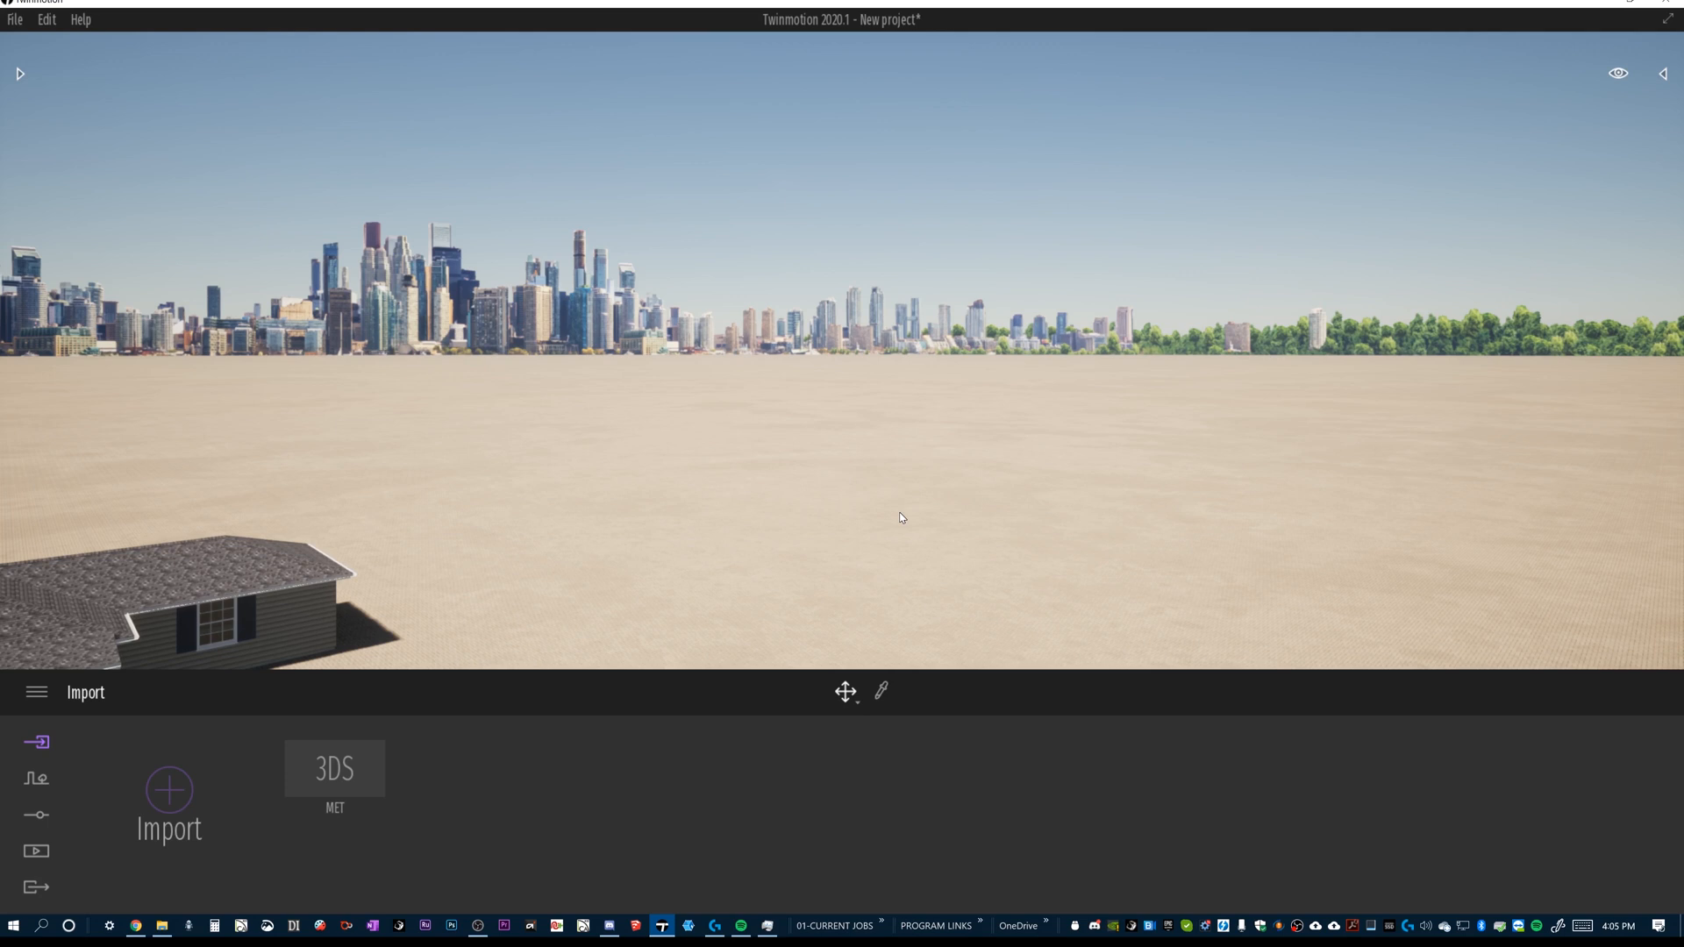
pyautogui.moveTo(884, 505)
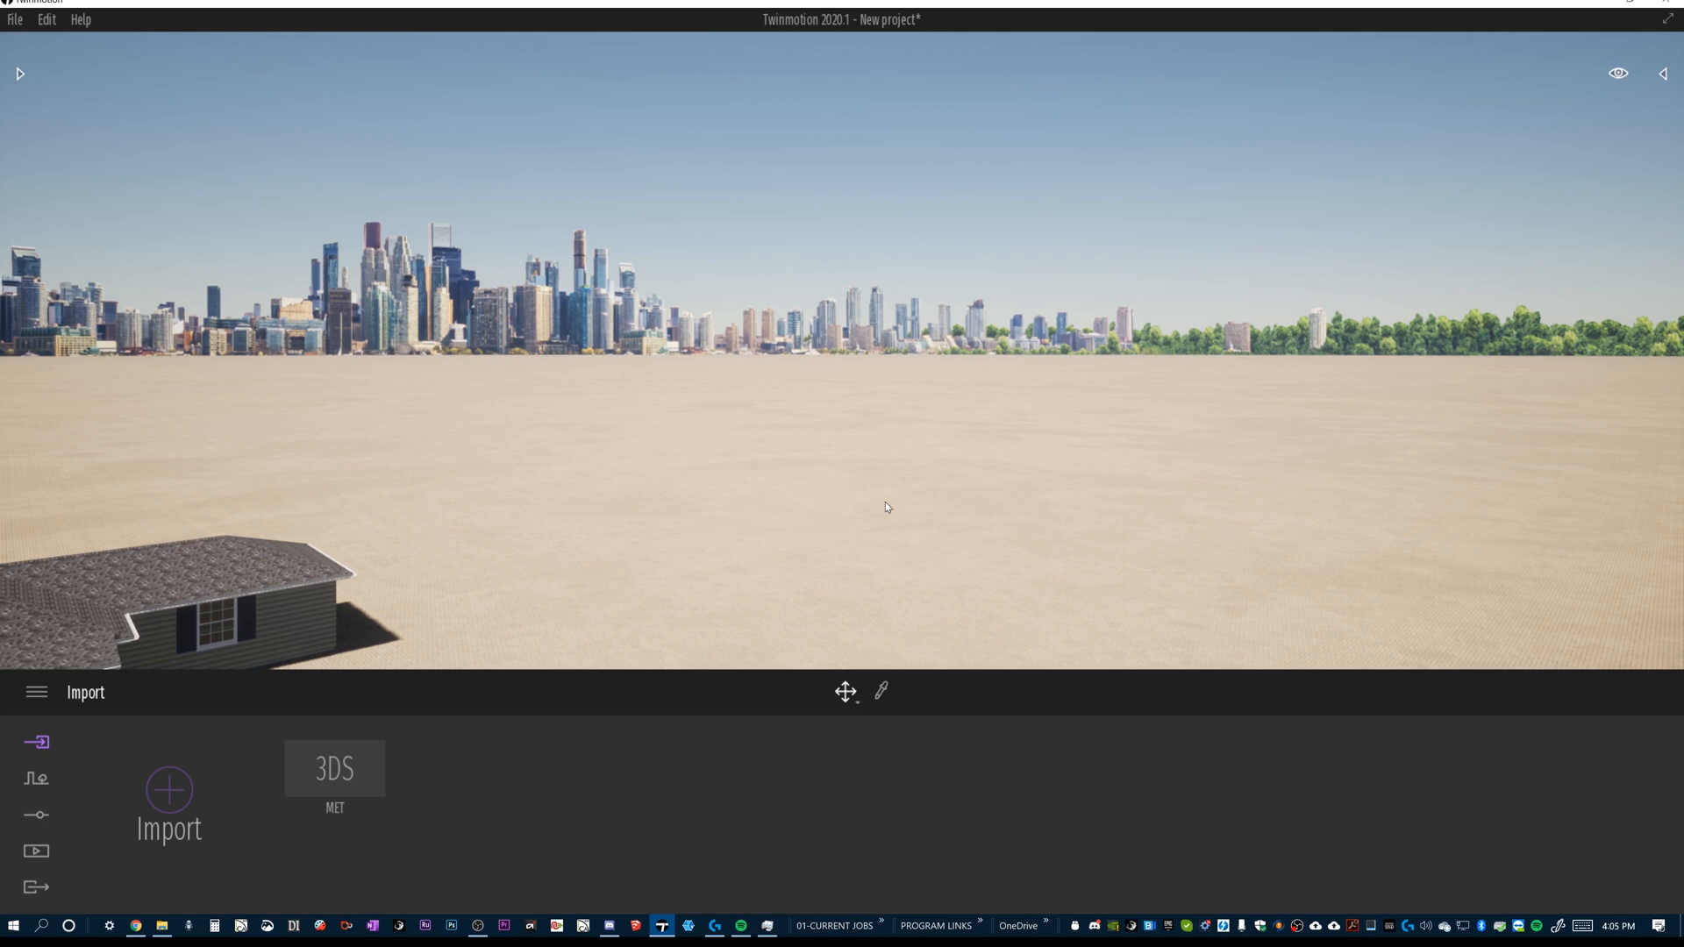
pyautogui.moveTo(875, 510)
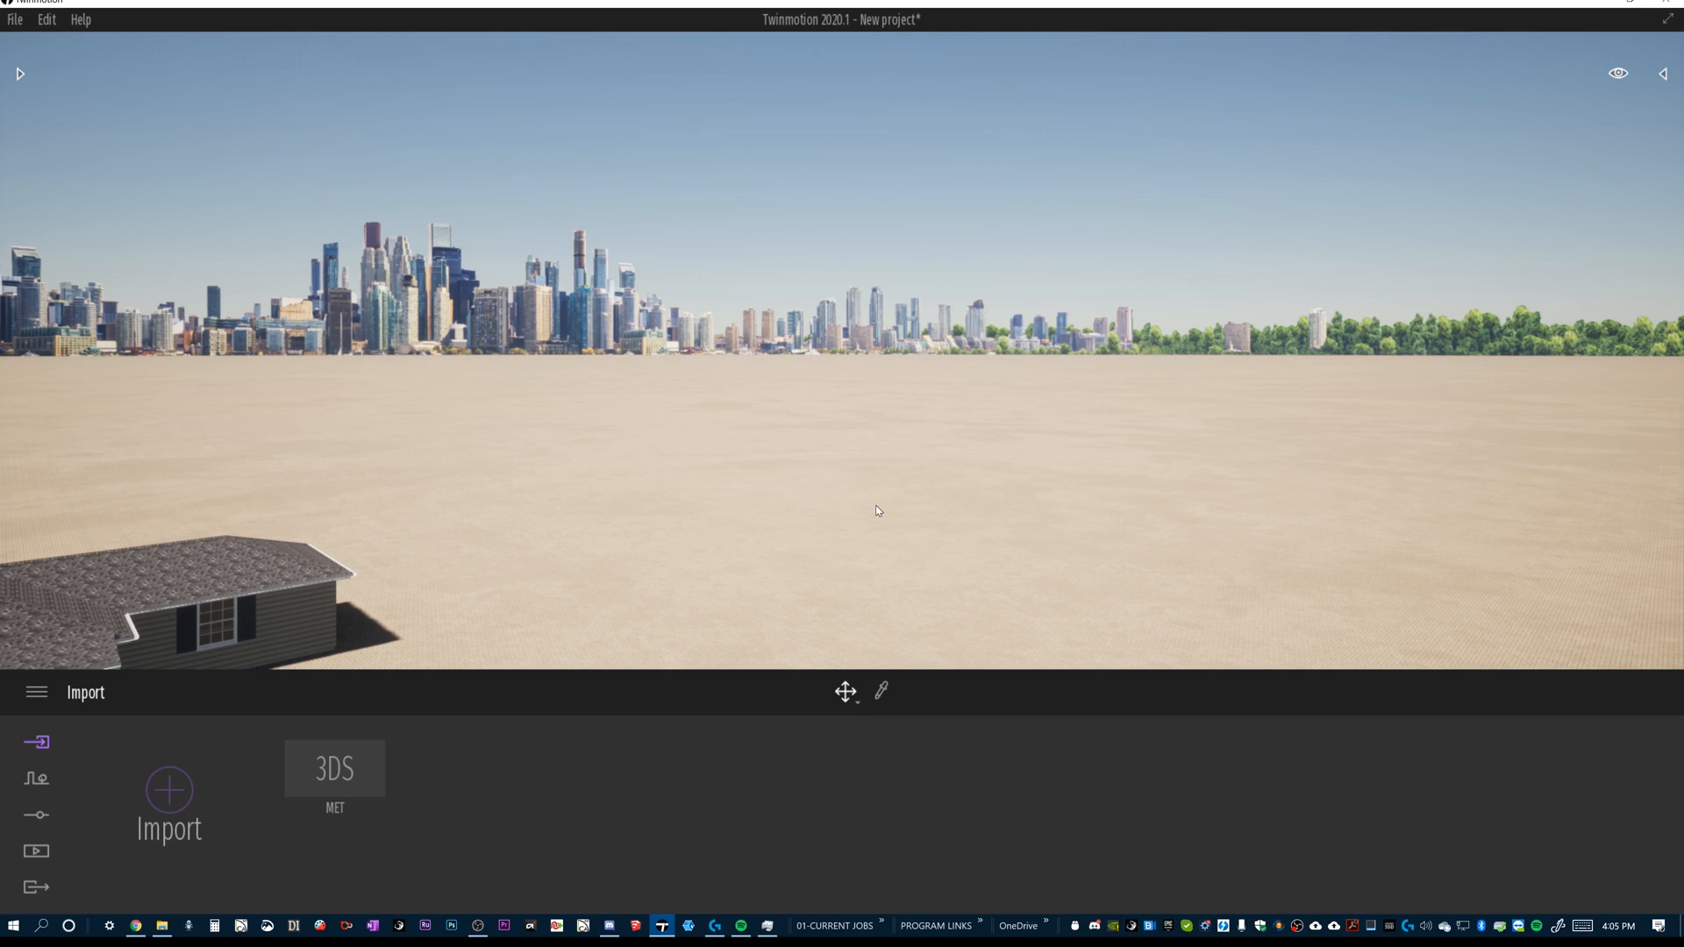
pyautogui.moveTo(872, 516)
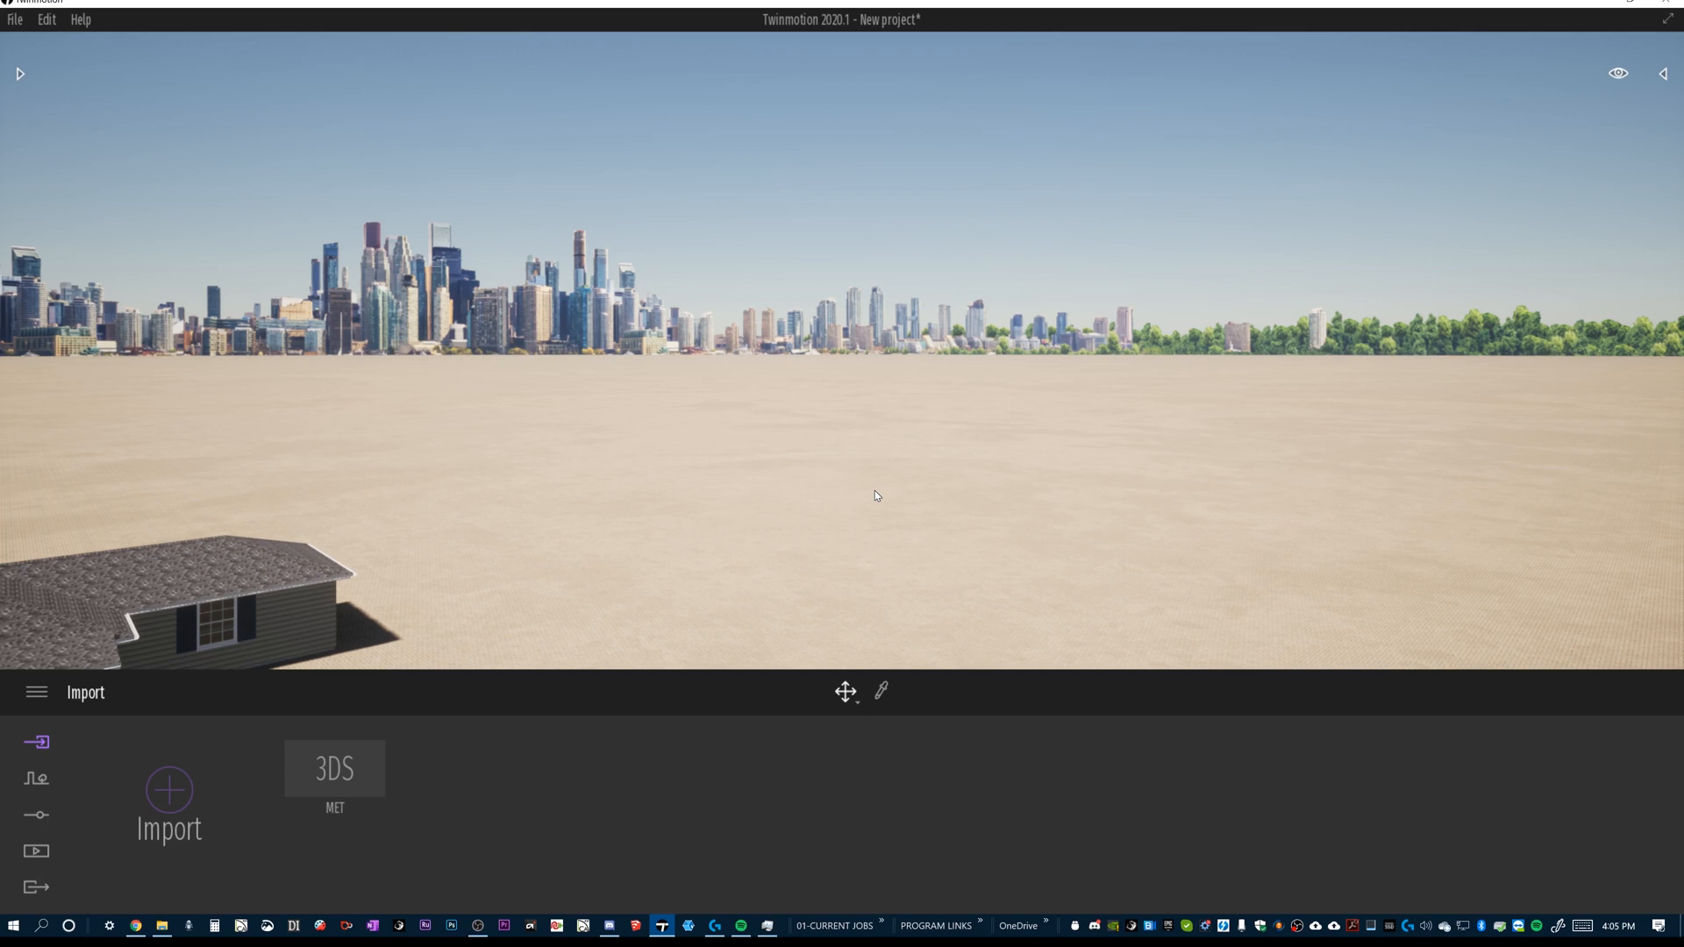
pyautogui.moveTo(857, 475)
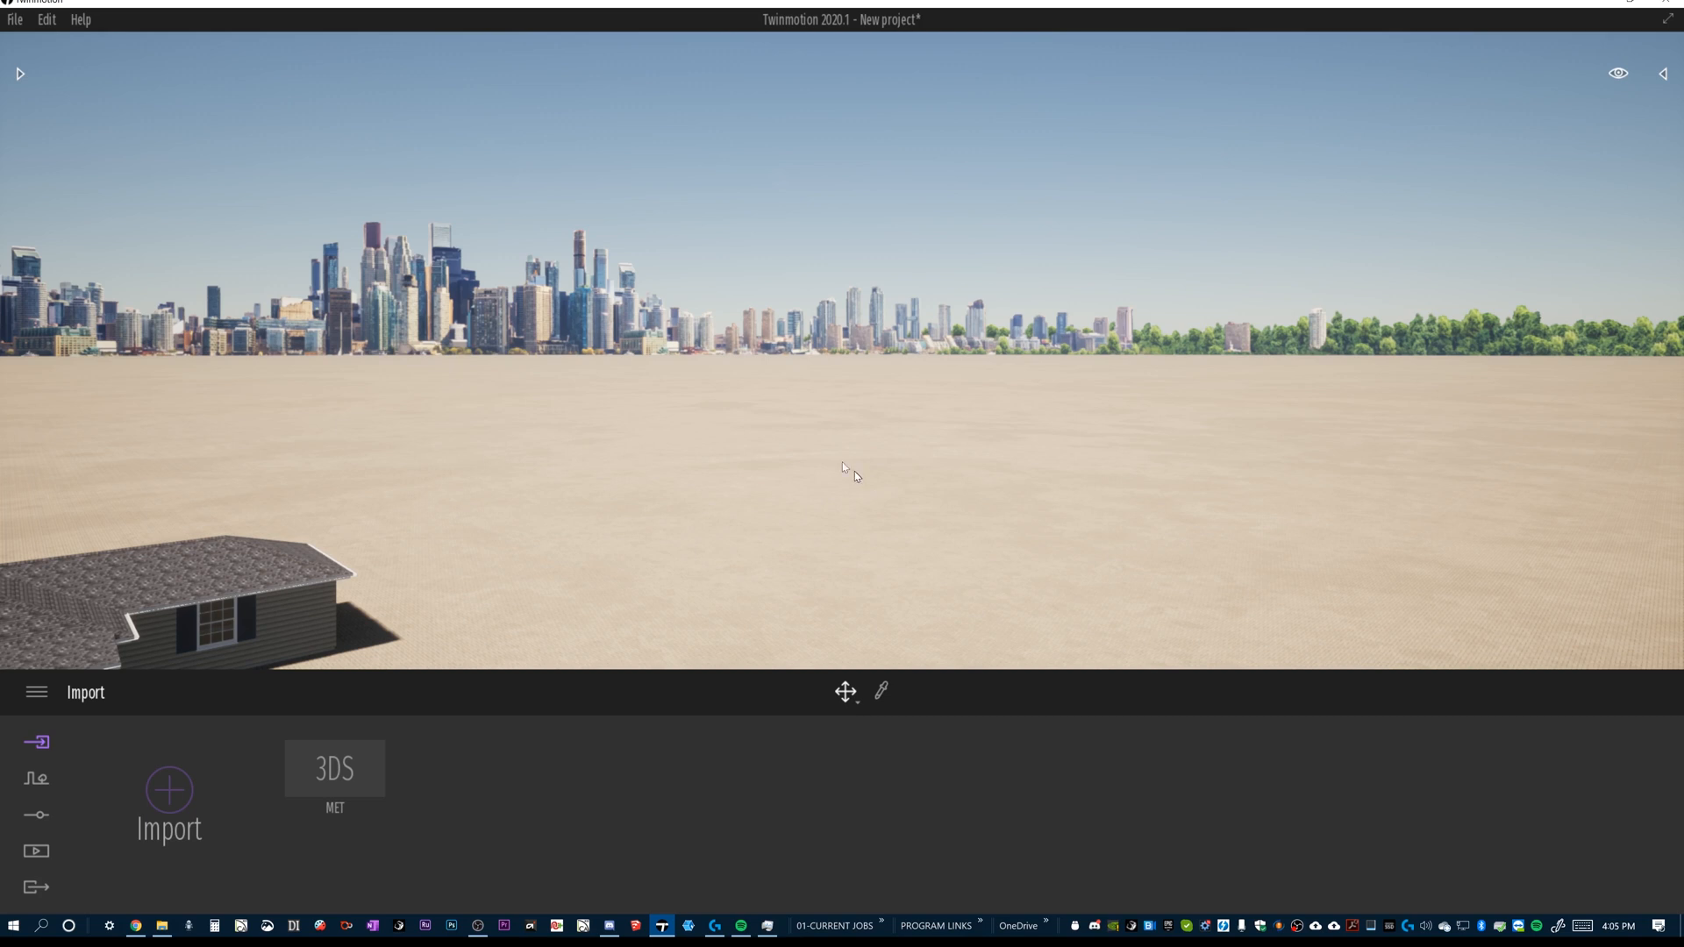
pyautogui.moveTo(853, 428)
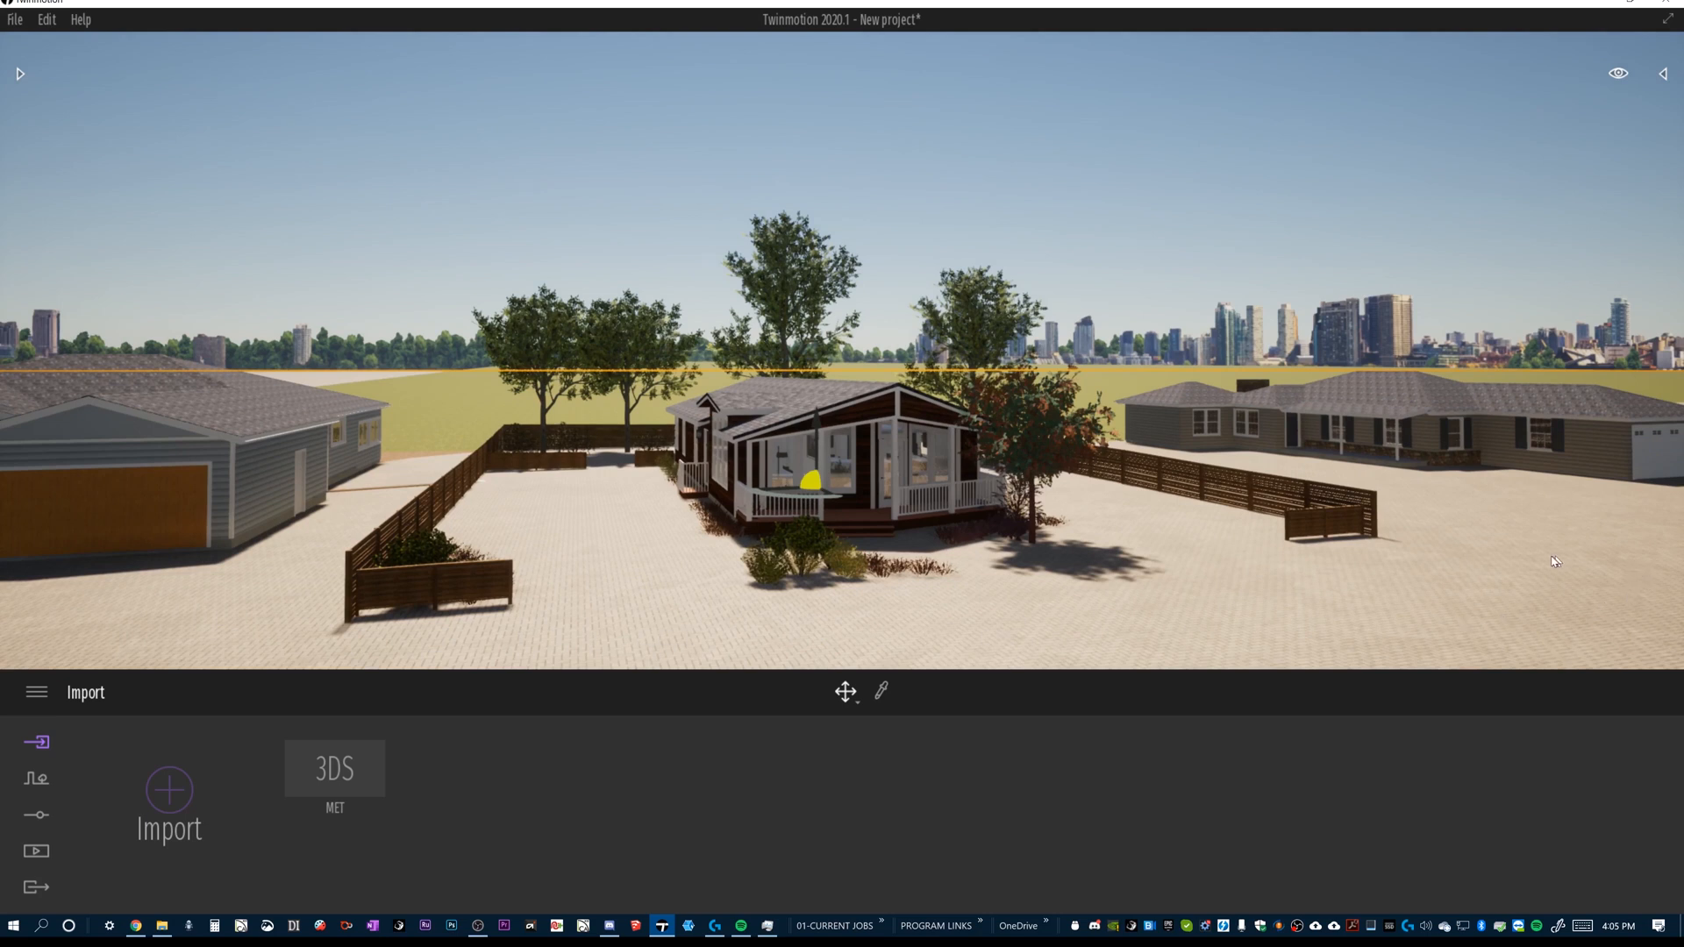
pyautogui.moveTo(1275, 265)
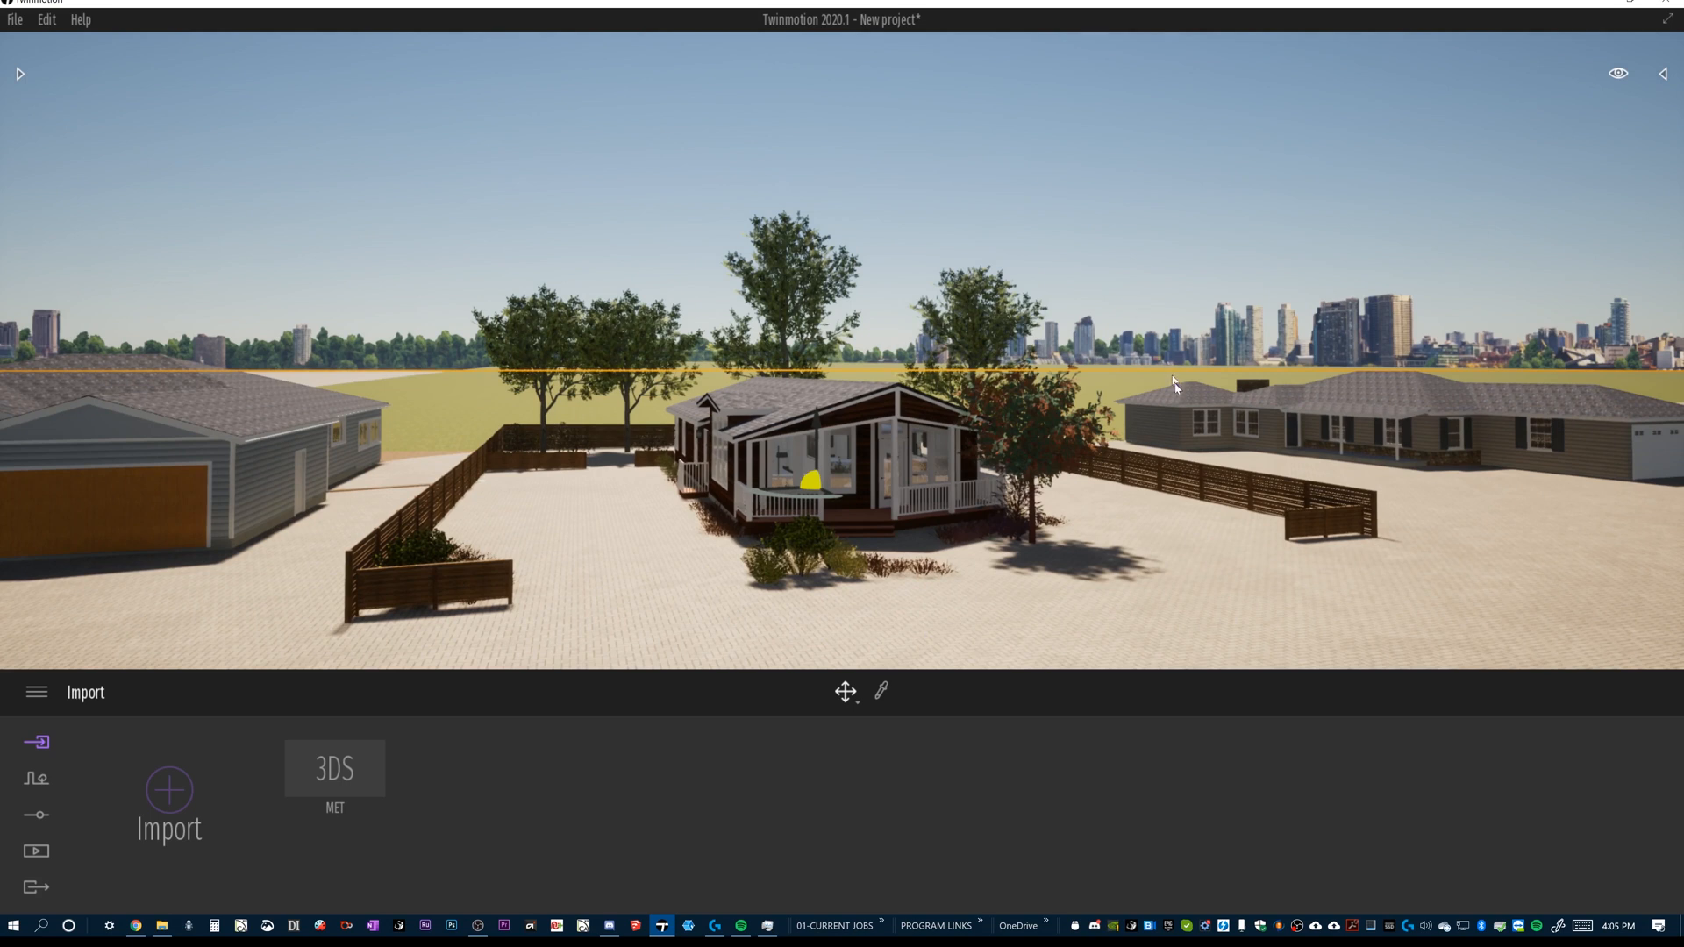
pyautogui.moveTo(1365, 592)
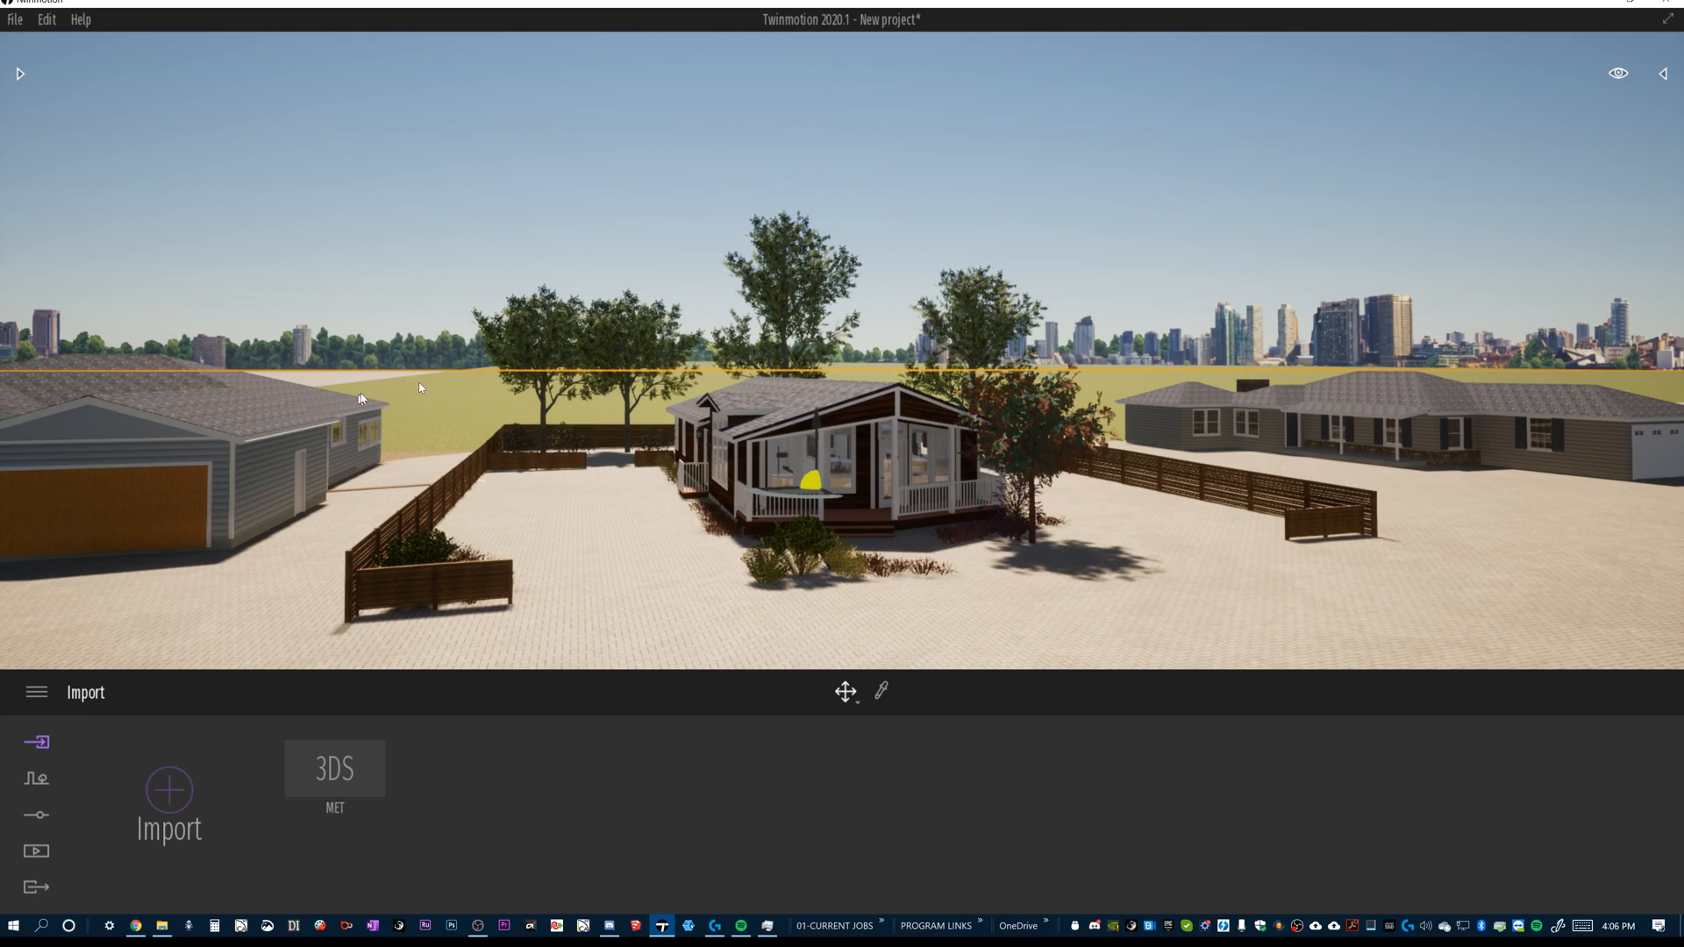
pyautogui.moveTo(1542, 358)
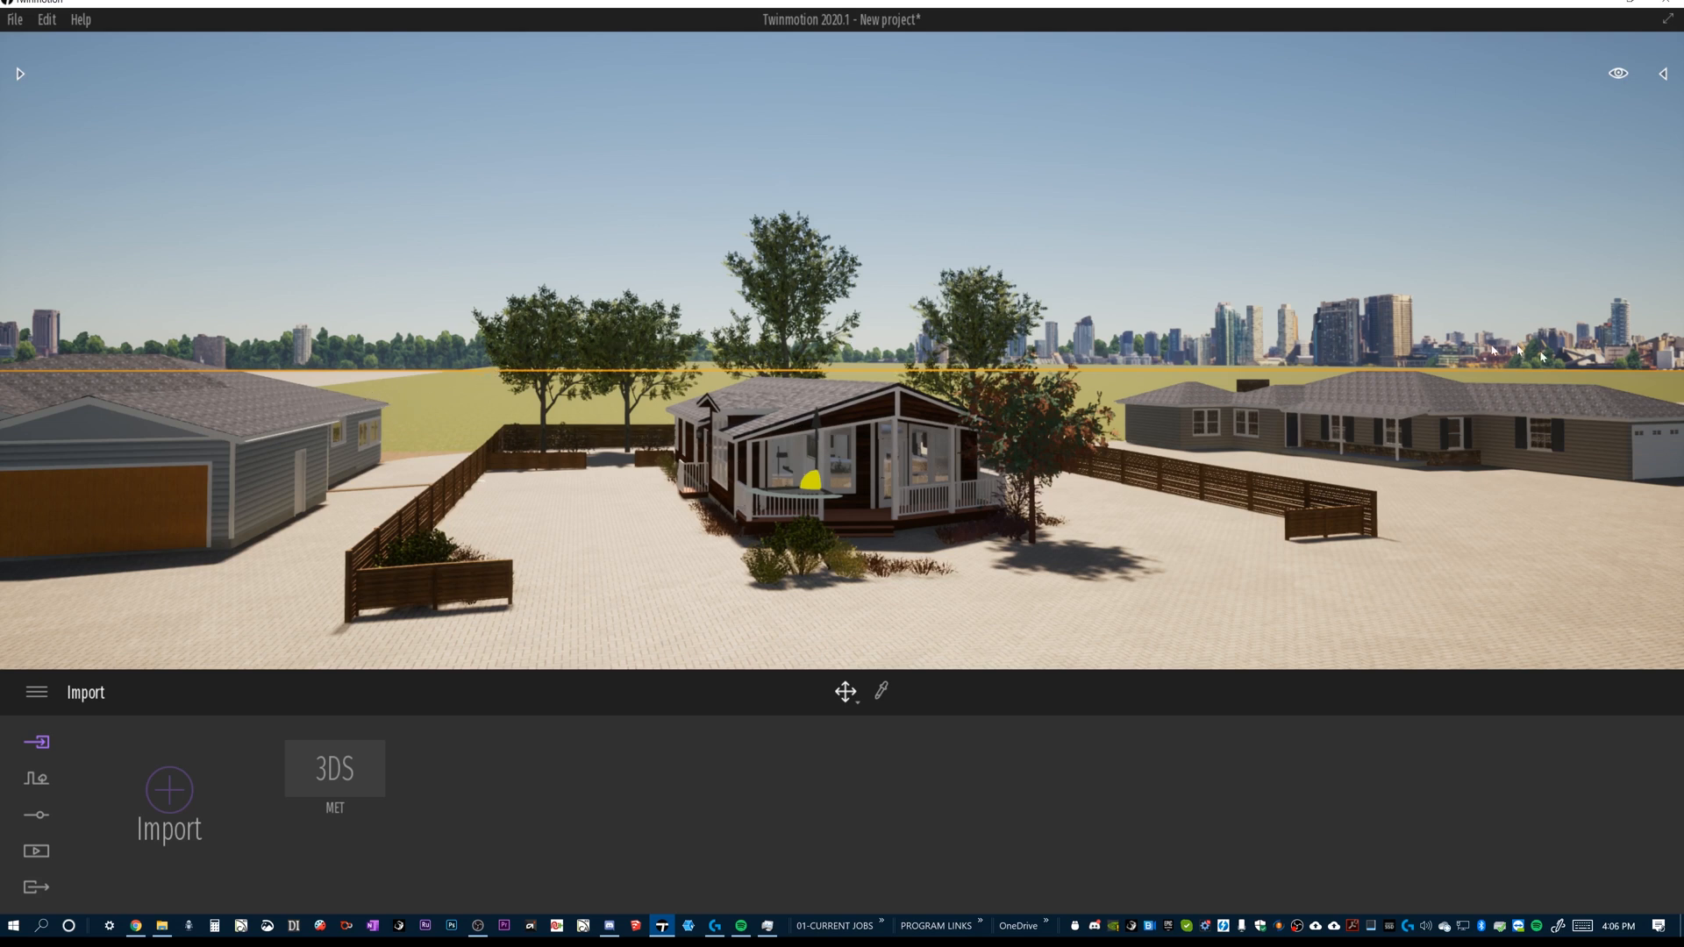
pyautogui.moveTo(1341, 348)
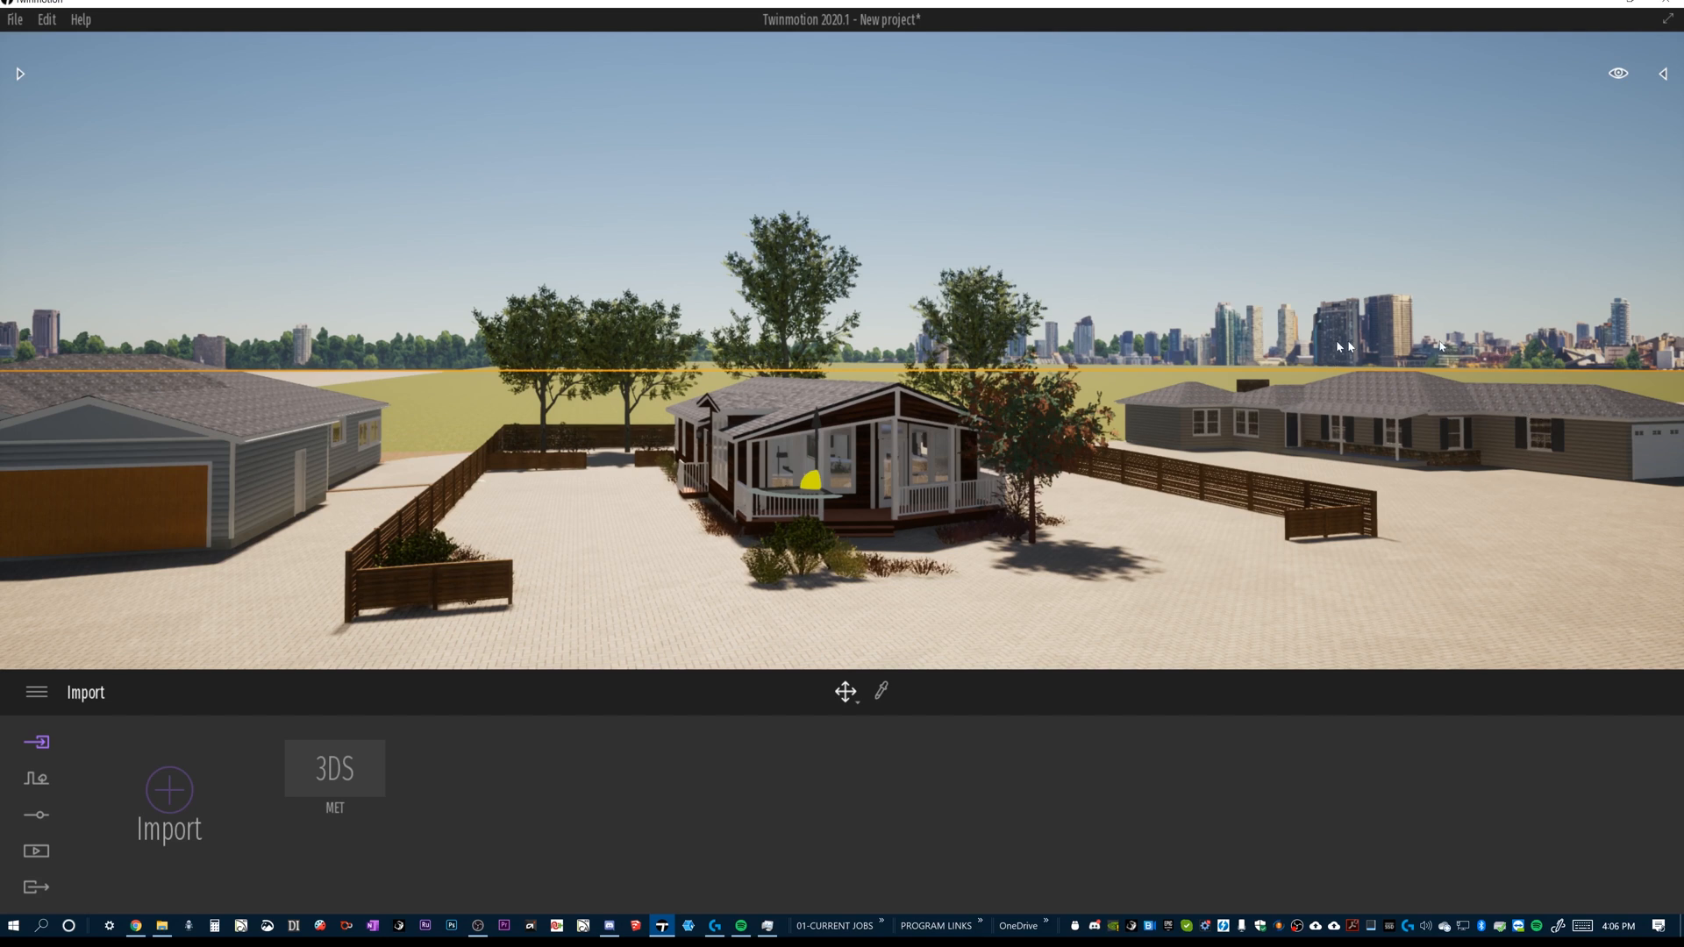
pyautogui.moveTo(1512, 603)
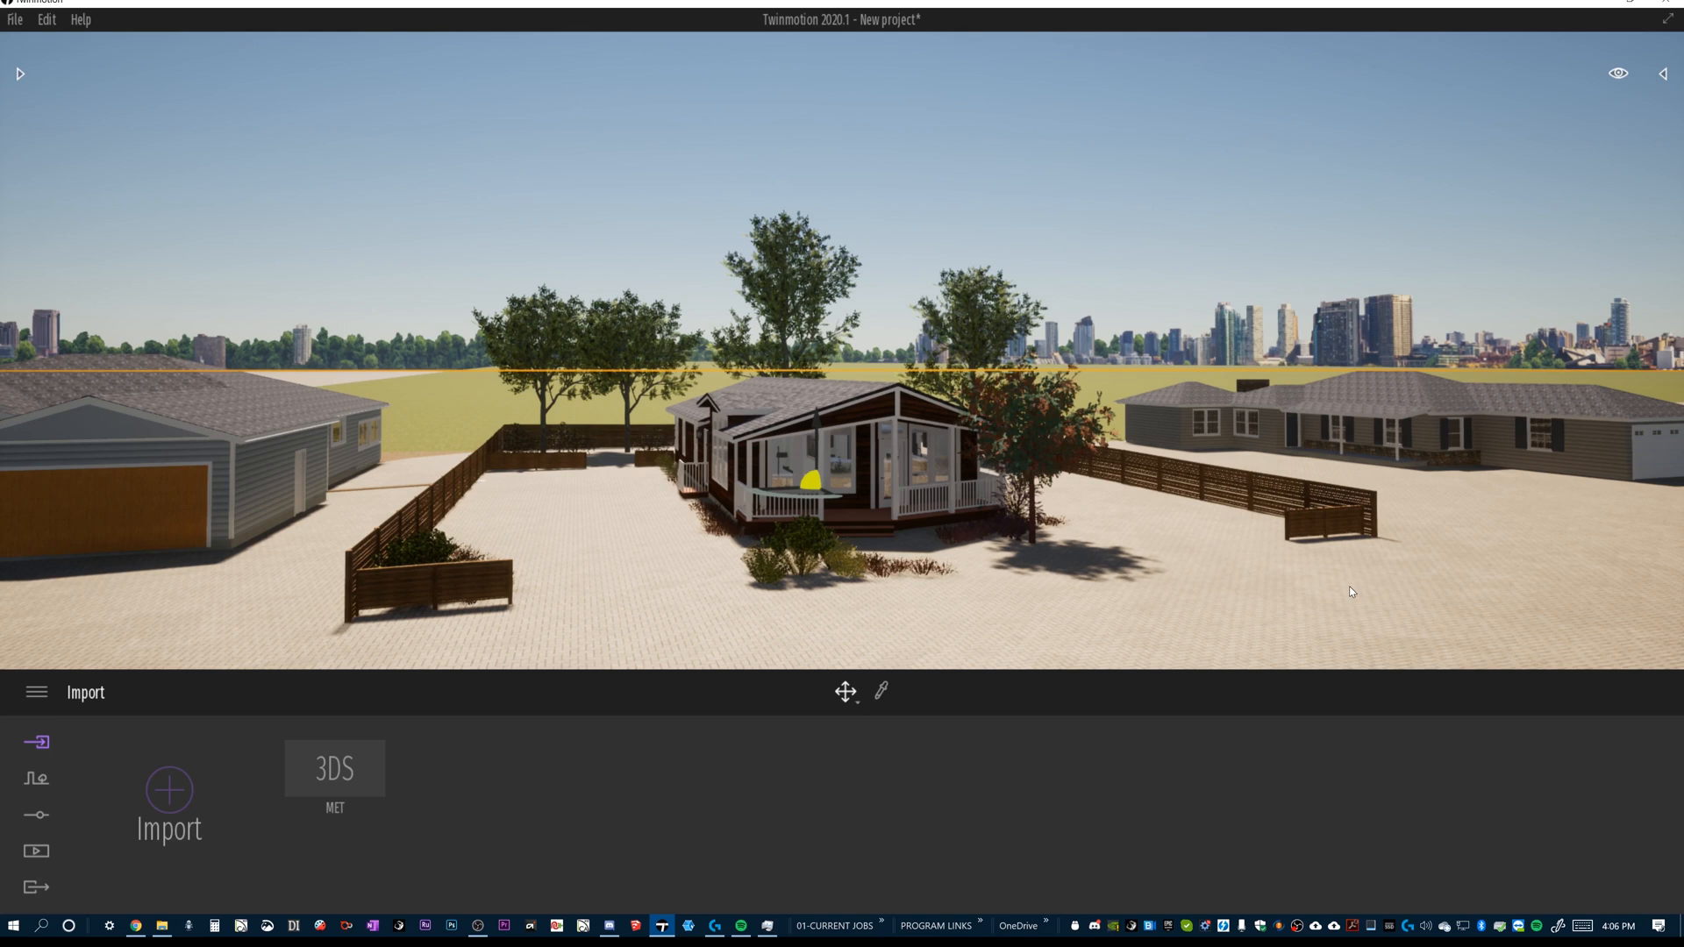
pyautogui.moveTo(1065, 625)
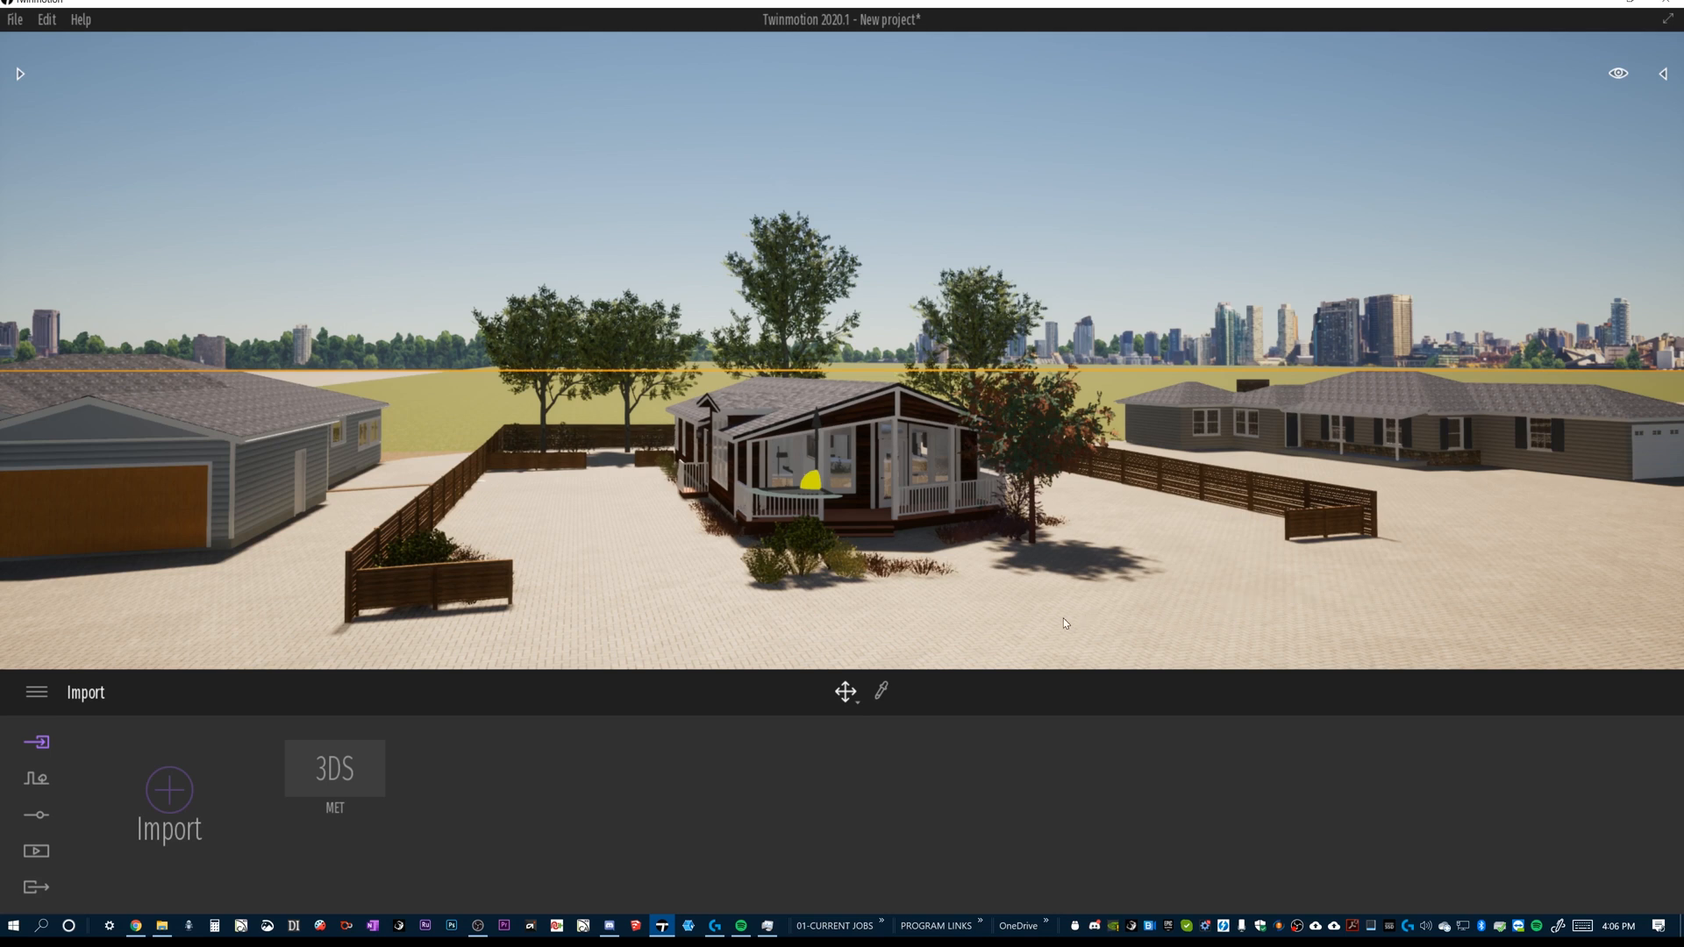
pyautogui.moveTo(979, 615)
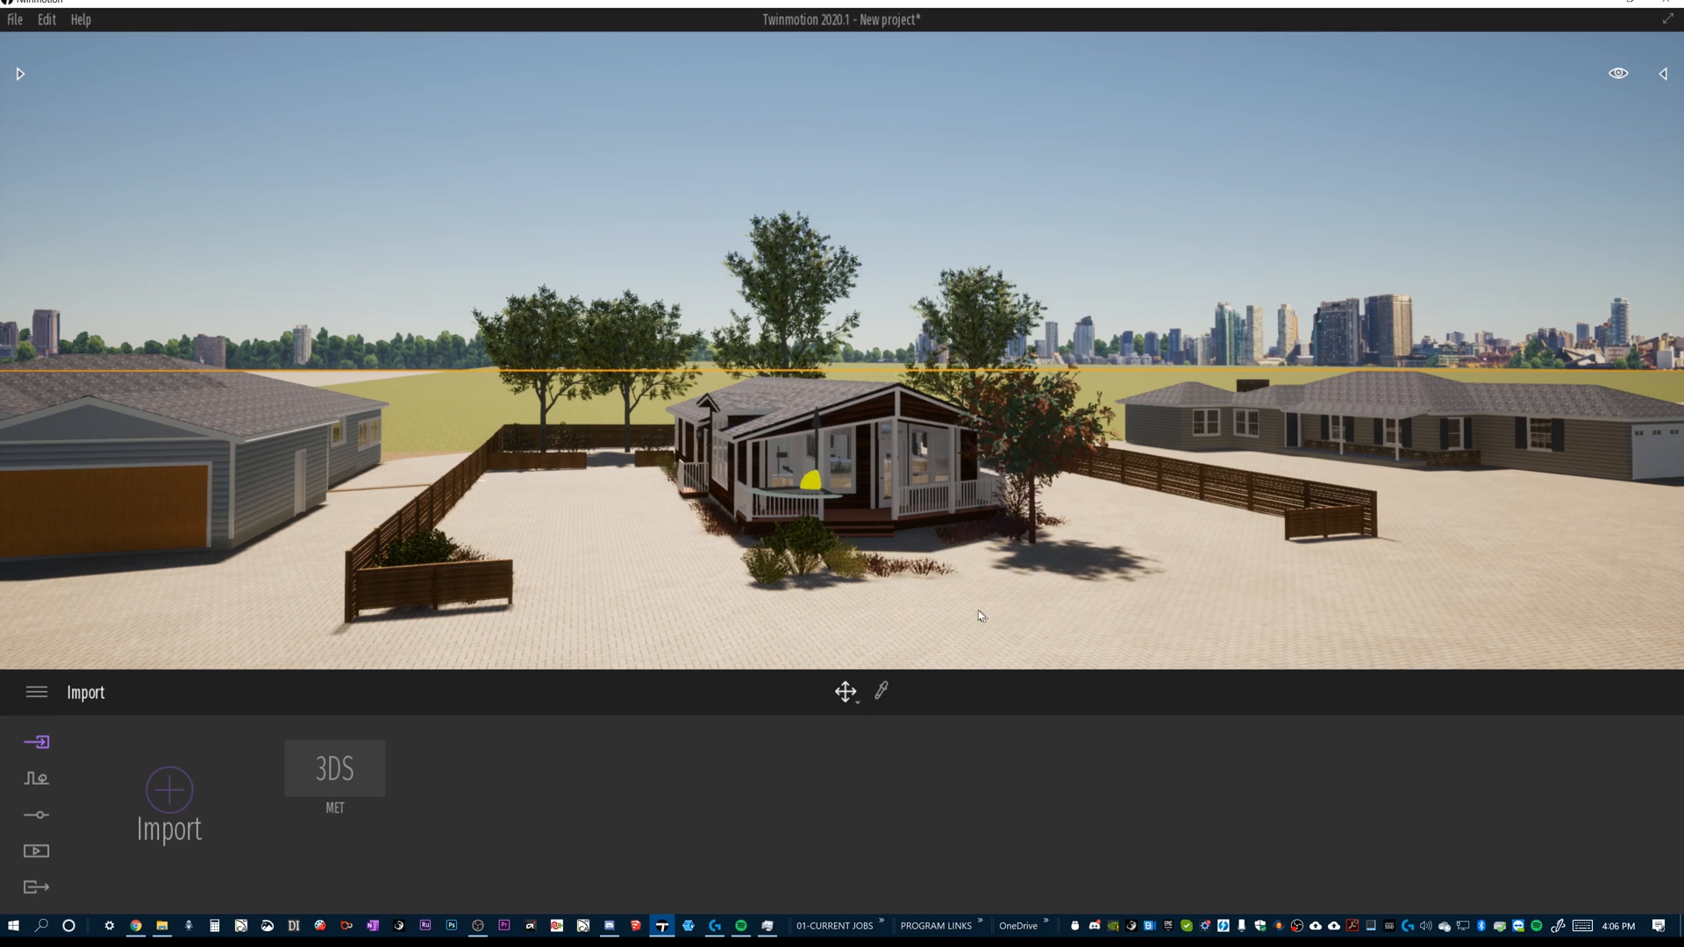
pyautogui.moveTo(1376, 494)
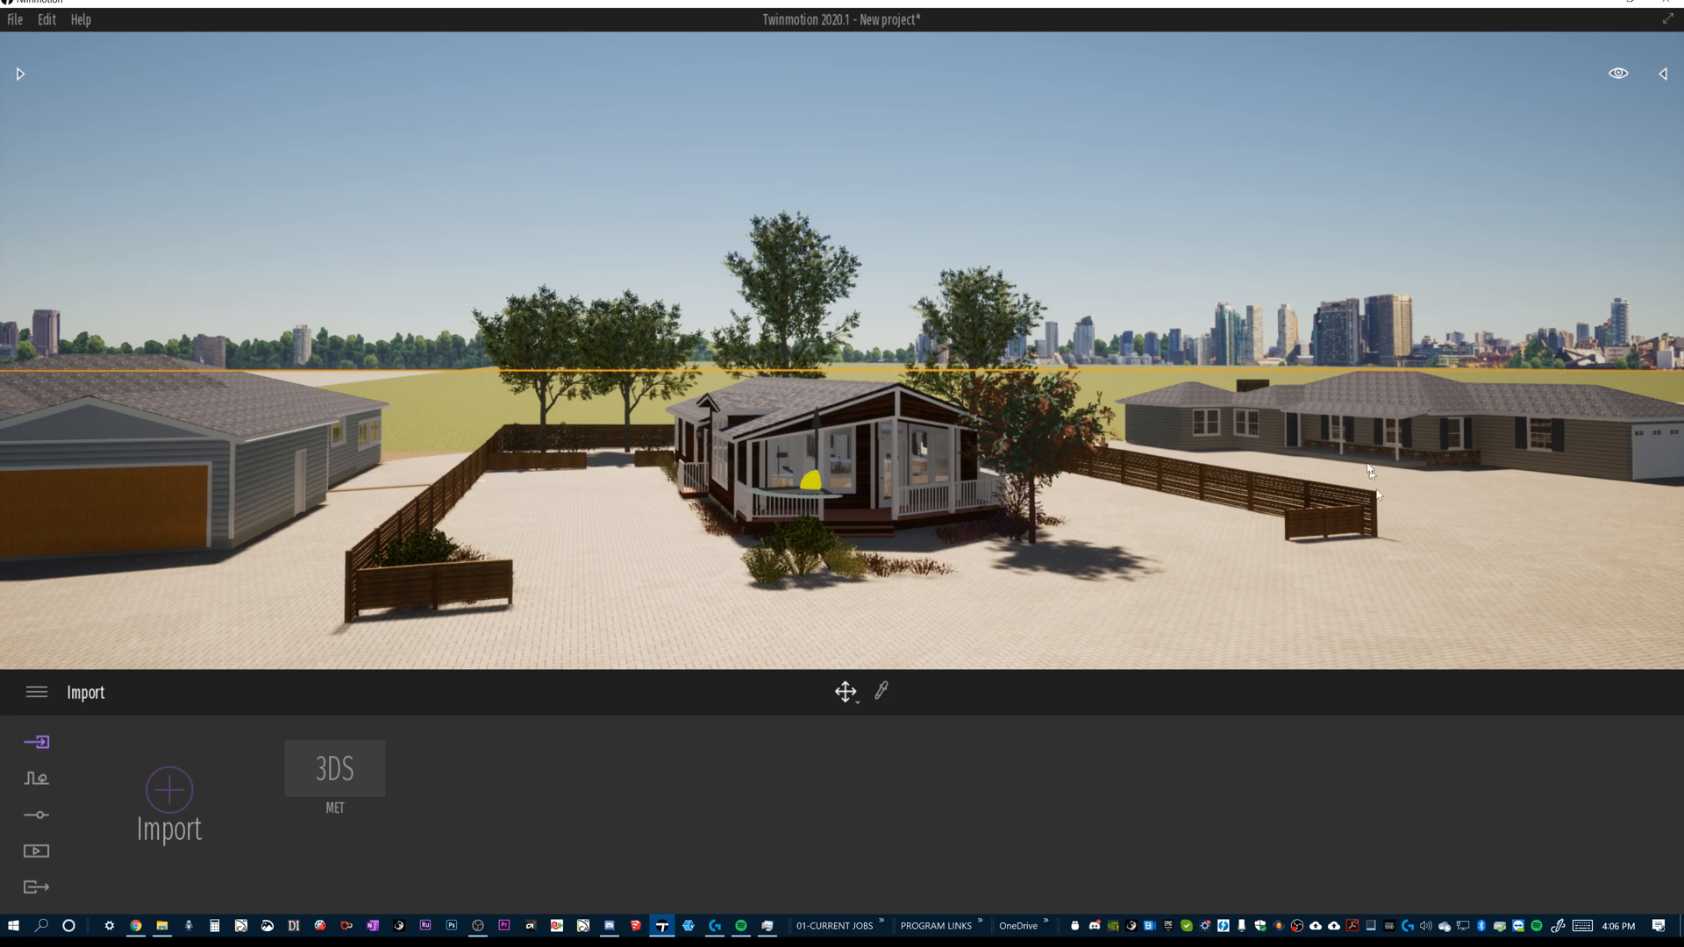
pyautogui.moveTo(871, 468)
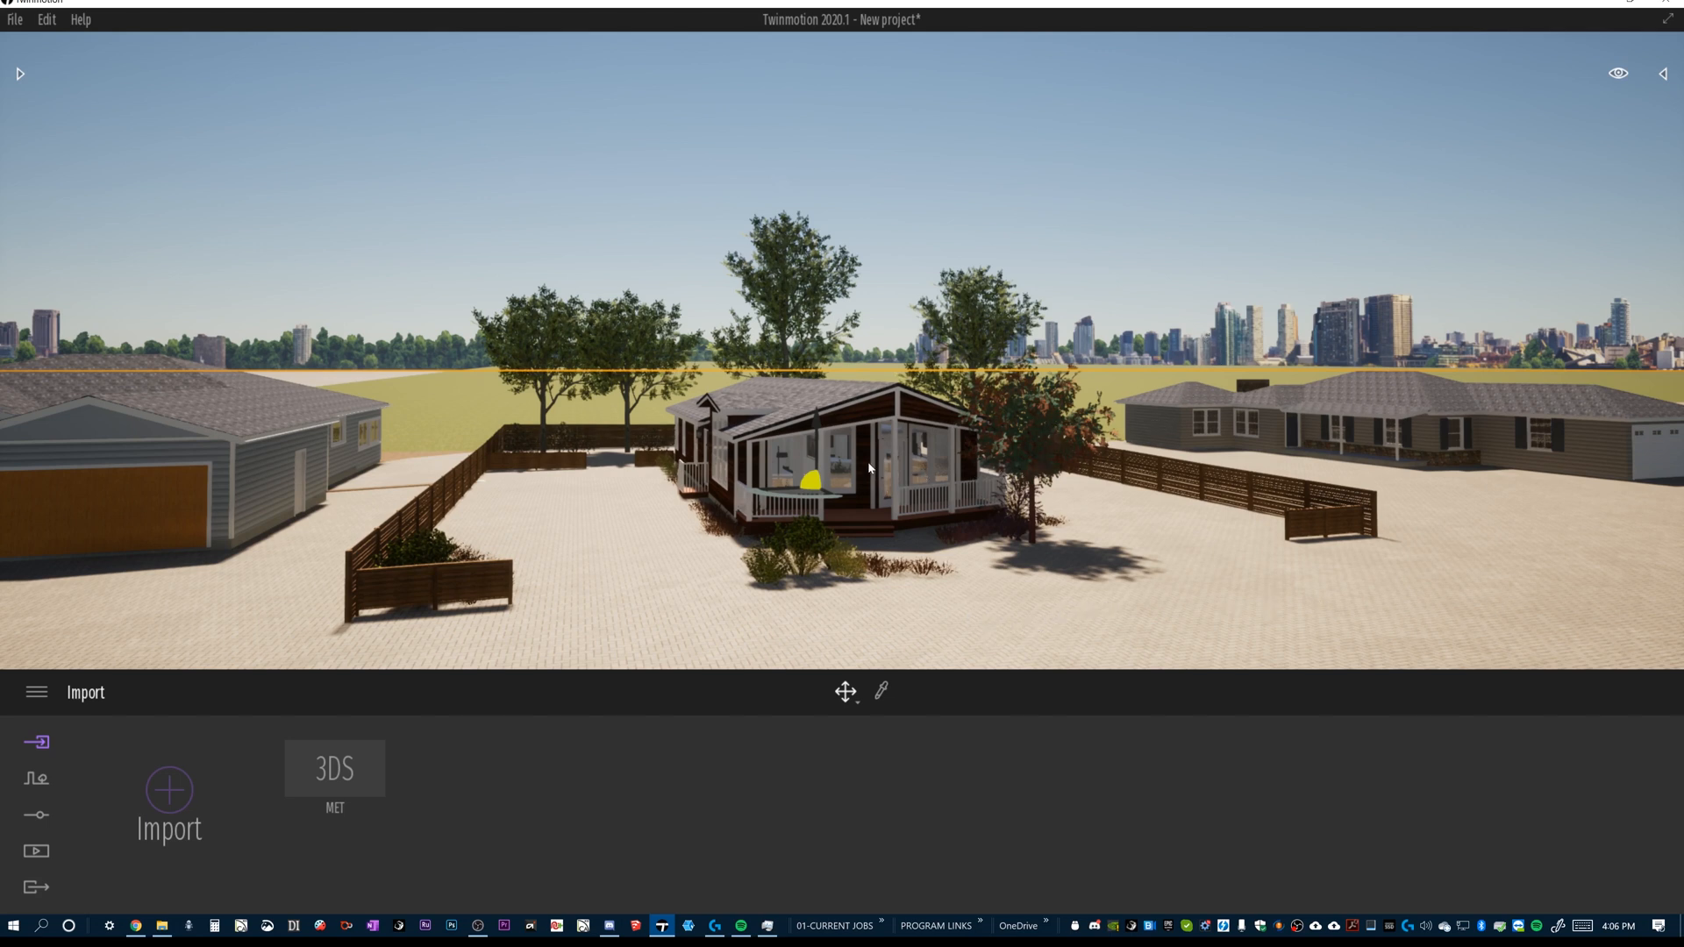
pyautogui.moveTo(1272, 644)
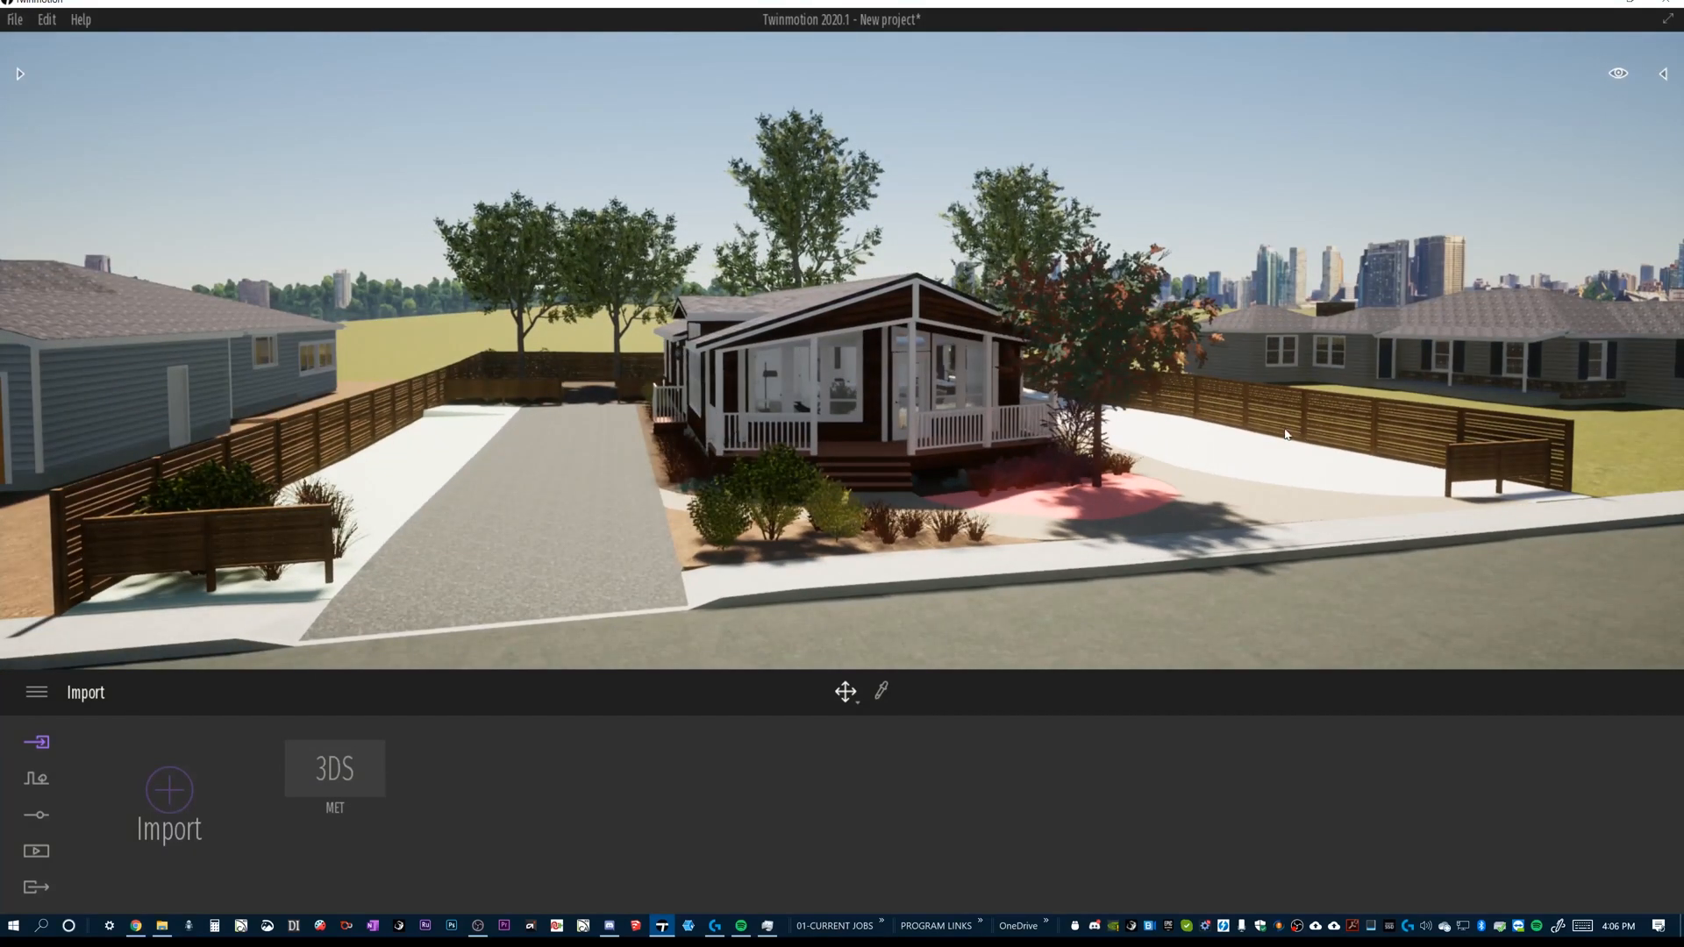
pyautogui.moveTo(1274, 474)
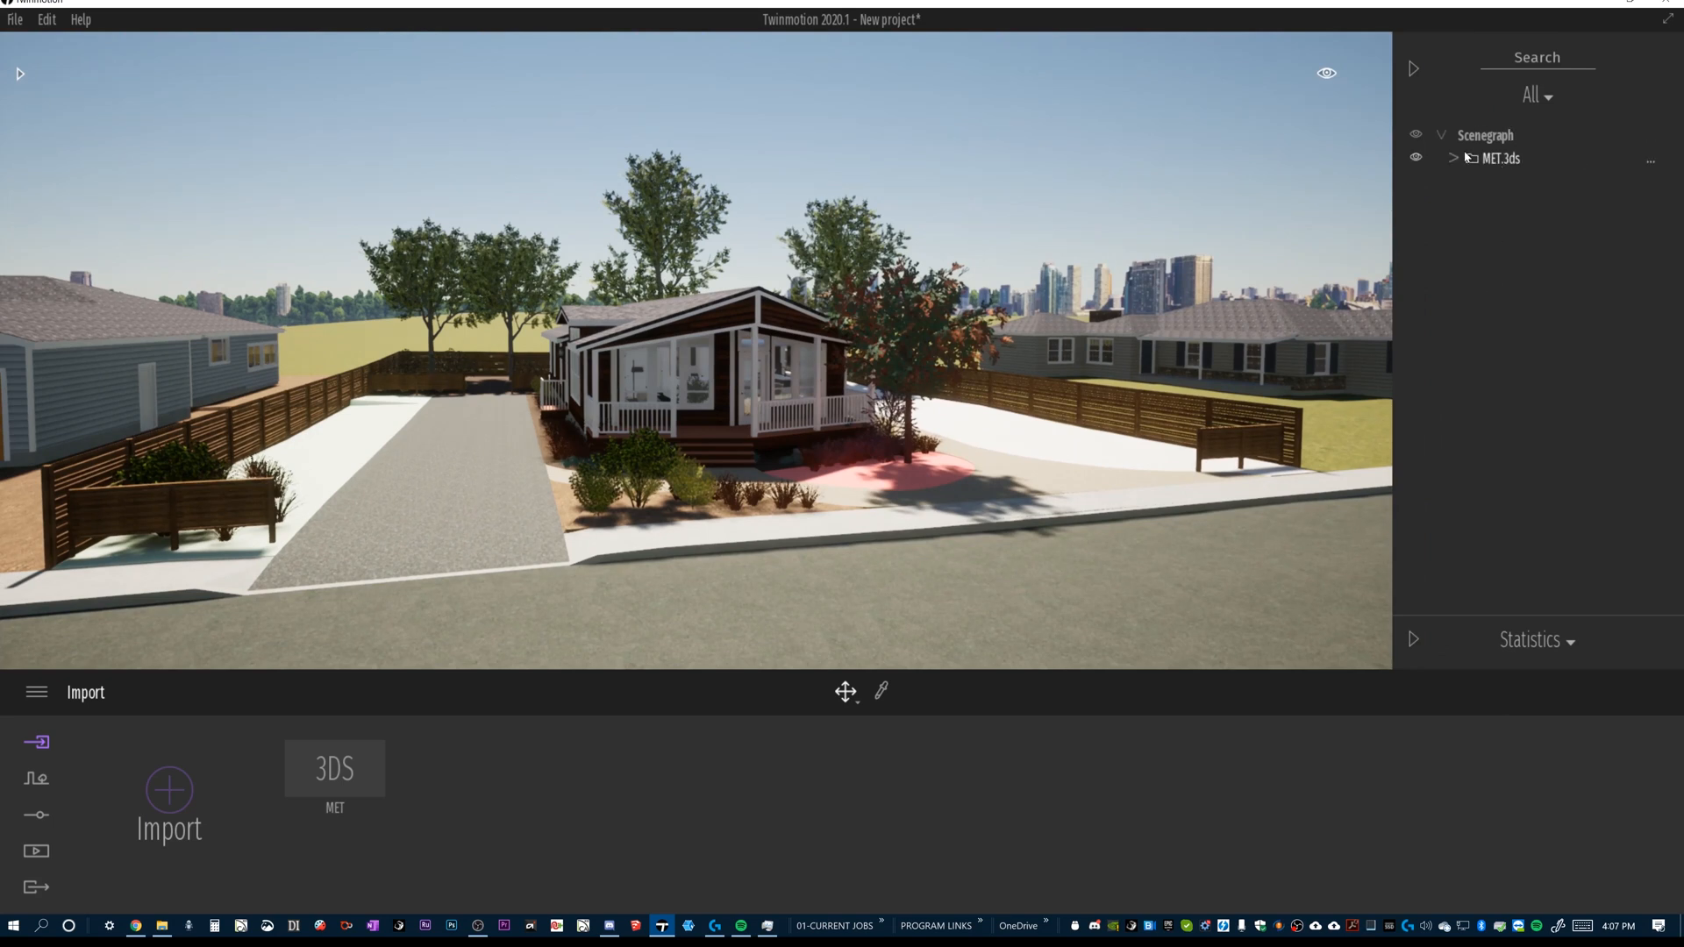
# Step: Expand the MET.3ds group, scroll through its child objects, and select the group
pyautogui.click(1453, 158)
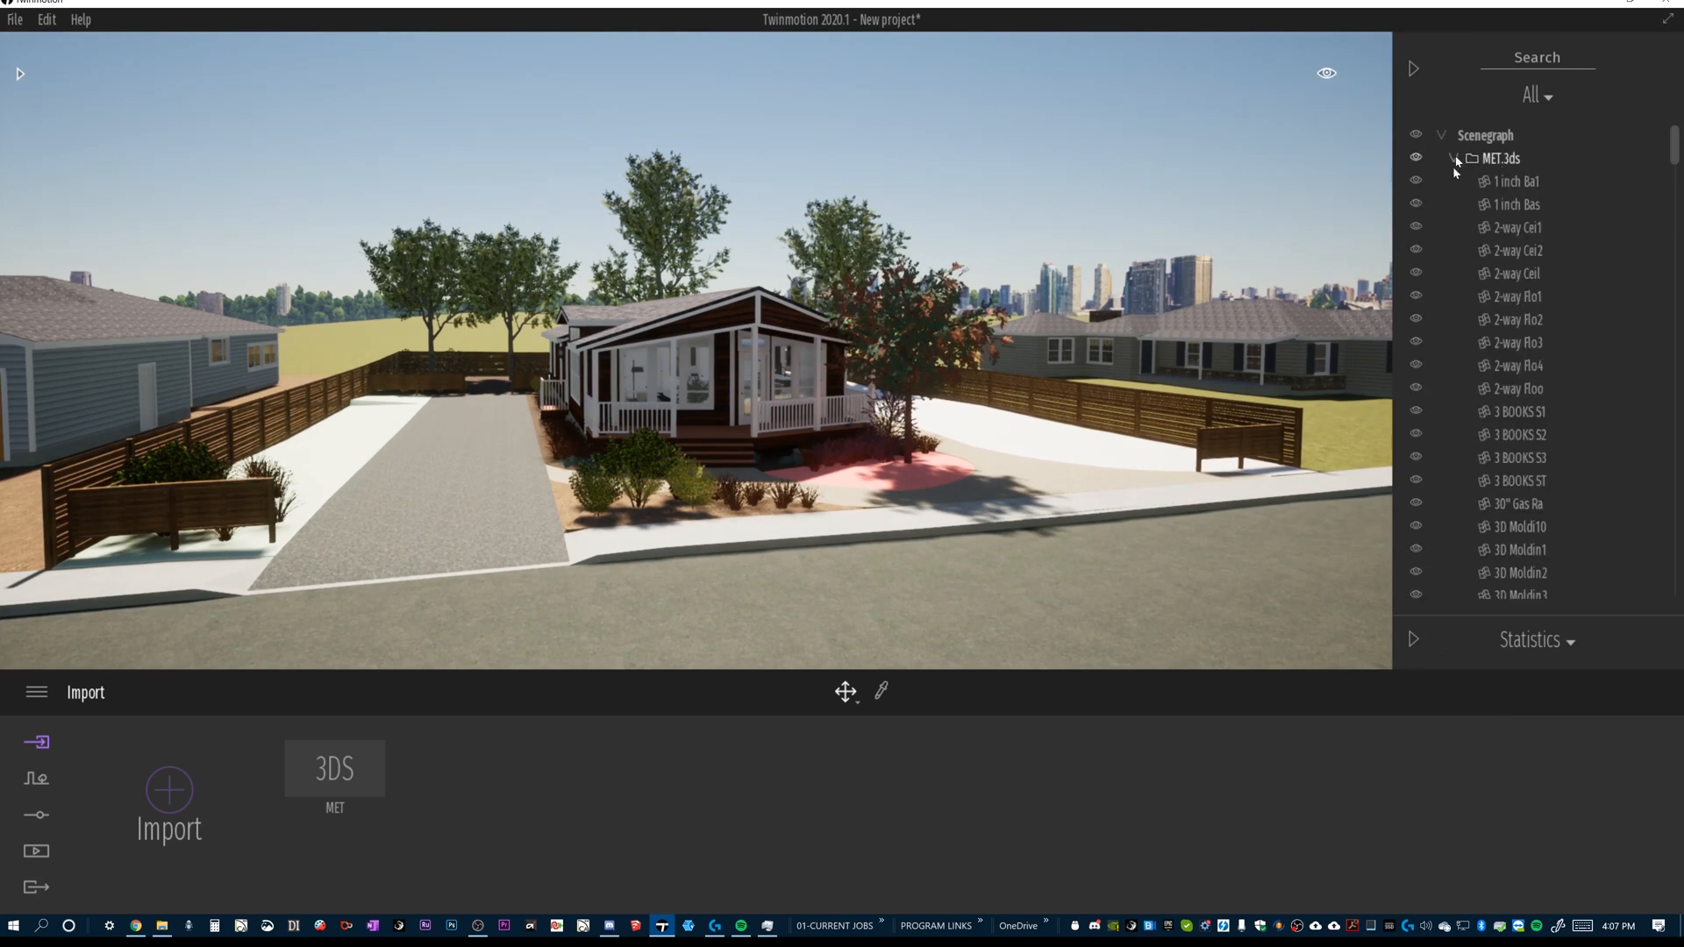
pyautogui.scroll(-3)
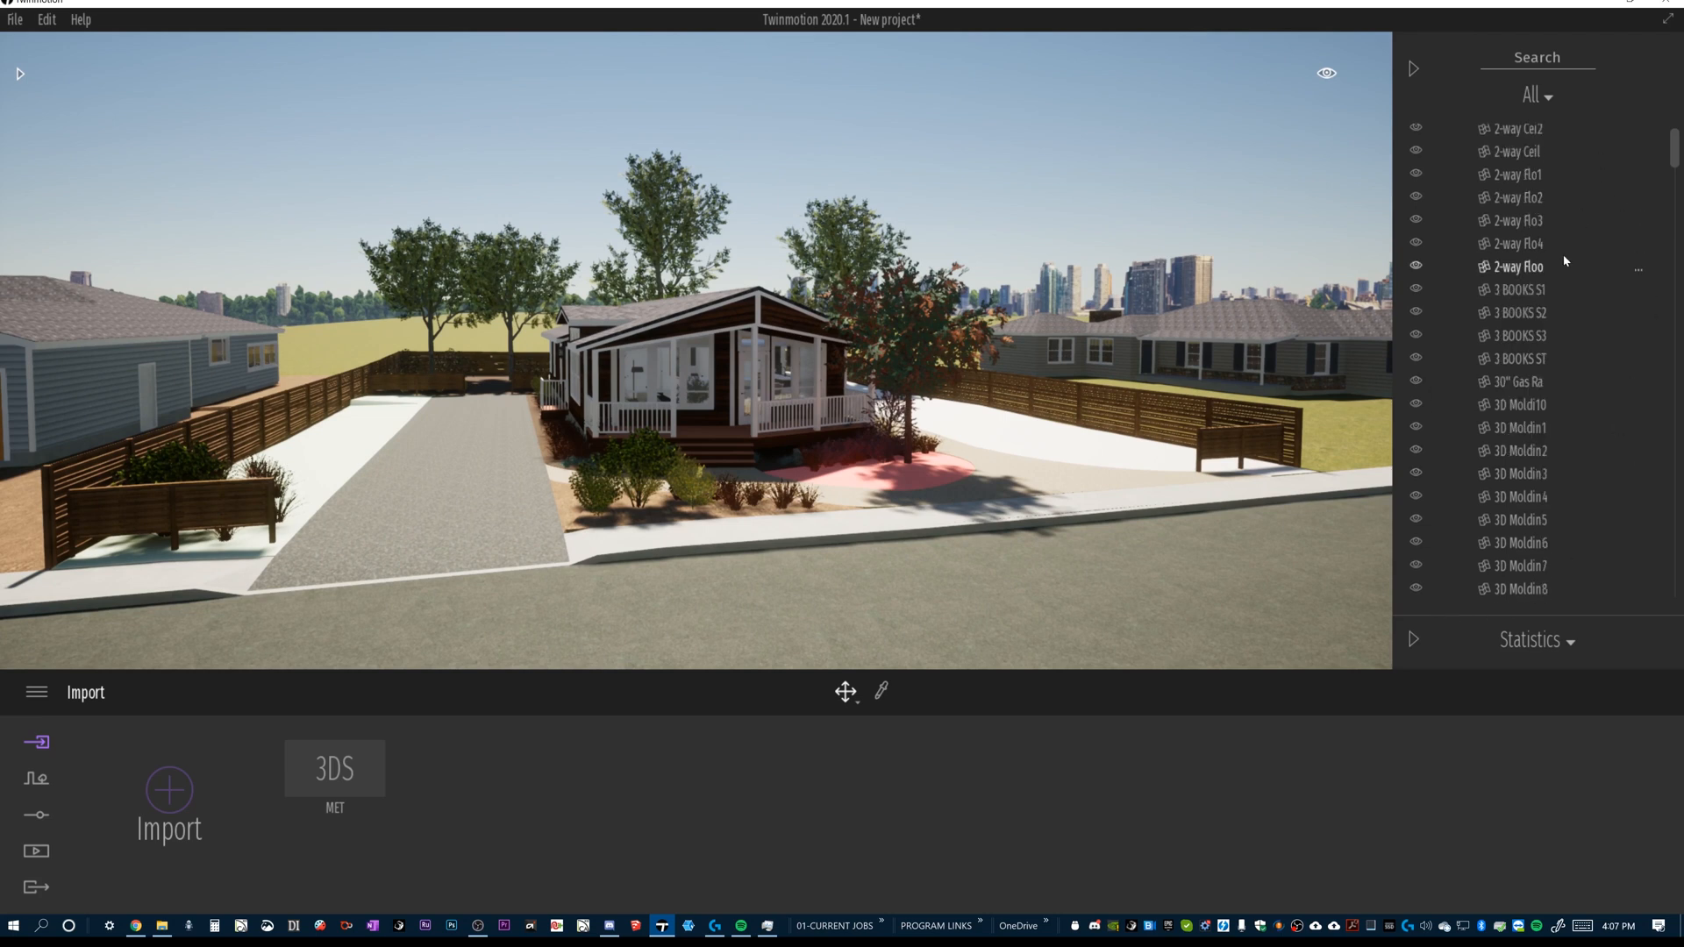
pyautogui.scroll(-3)
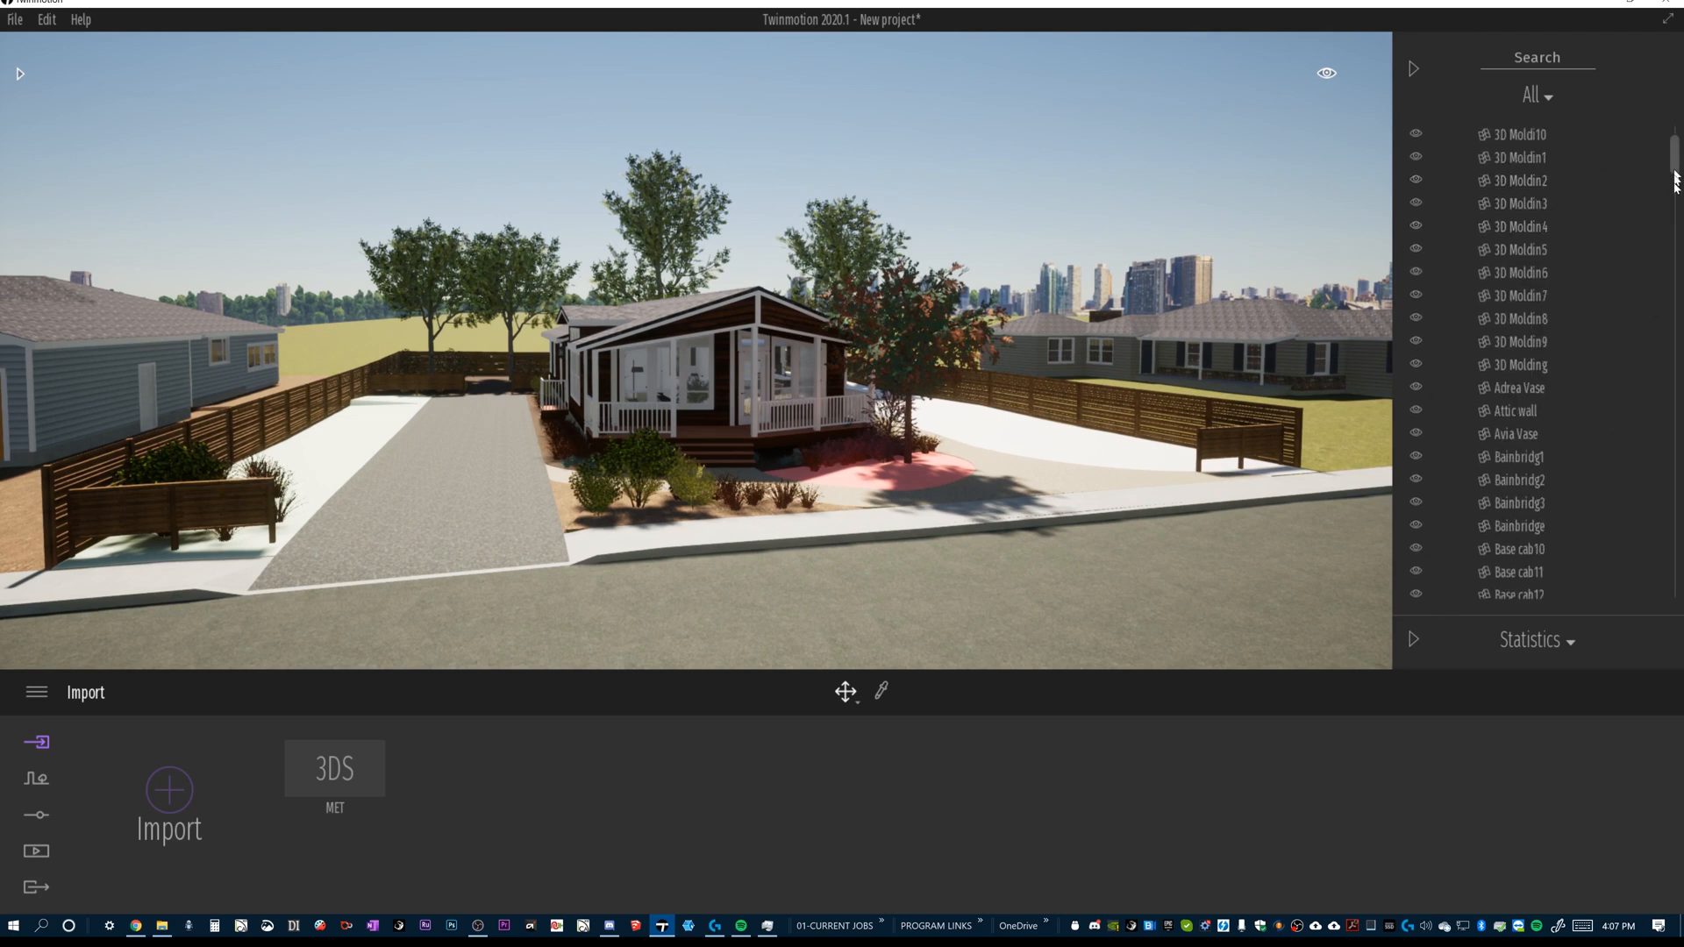
pyautogui.scroll(-3)
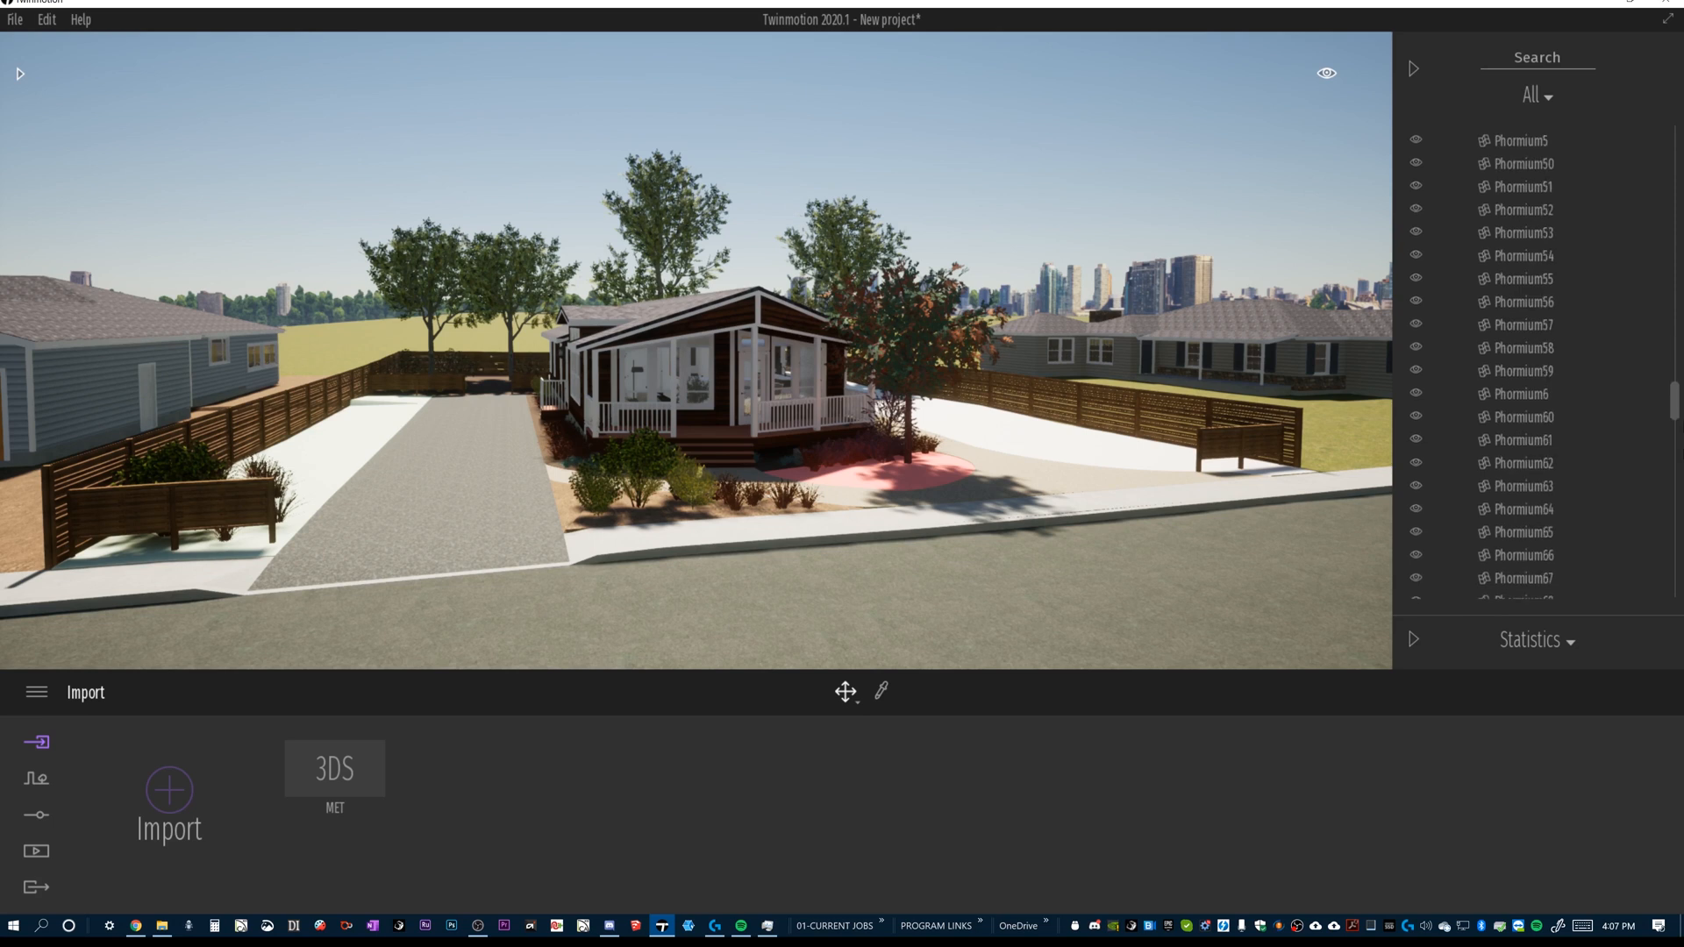
pyautogui.scroll(-3)
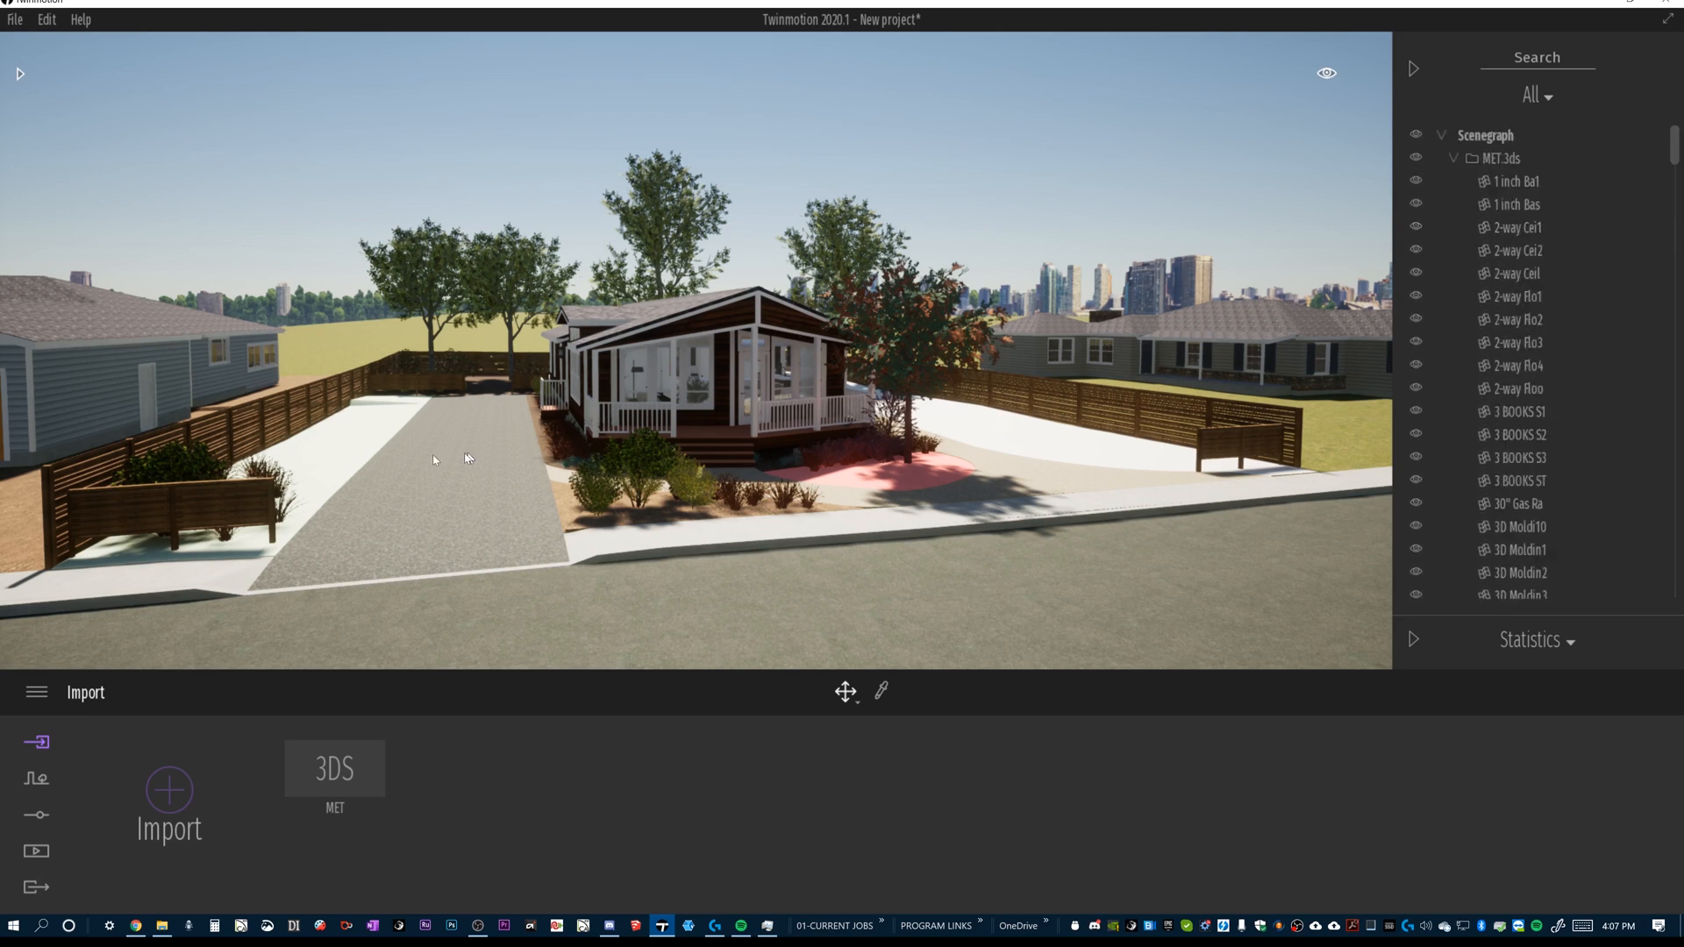
pyautogui.moveTo(717, 414)
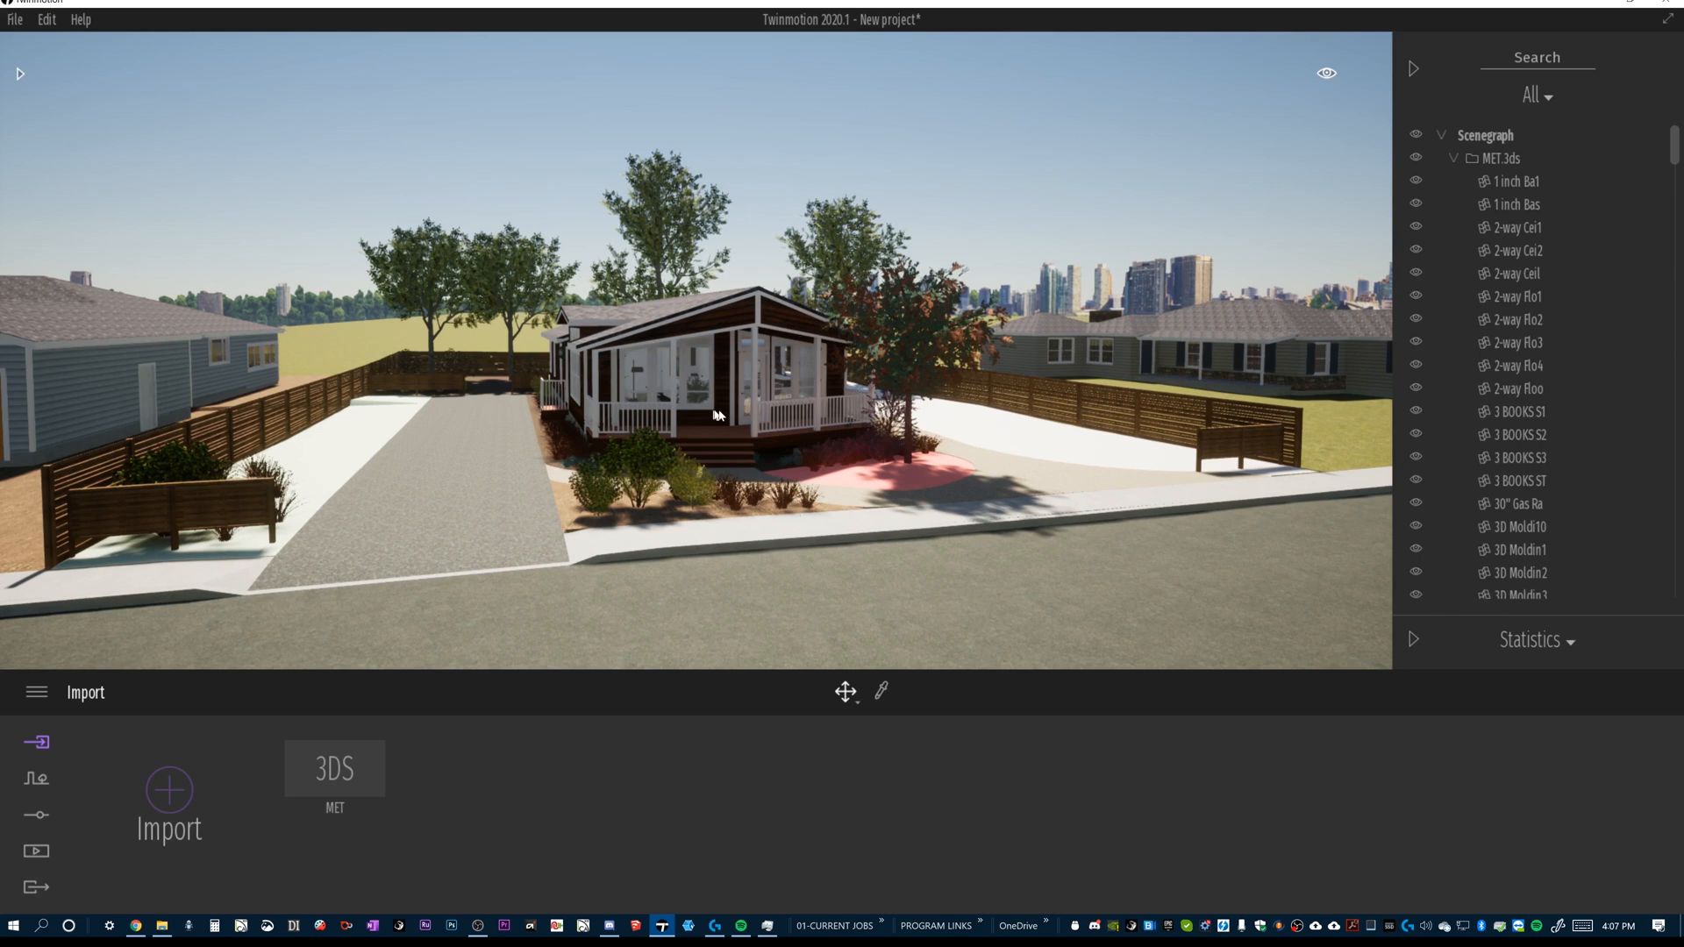
pyautogui.moveTo(755, 451)
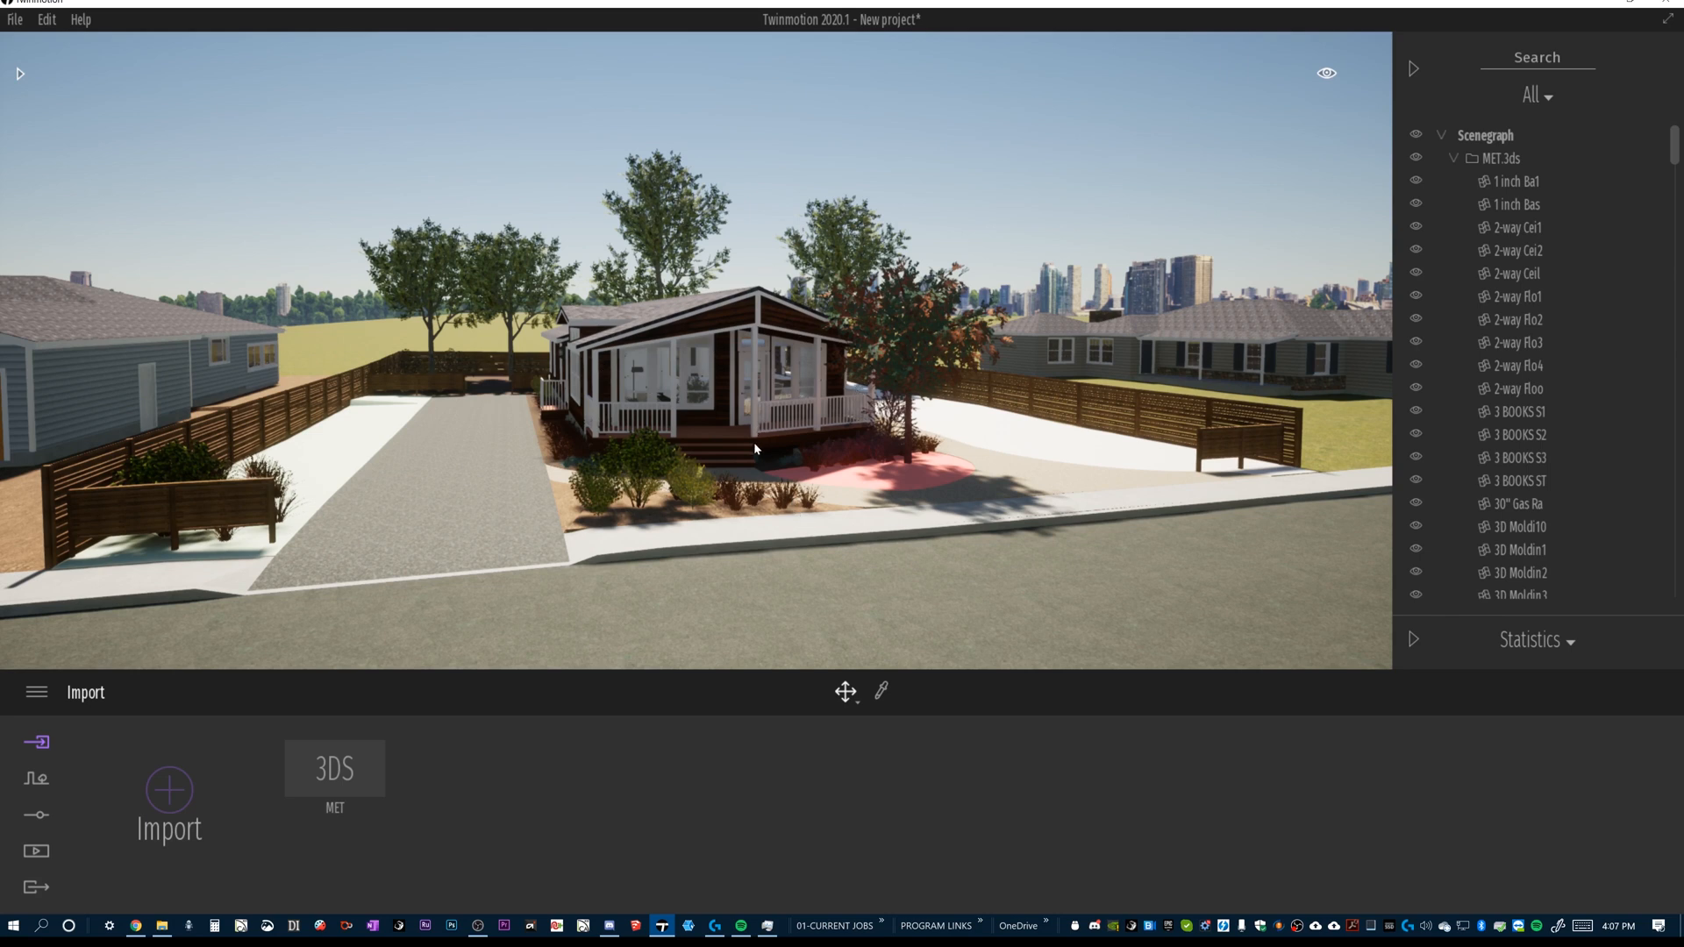
pyautogui.moveTo(754, 444)
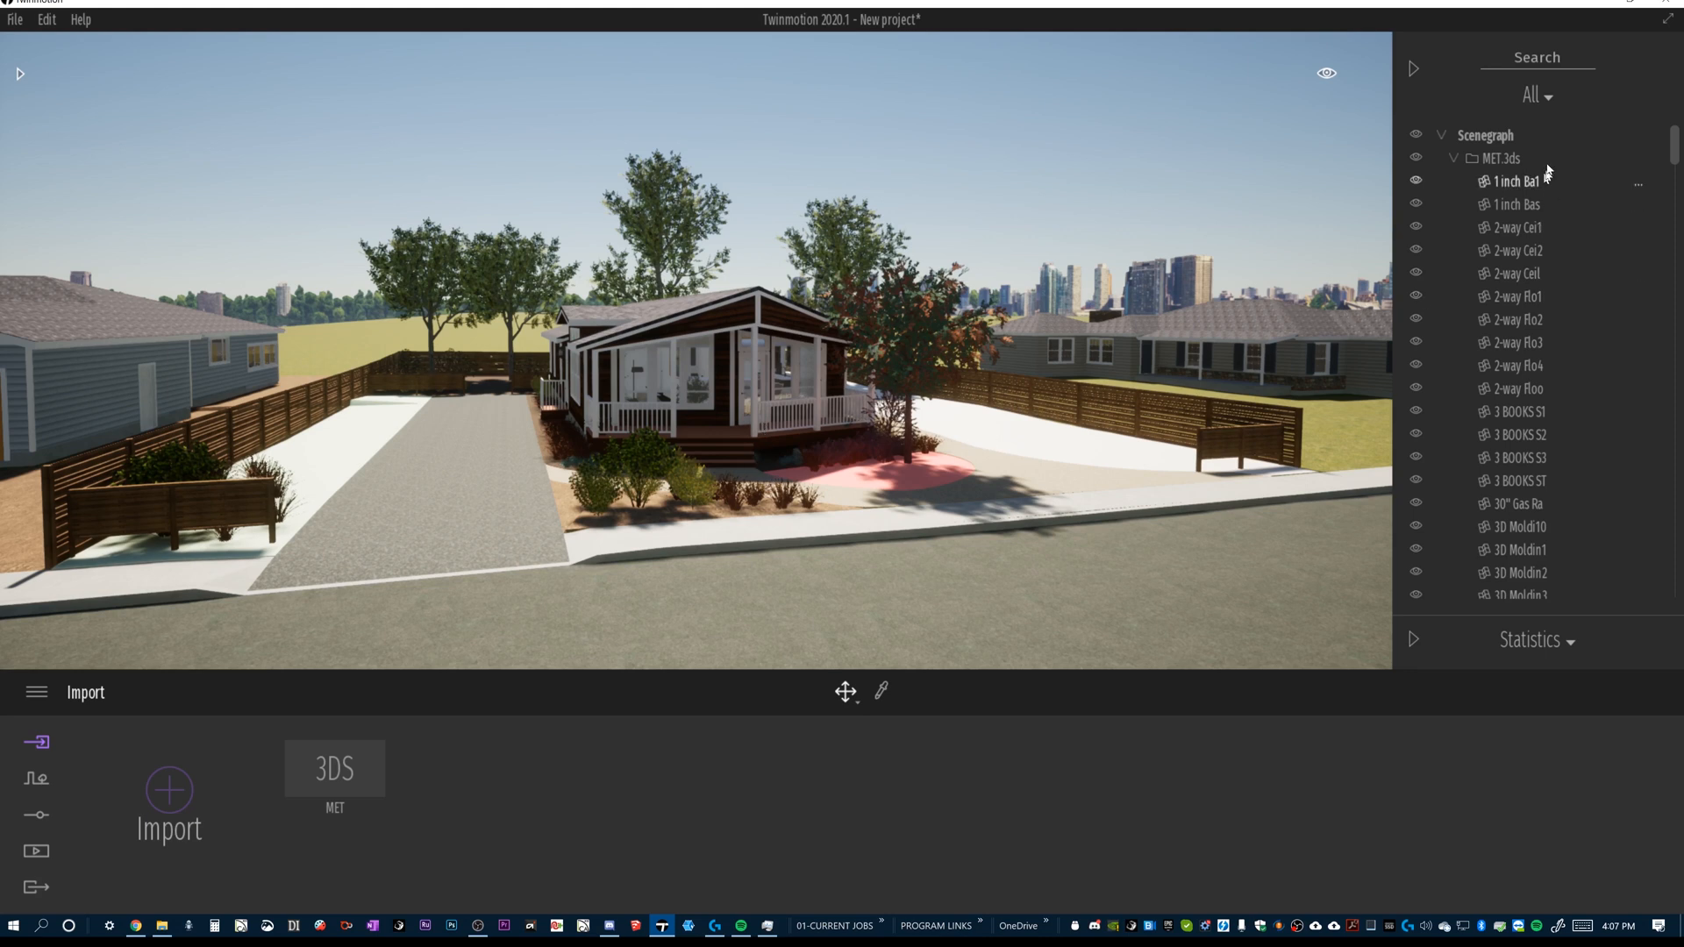
pyautogui.moveTo(1564, 177)
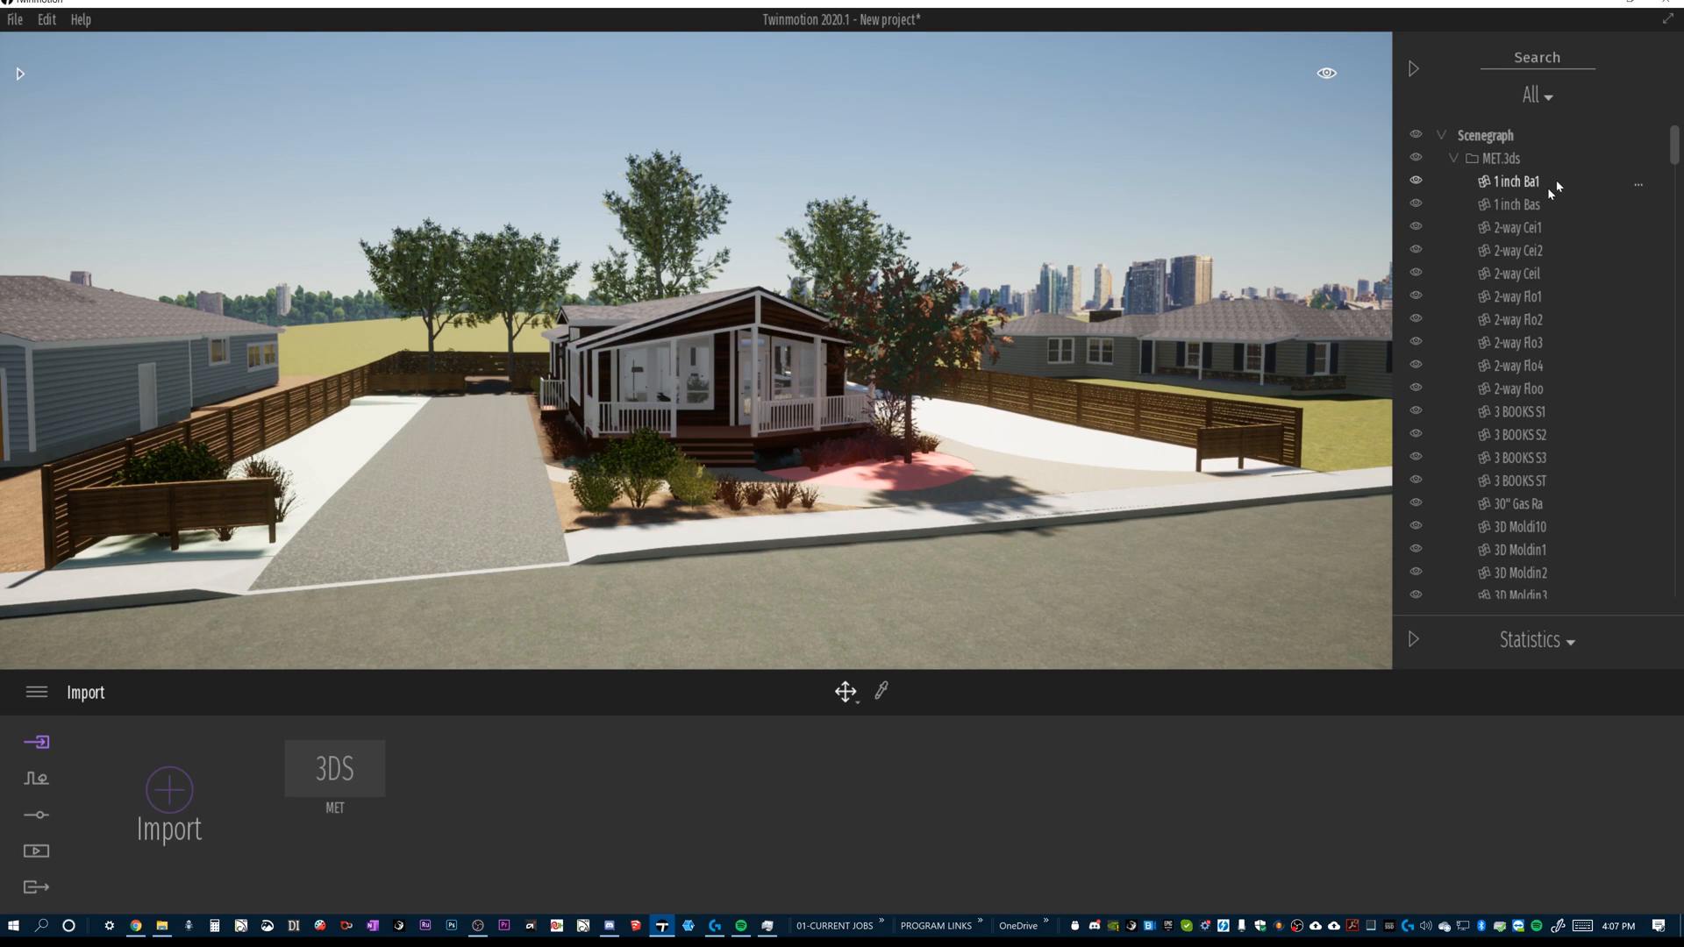
pyautogui.scroll(-3)
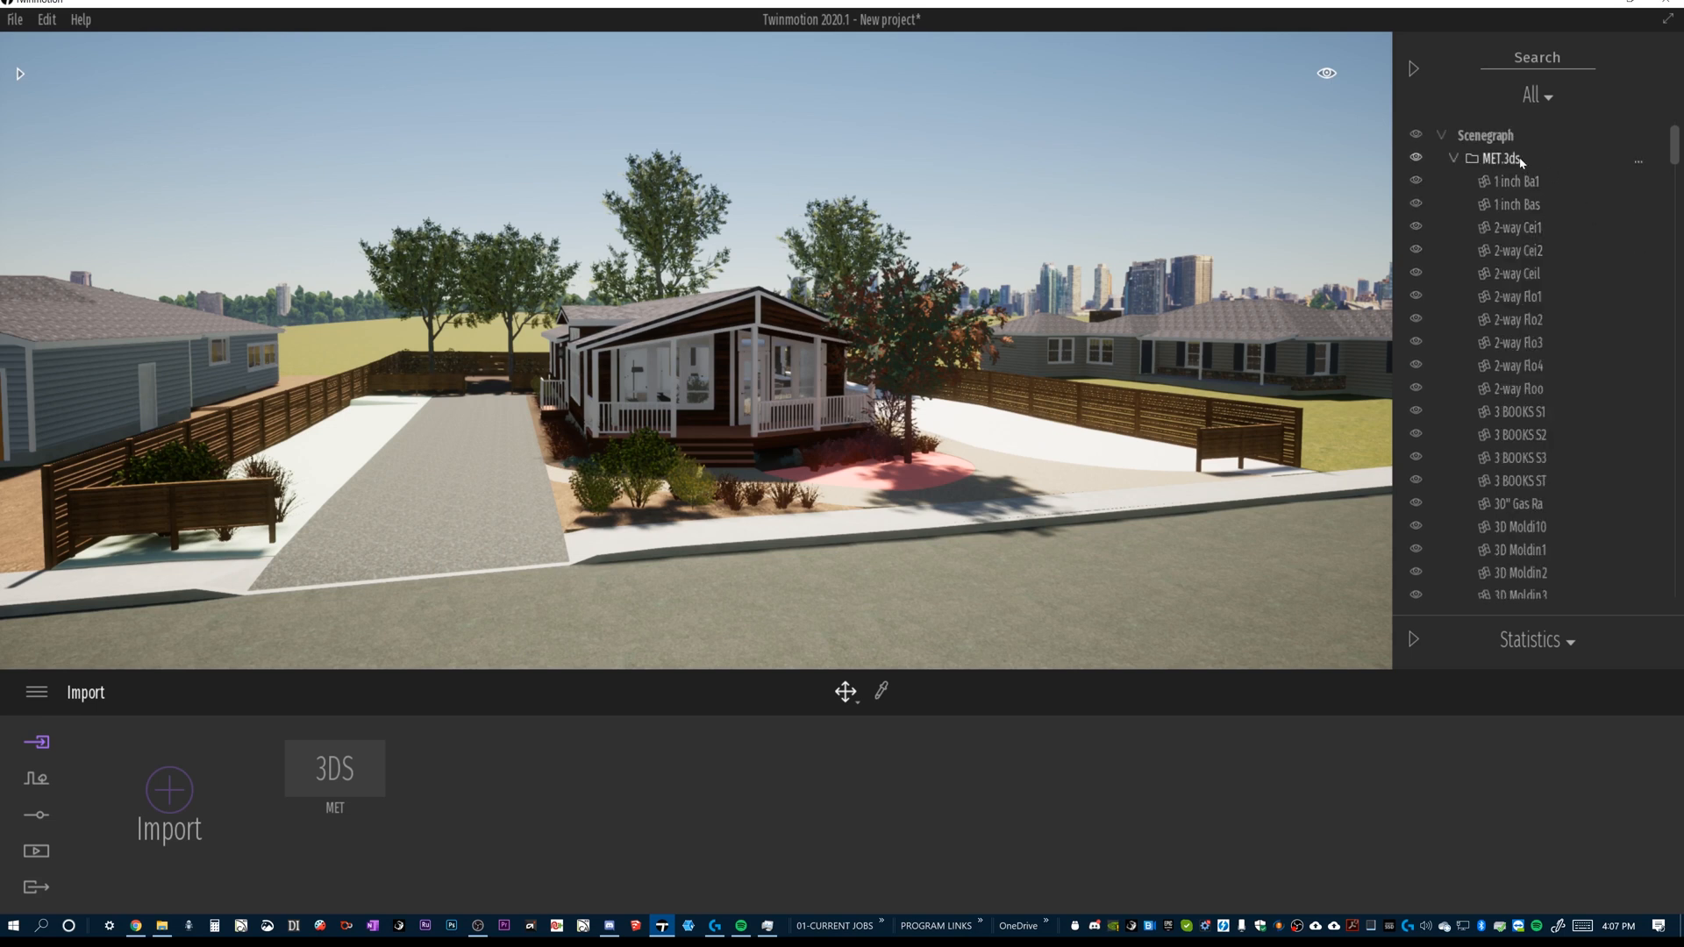
pyautogui.click(1516, 251)
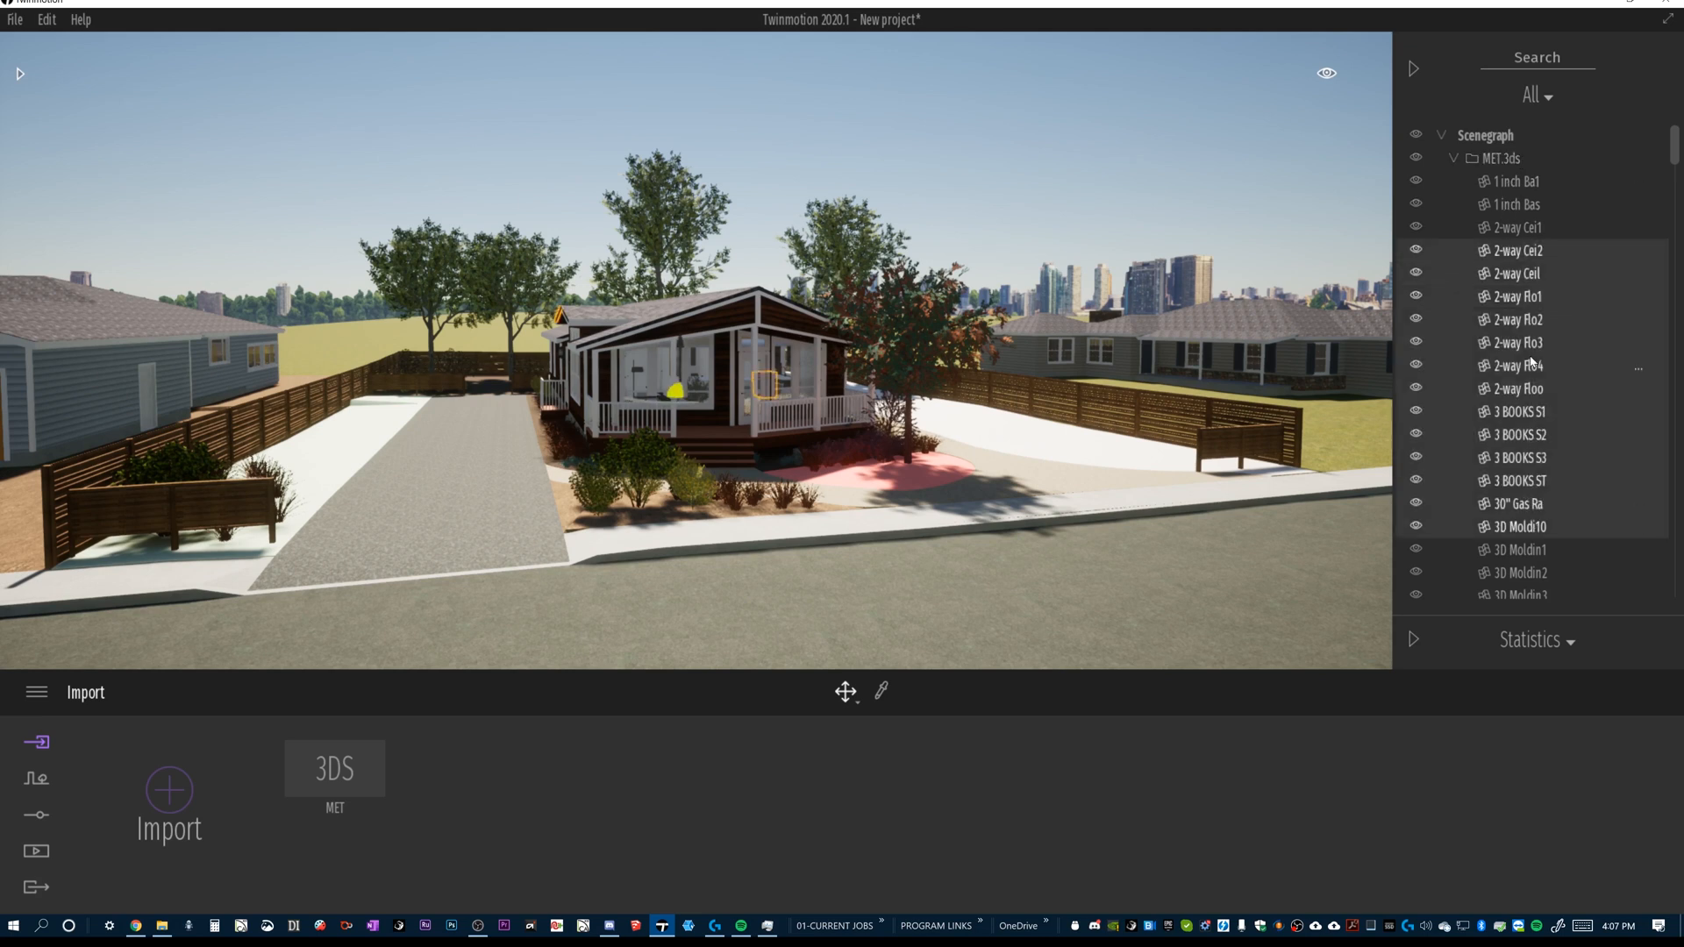
pyautogui.rightClick(1516, 342)
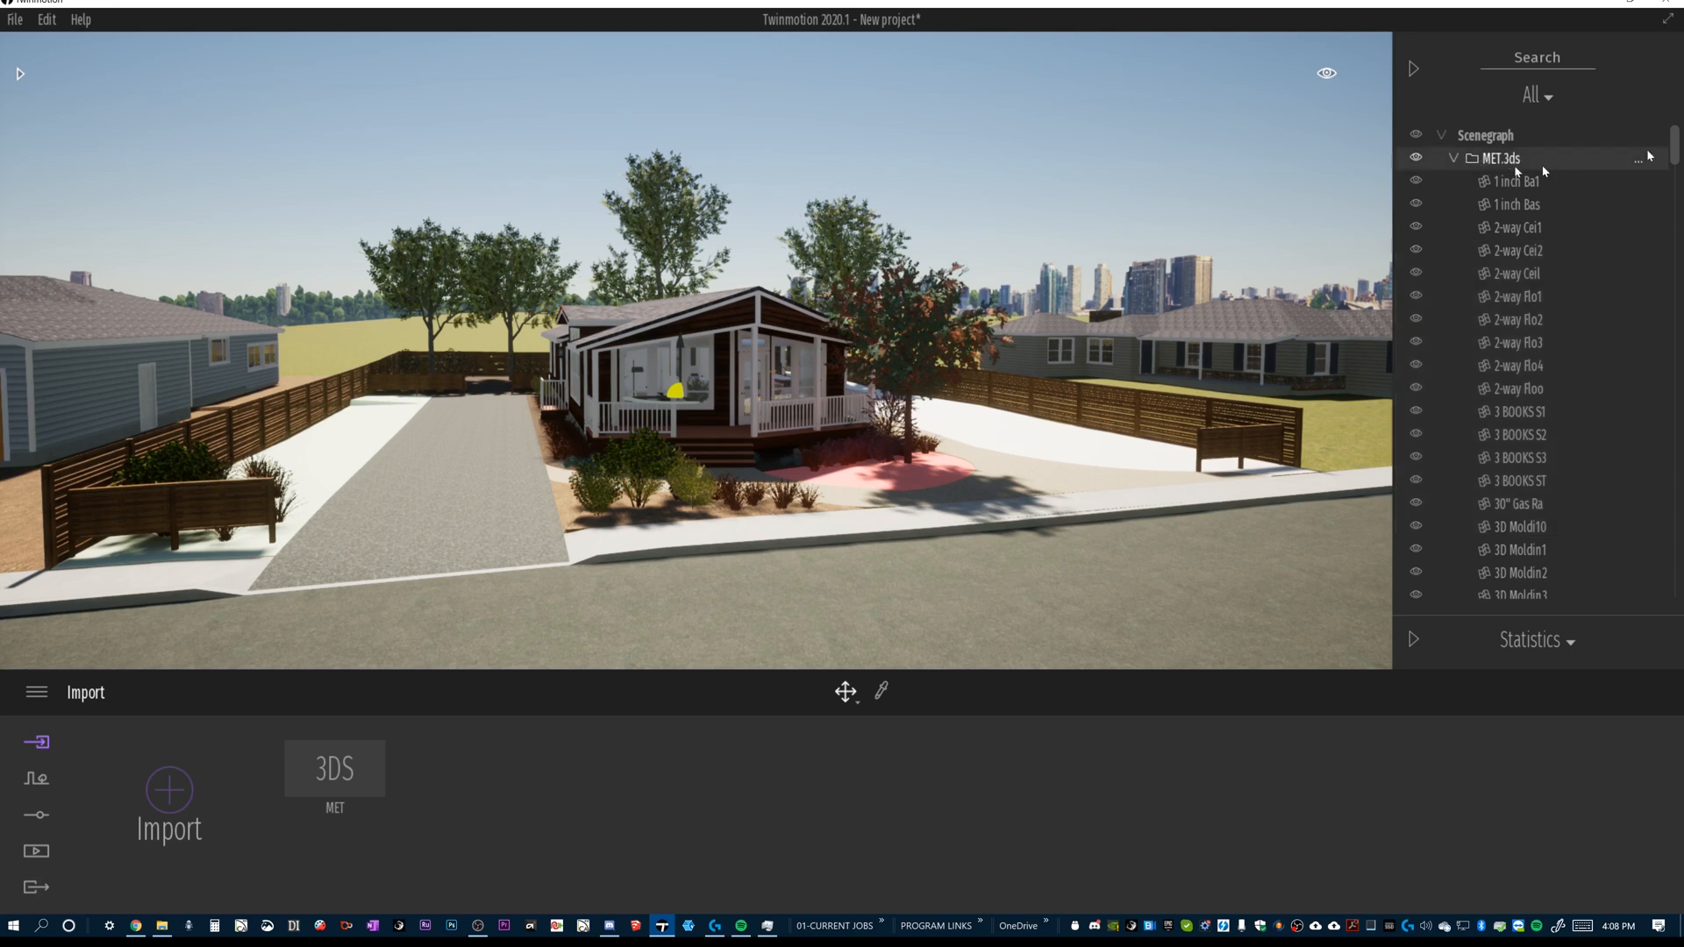
pyautogui.scroll(-3)
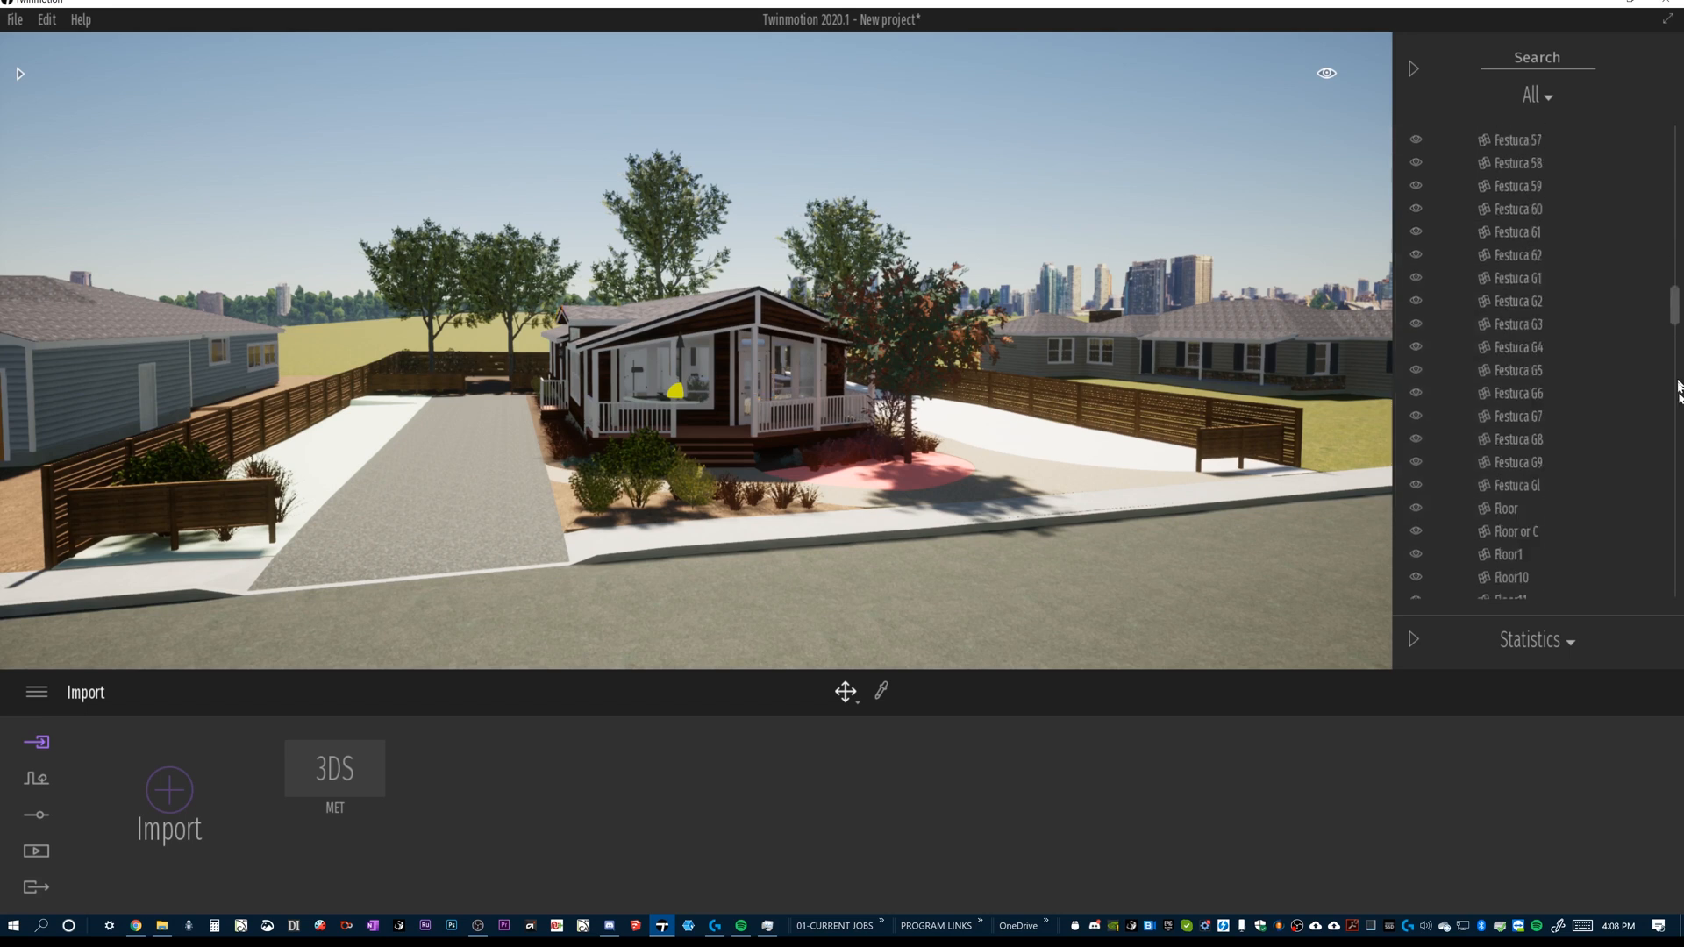
pyautogui.scroll(-3)
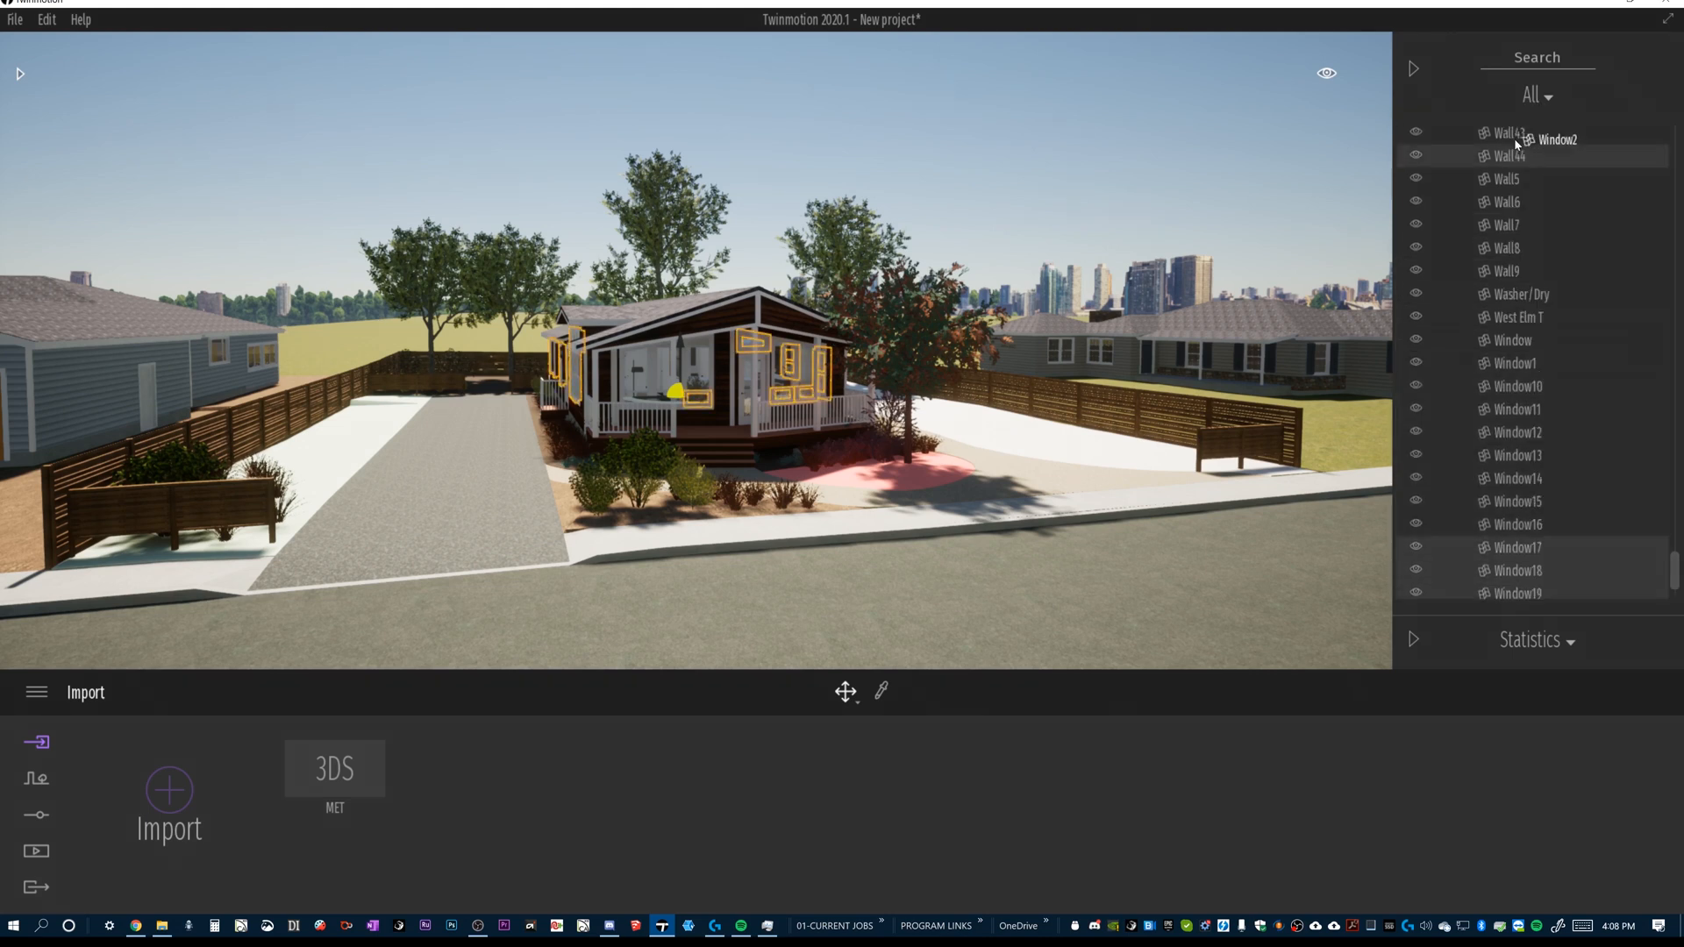
pyautogui.scroll(-3)
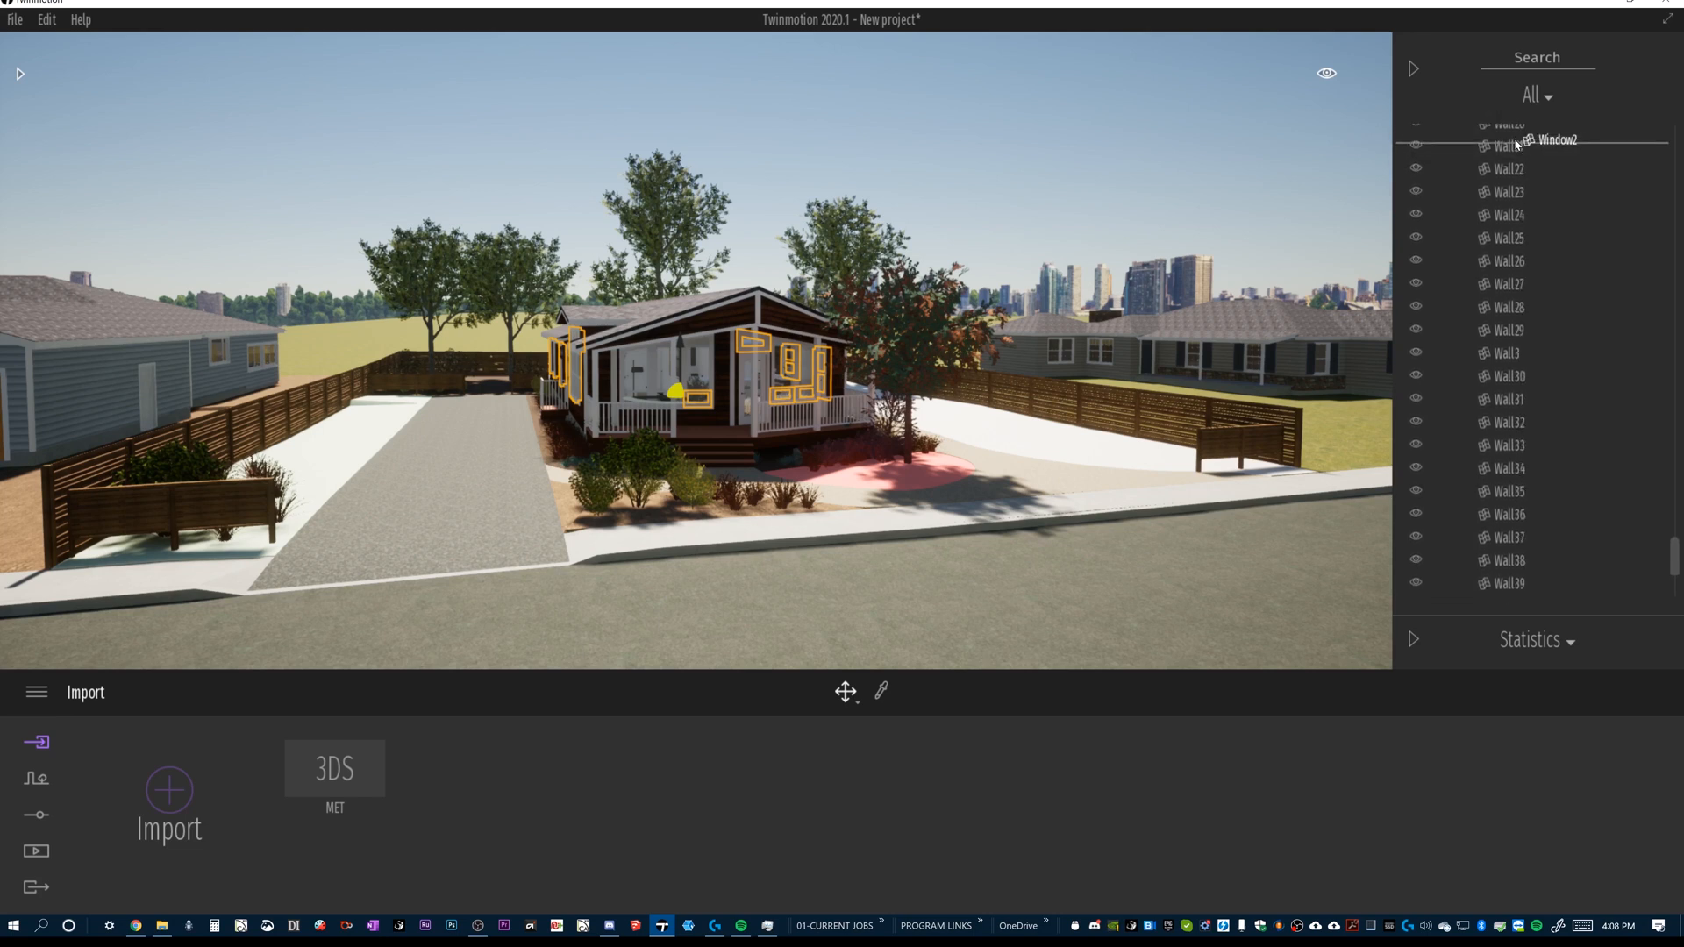
pyautogui.scroll(-3)
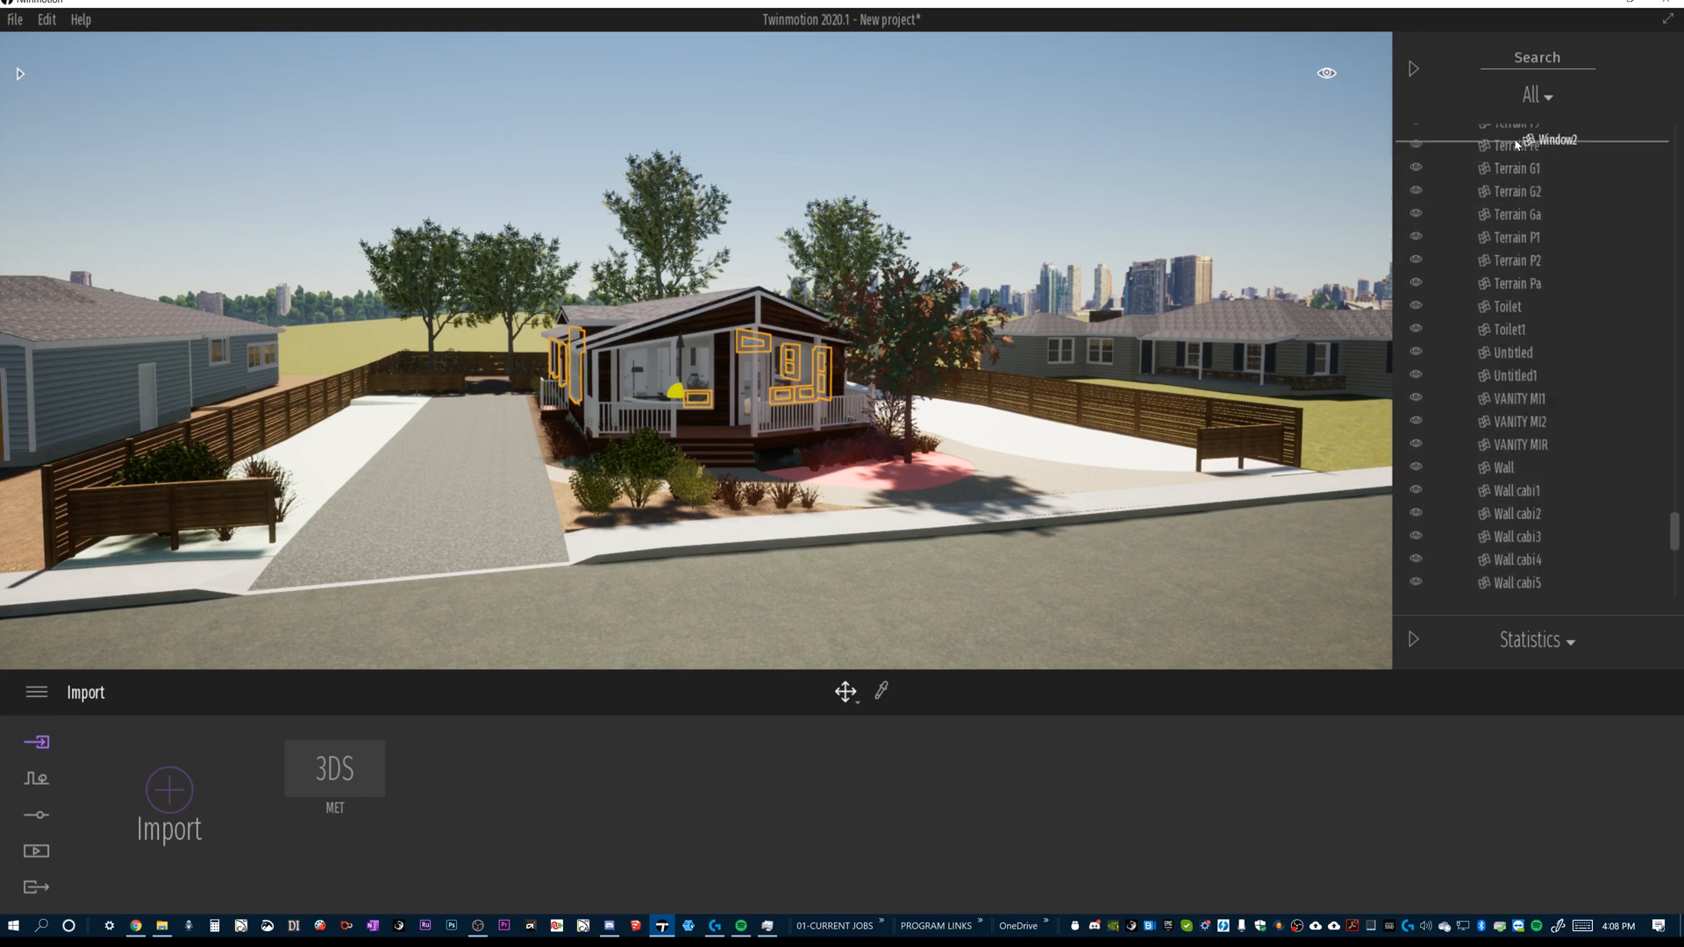
pyautogui.scroll(-3)
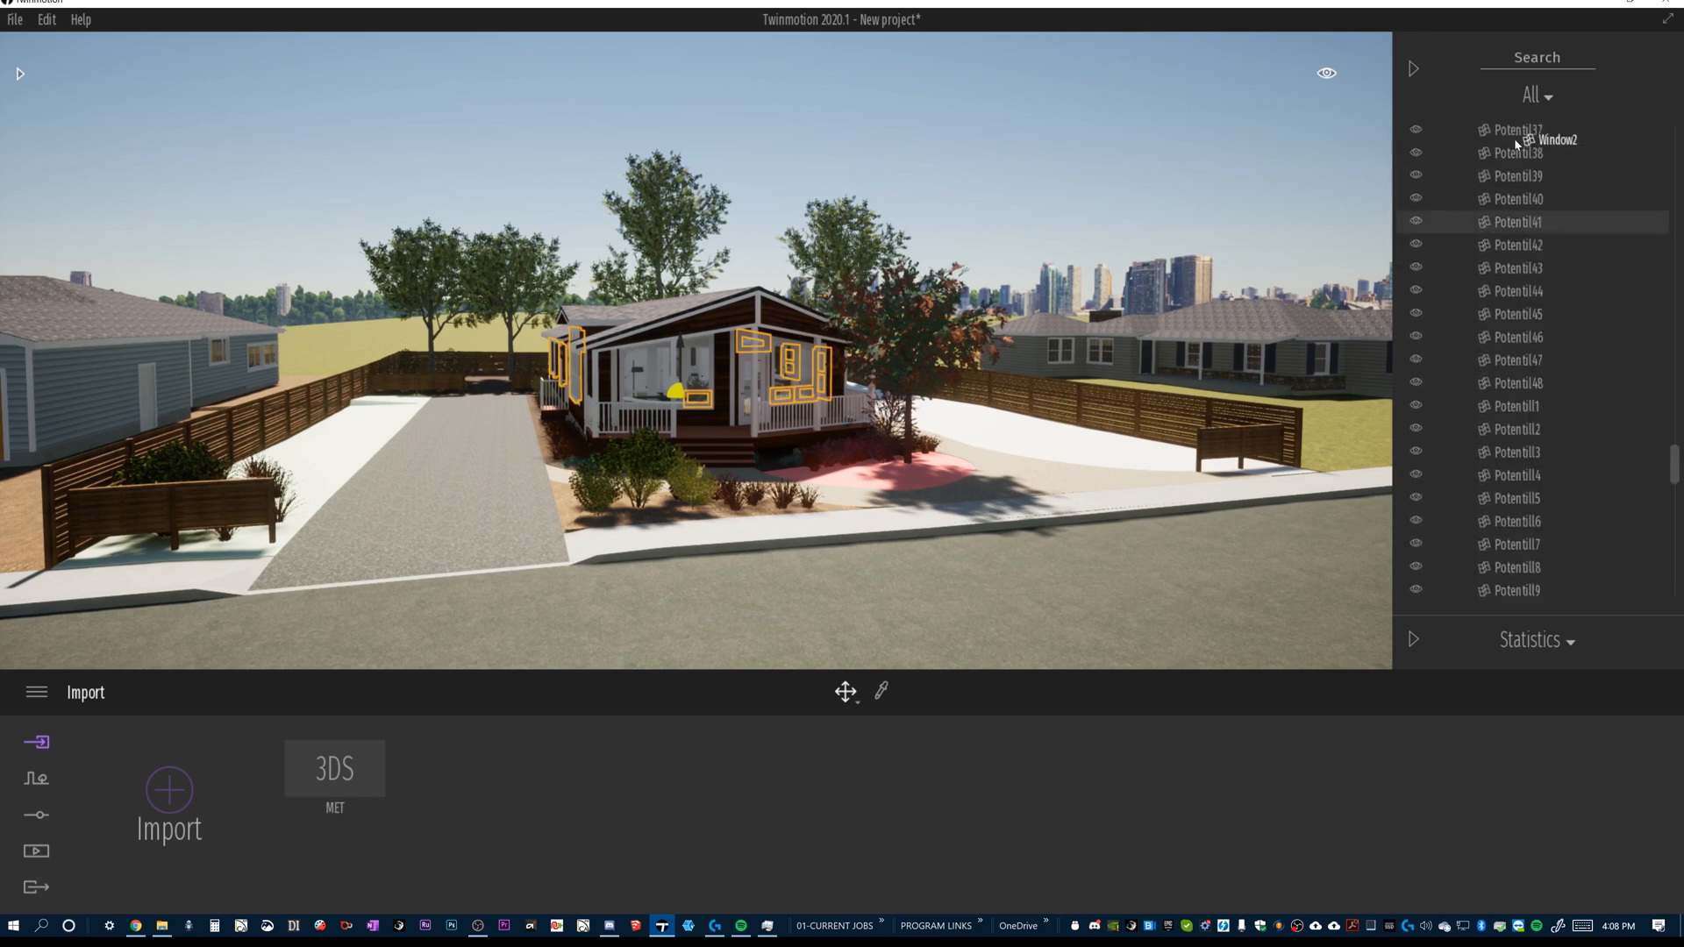
pyautogui.scroll(-3)
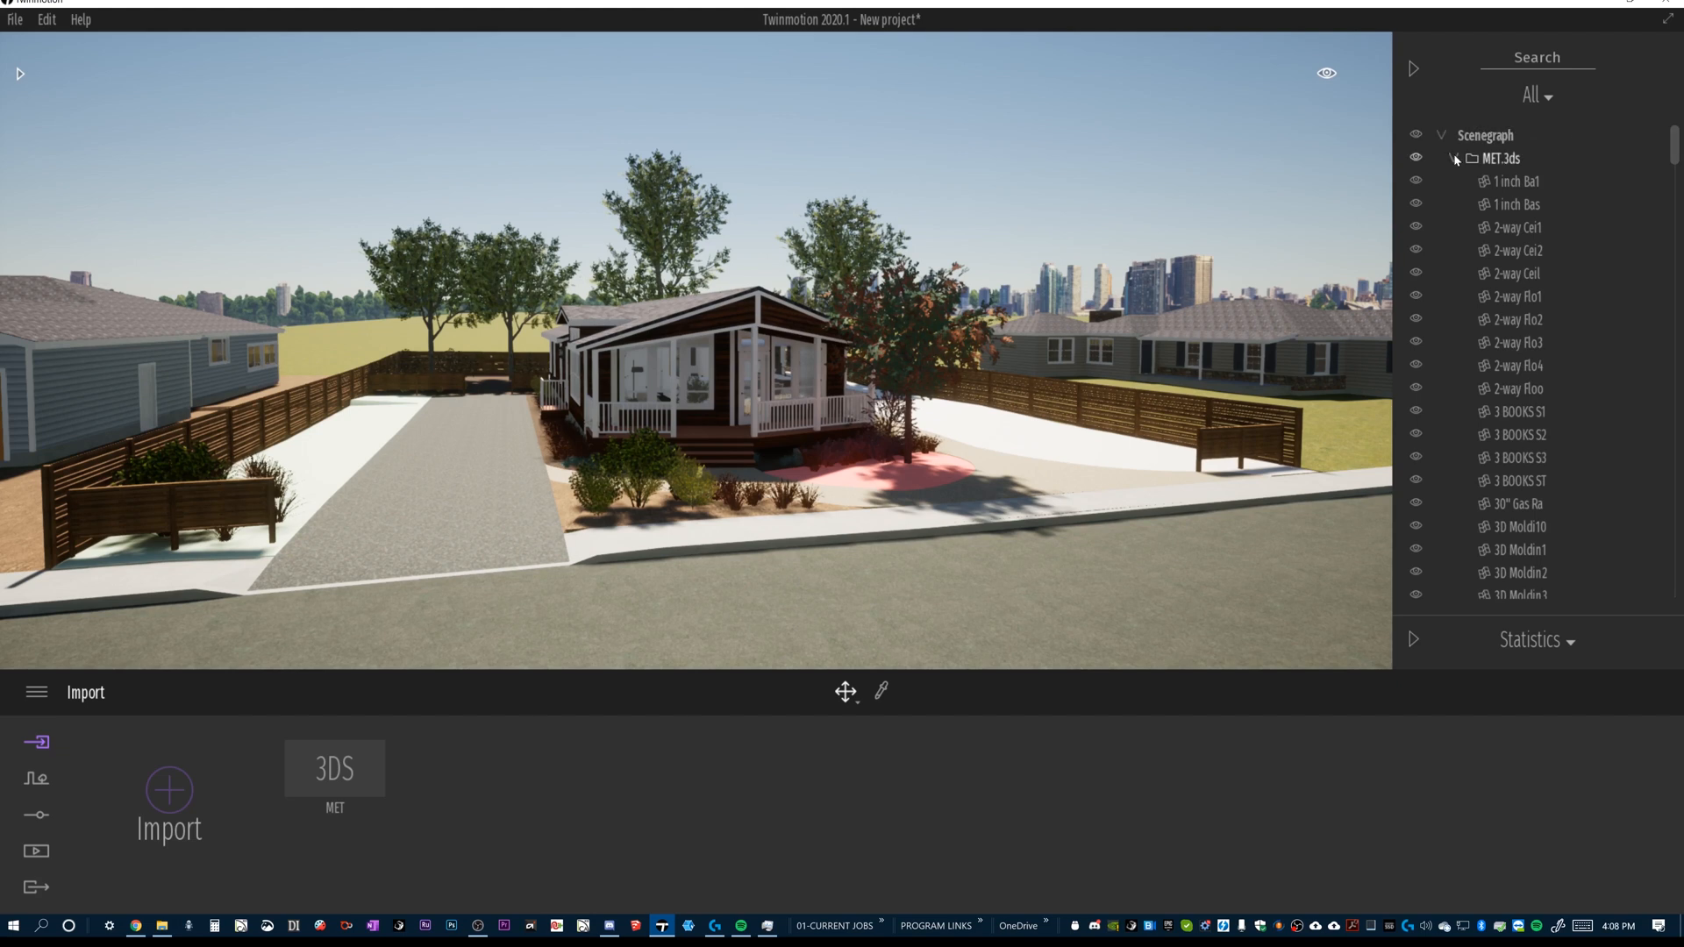
# Step: Create a new container under the Scenegraph root, collapse MET.3ds, and rename the container to A
pyautogui.click(1485, 135)
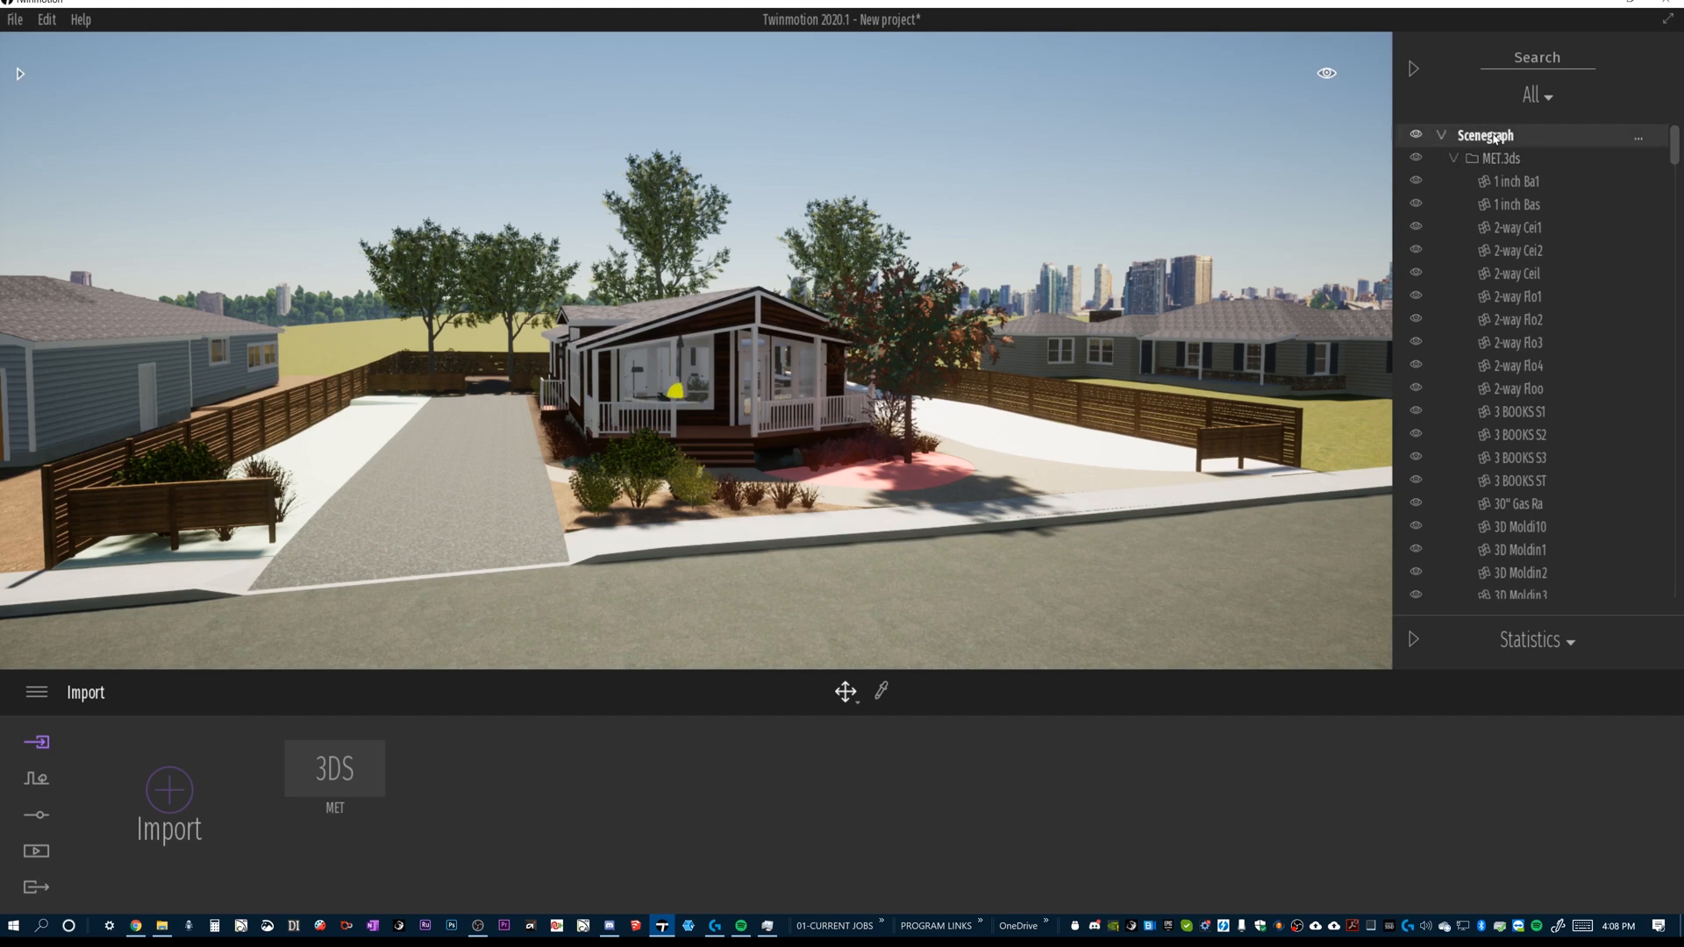
pyautogui.rightClick(1486, 135)
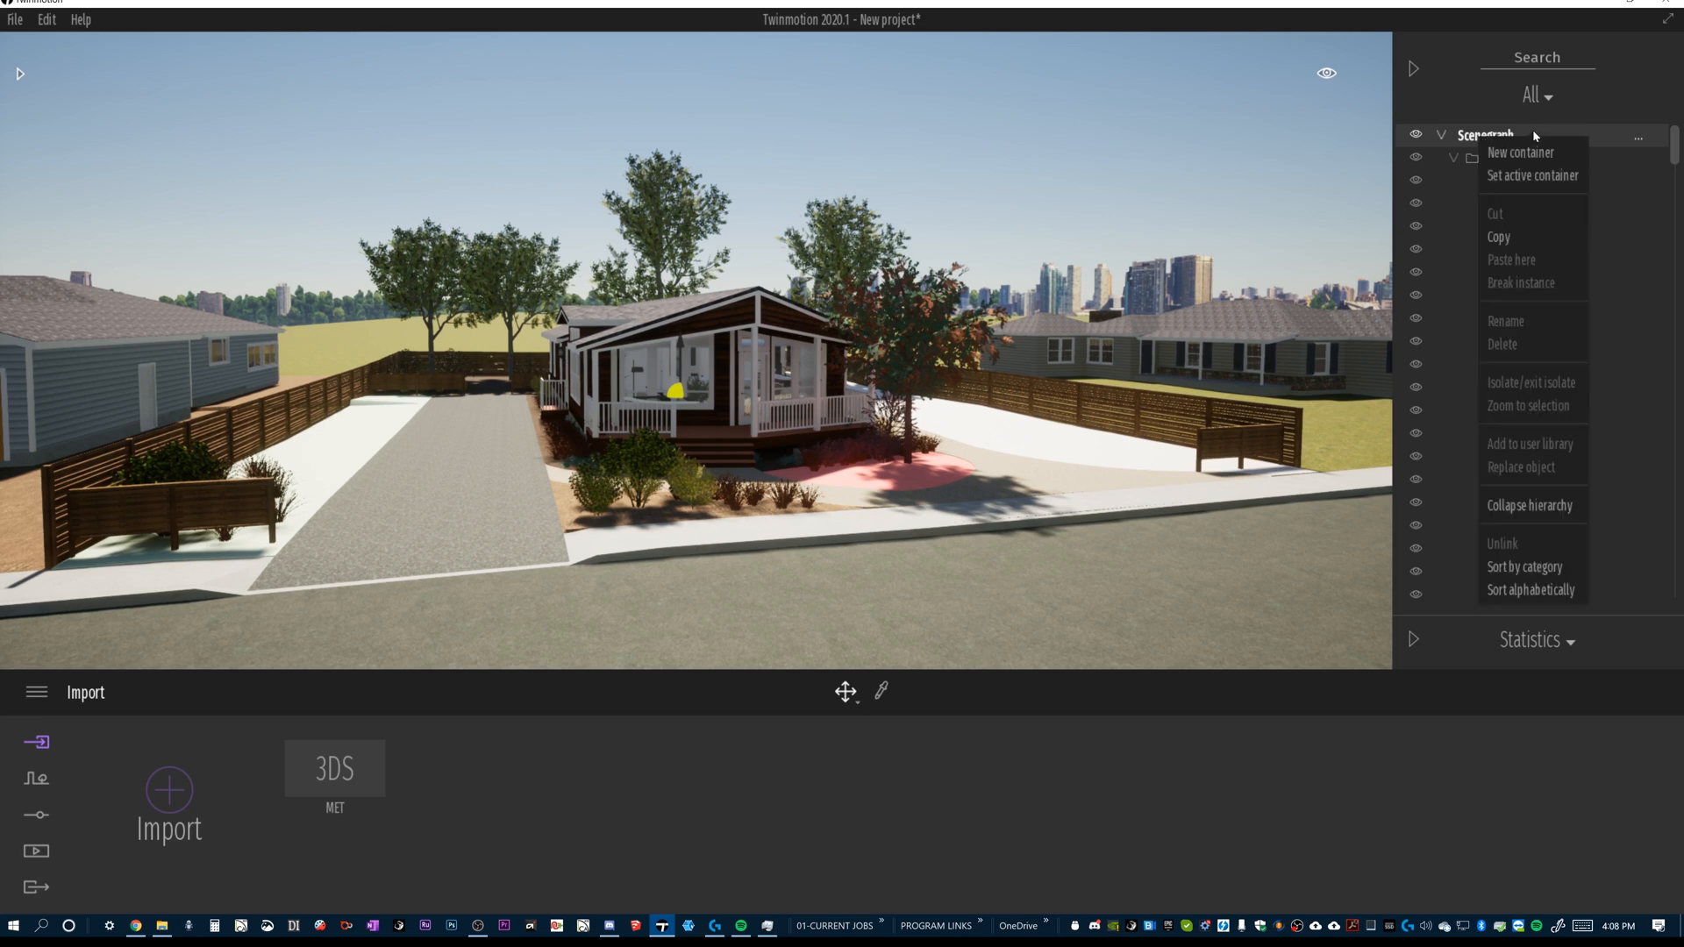
pyautogui.click(1520, 153)
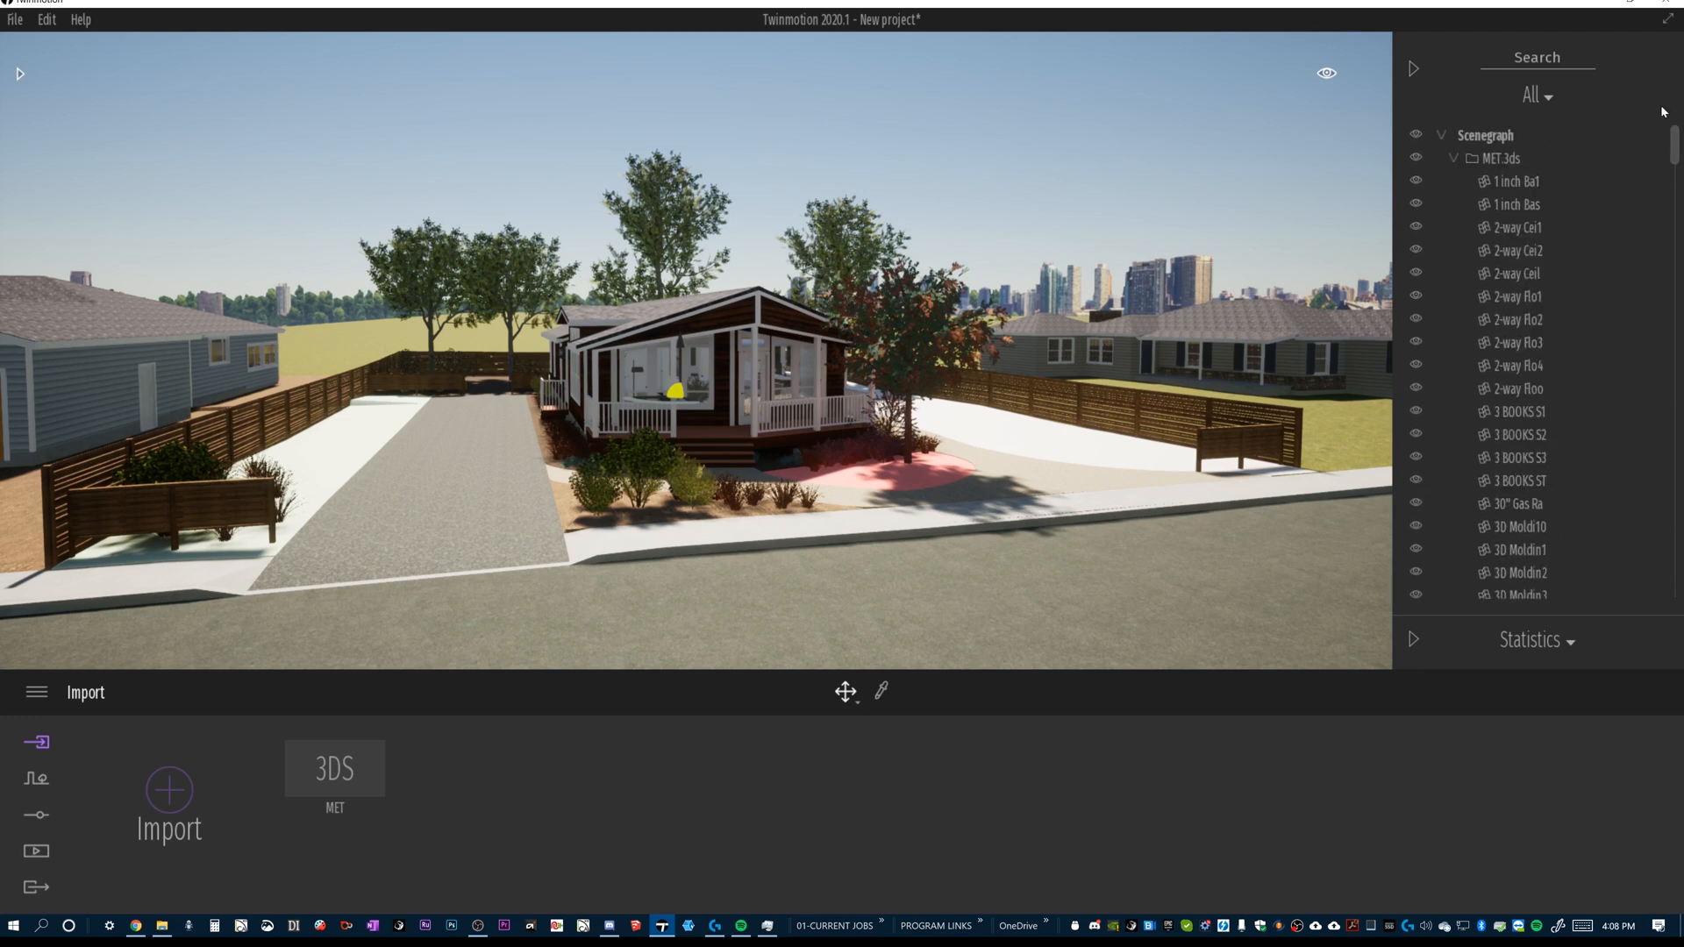
pyautogui.moveTo(1642, 107)
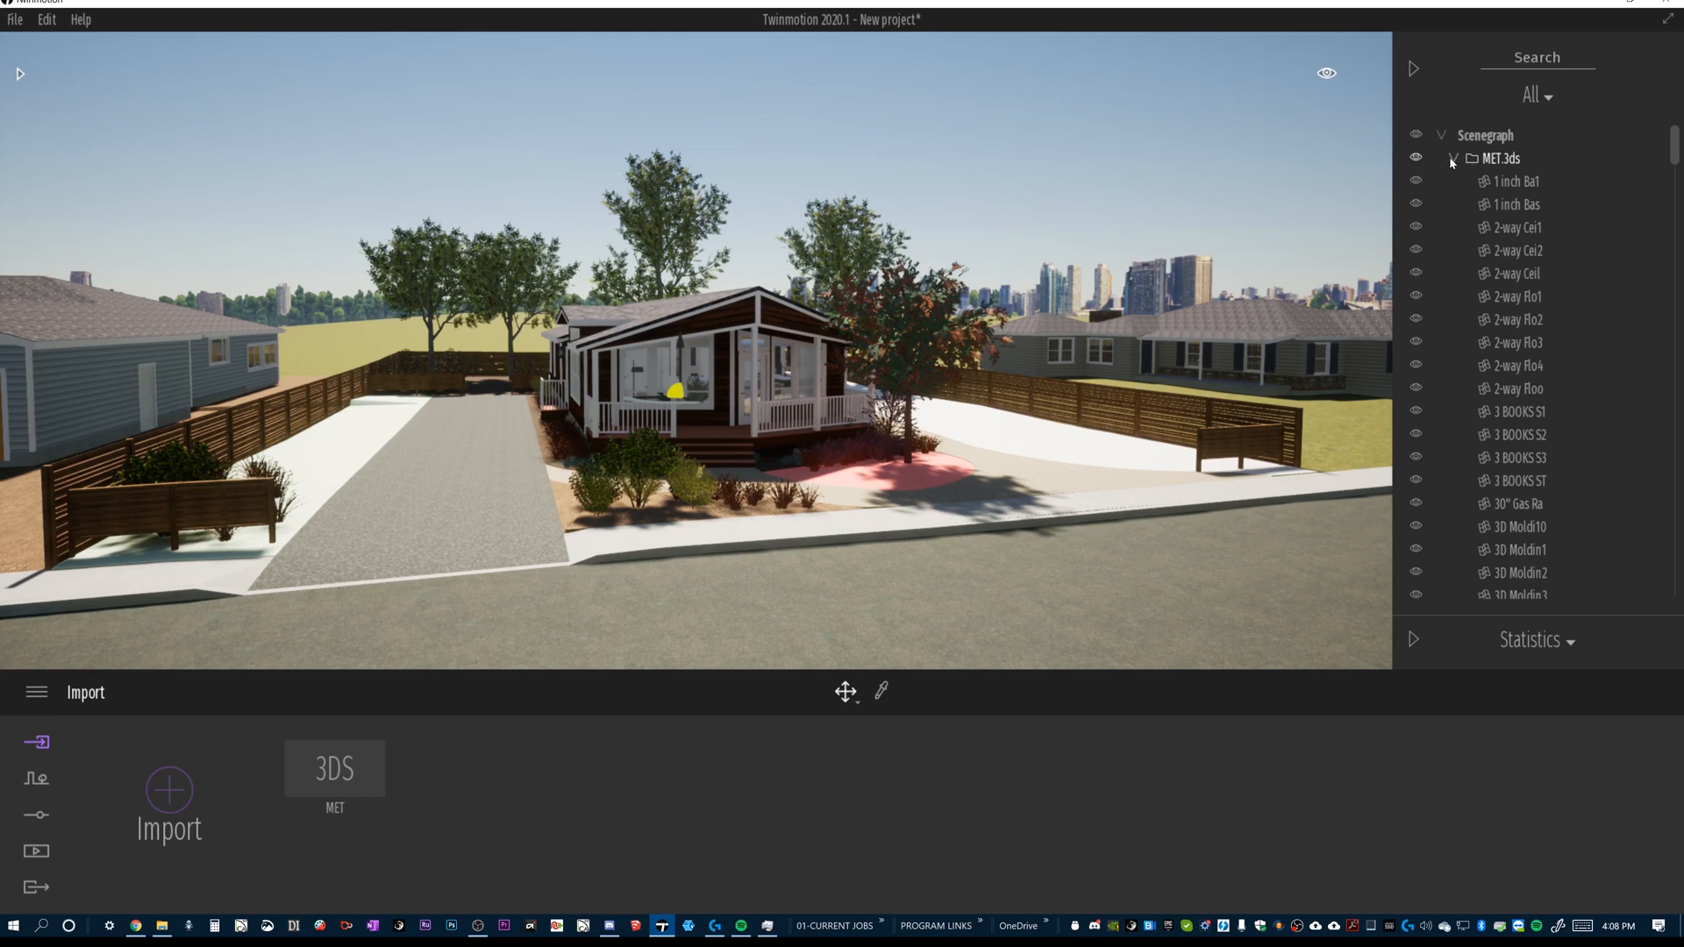
pyautogui.click(1452, 158)
pyautogui.write('SORT')
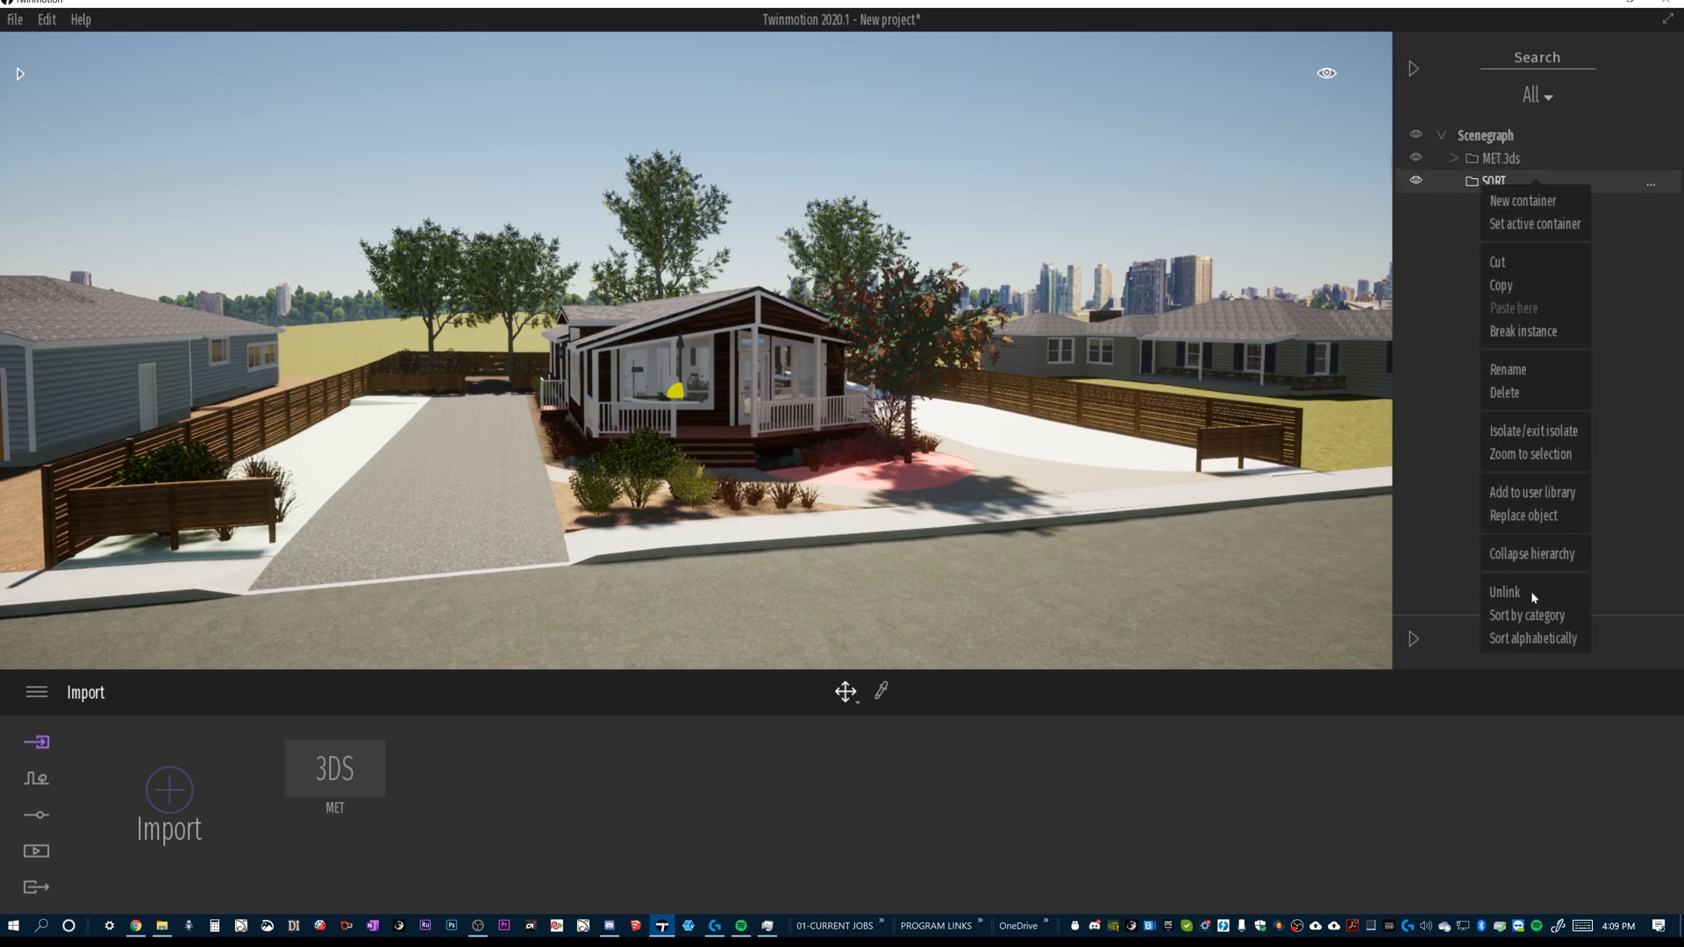
pyautogui.click(1507, 370)
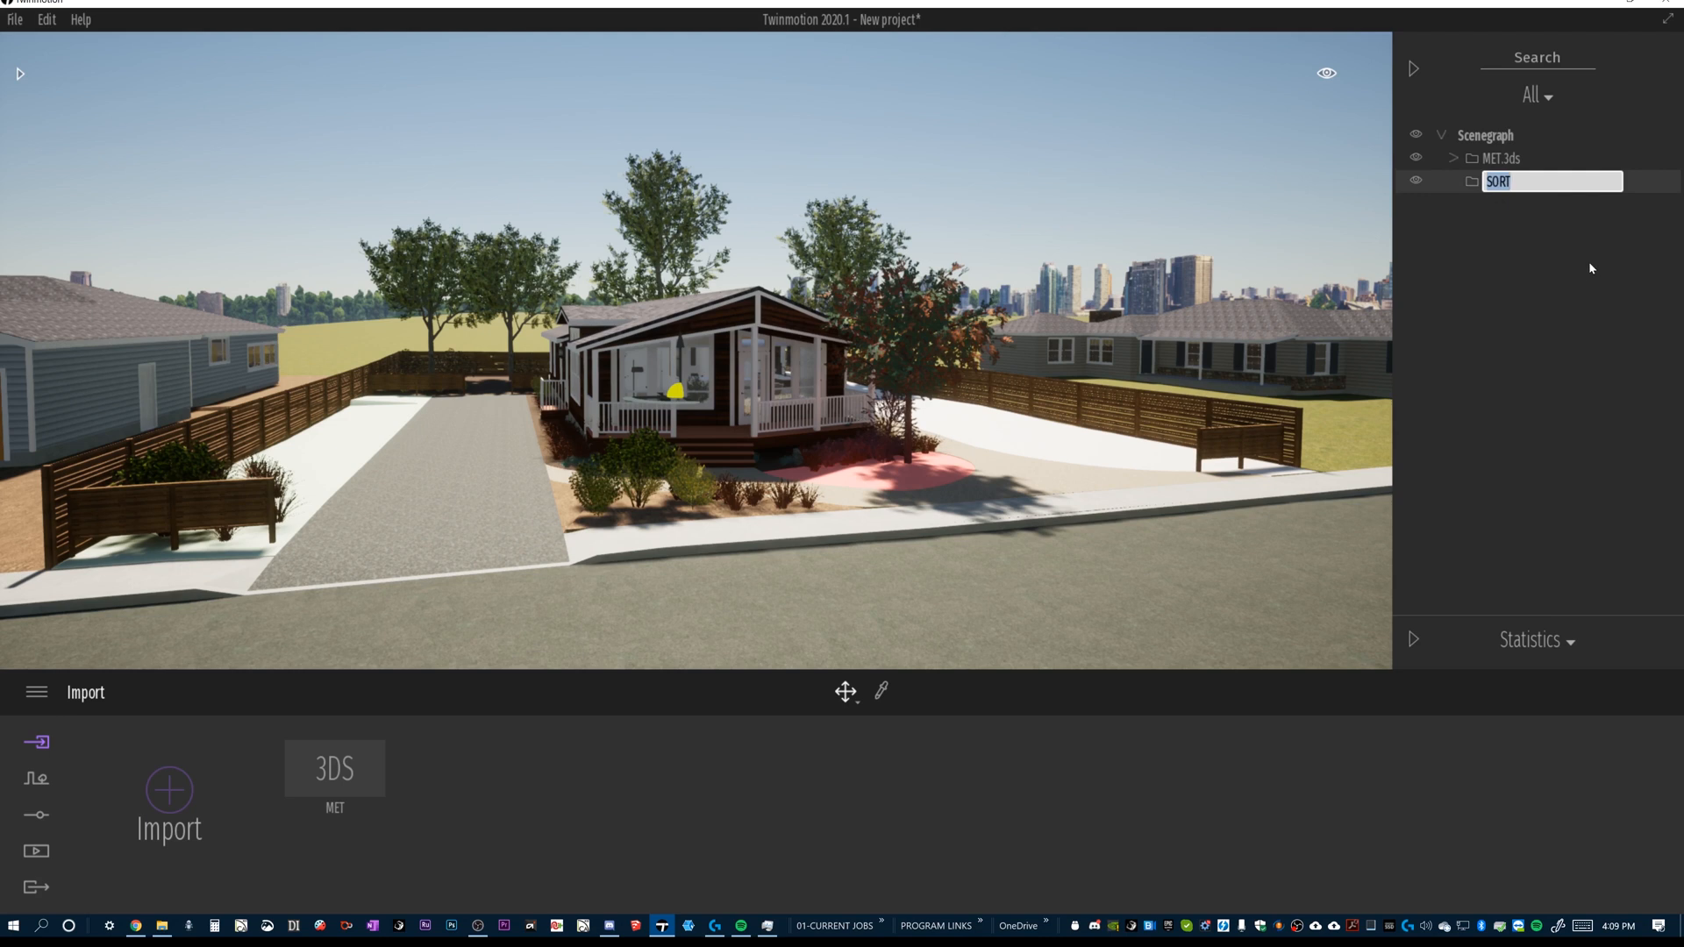
pyautogui.write('A')
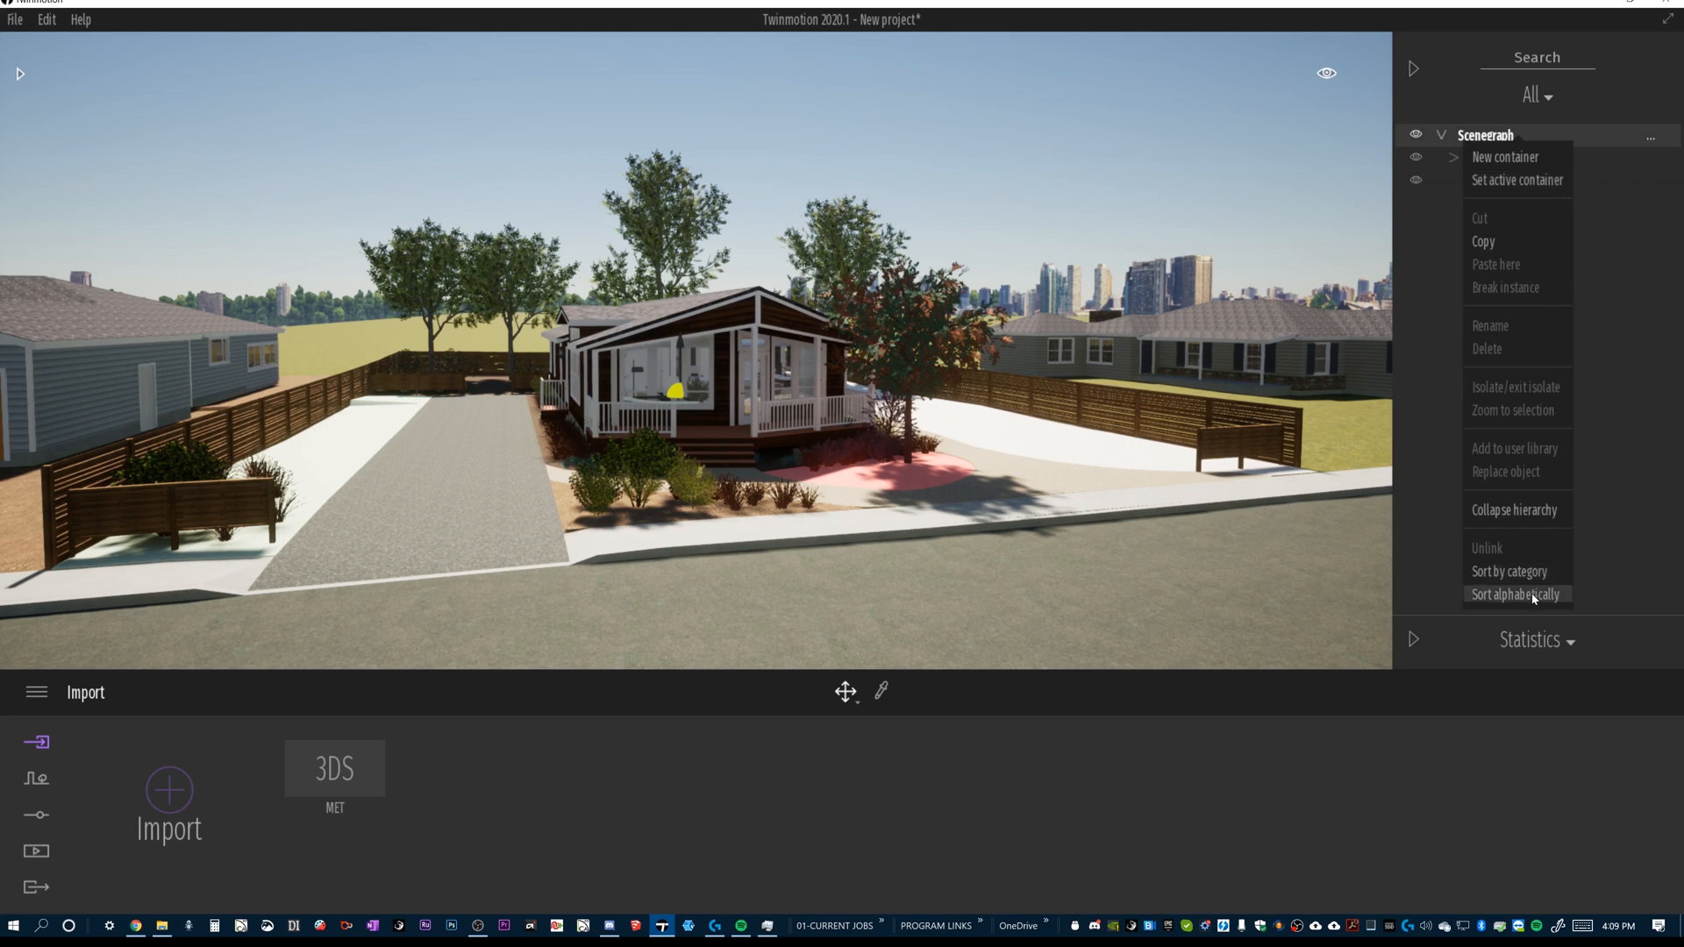
# Step: Sort the scenegraph alphabetically, then expand MET.3ds and browse its object list
pyautogui.click(1516, 595)
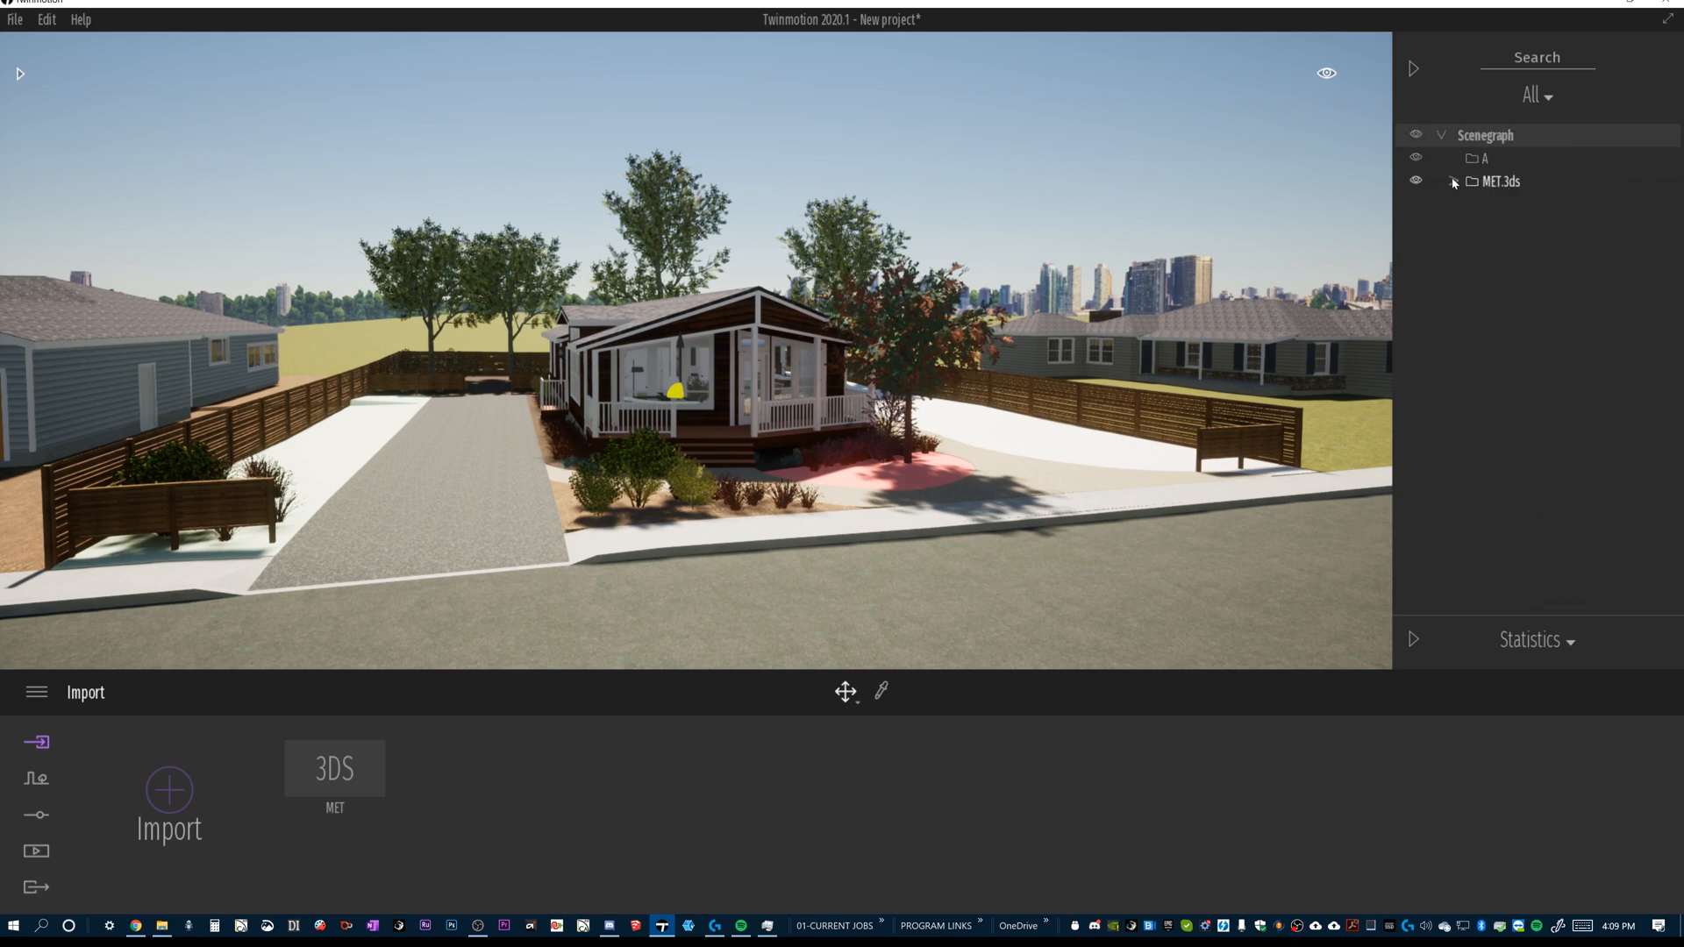
pyautogui.click(1452, 180)
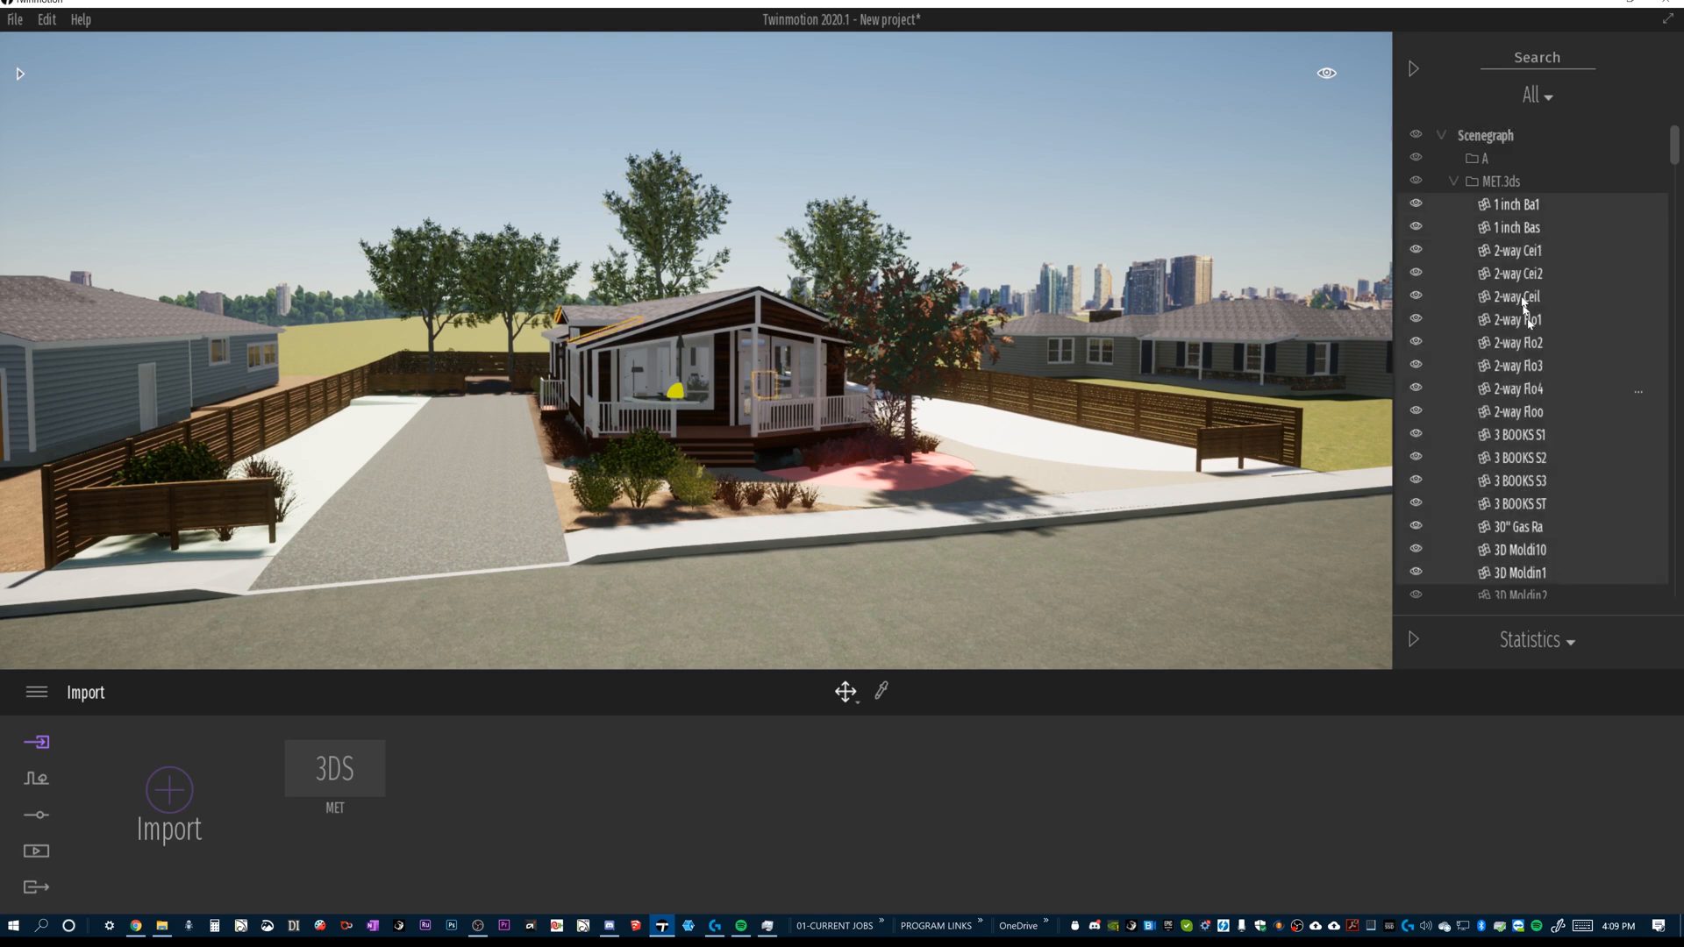
pyautogui.click(1453, 158)
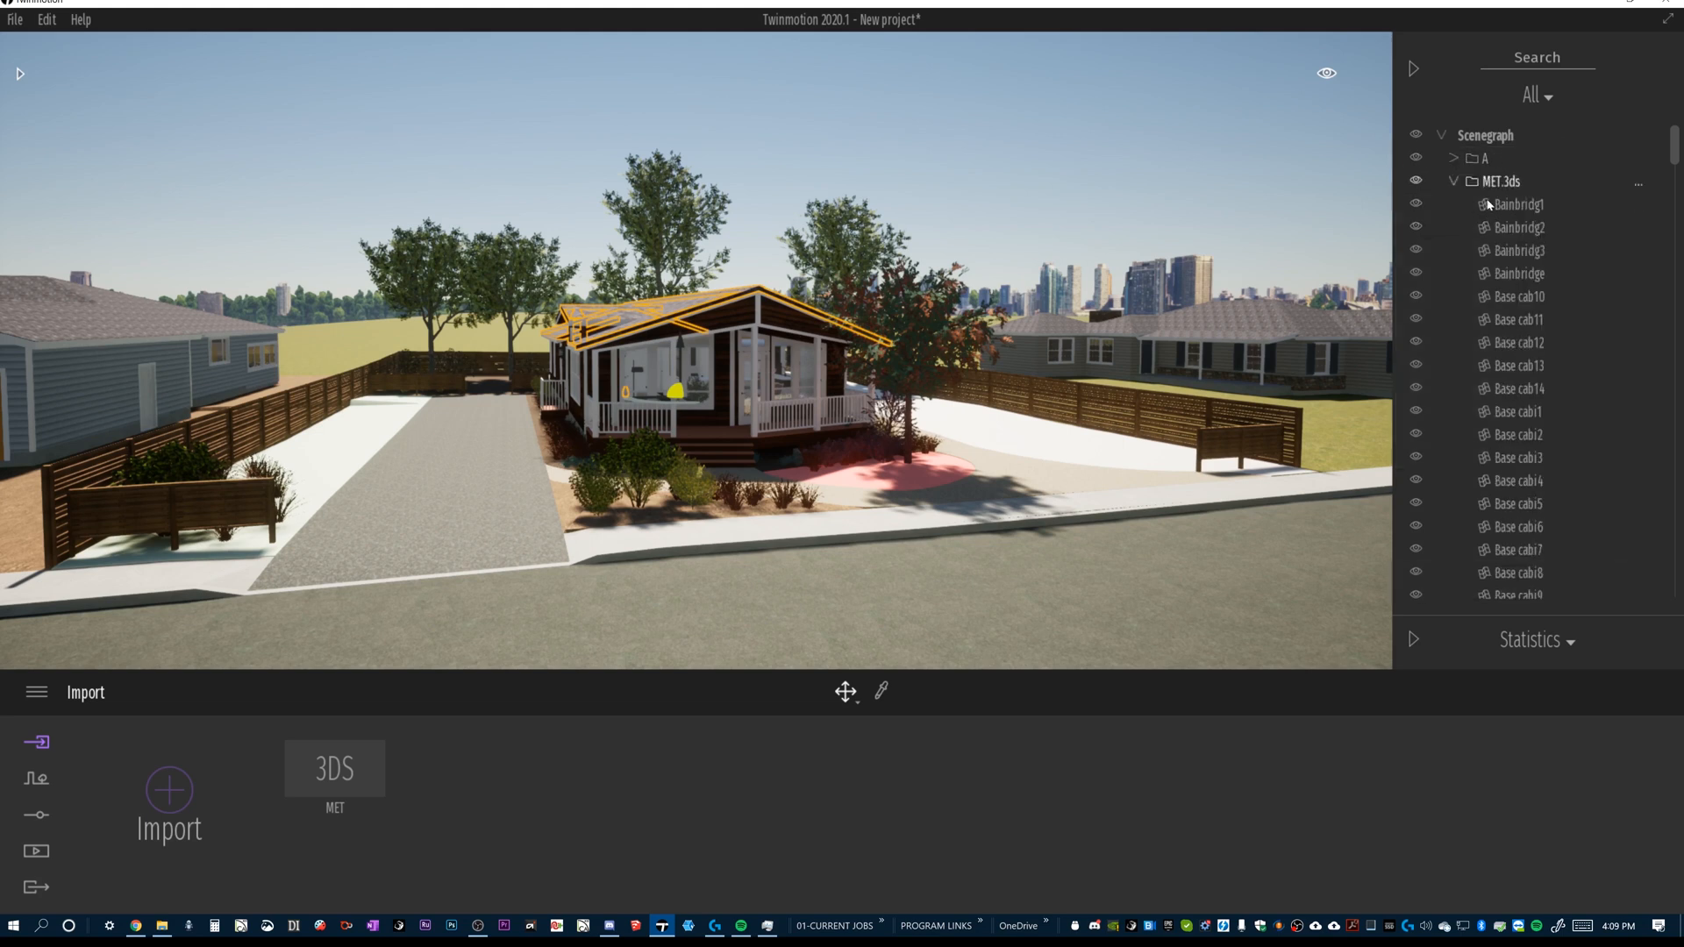
pyautogui.click(1519, 249)
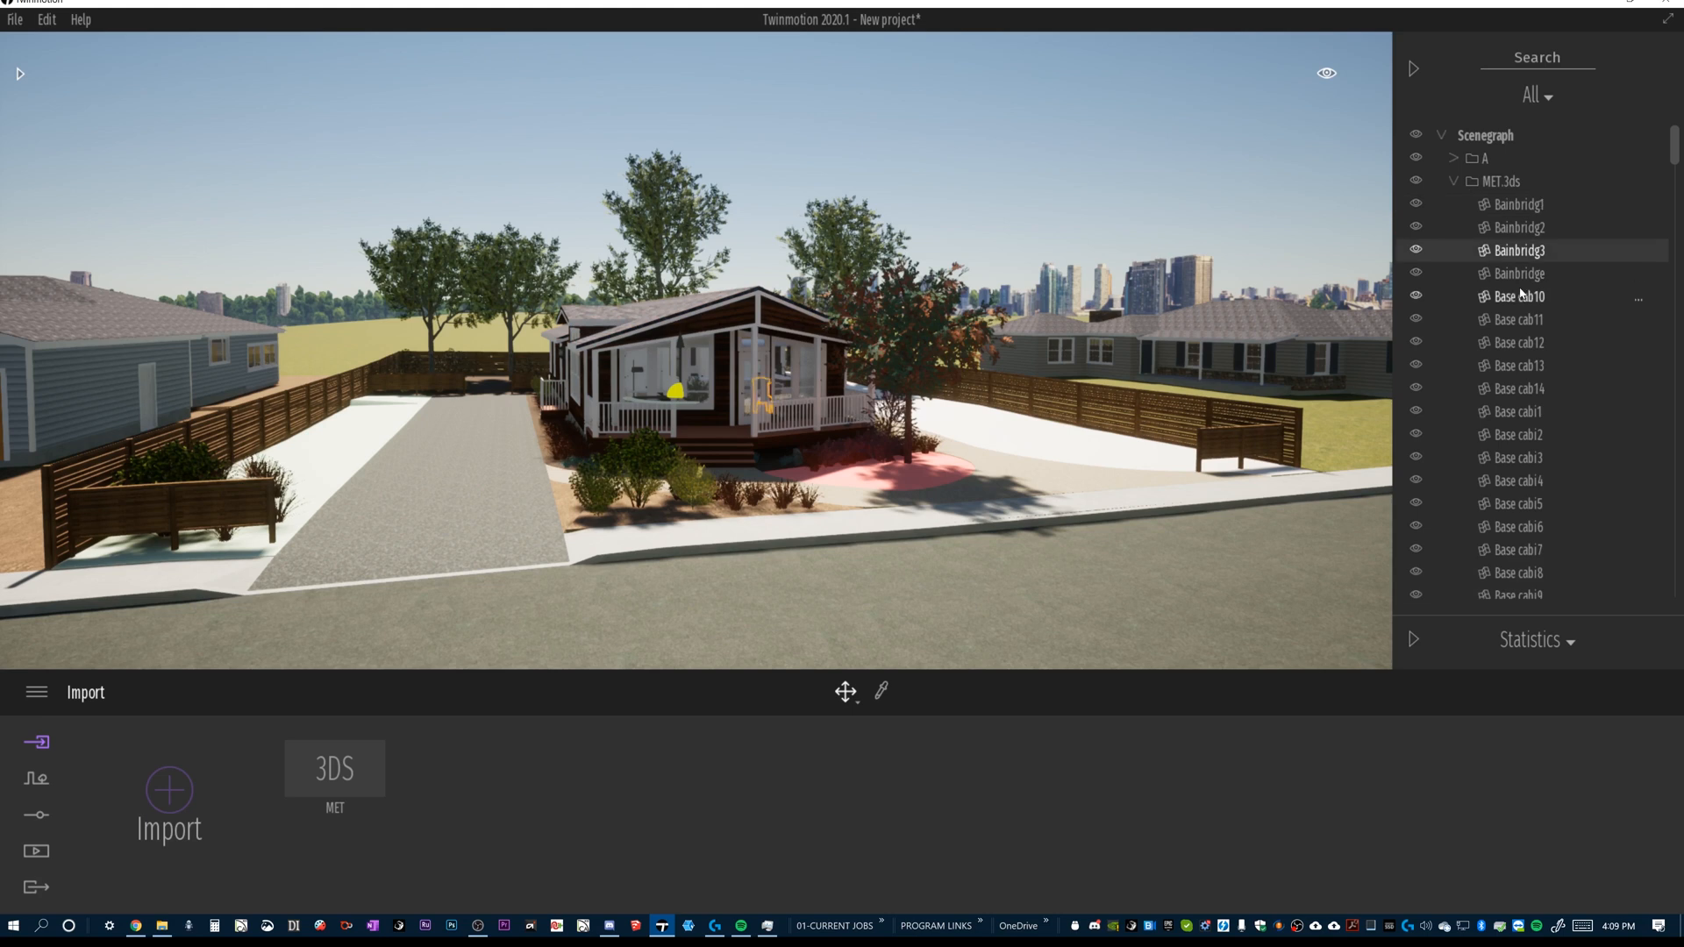
pyautogui.scroll(-3)
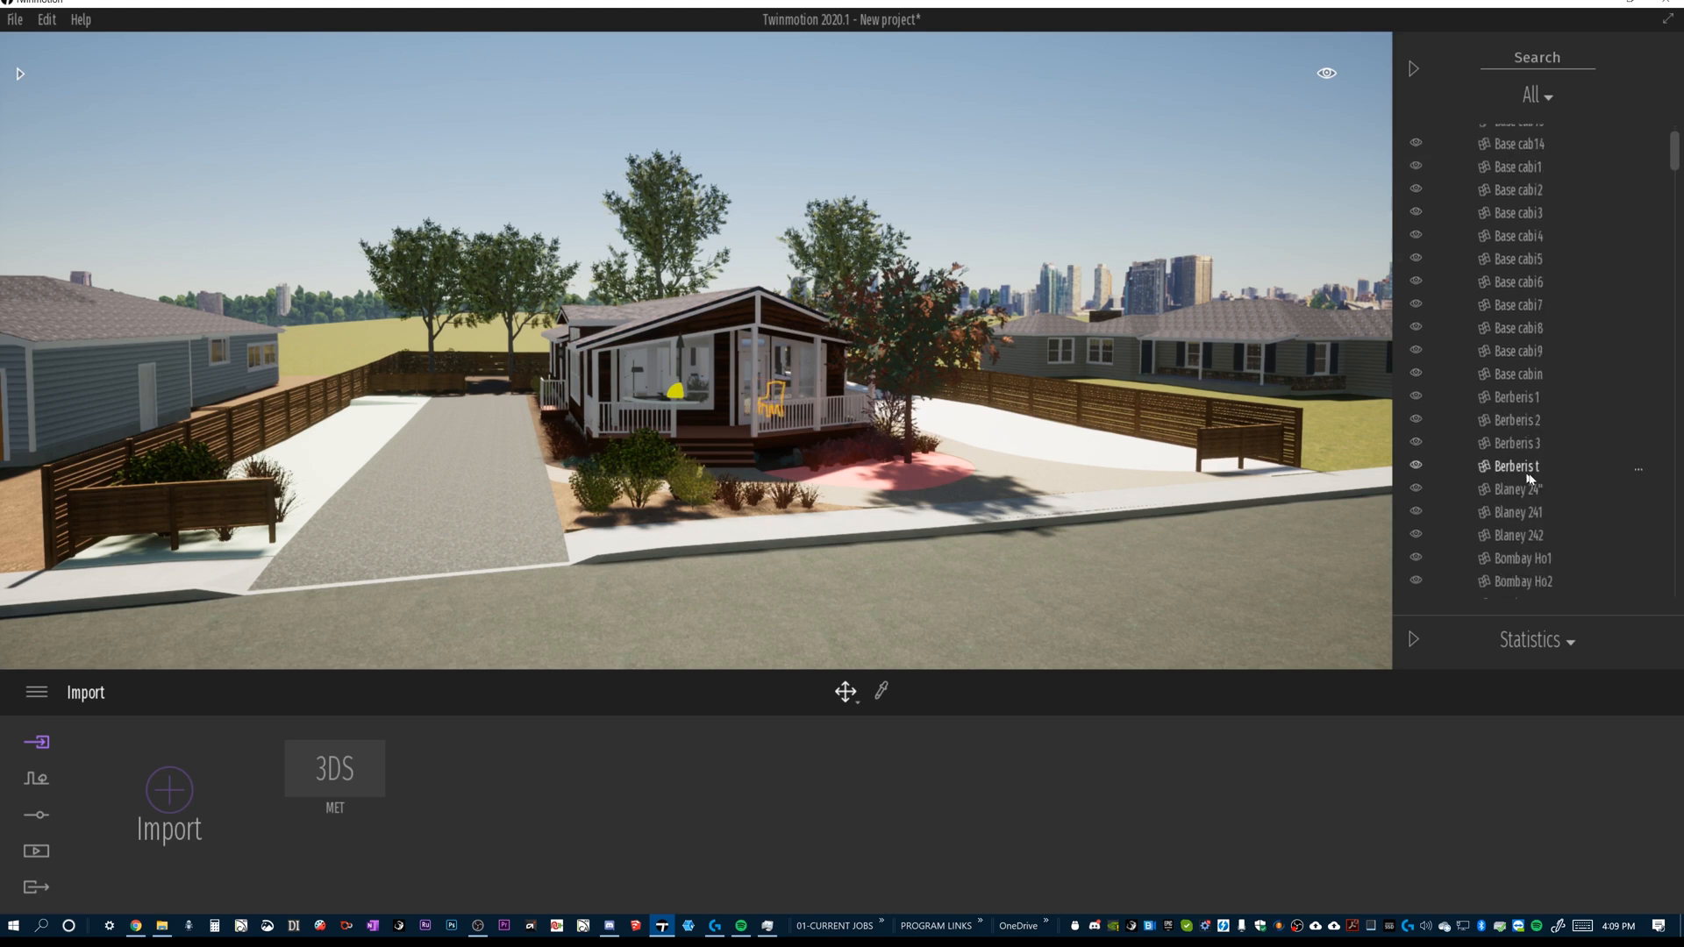
pyautogui.scroll(-3)
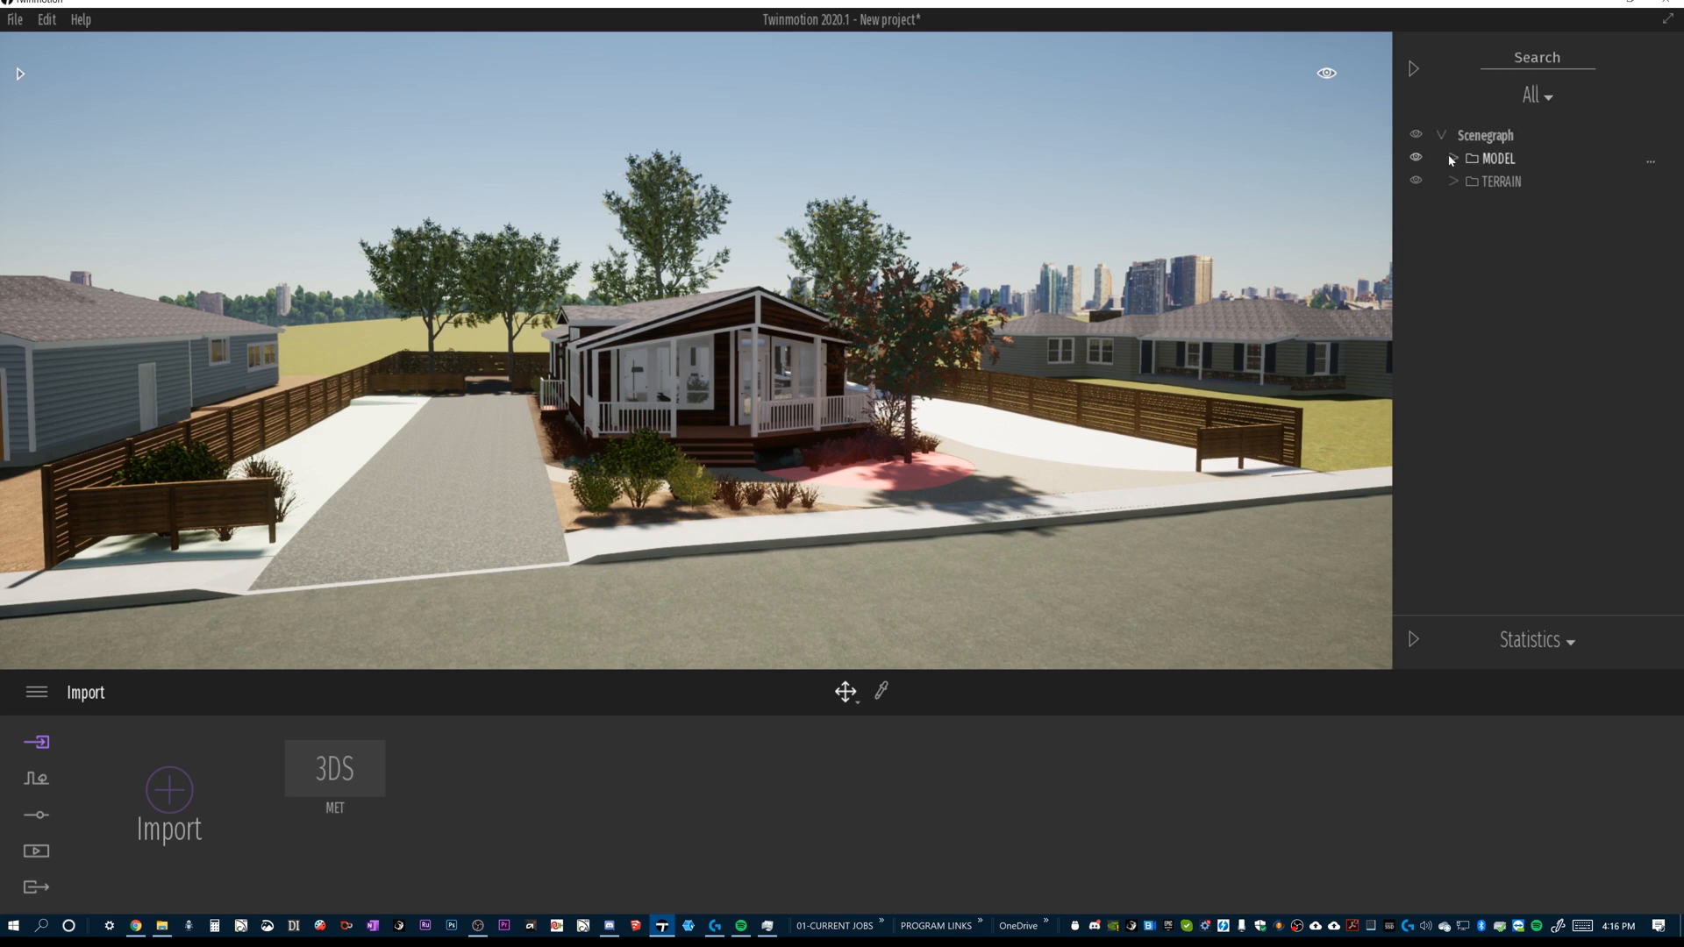
# Step: Expand the MODEL folder and scroll through house objects such as 1 inch Ba1 and 2-way Cei1
pyautogui.click(1497, 158)
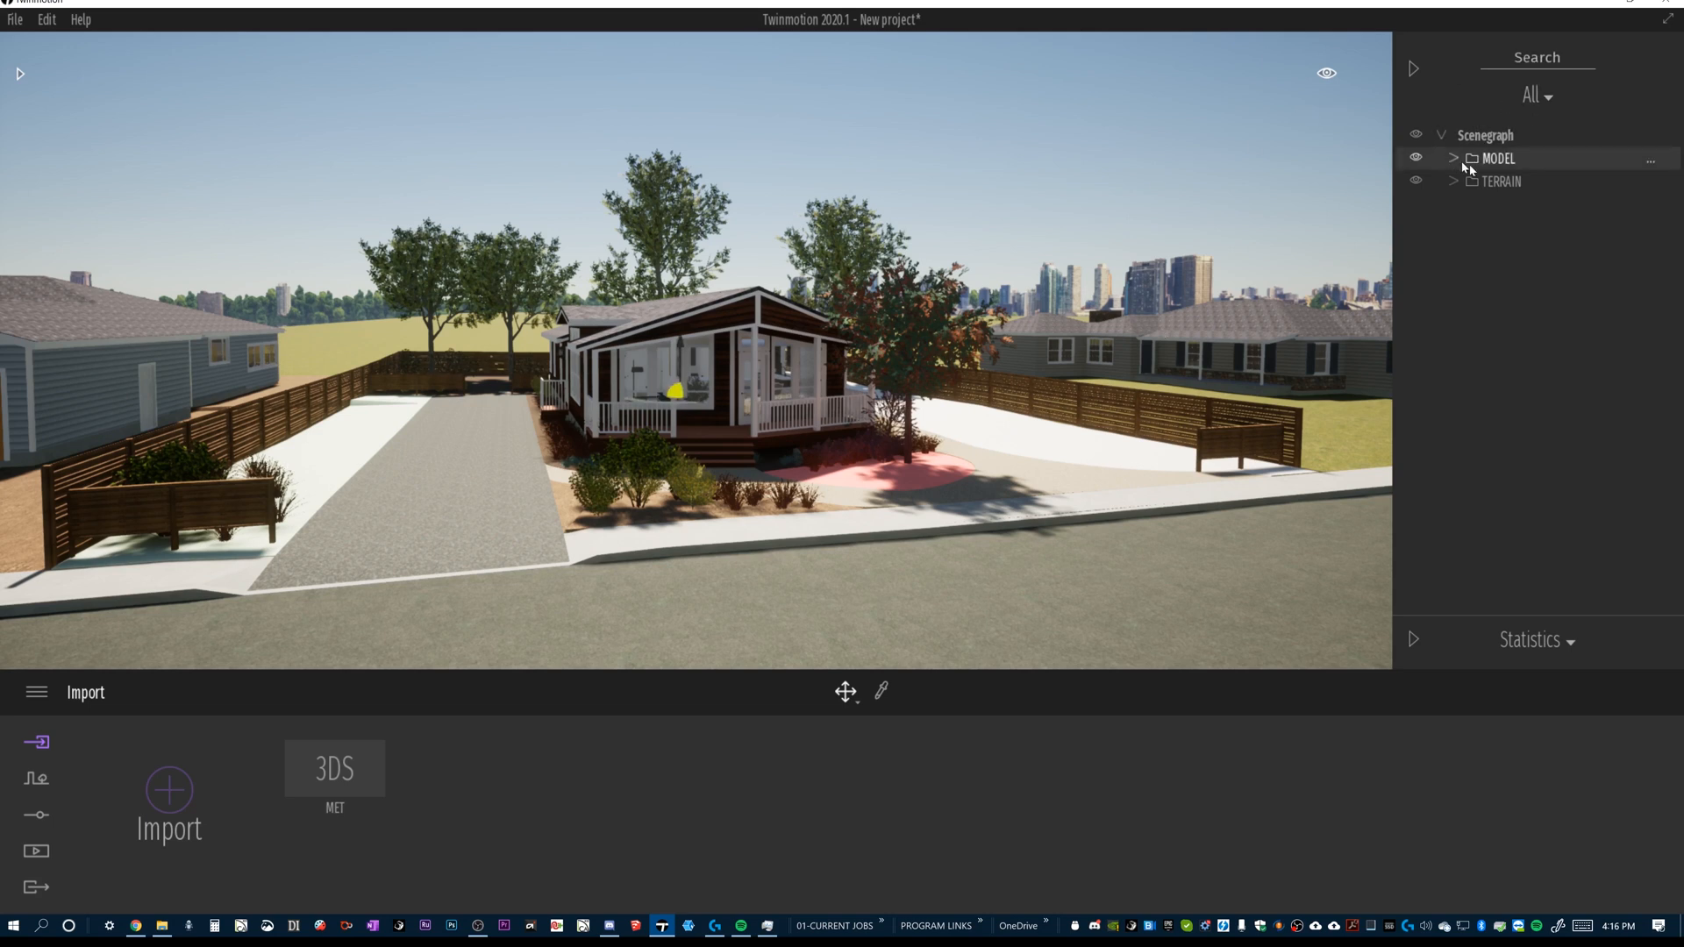
pyautogui.click(1453, 158)
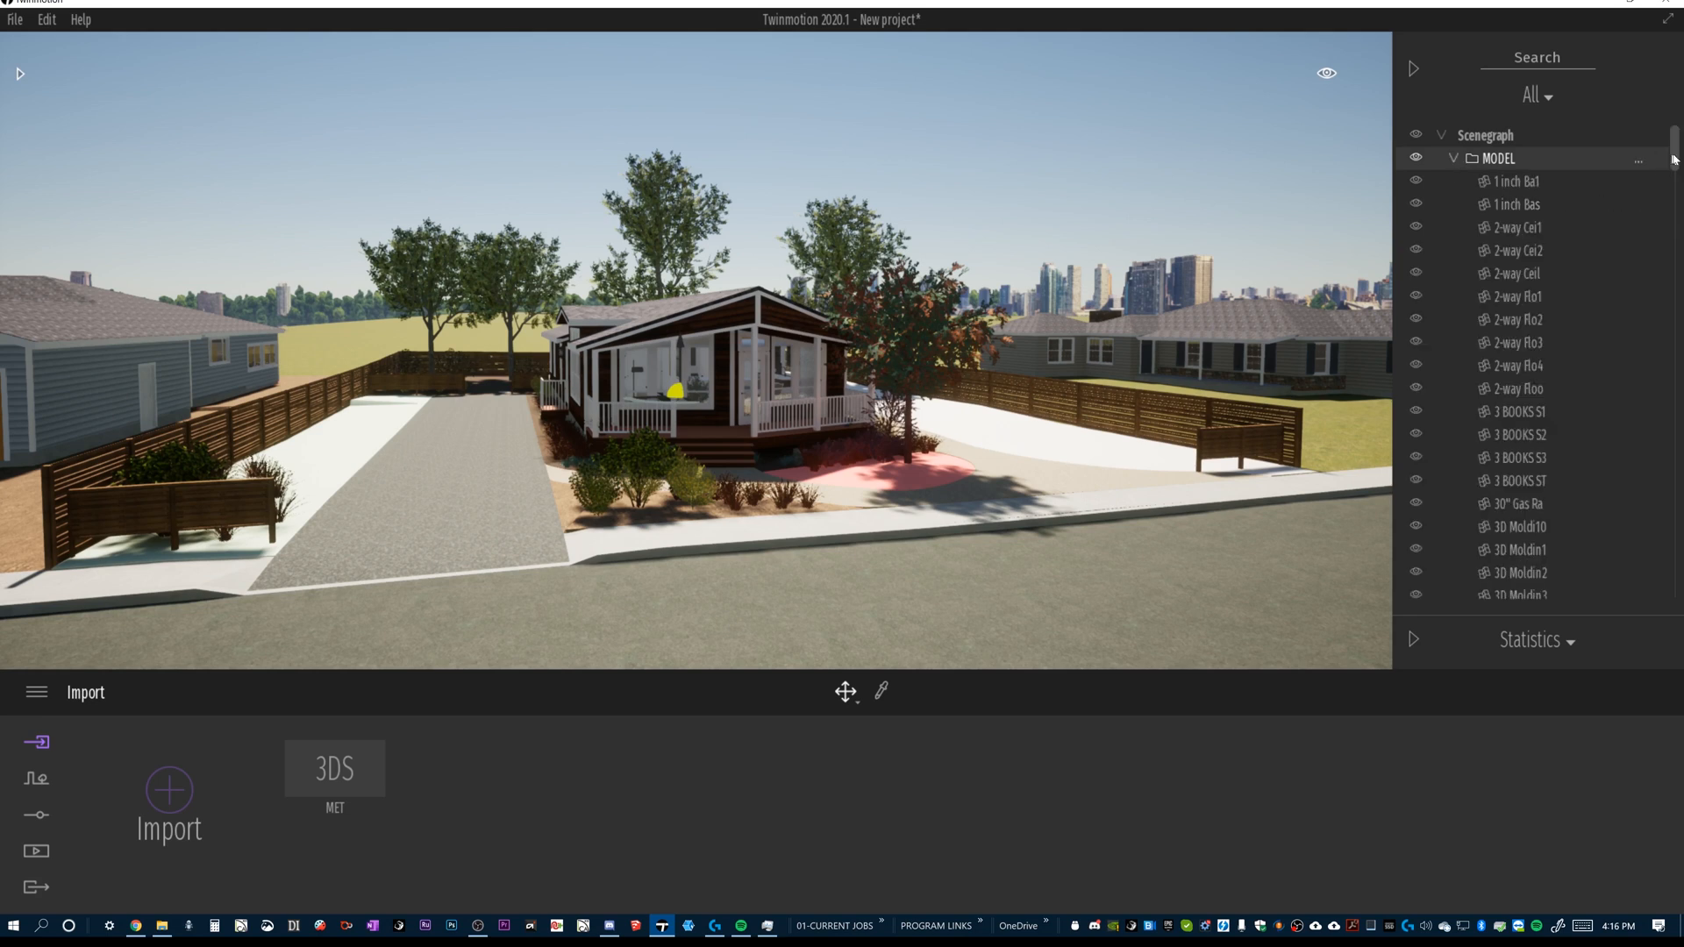
pyautogui.scroll(-3)
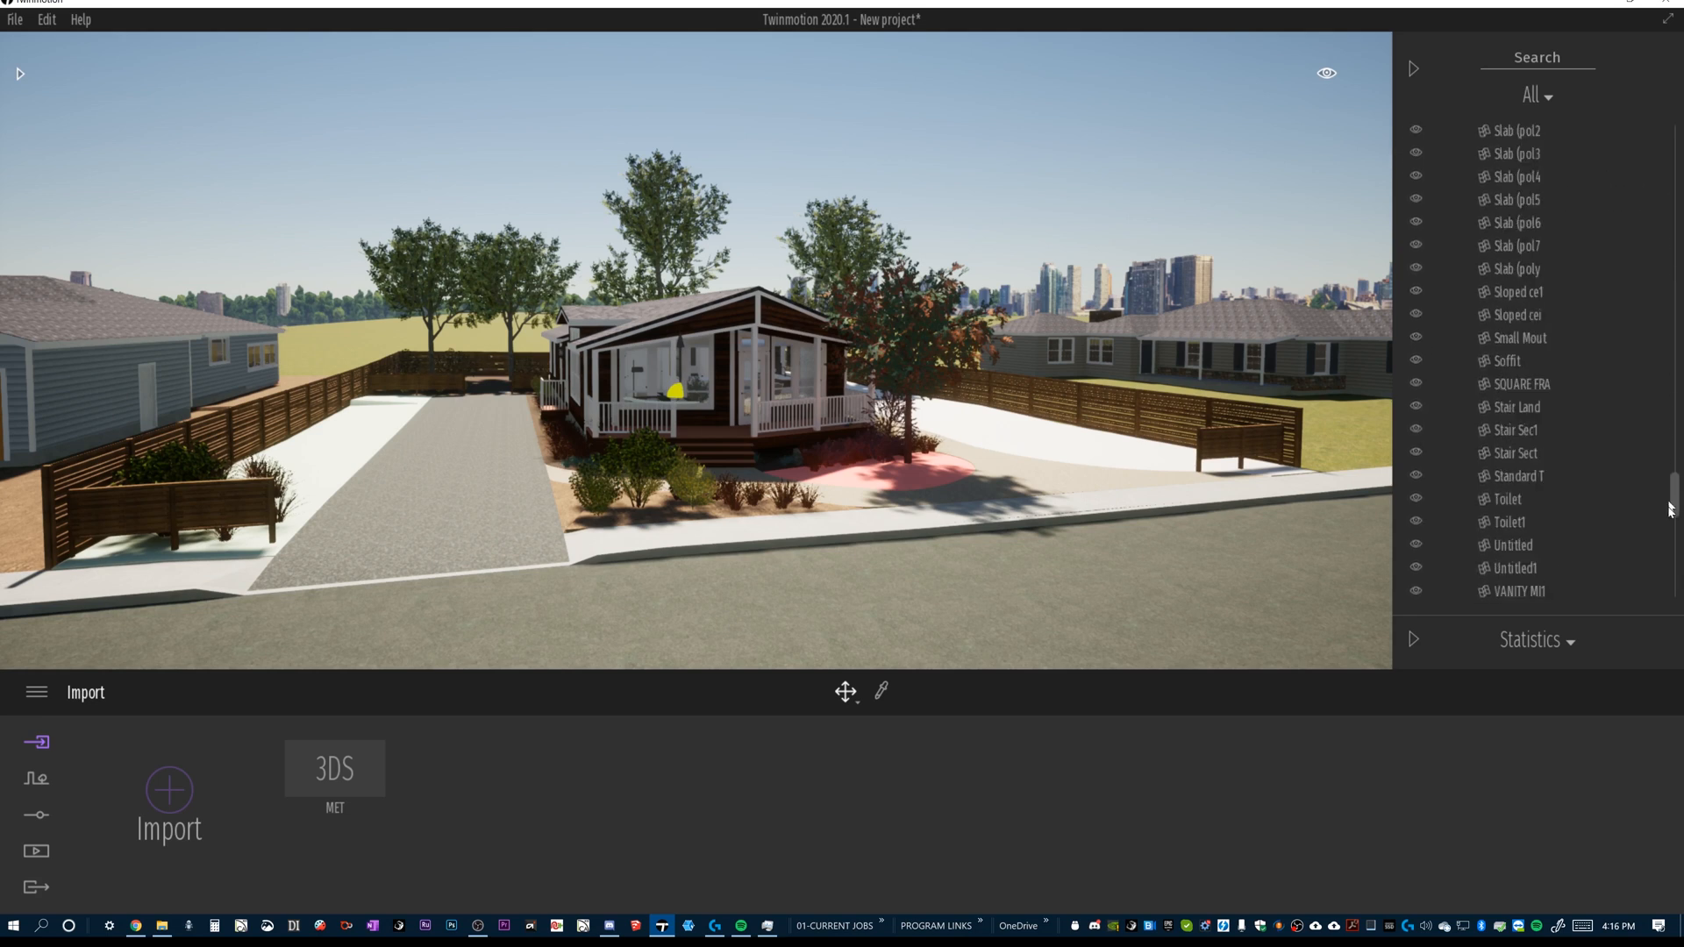
pyautogui.scroll(-3)
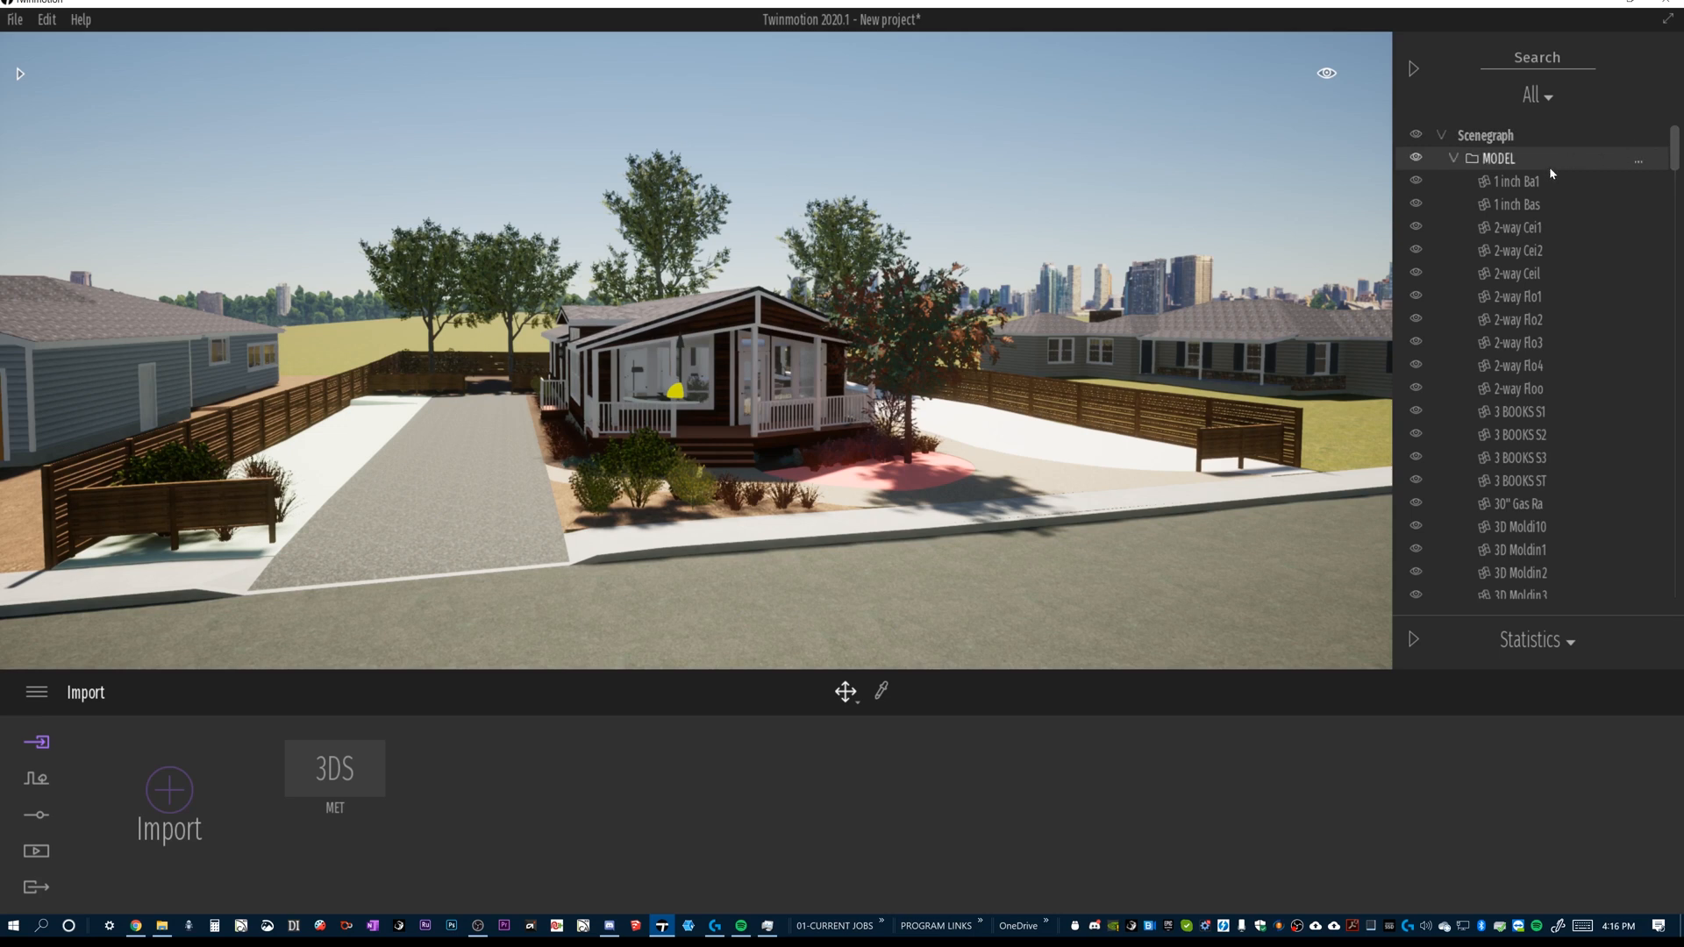
pyautogui.click(1516, 203)
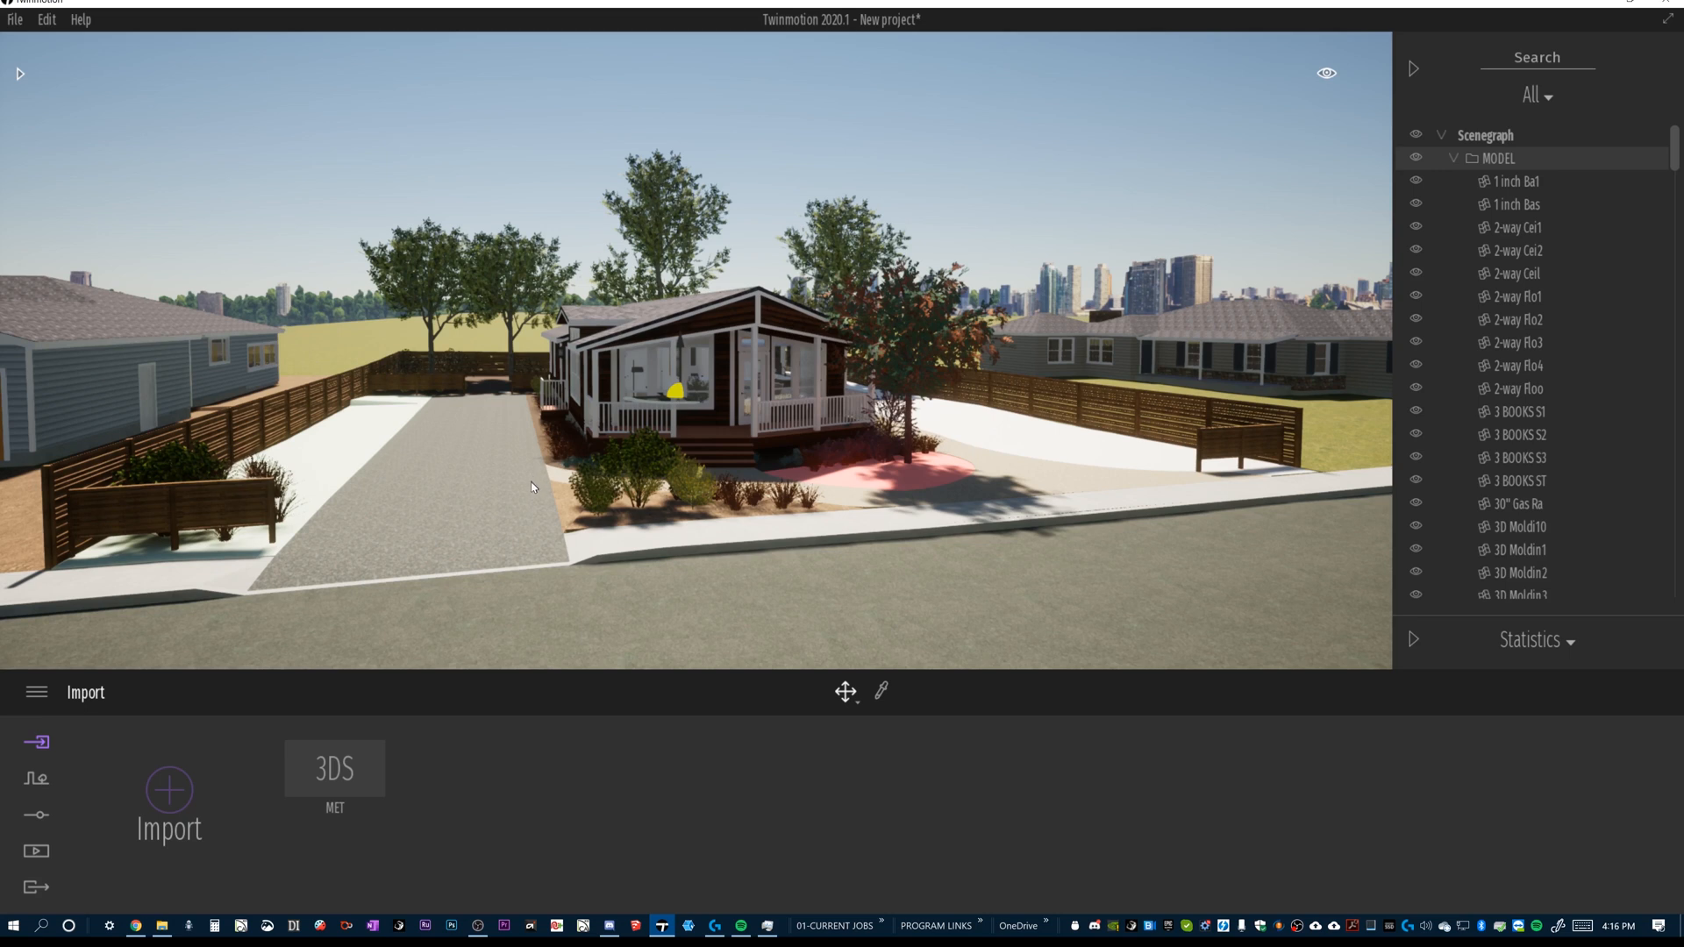
pyautogui.moveTo(963, 456)
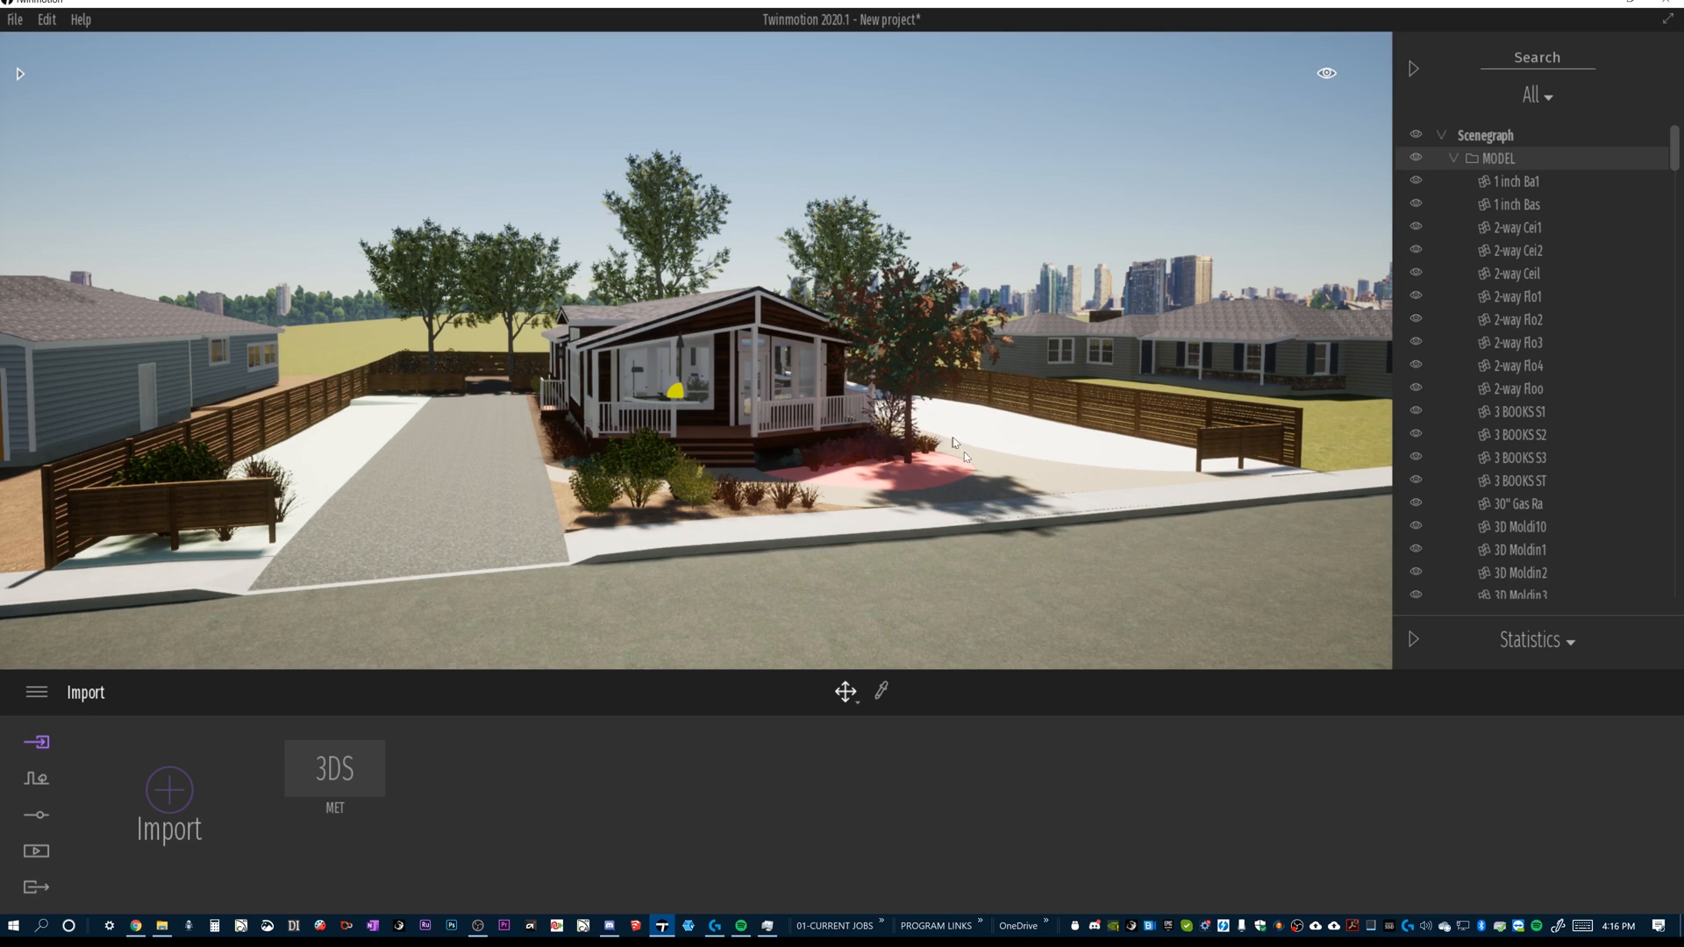
pyautogui.moveTo(1284, 433)
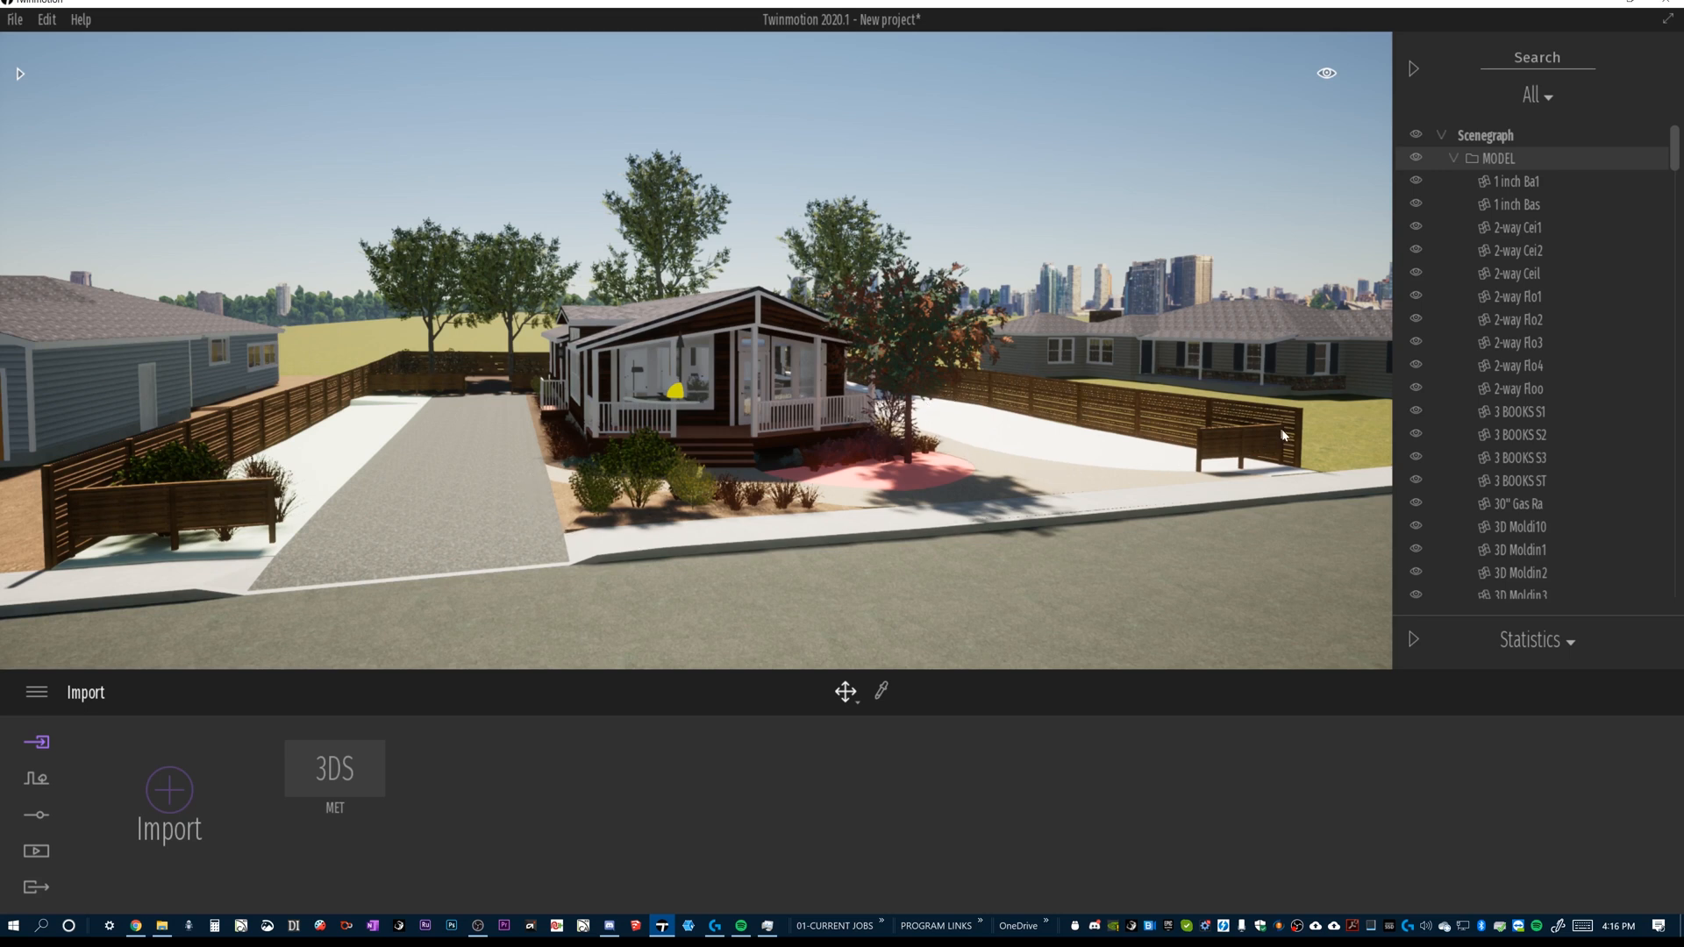
pyautogui.moveTo(1286, 449)
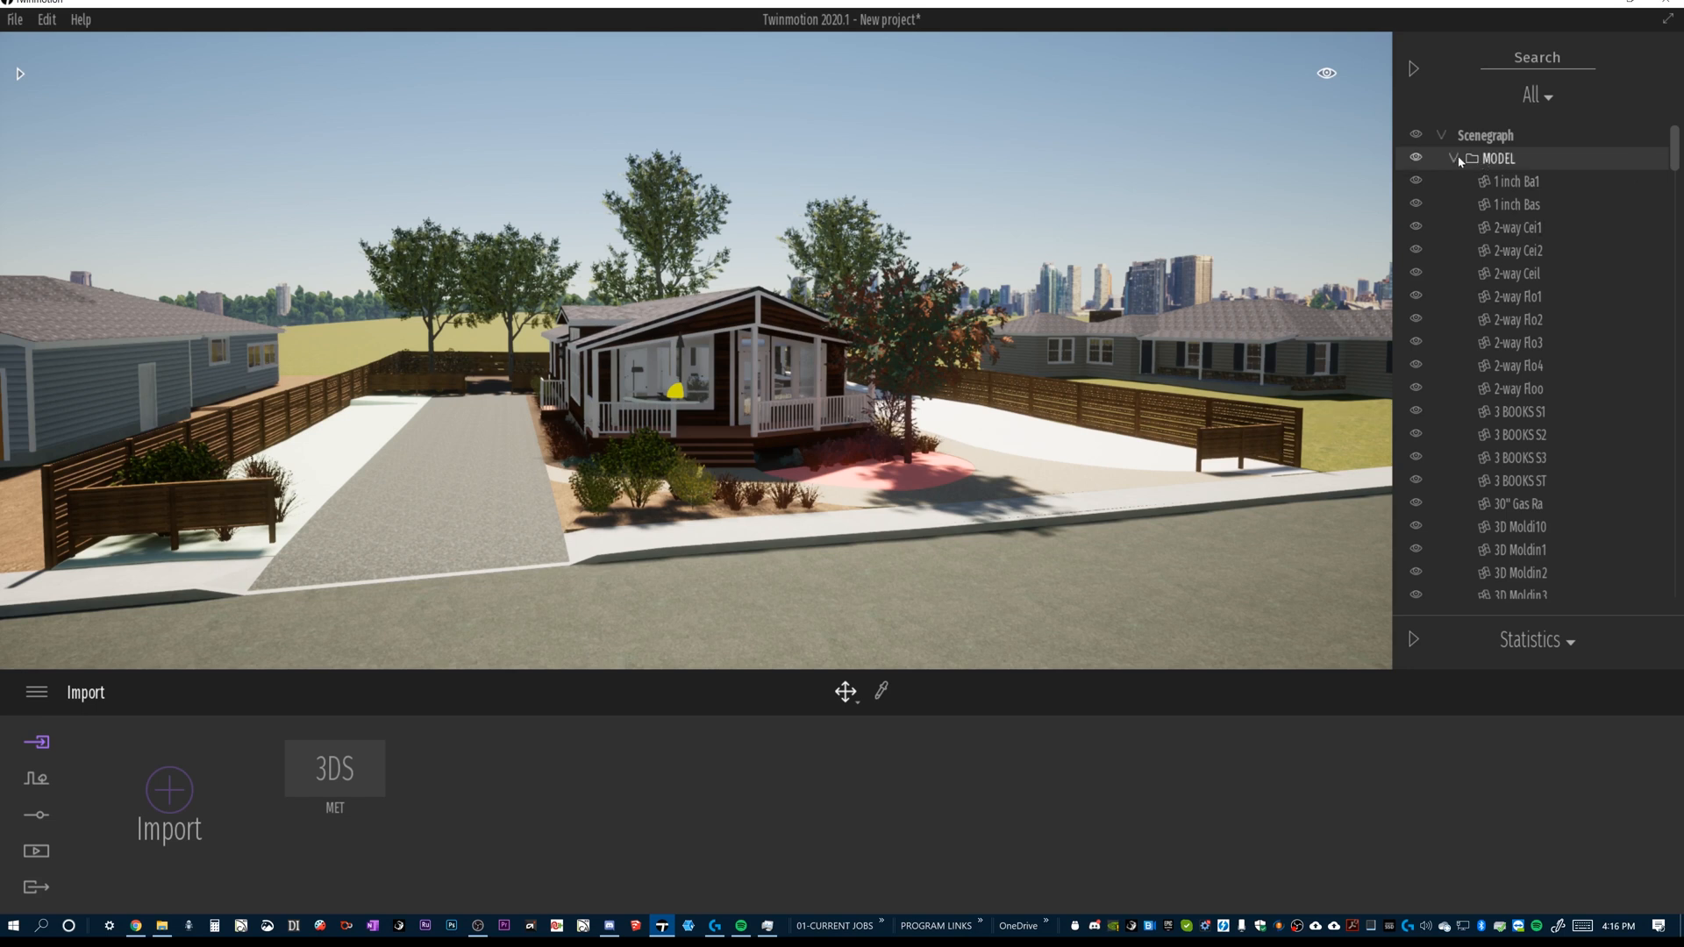
# Step: Collapse MODEL and expand TERRAIN to list Crataegus, Driveway, Fencing and Festuca objects
pyautogui.click(1452, 158)
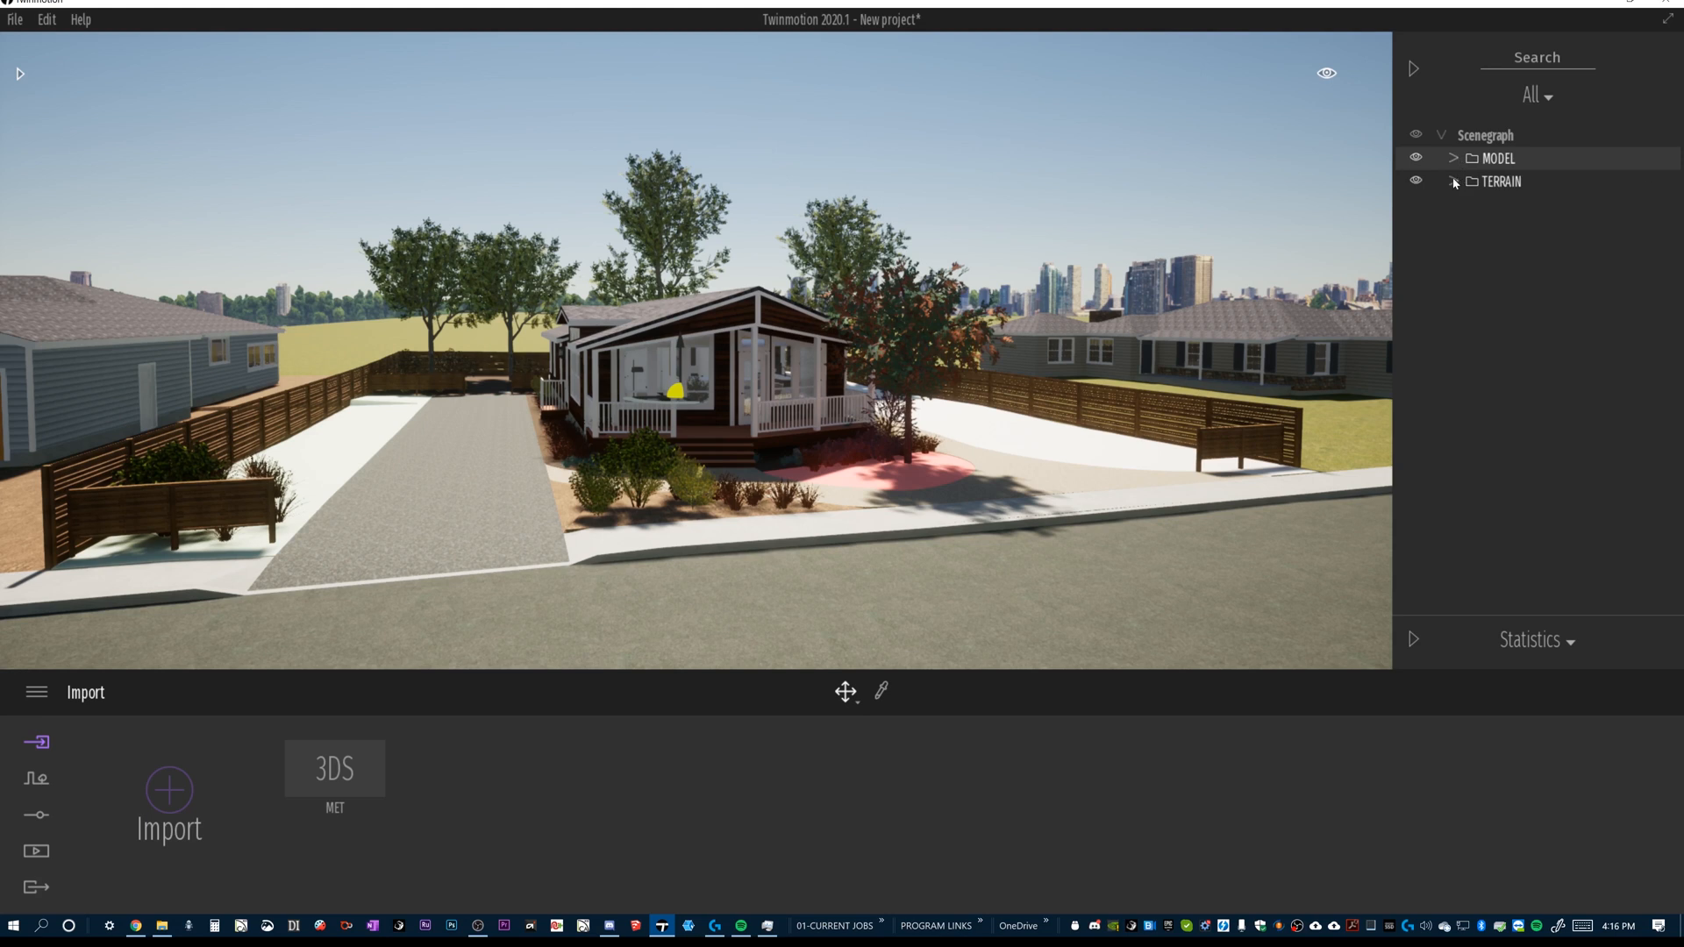
pyautogui.click(1453, 181)
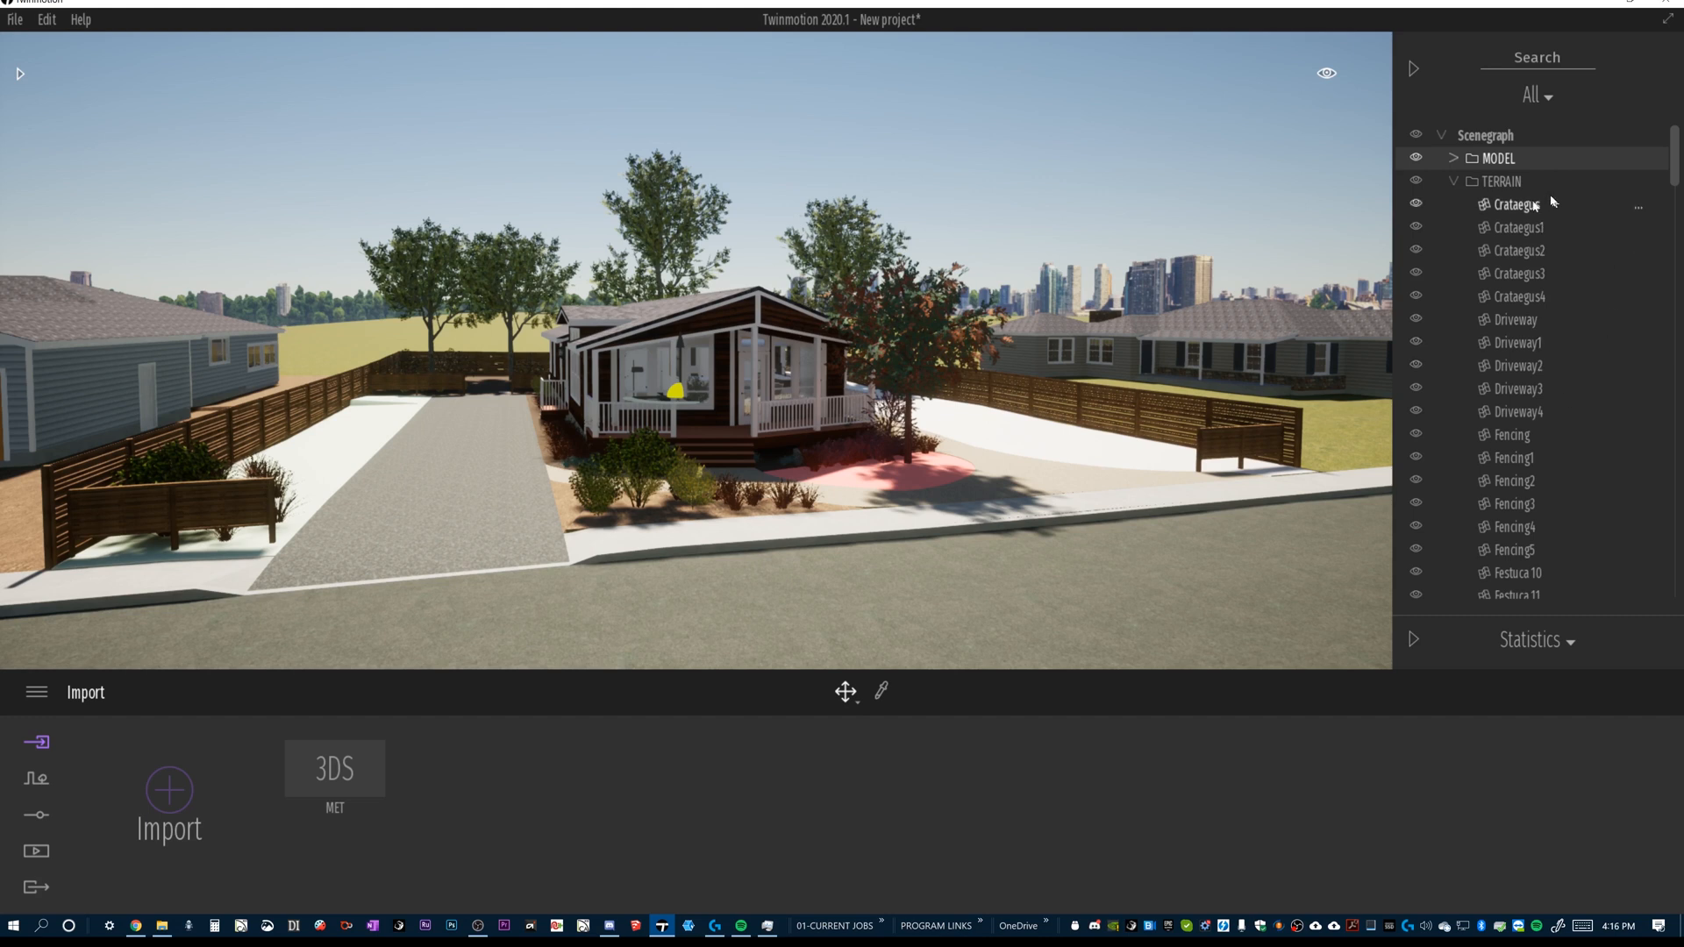
pyautogui.scroll(-3)
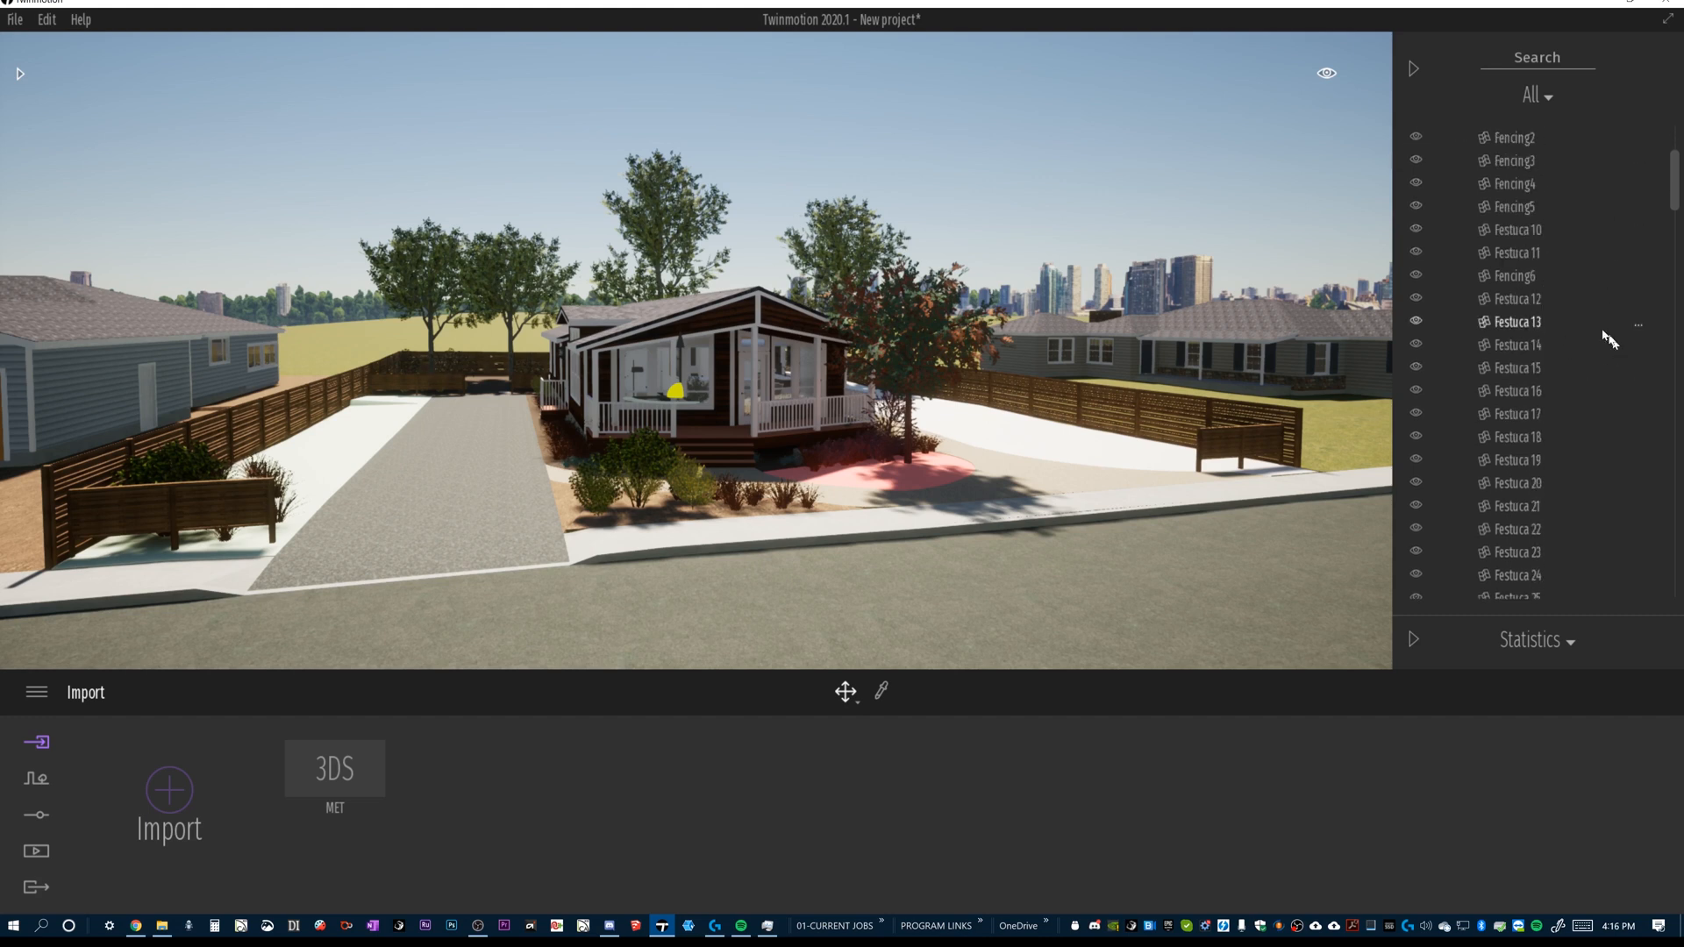
pyautogui.scroll(-3)
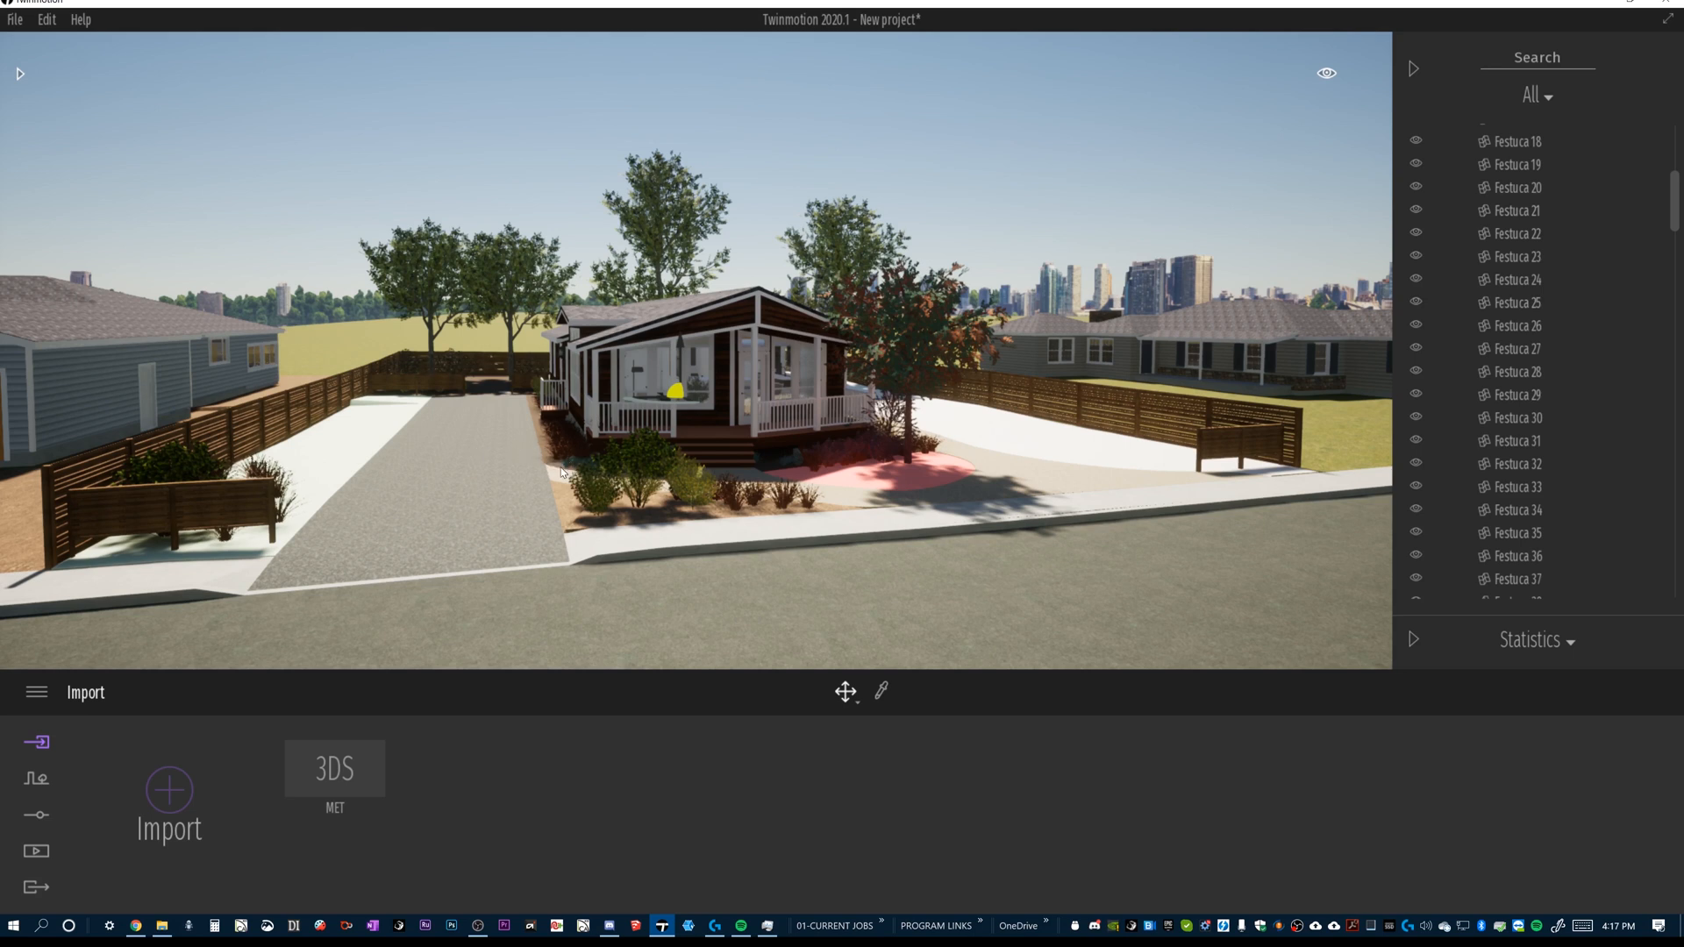
pyautogui.moveTo(753, 403)
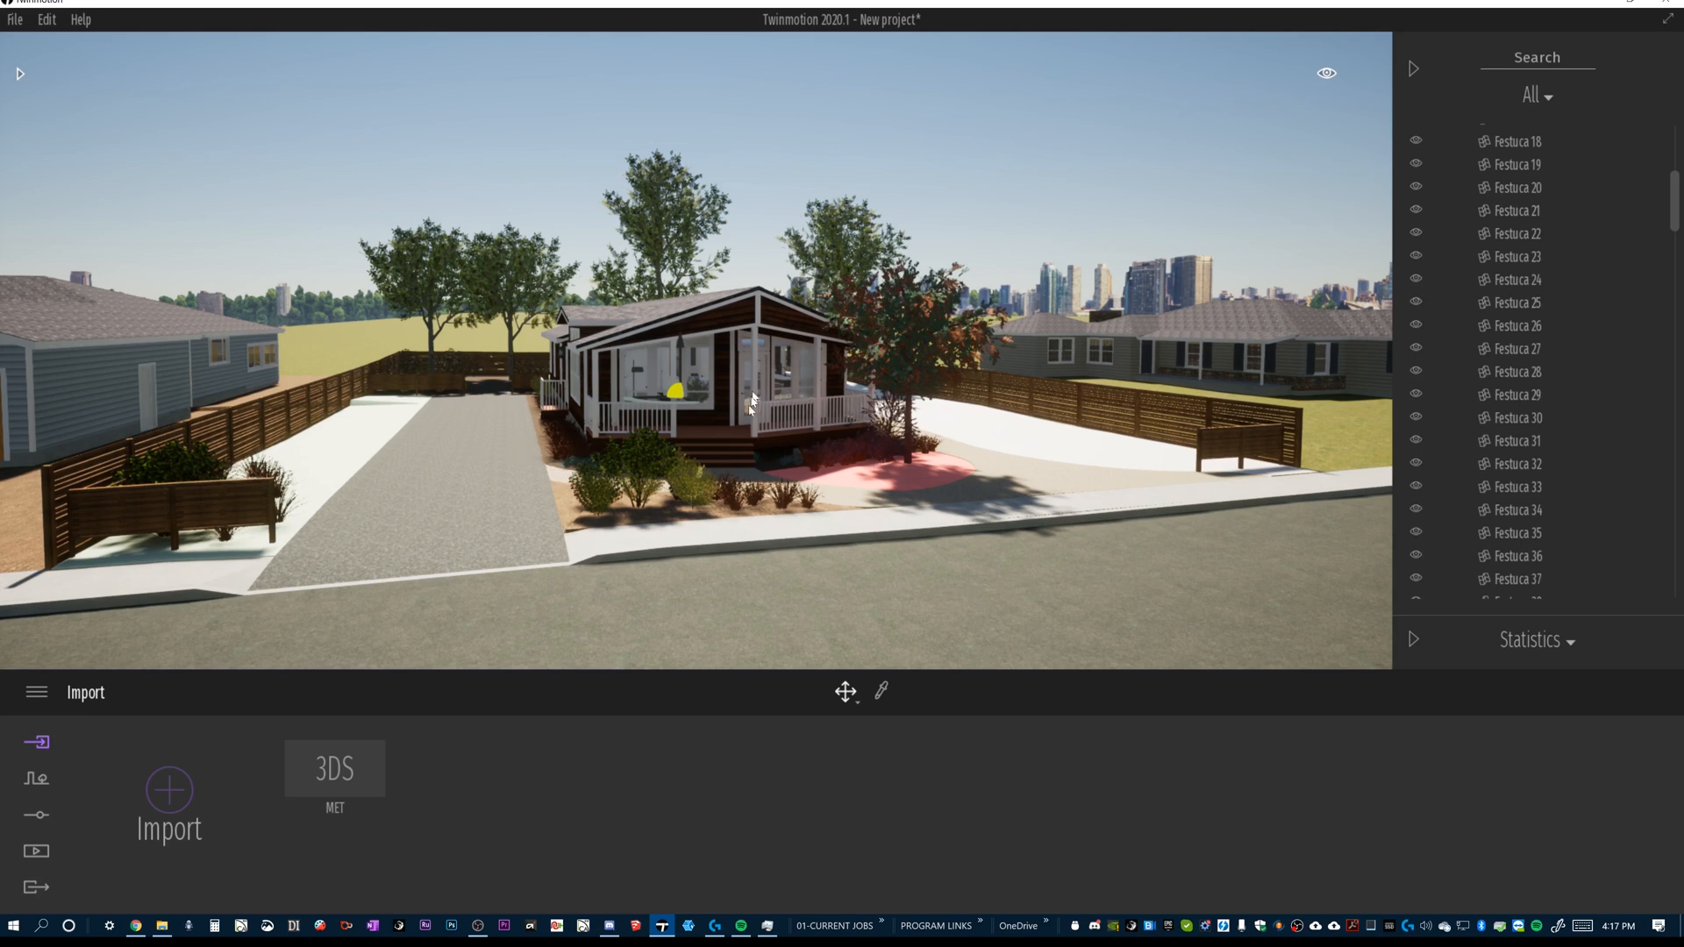
pyautogui.moveTo(857, 465)
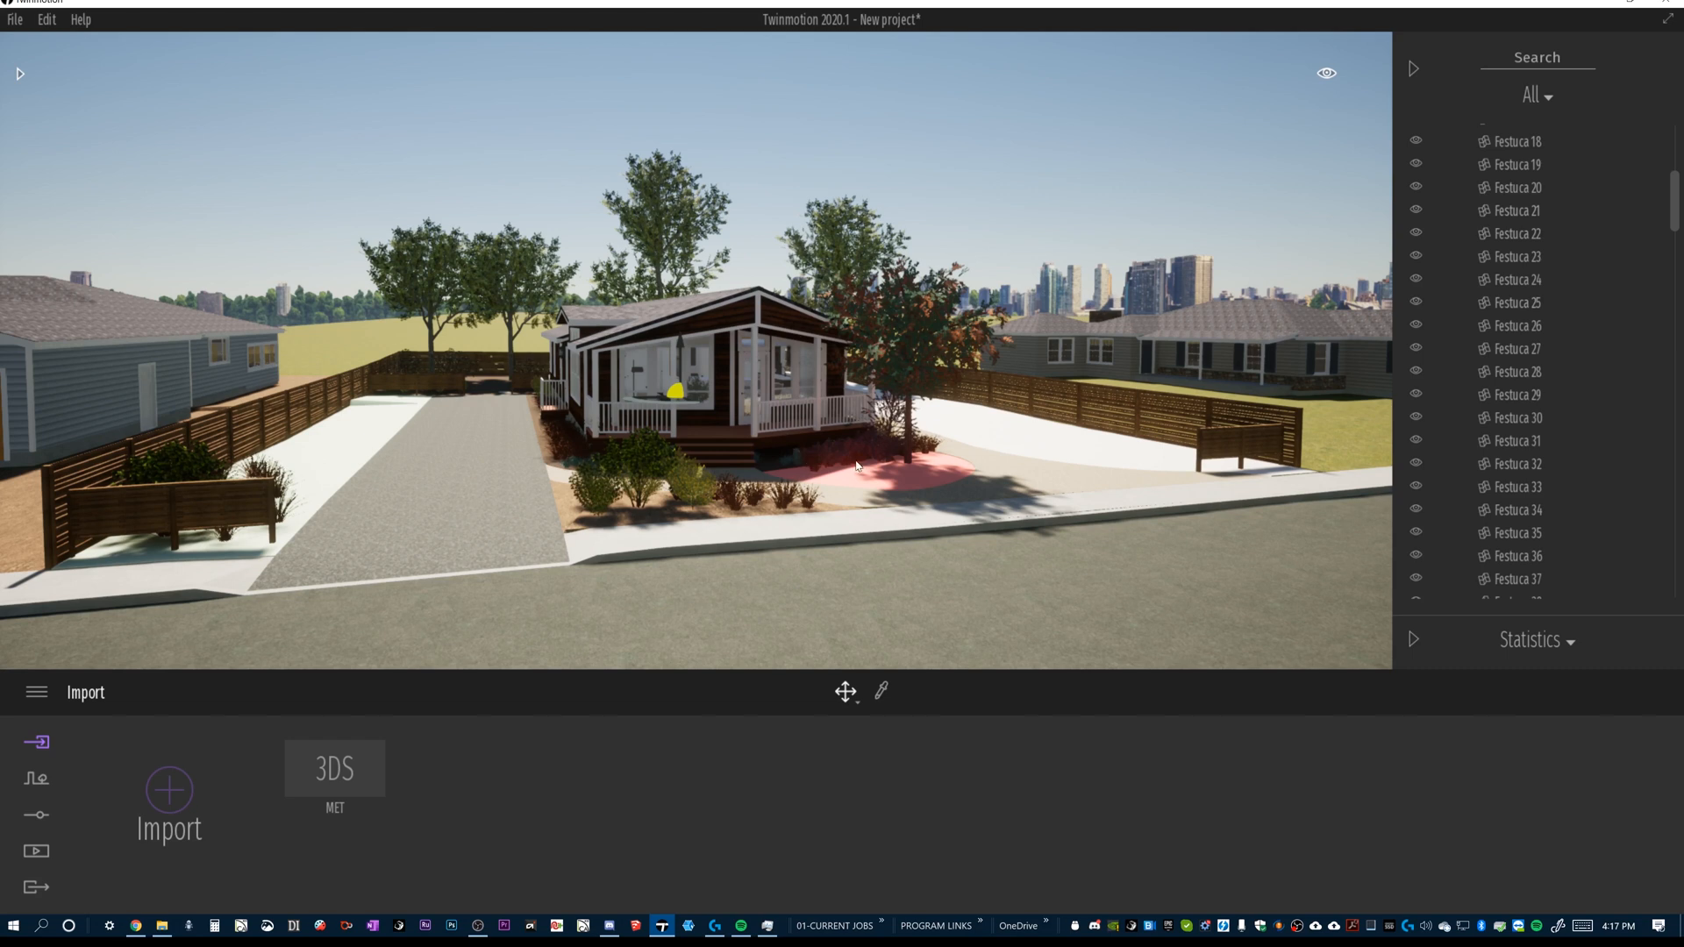
pyautogui.moveTo(1082, 426)
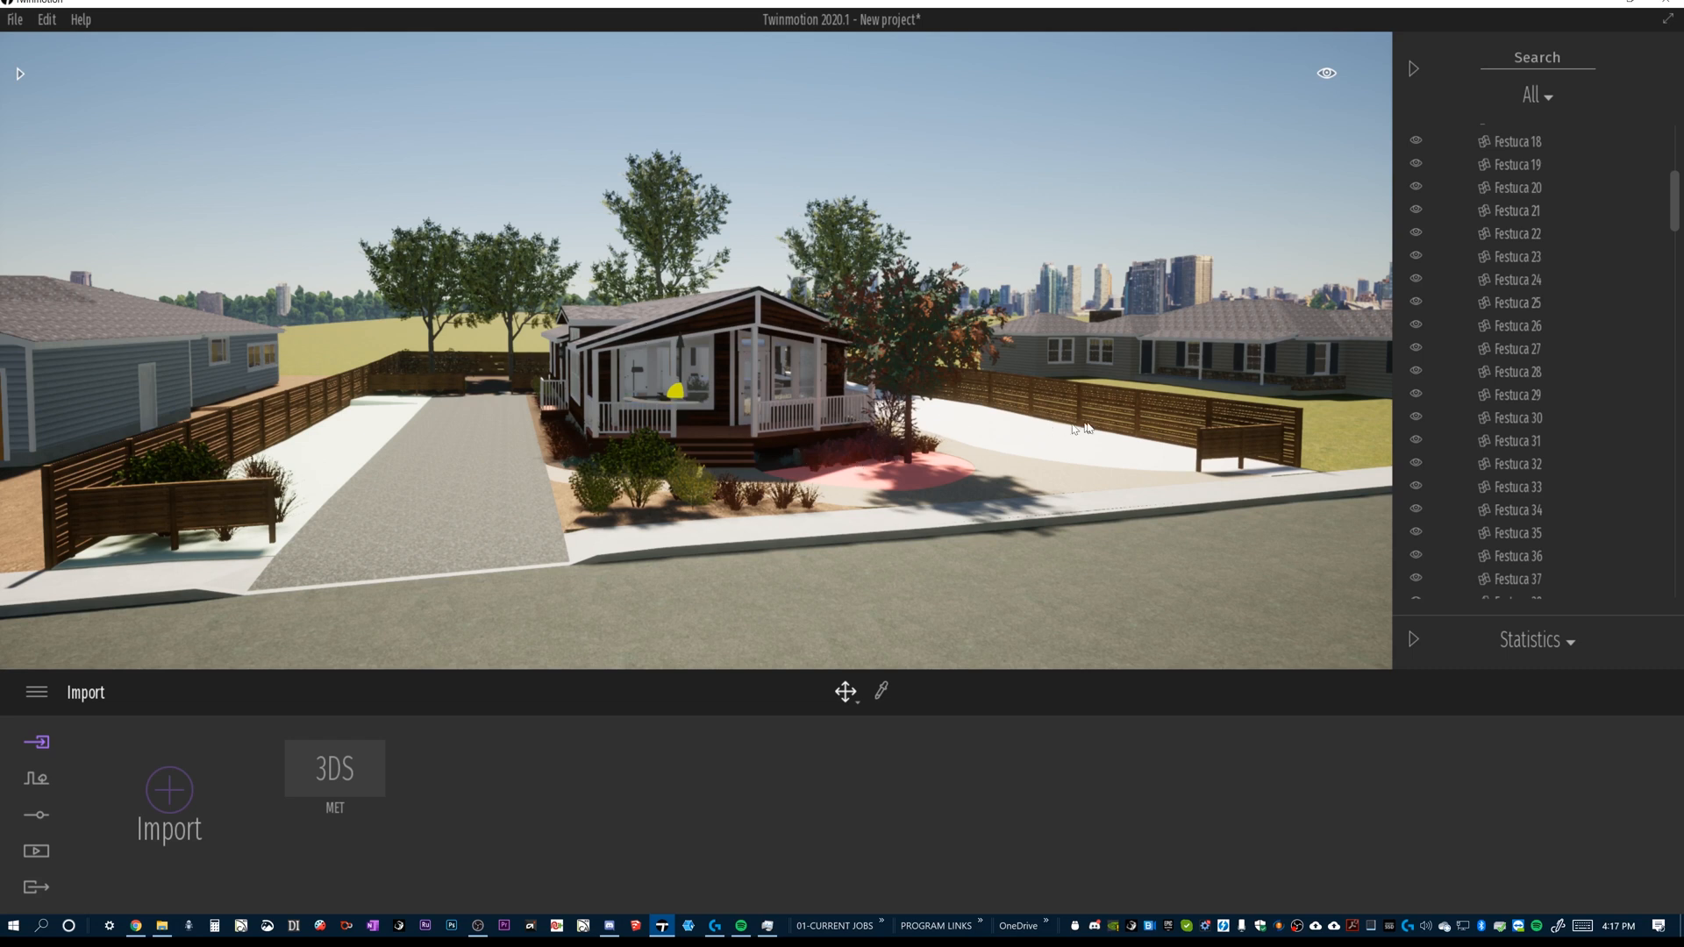
pyautogui.moveTo(1016, 423)
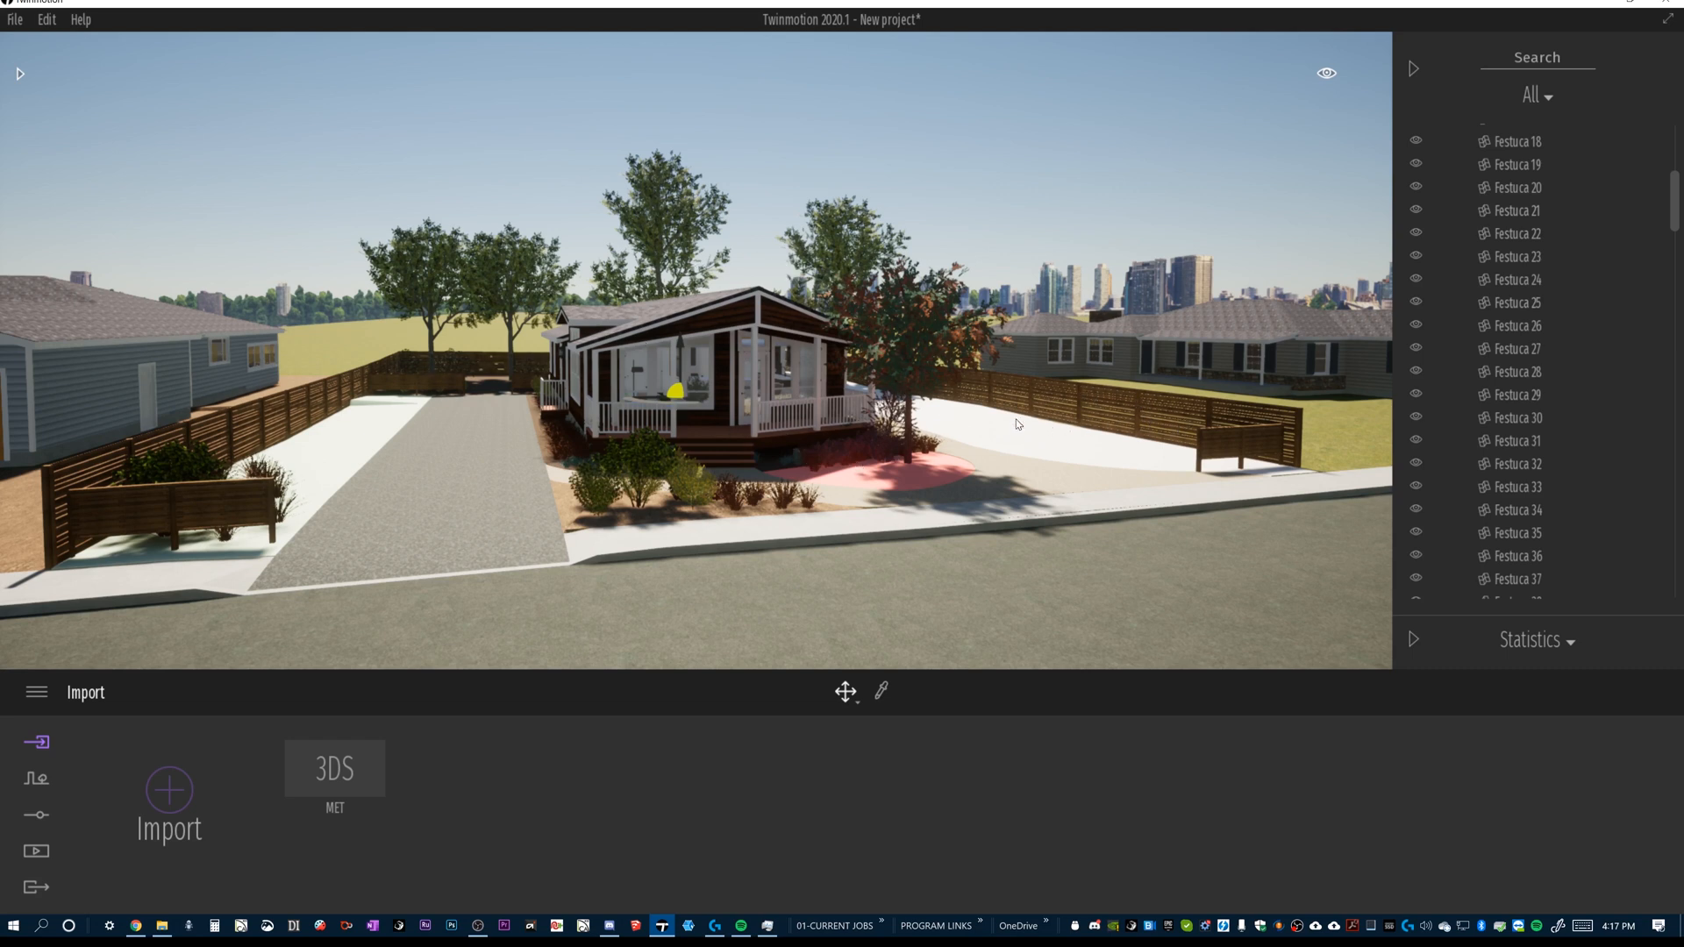